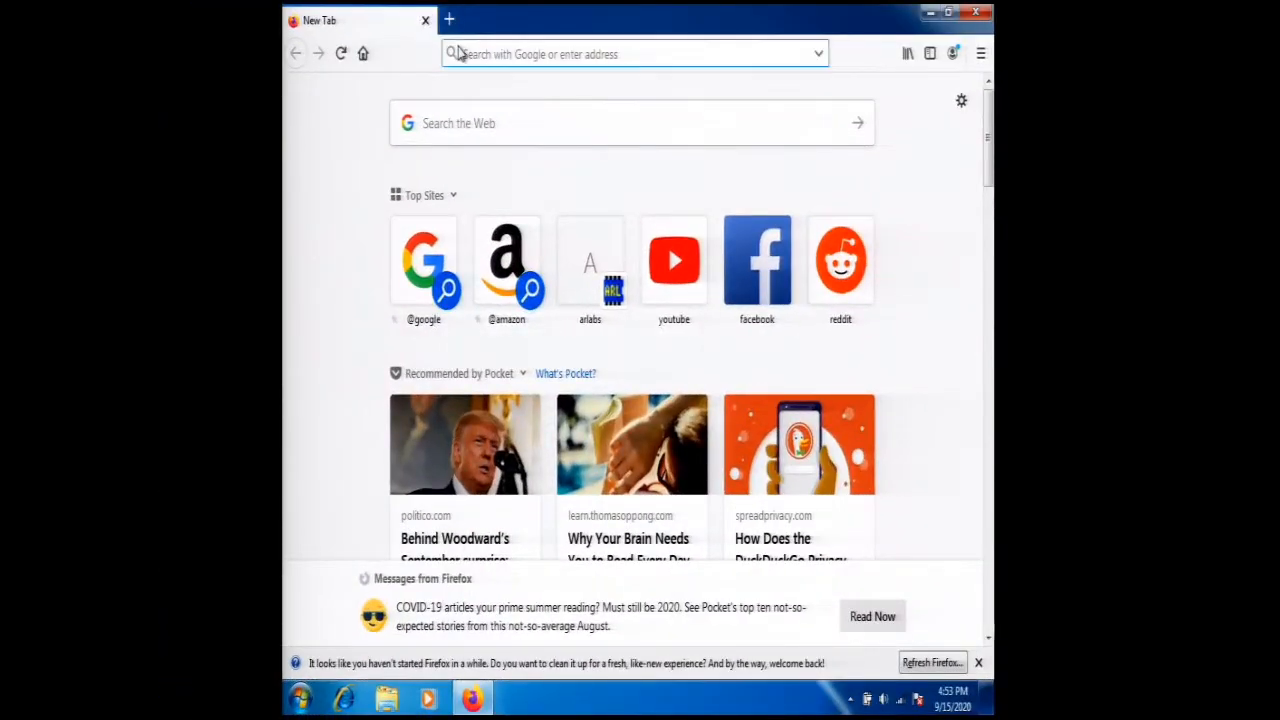
- Load arlabs.com and follow the Automotive Locksmith Kits tile from the home page
left_click(630, 54)
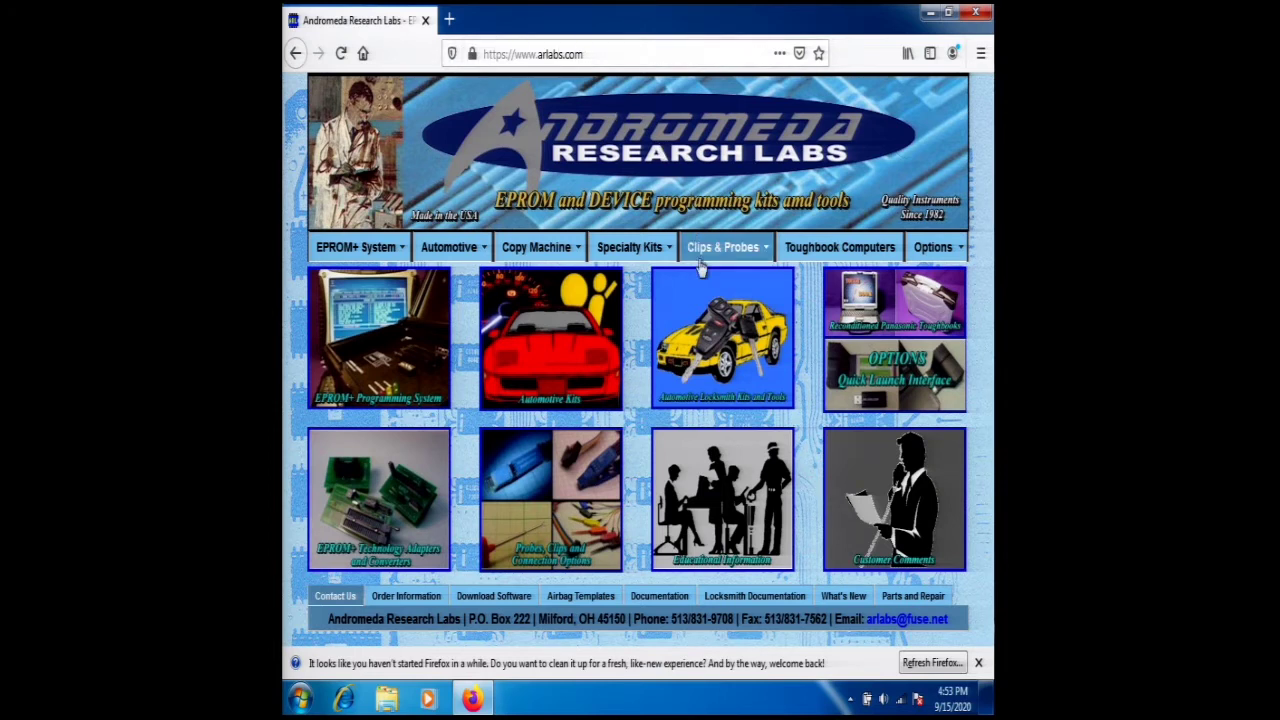
left_click(726, 248)
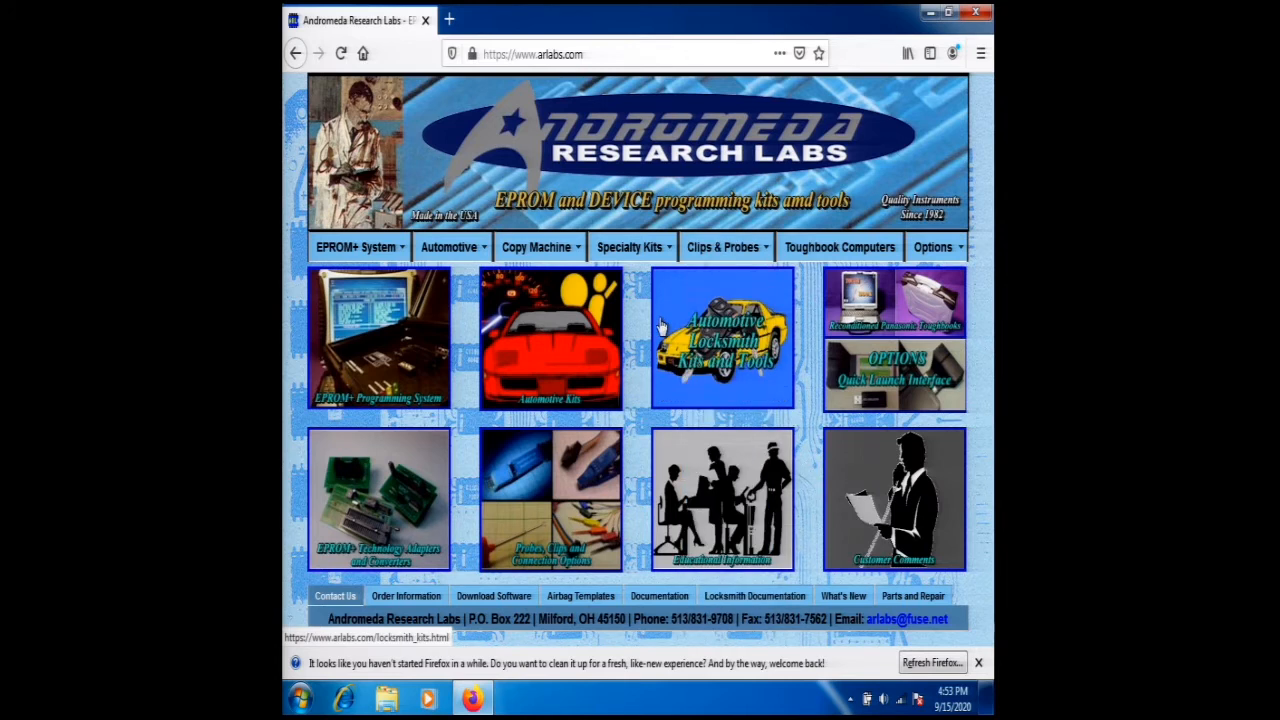
left_click(724, 338)
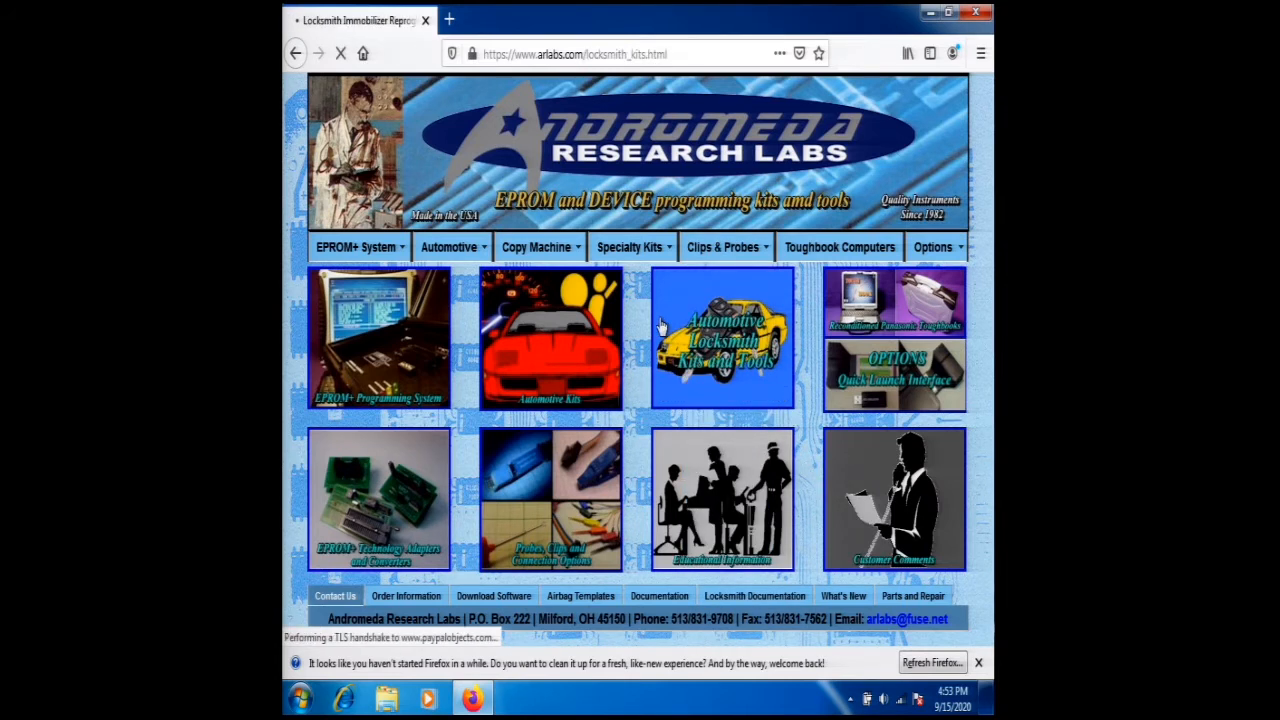
- Jump to the AccuTouch Probe listing via the Products sidebar link
left_click(724, 336)
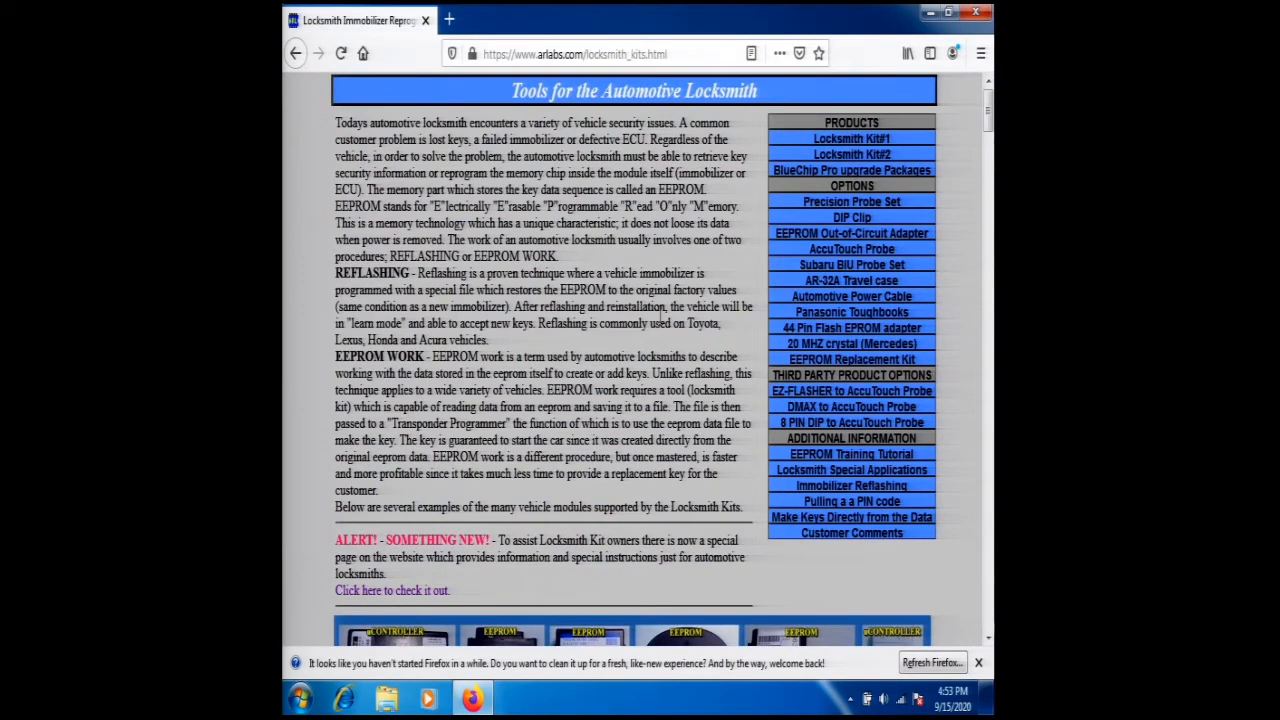
mouse_move(848, 280)
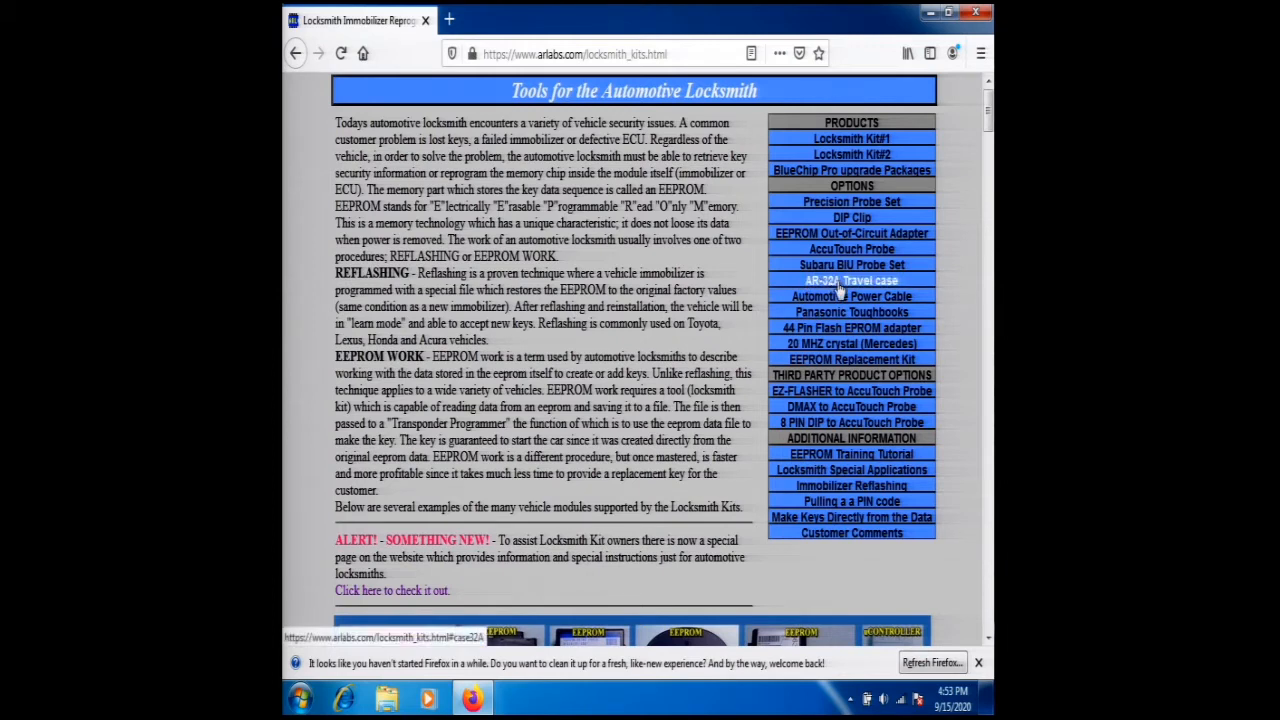
mouse_move(852, 296)
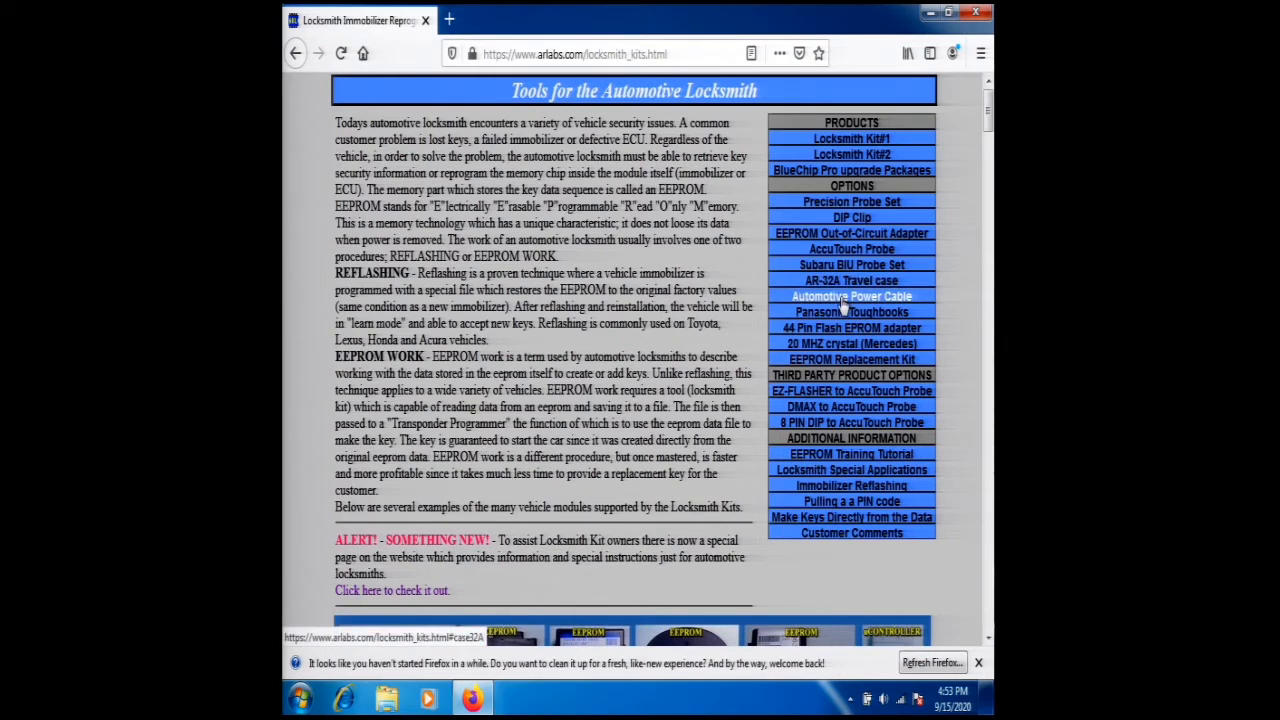
mouse_move(862, 312)
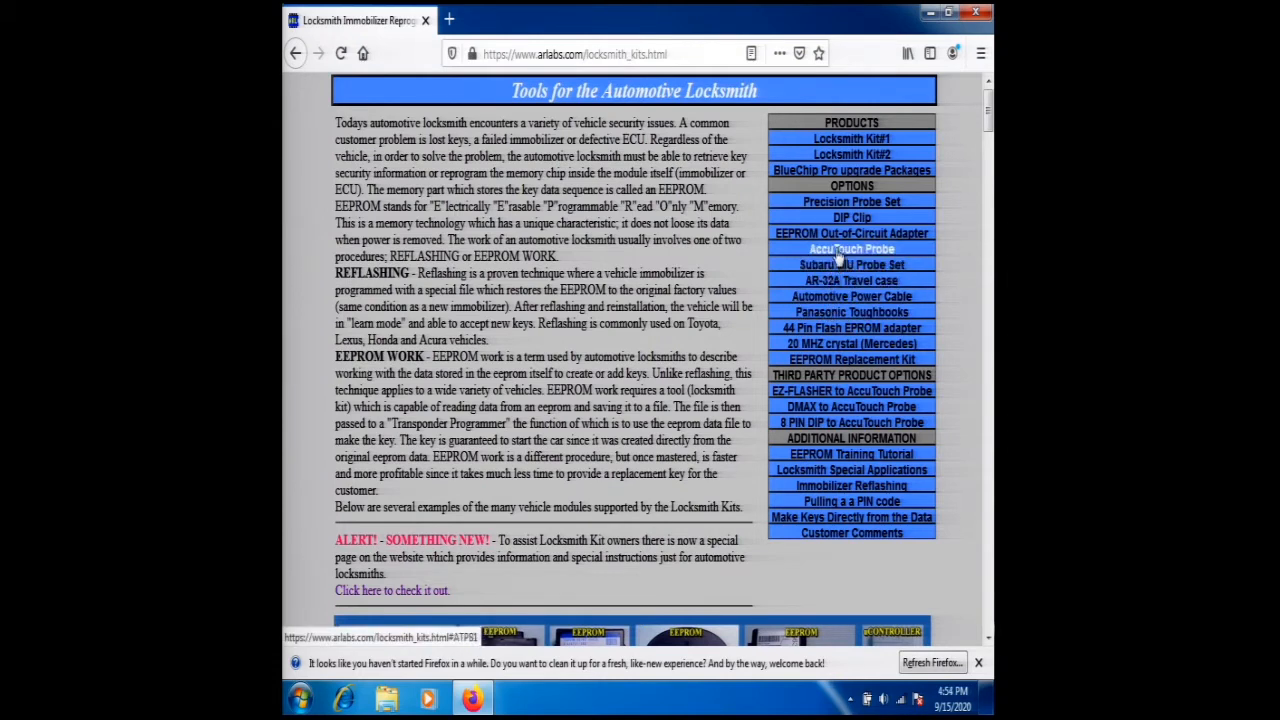
left_click(852, 248)
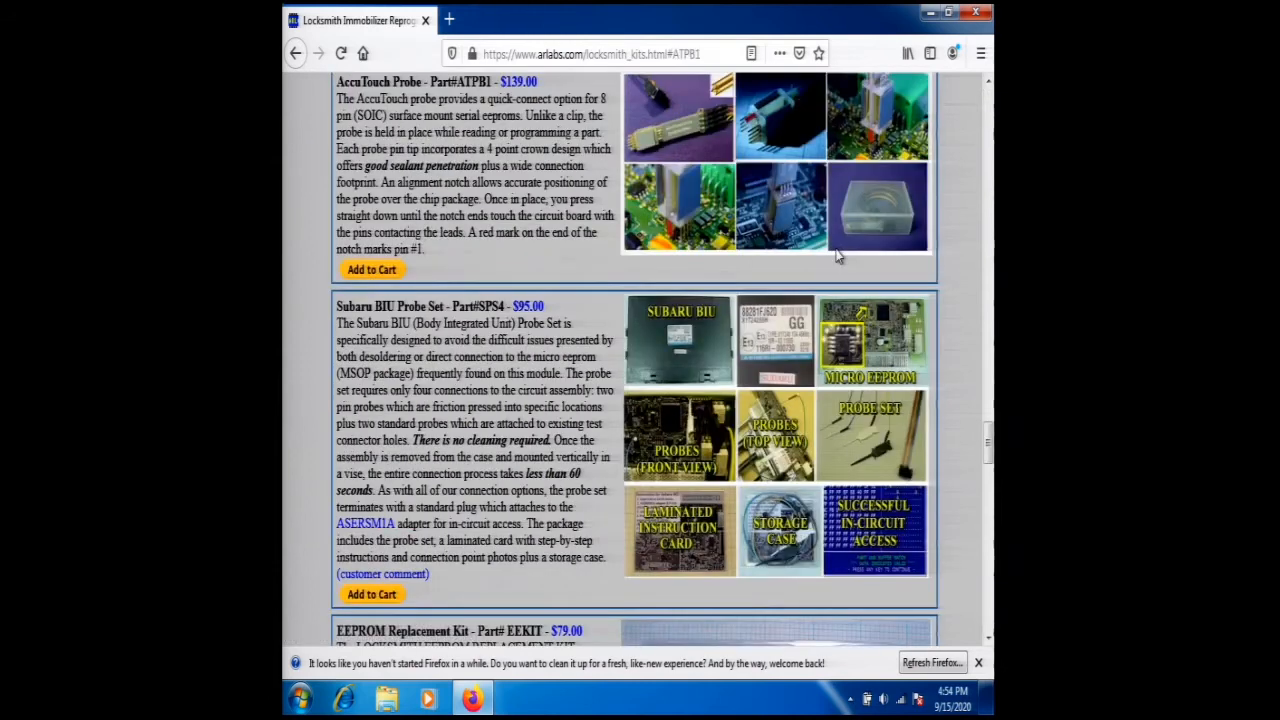
mouse_move(876, 212)
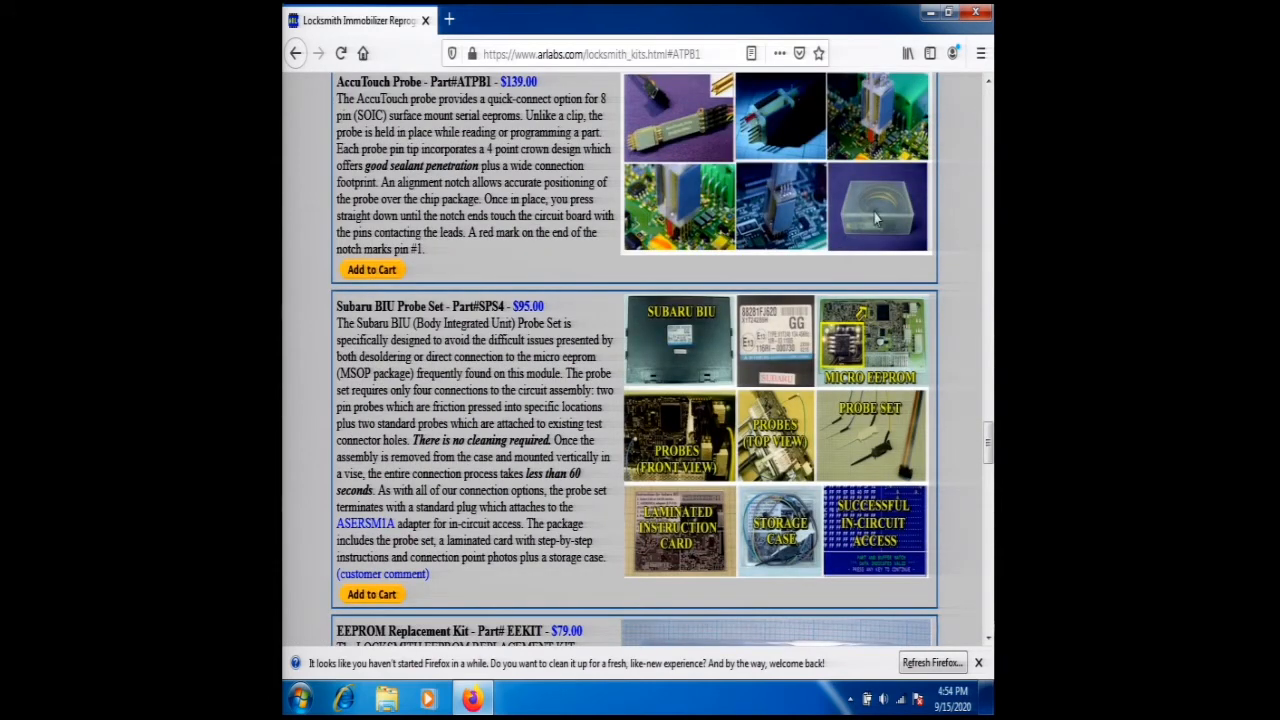
mouse_move(950, 158)
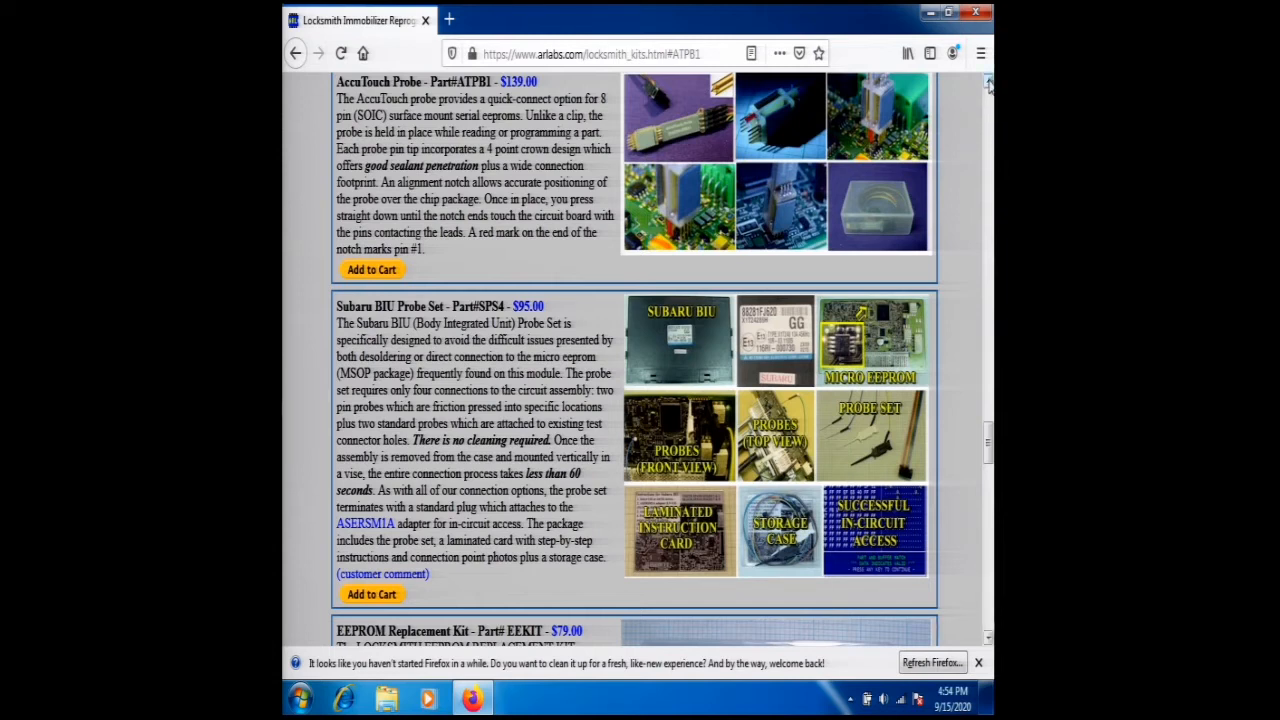
- Scroll through the kit descriptions down to the Locksmith Kit Options probe, clip and adapter listings
scroll("up", 3)
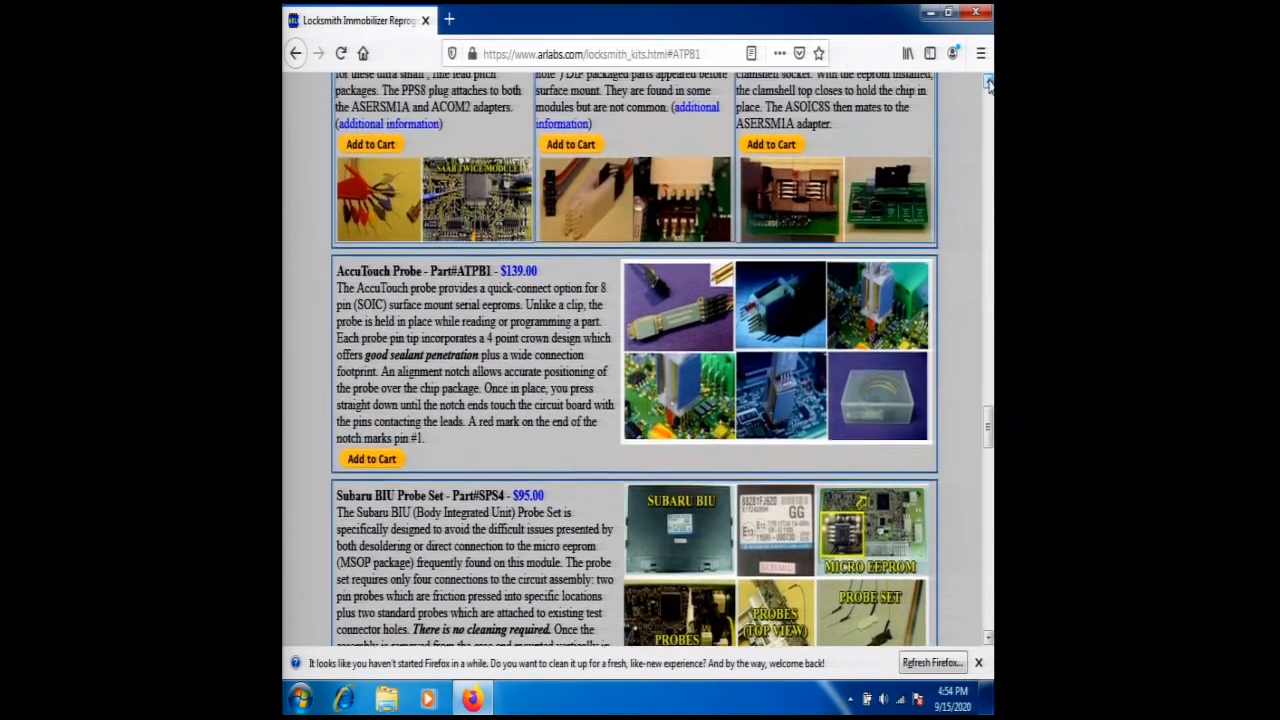
scroll("up", 3)
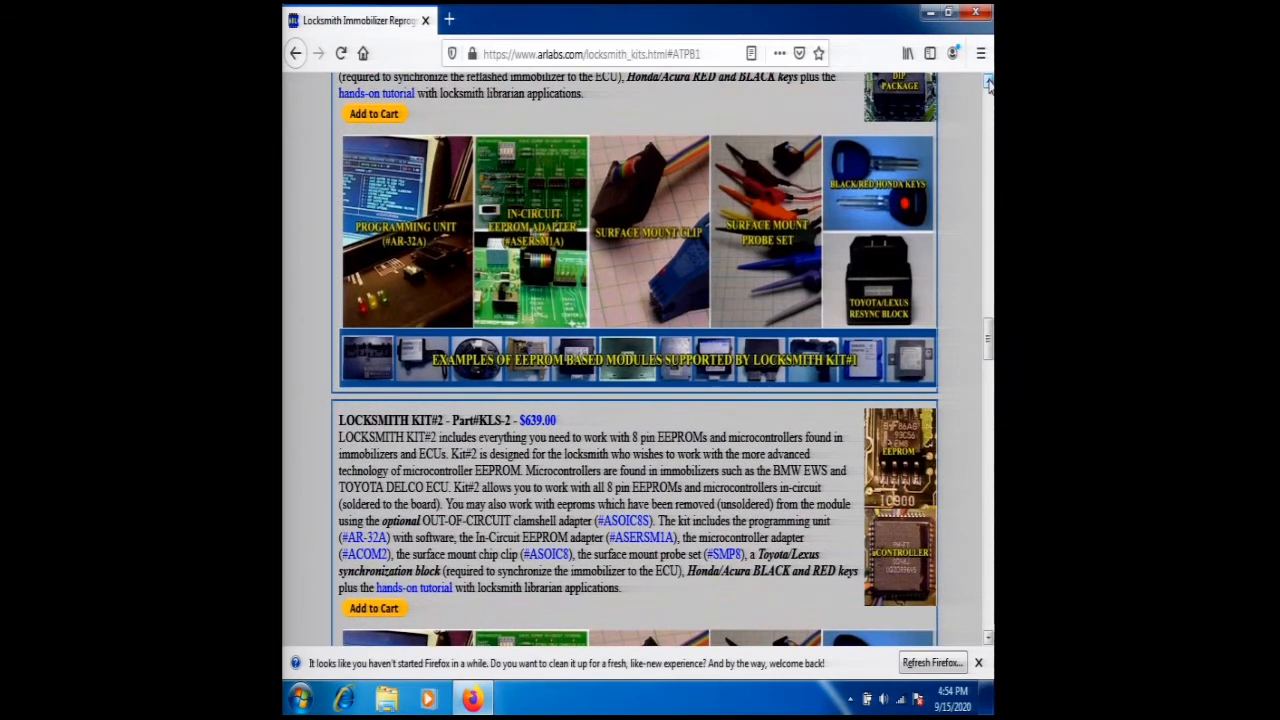
scroll("up", 3)
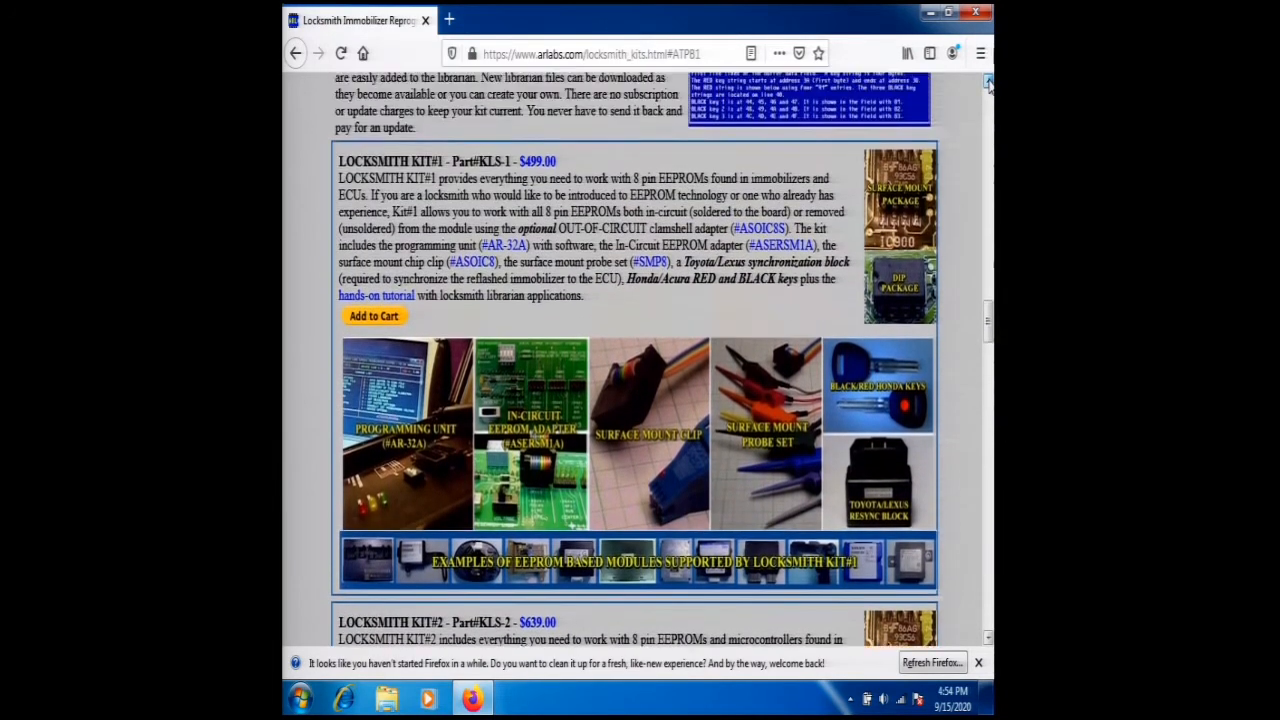
scroll("up", 3)
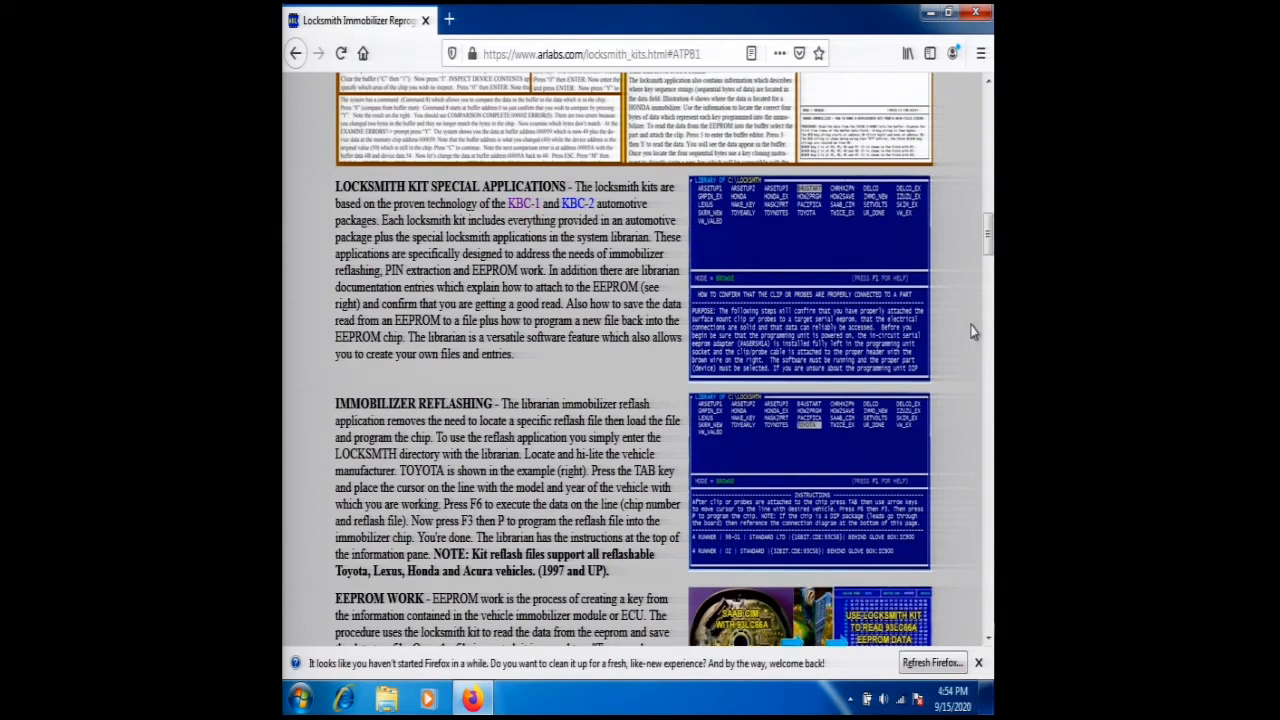
mouse_move(988, 630)
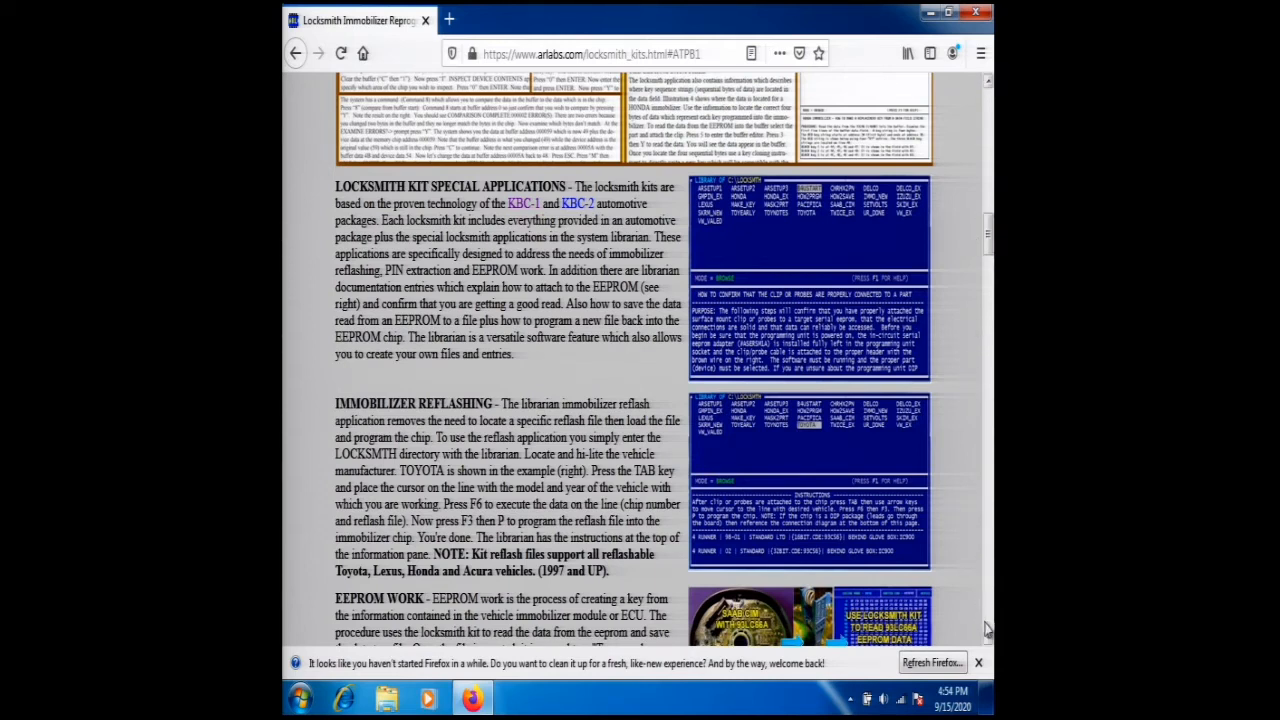
scroll("down", 3)
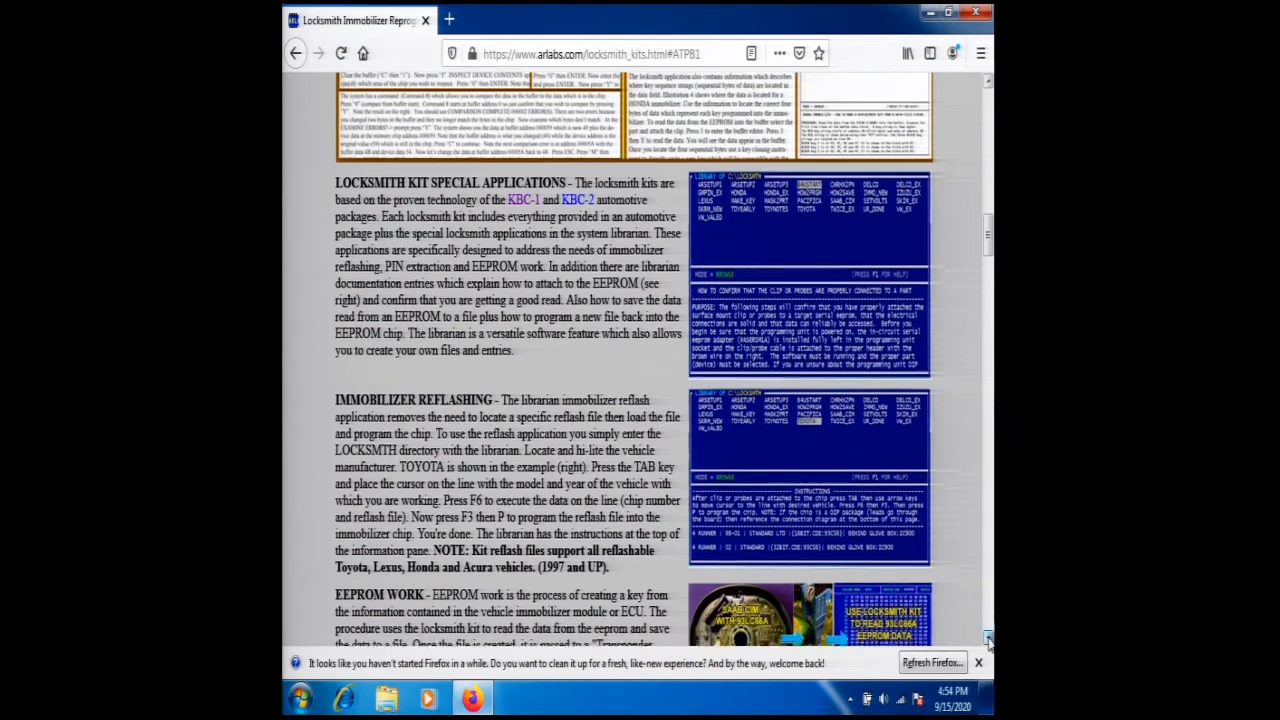
scroll("down", 3)
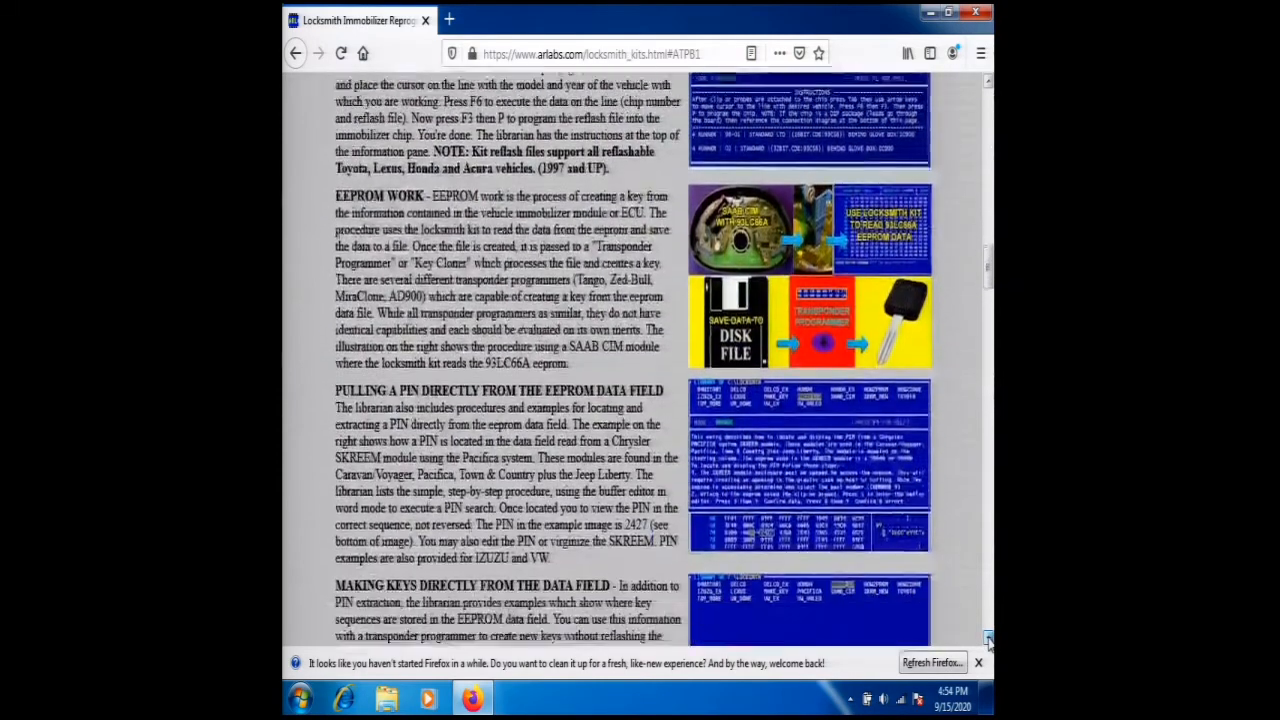
scroll("down", 3)
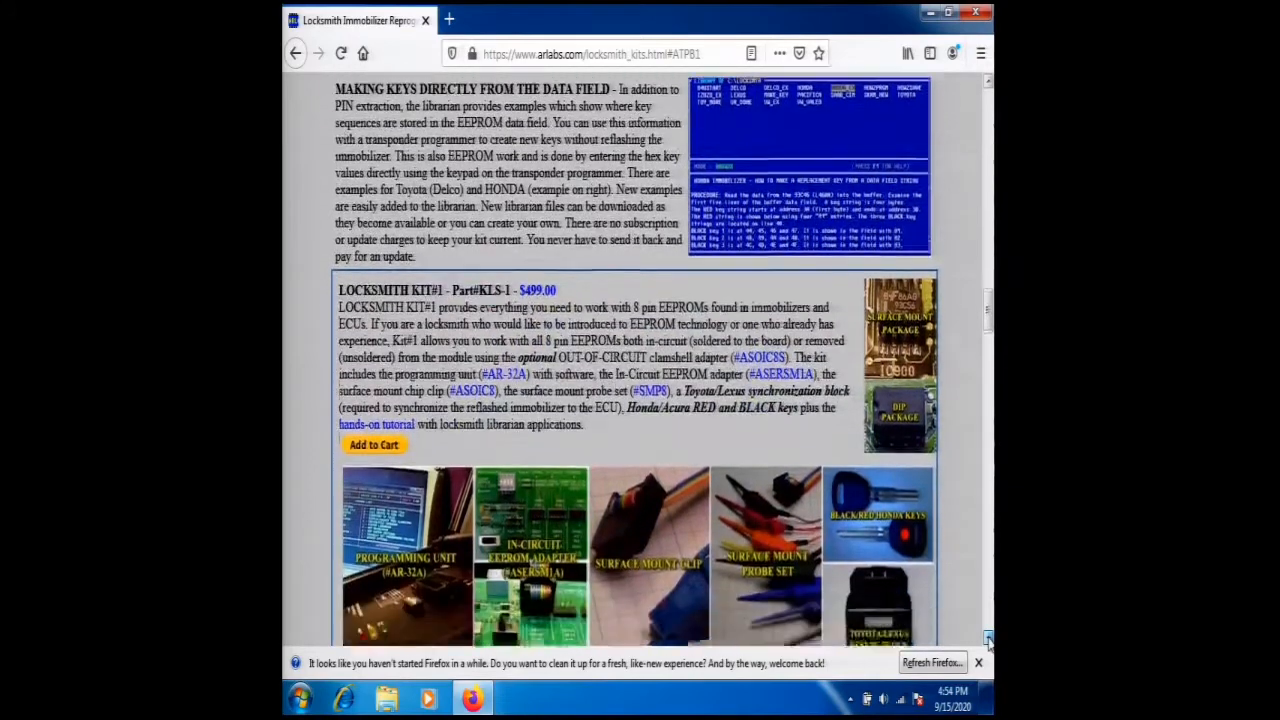
scroll("down", 3)
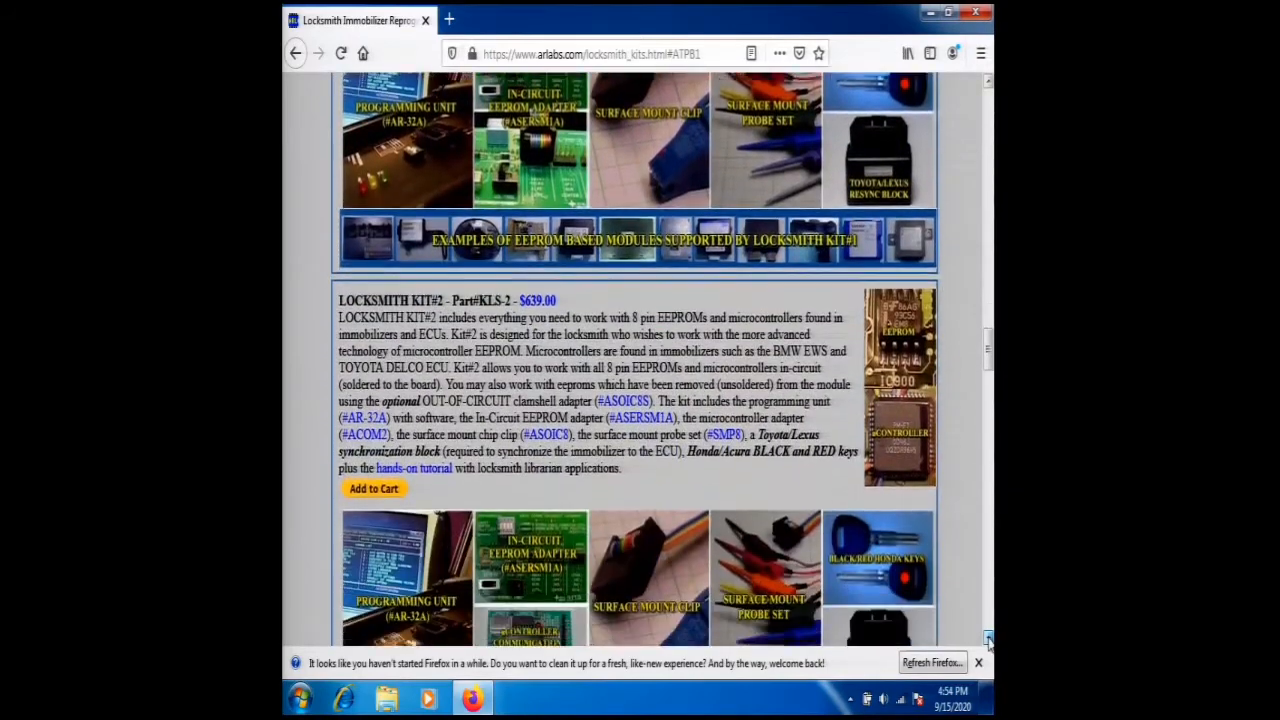
scroll("down", 3)
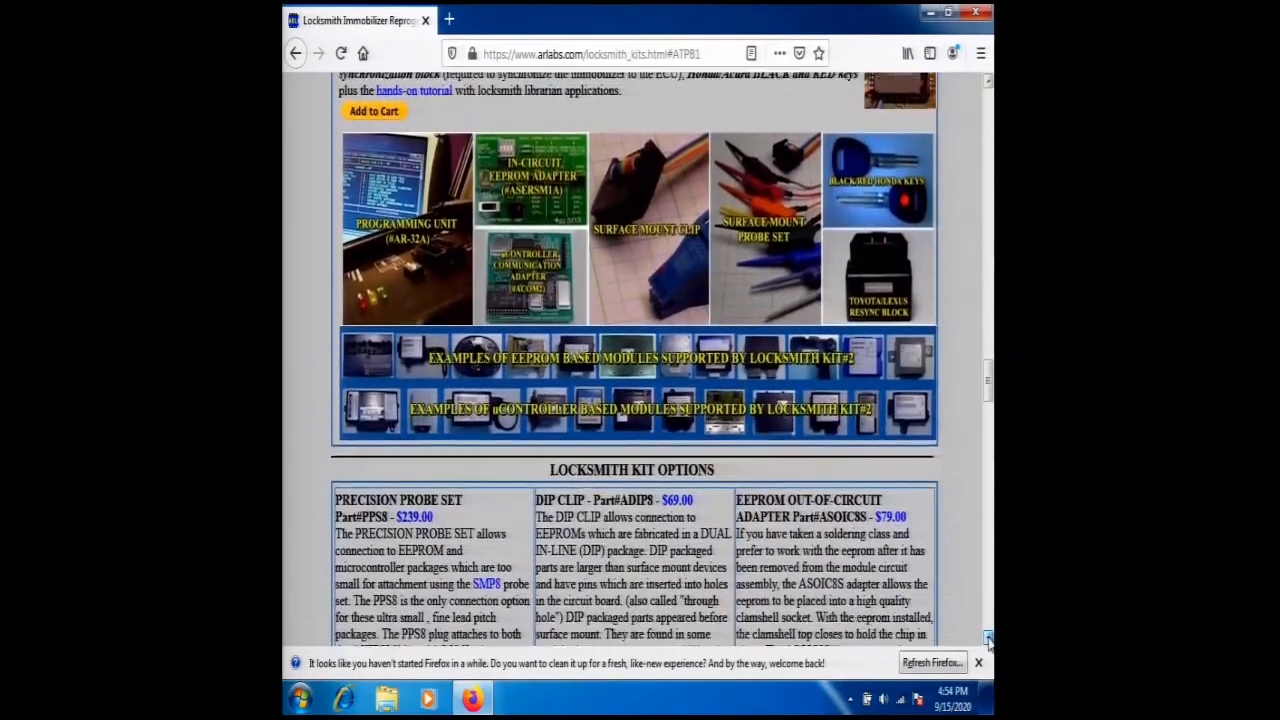
scroll("down", 3)
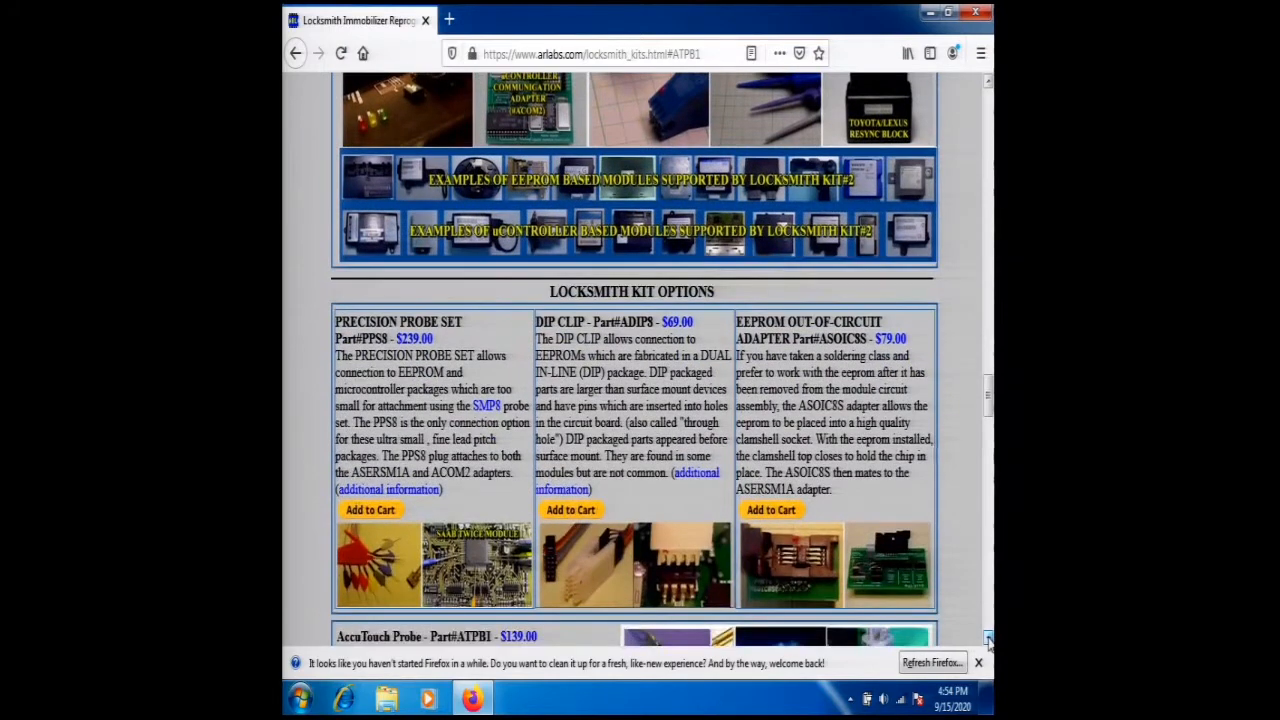
scroll("down", 3)
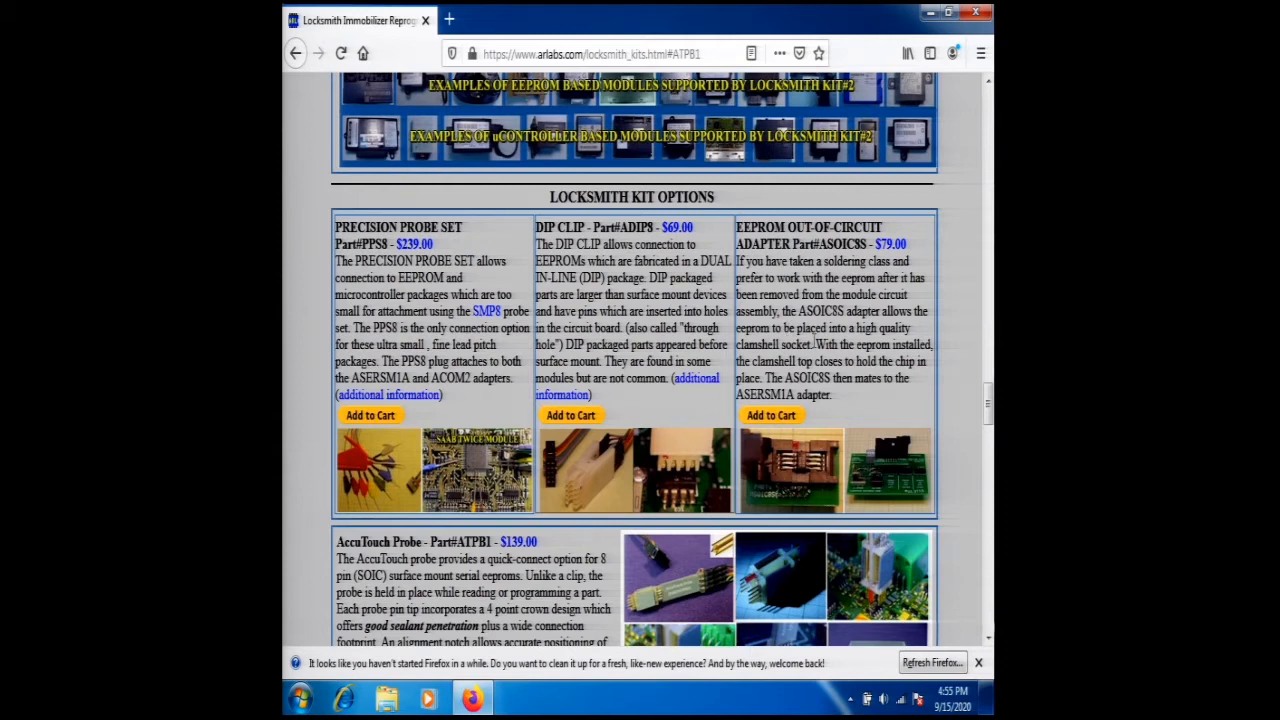
mouse_move(860, 414)
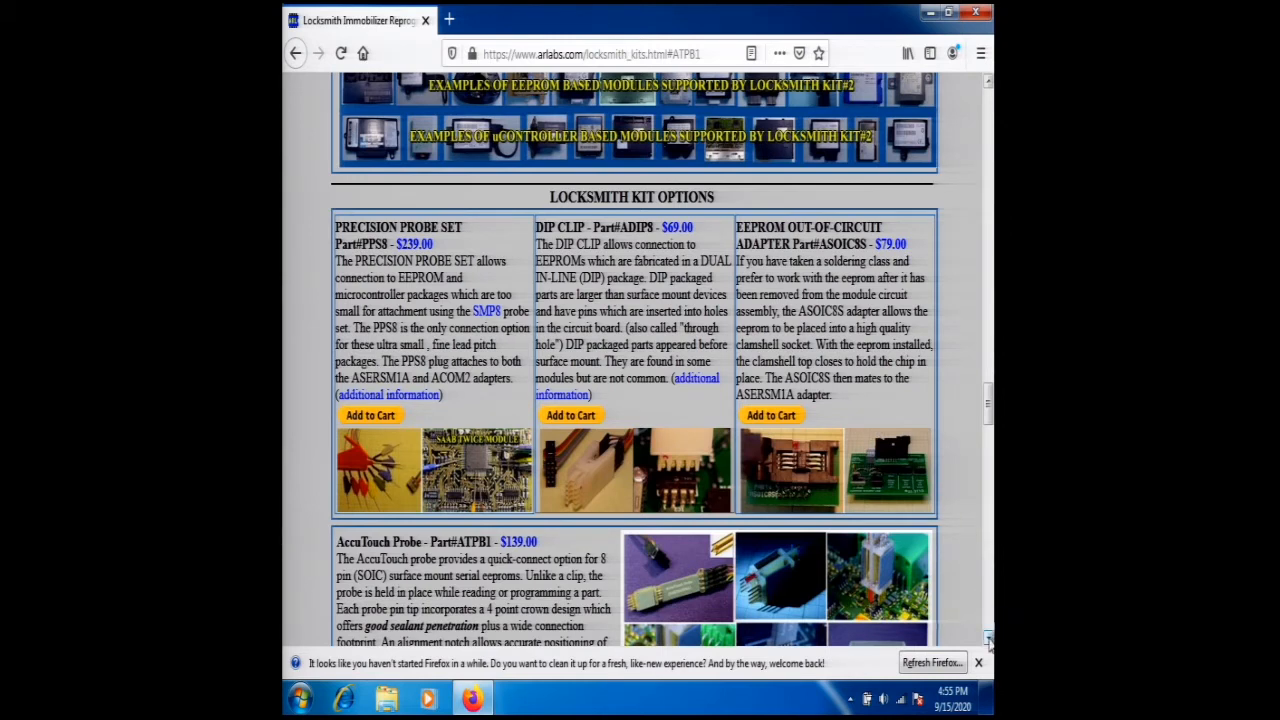
- Scroll down to show the full AccuTouch Probe listing and the Subaru BIU Probe Set
scroll("down", 3)
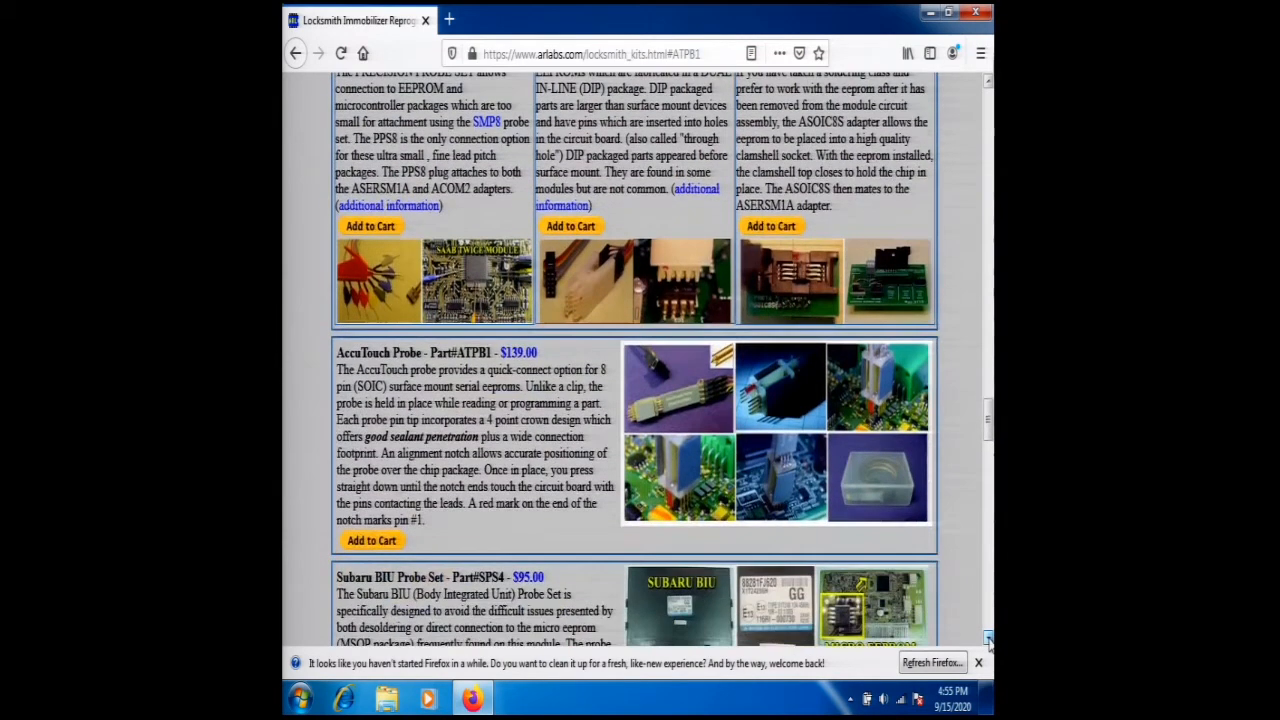
scroll("down", 3)
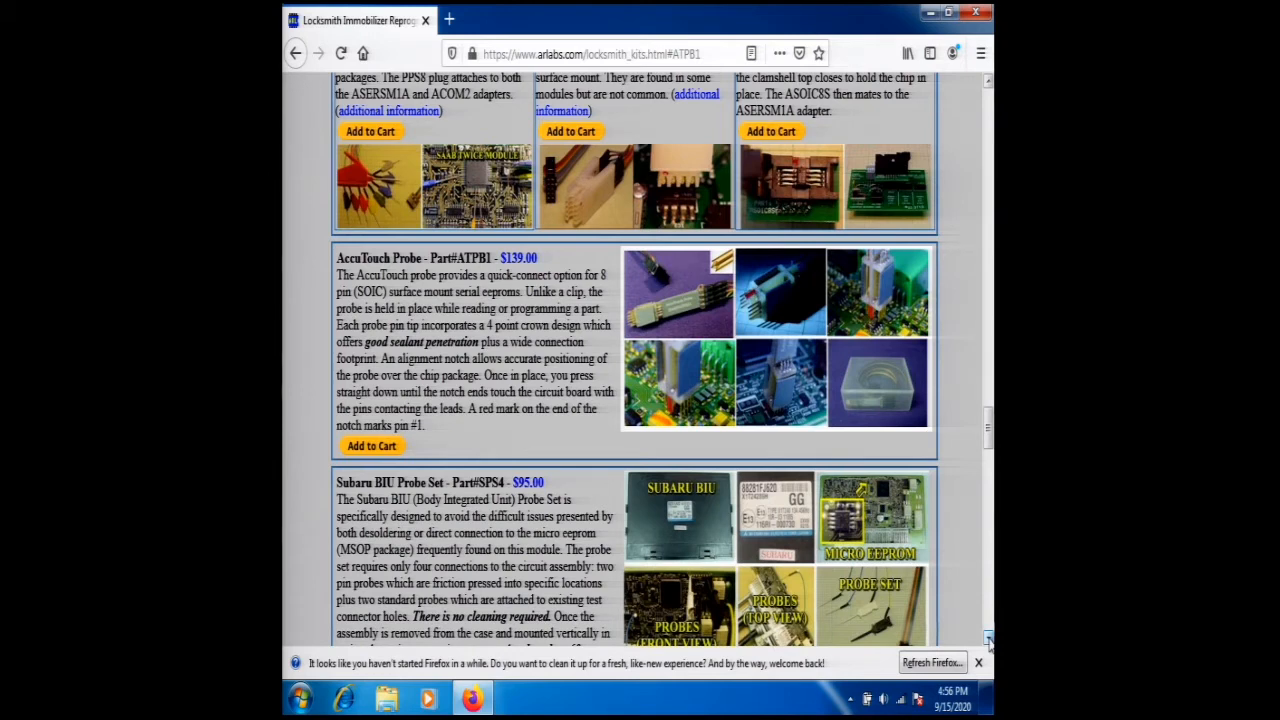
- Scroll down to the LOCKSMITH EEPROM Replacement Kit listing and the options beneath it
scroll("down", 3)
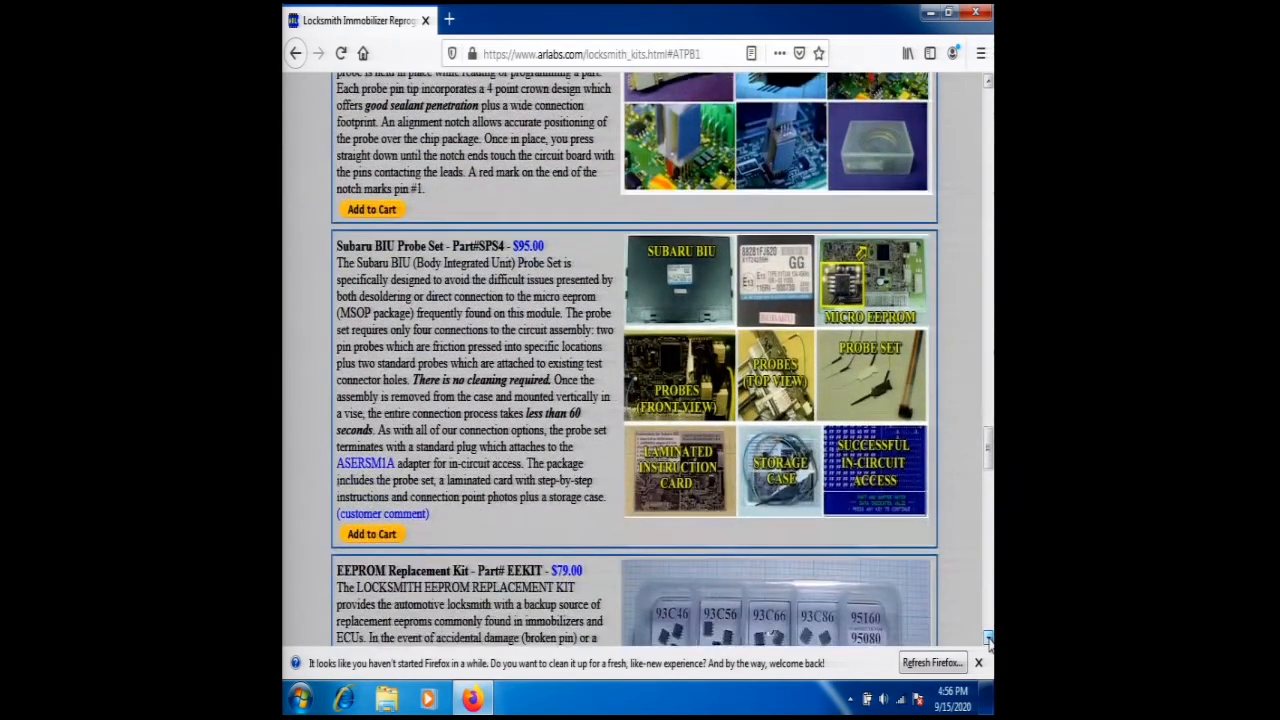
scroll("down", 3)
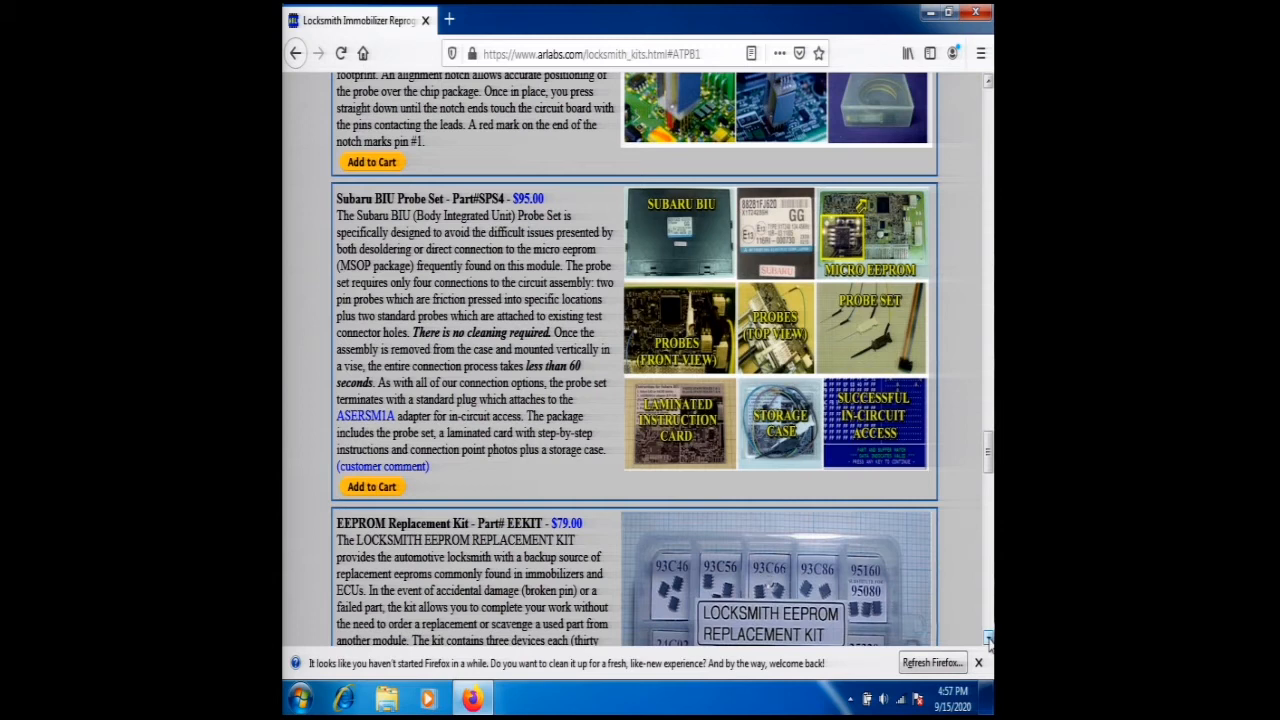
scroll("down", 3)
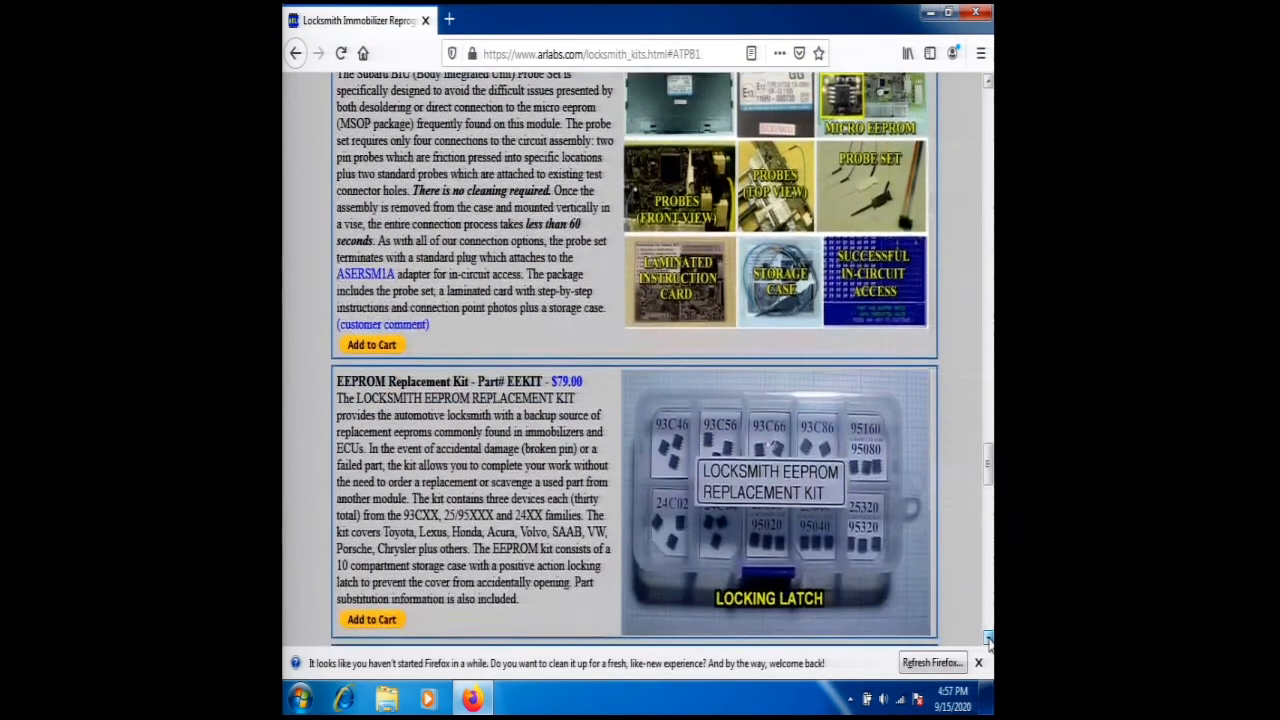
scroll("down", 3)
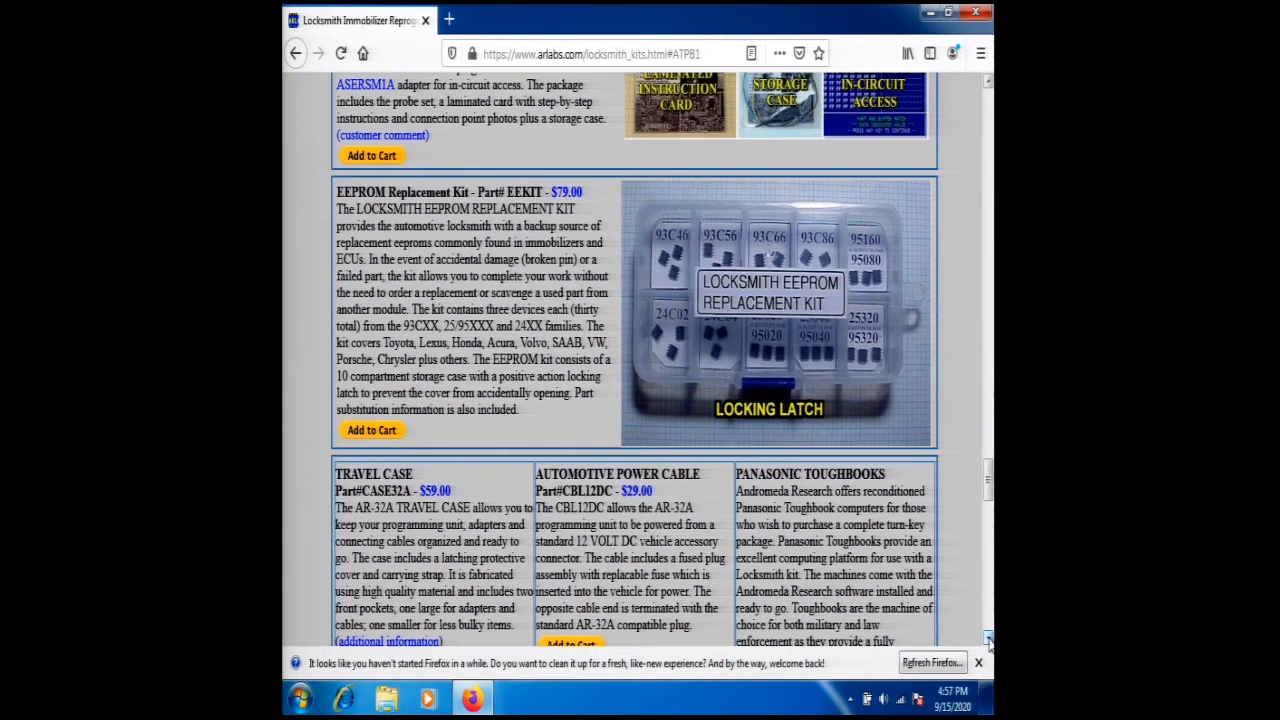
- Scroll down to the Travel Case, Automotive Power Cable and Panasonic Toughbooks row
scroll("down", 3)
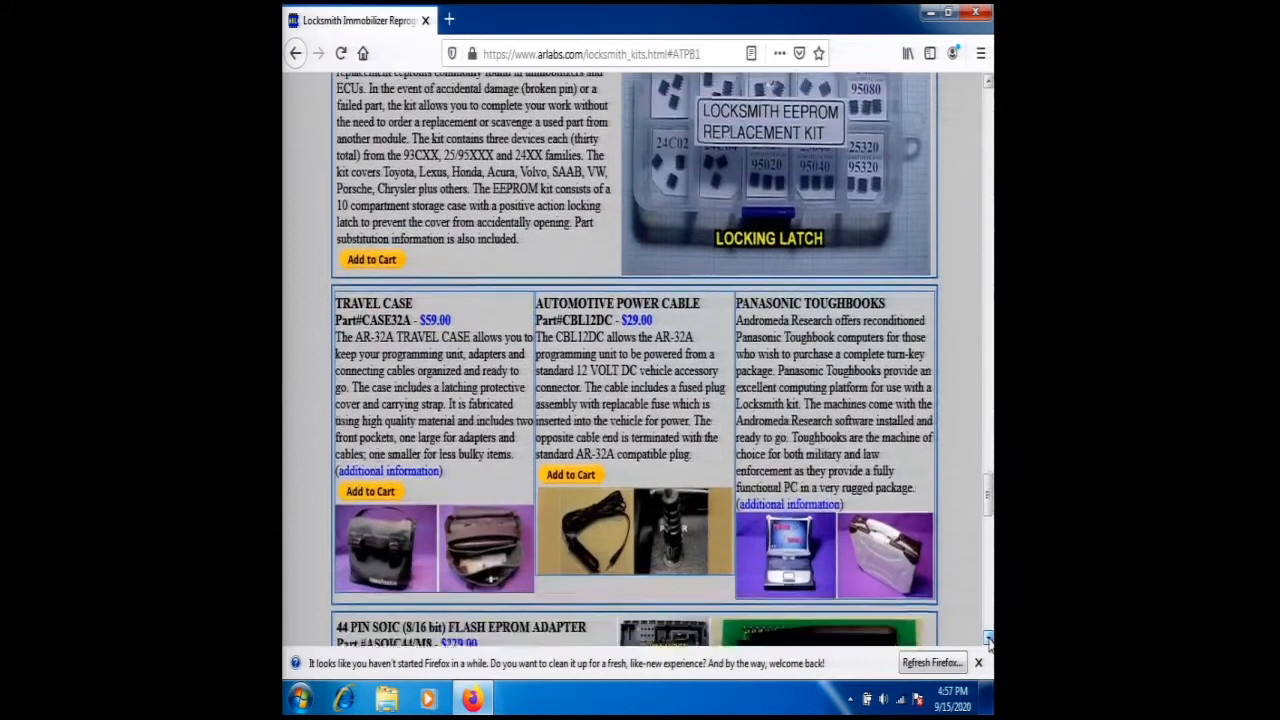
scroll("down", 3)
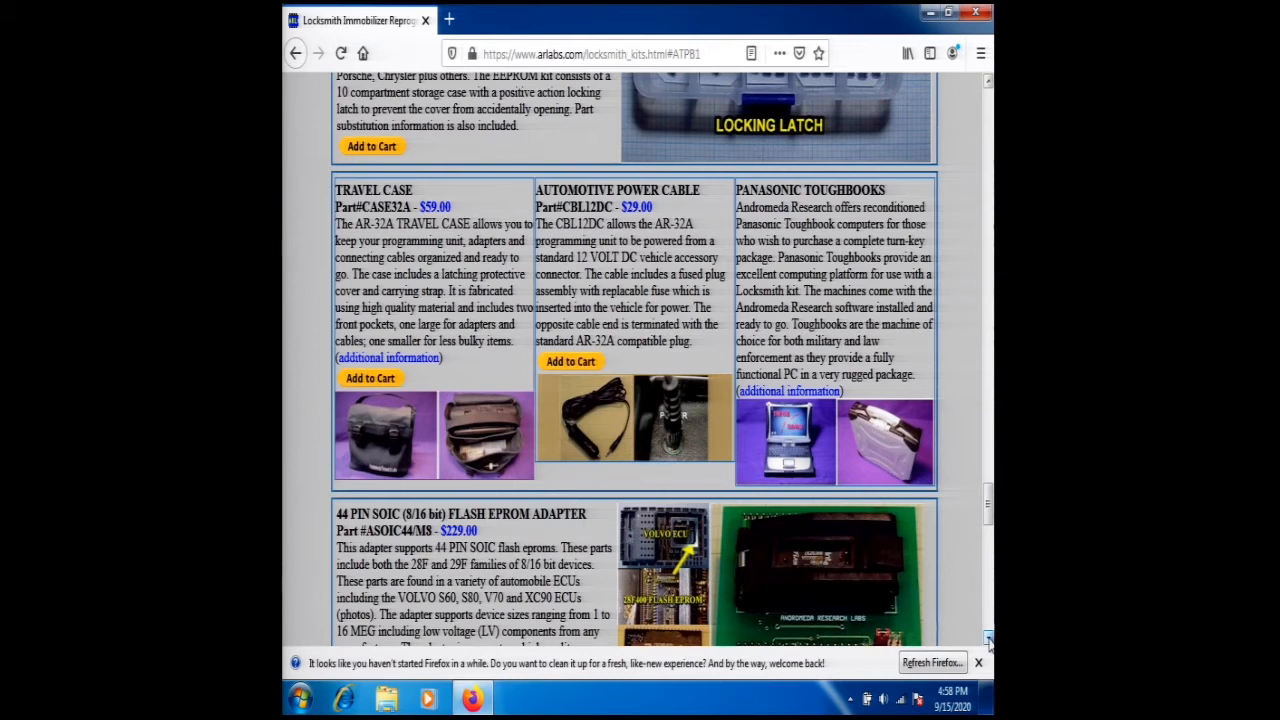
- Scroll to the bottom of the listings, ending at the 20 MHZ Crystal for Mercedes module
scroll("down", 3)
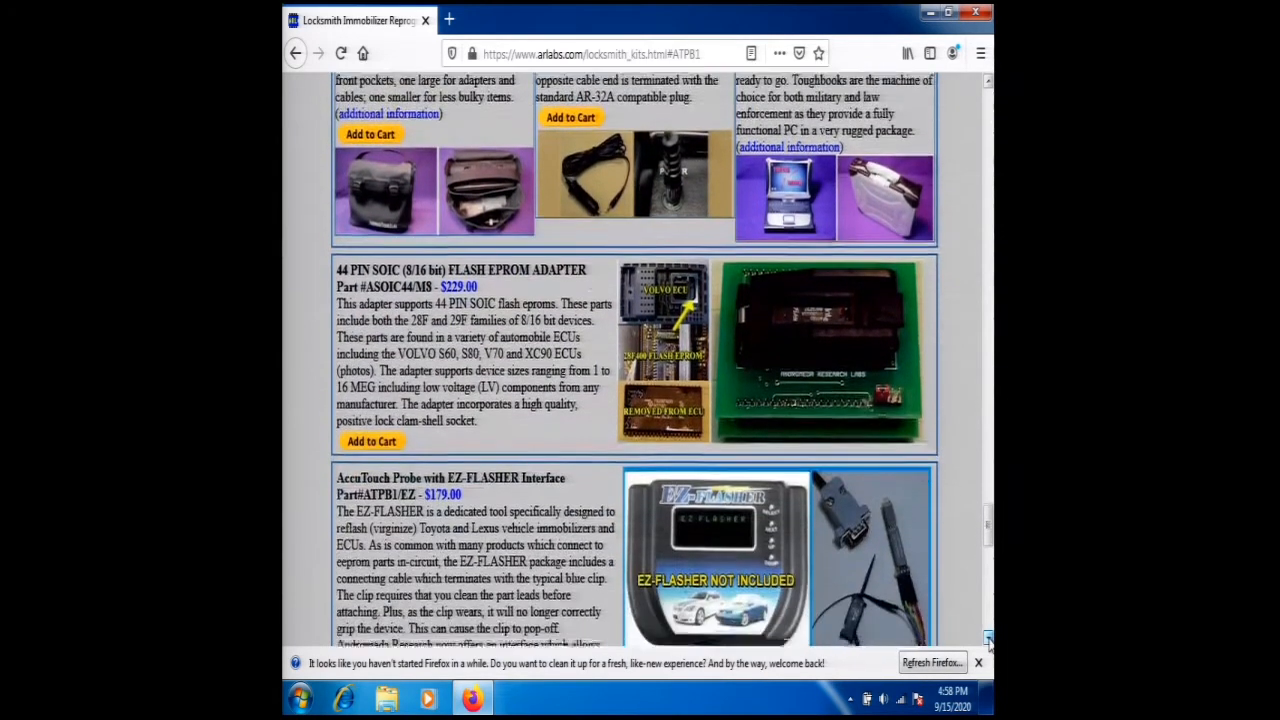
scroll("down", 3)
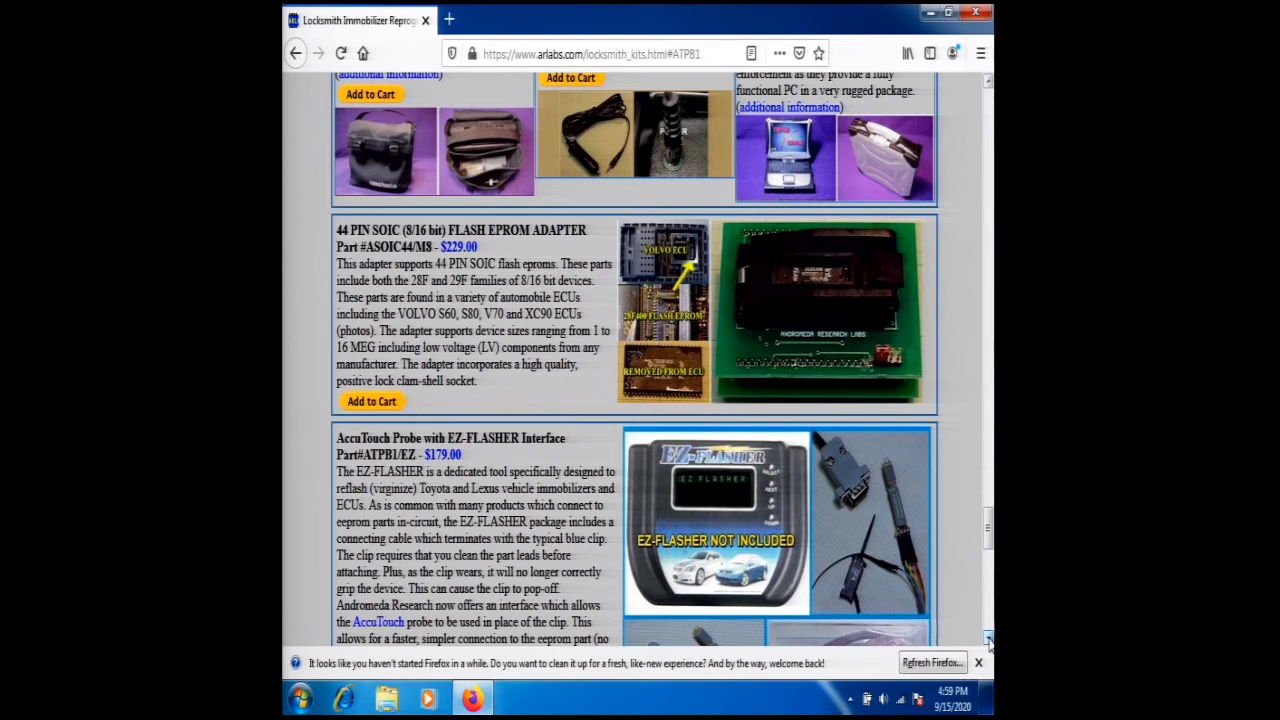
scroll("down", 3)
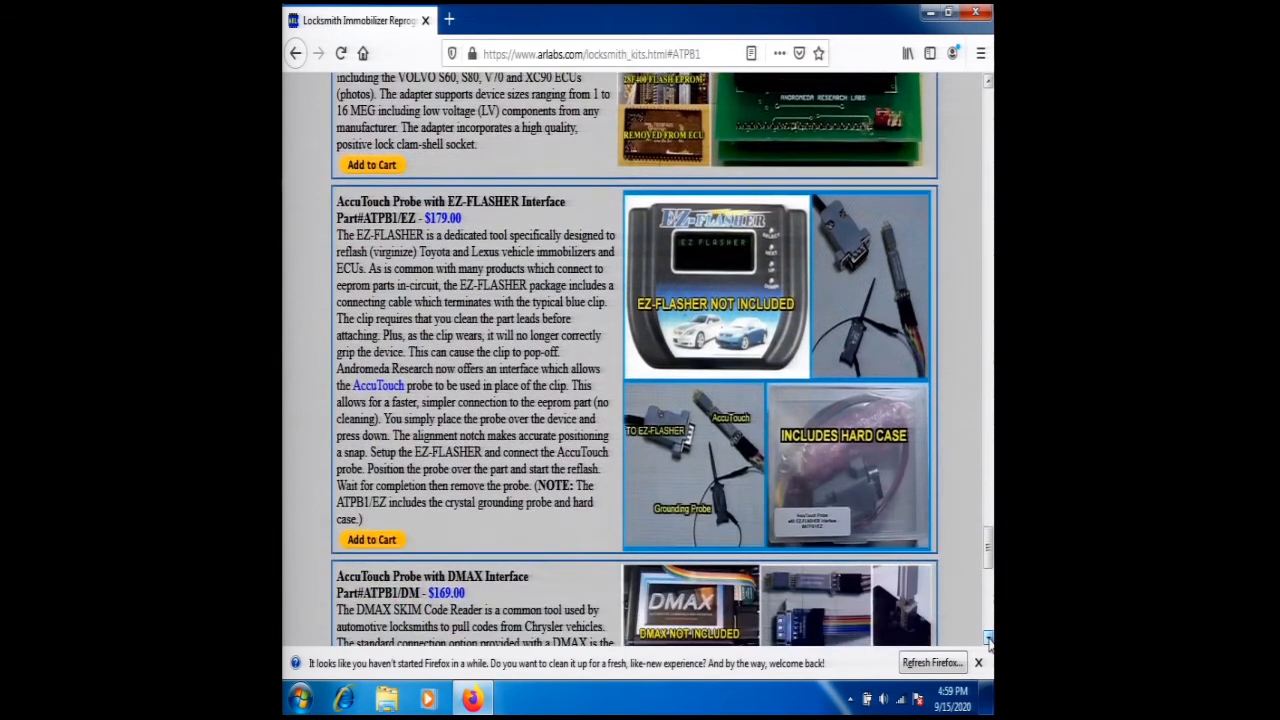
scroll("down", 3)
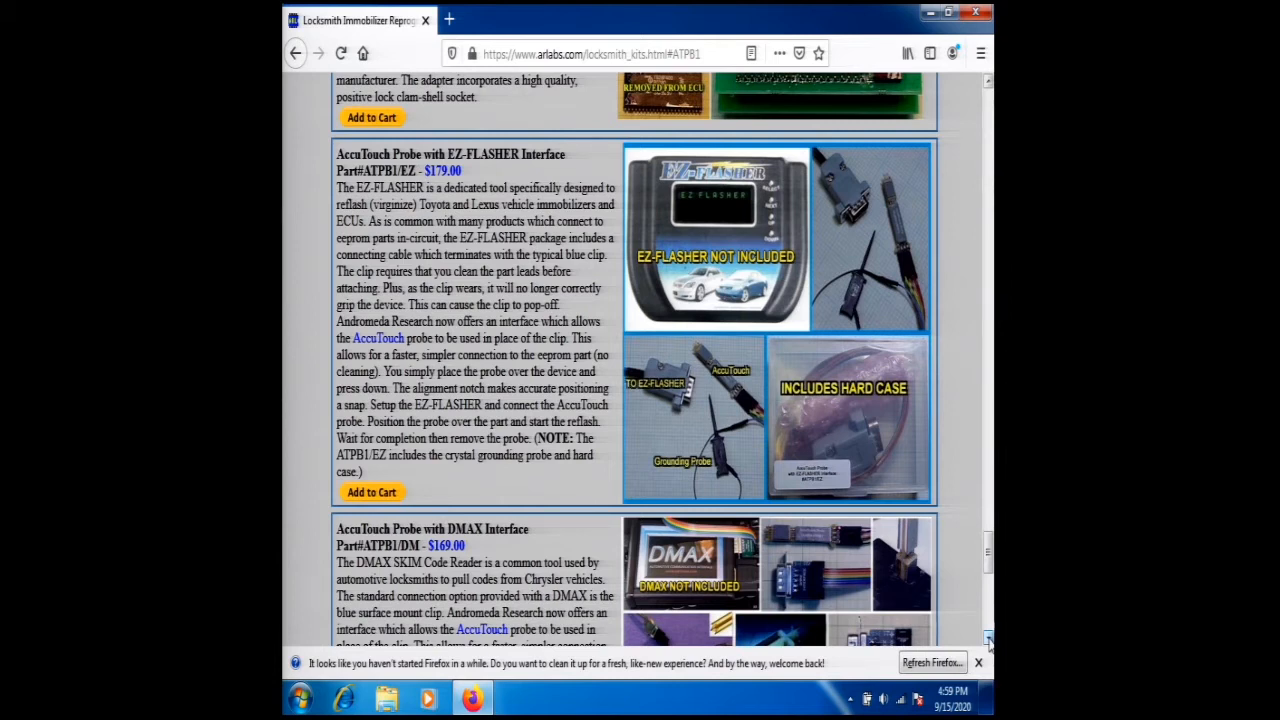
scroll("down", 3)
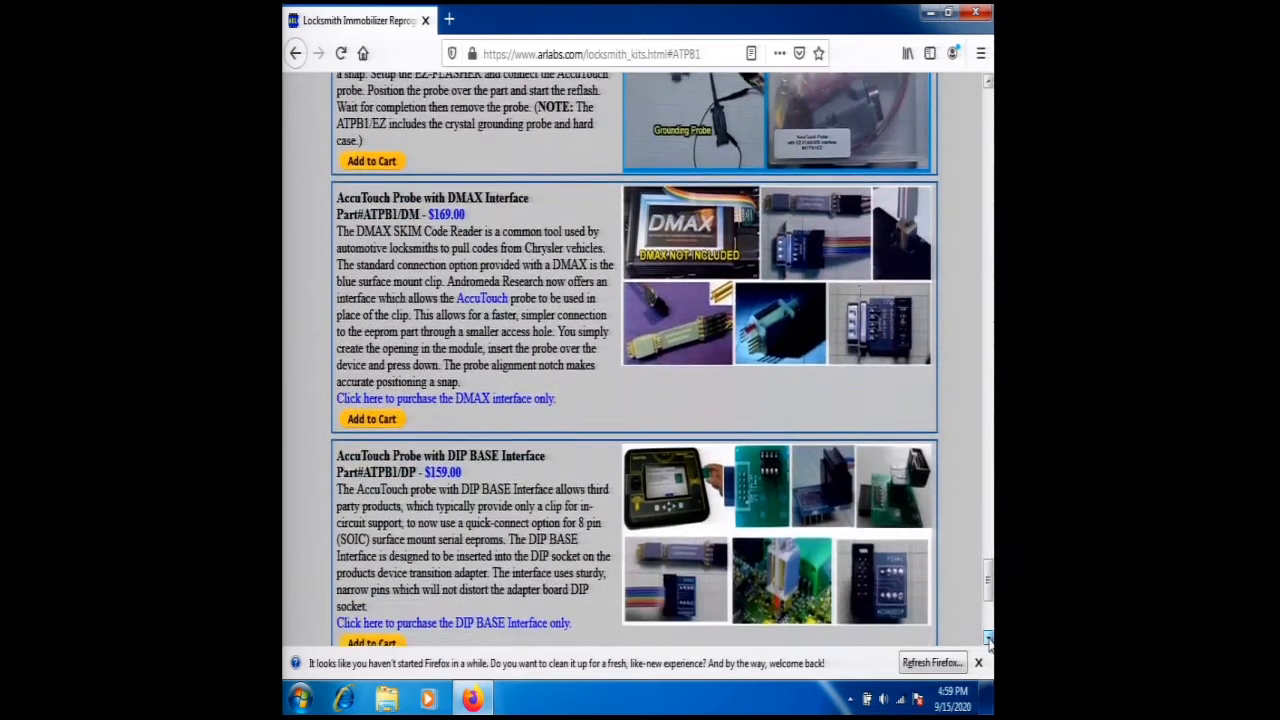
scroll("down", 3)
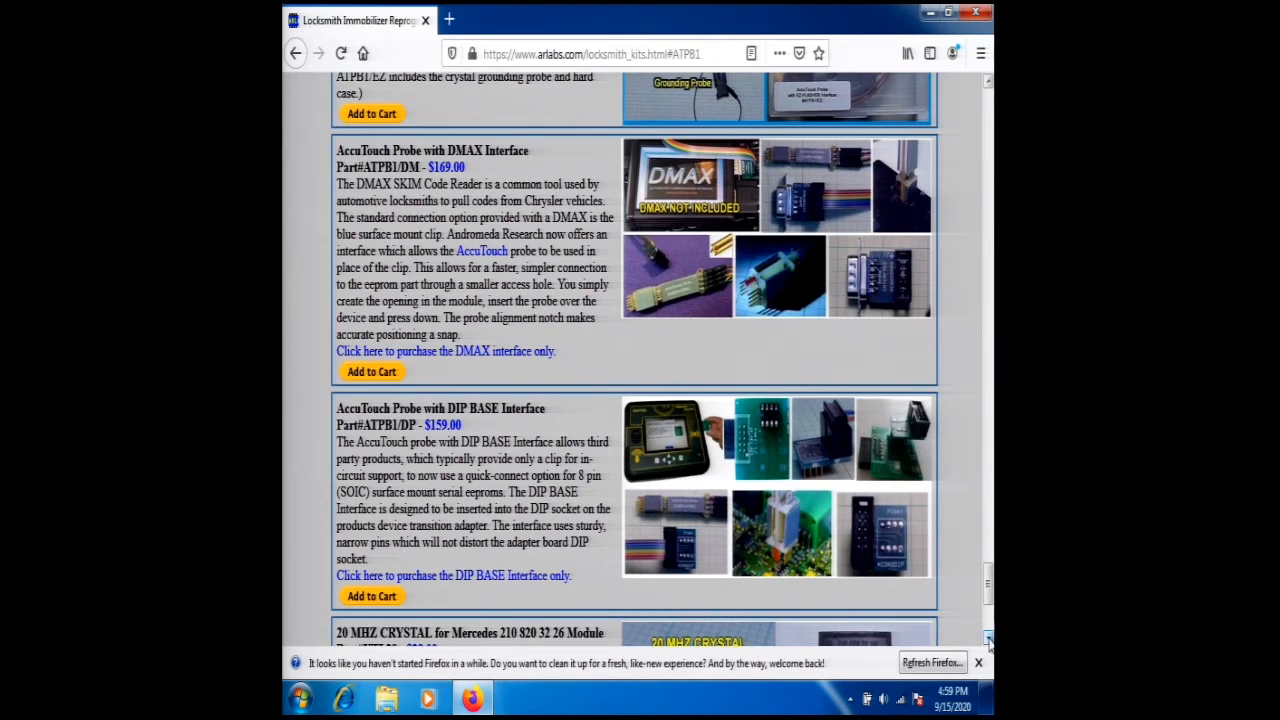
scroll("down", 3)
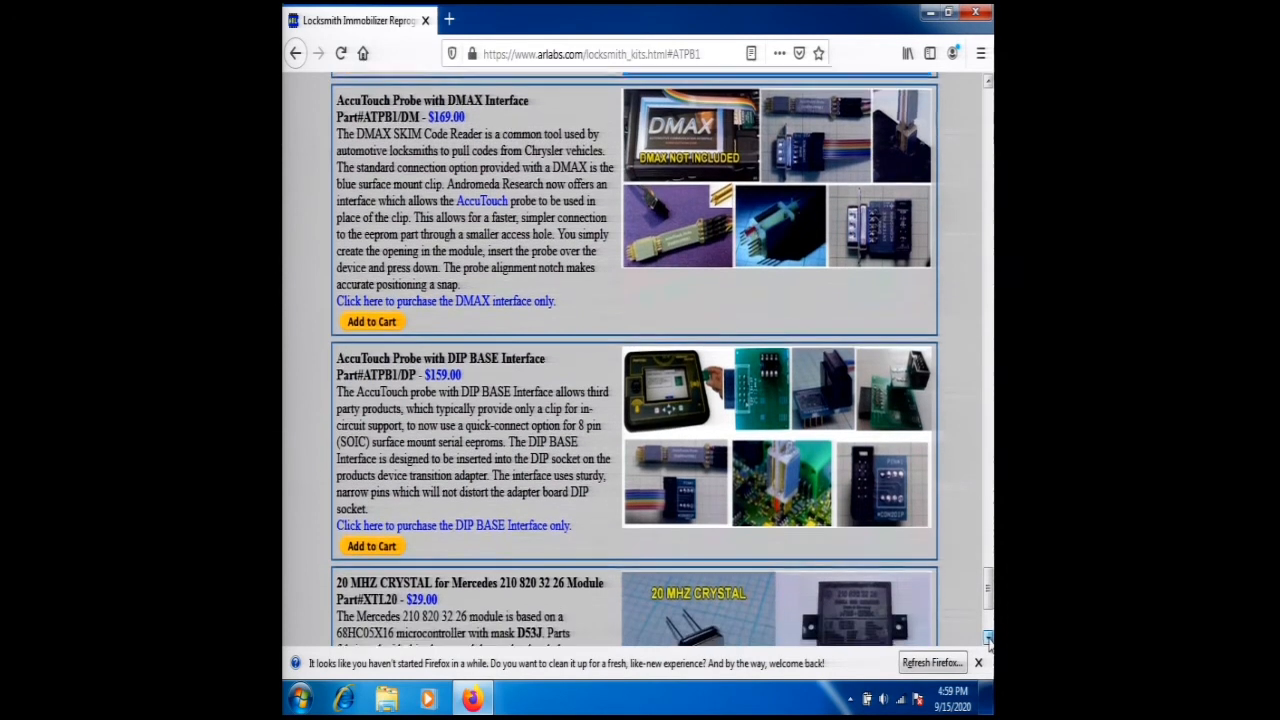
scroll("down", 3)
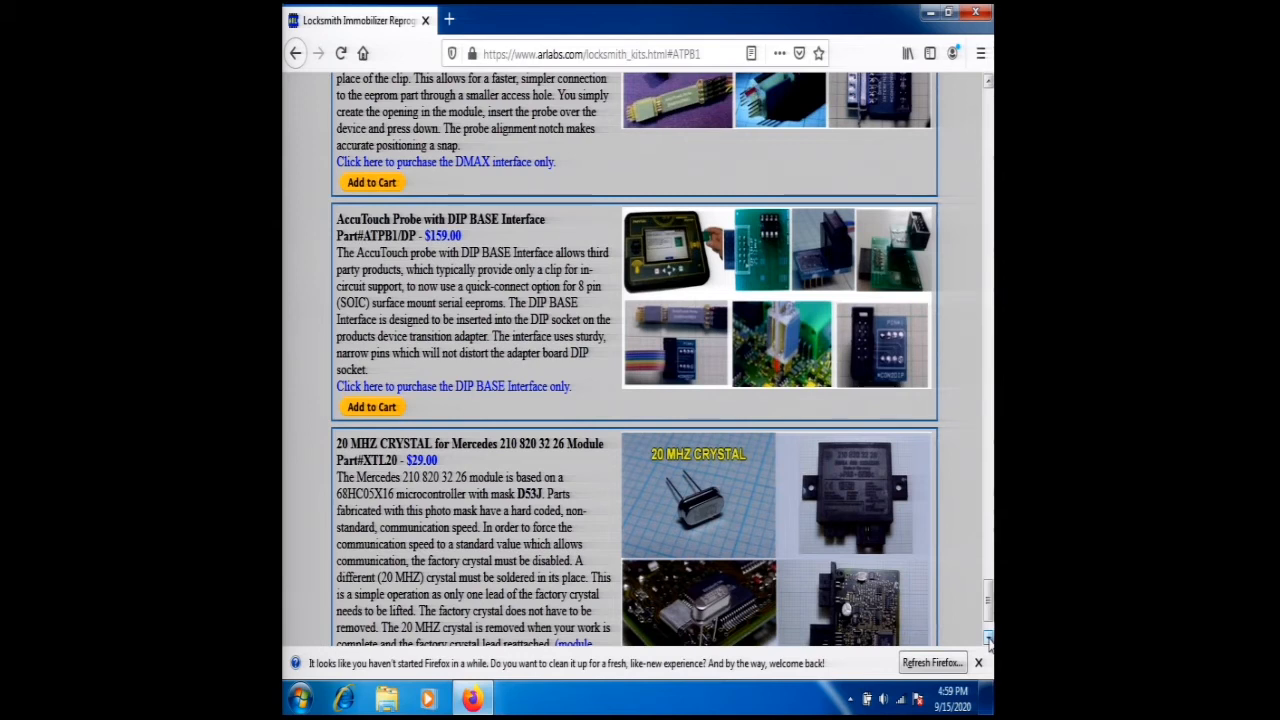
mouse_move(924, 636)
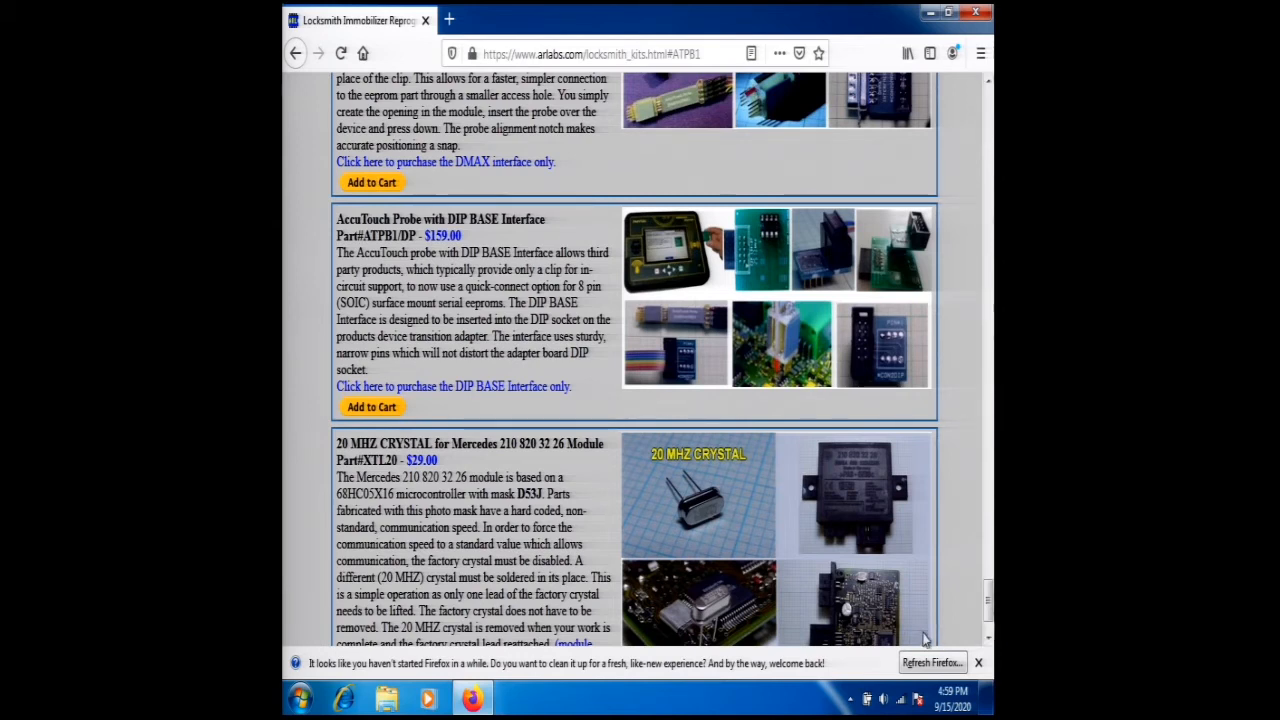
mouse_move(804, 424)
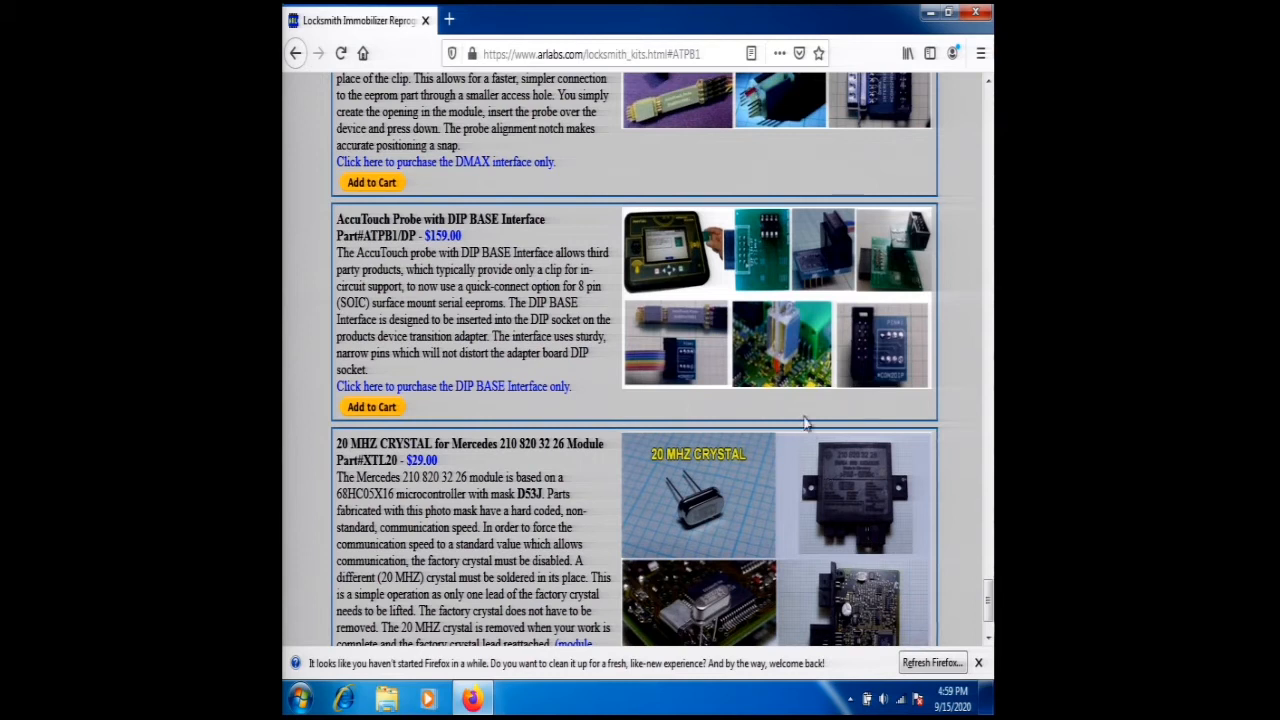
mouse_move(772, 272)
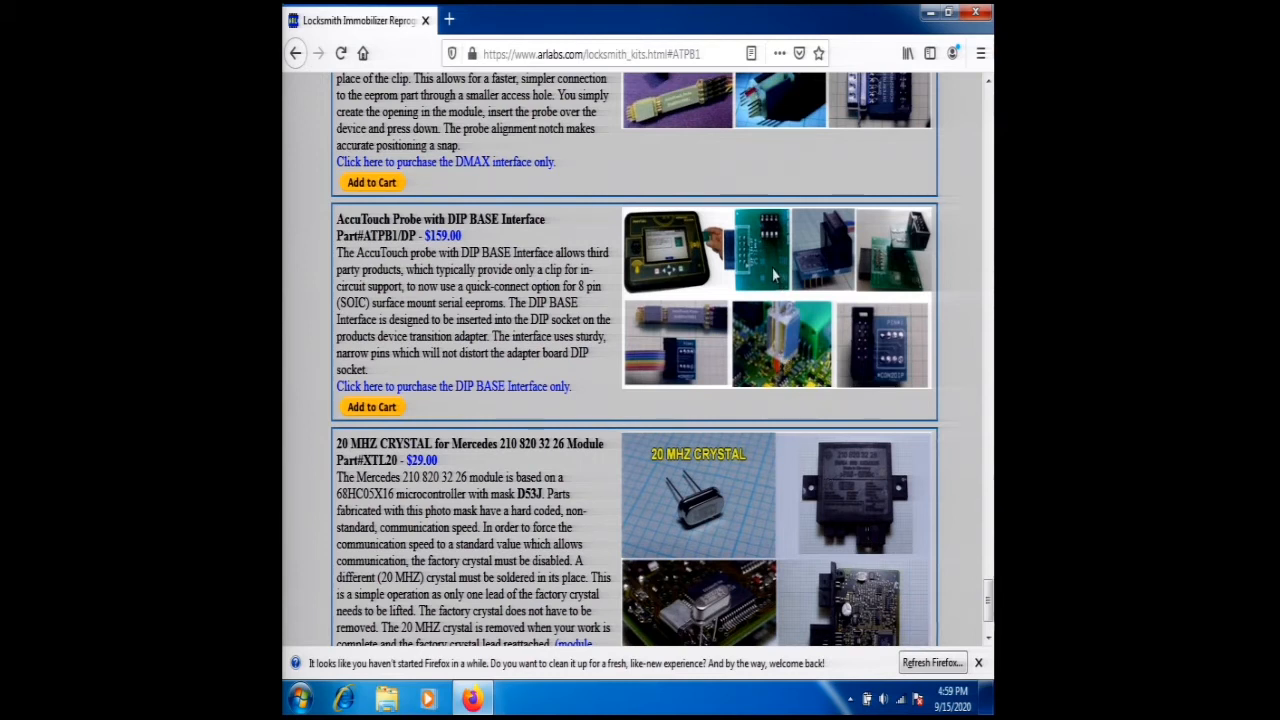
mouse_move(768, 260)
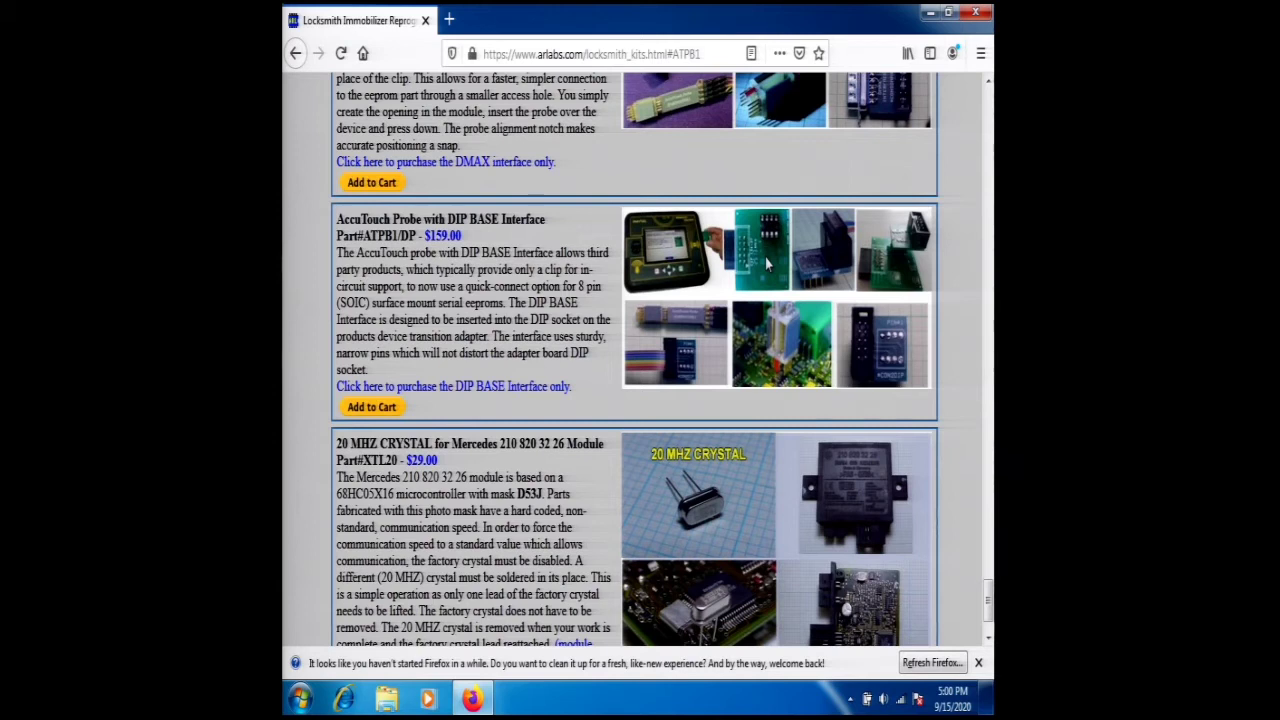
mouse_move(960, 478)
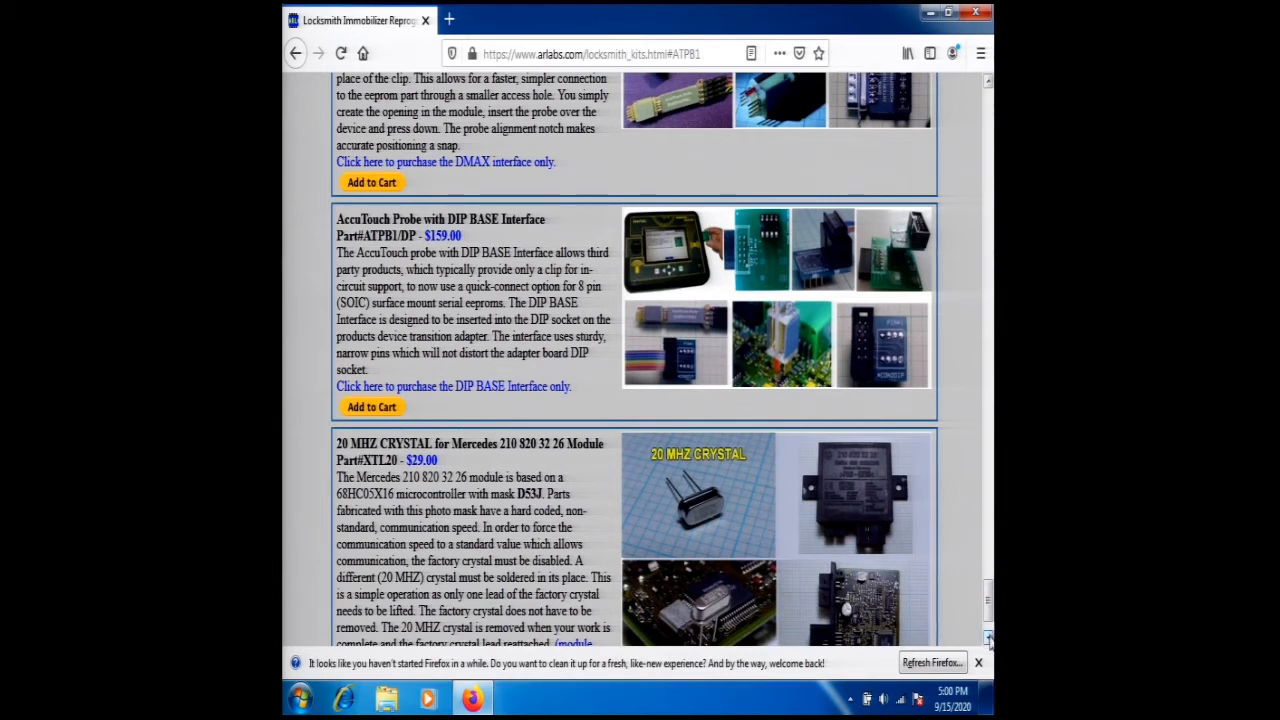
scroll("down", 3)
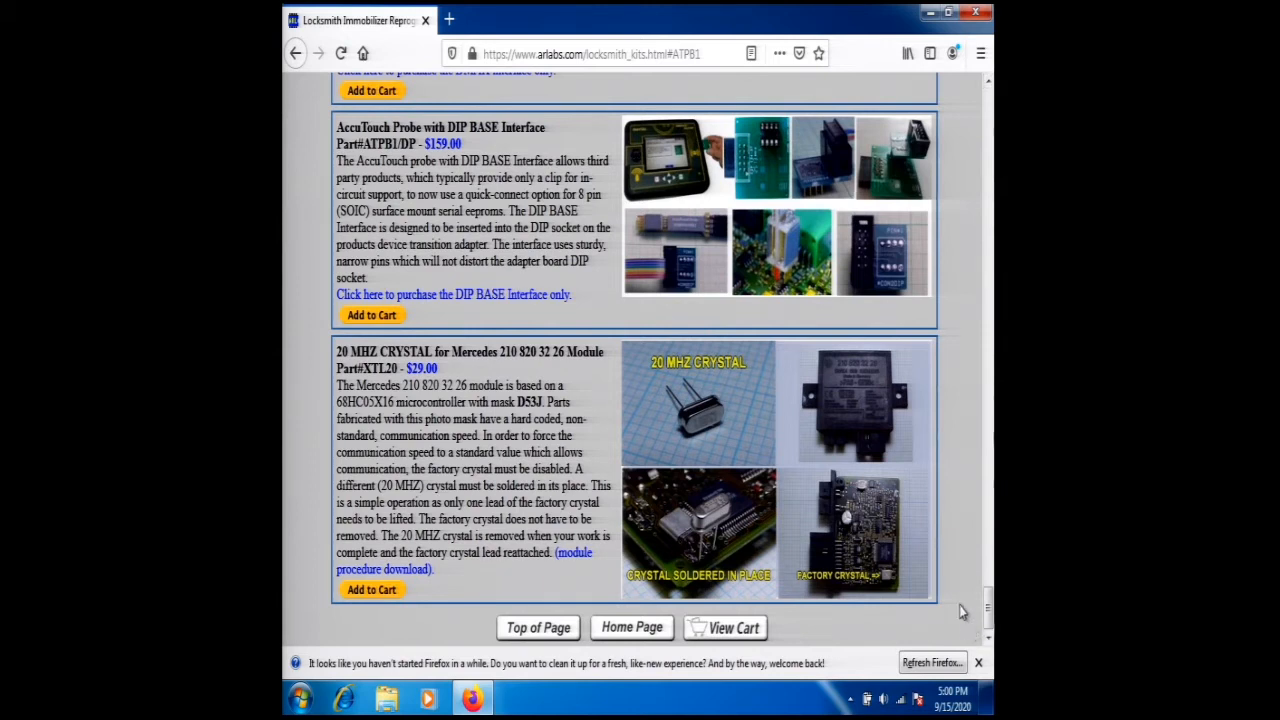
mouse_move(948, 524)
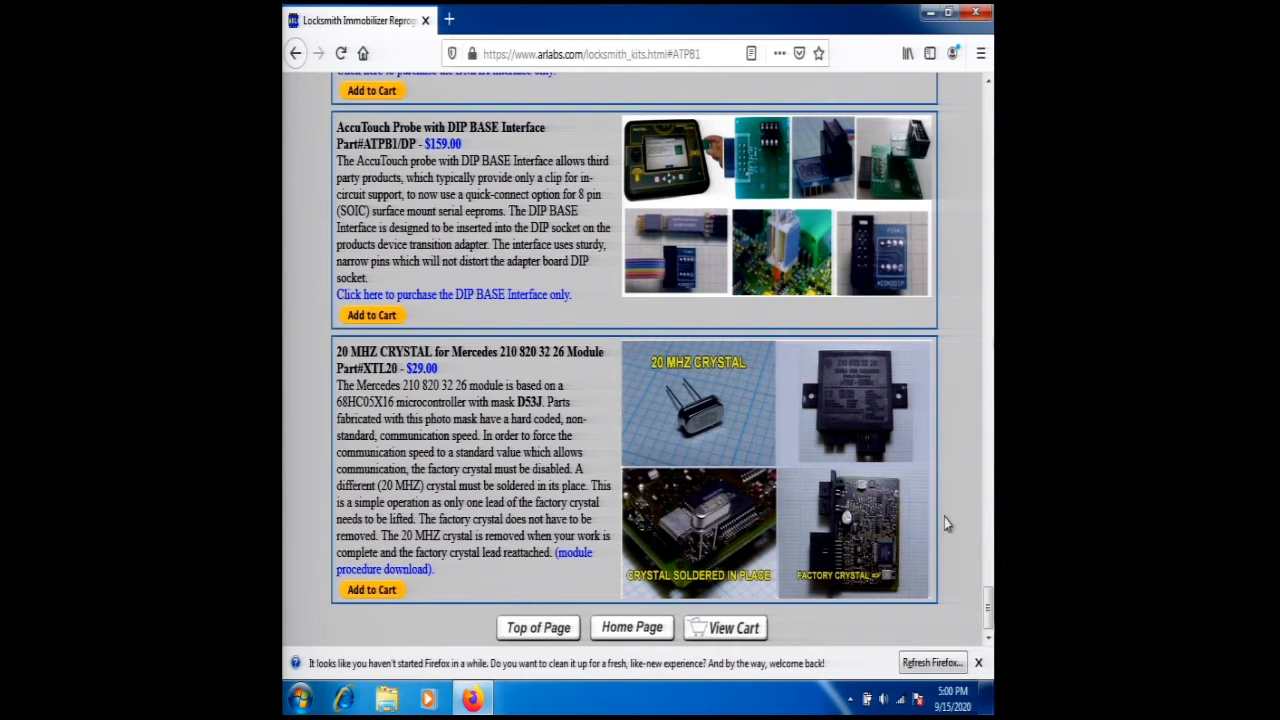
mouse_move(952, 504)
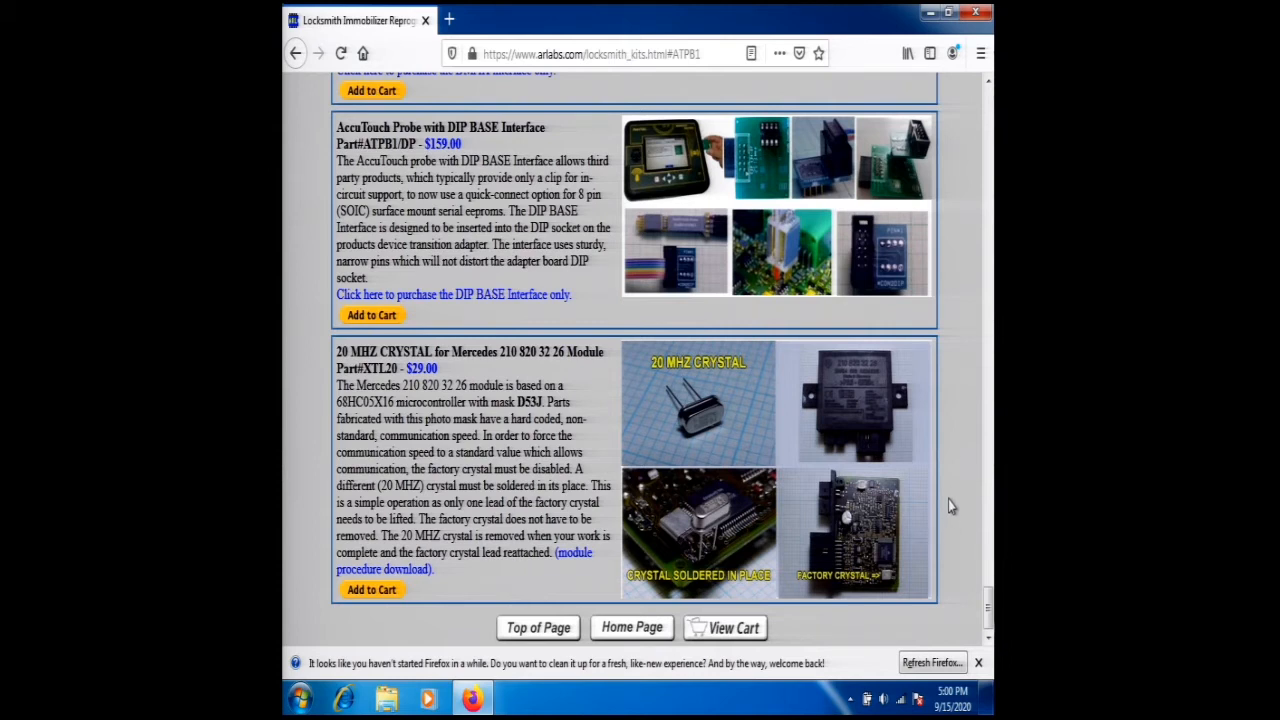
mouse_move(850, 544)
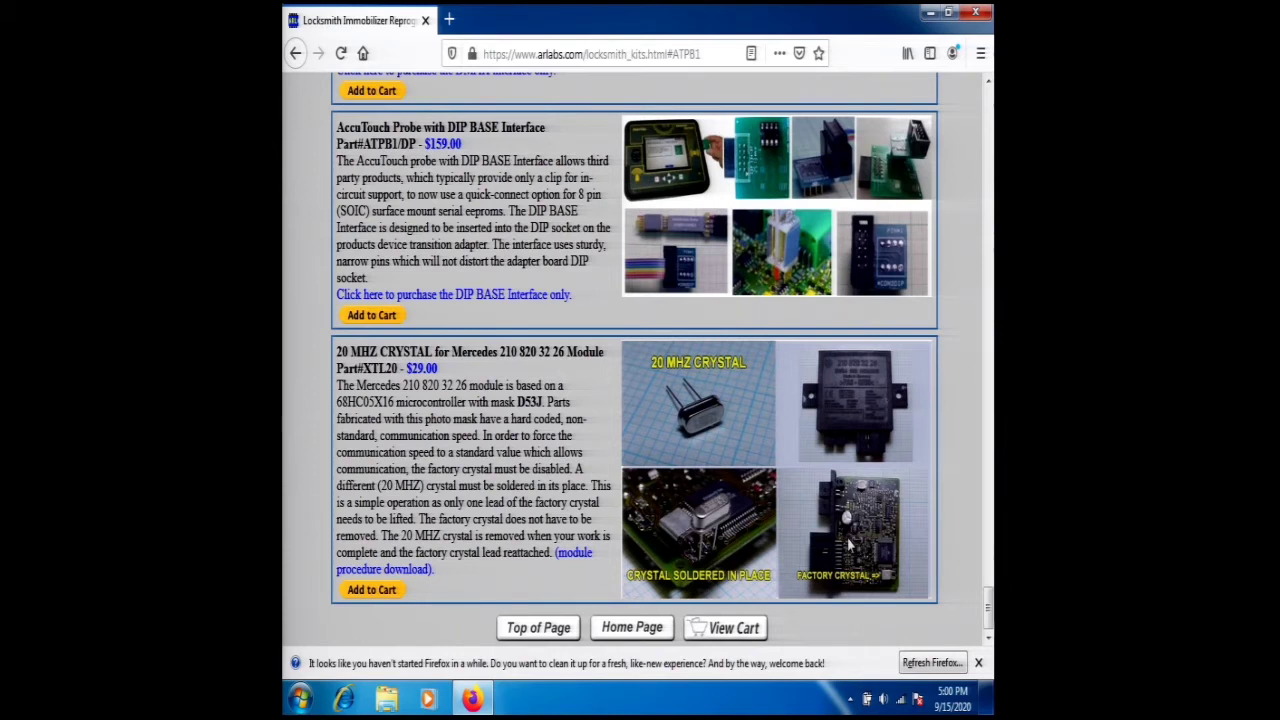
mouse_move(872, 544)
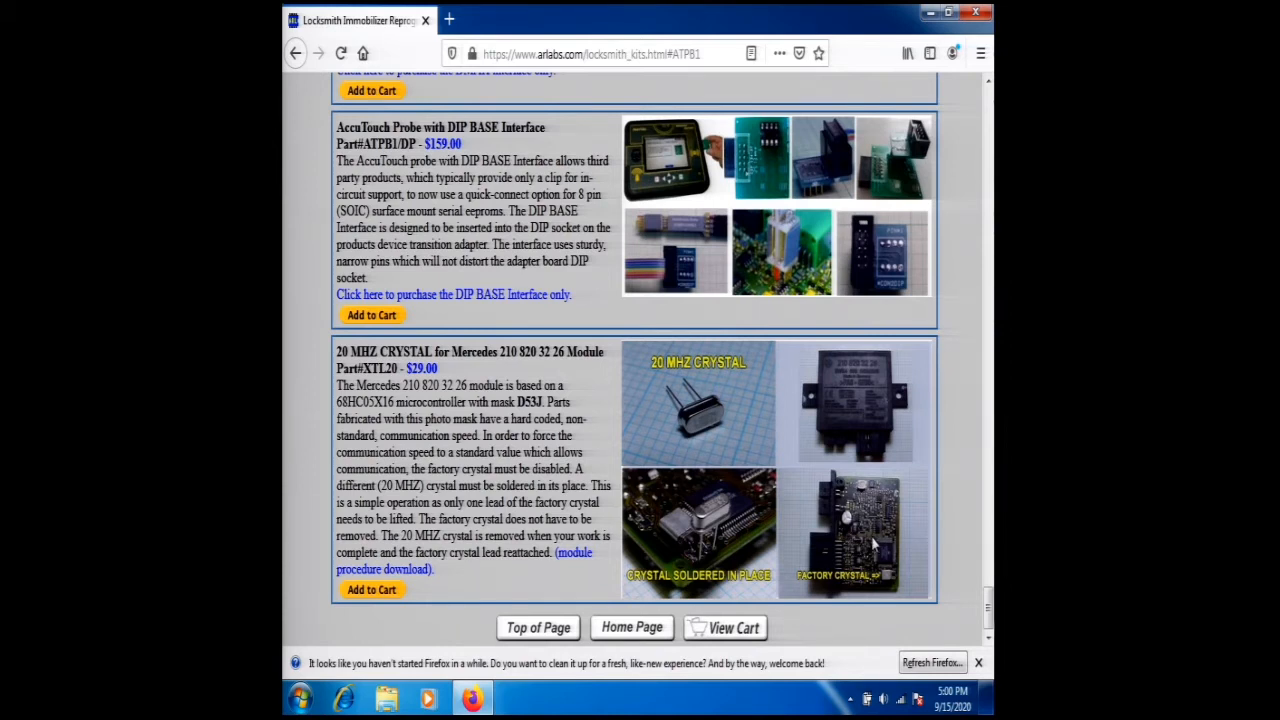
mouse_move(846, 540)
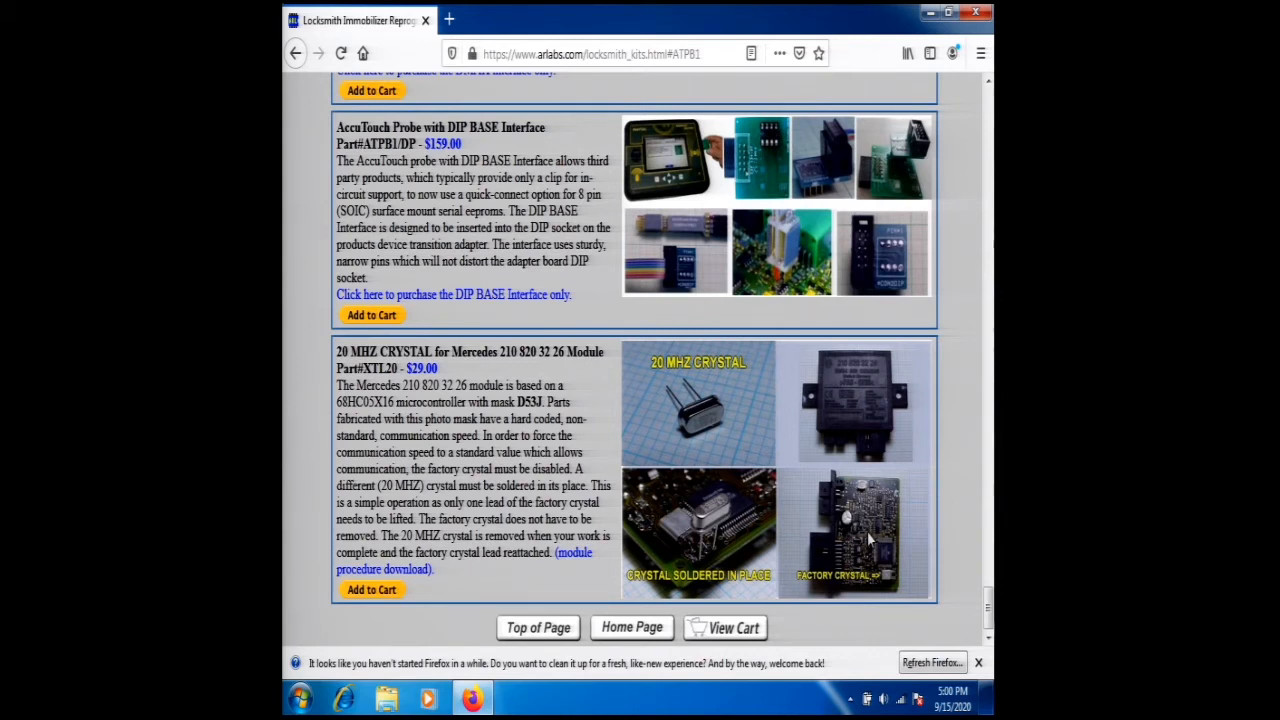
mouse_move(784, 500)
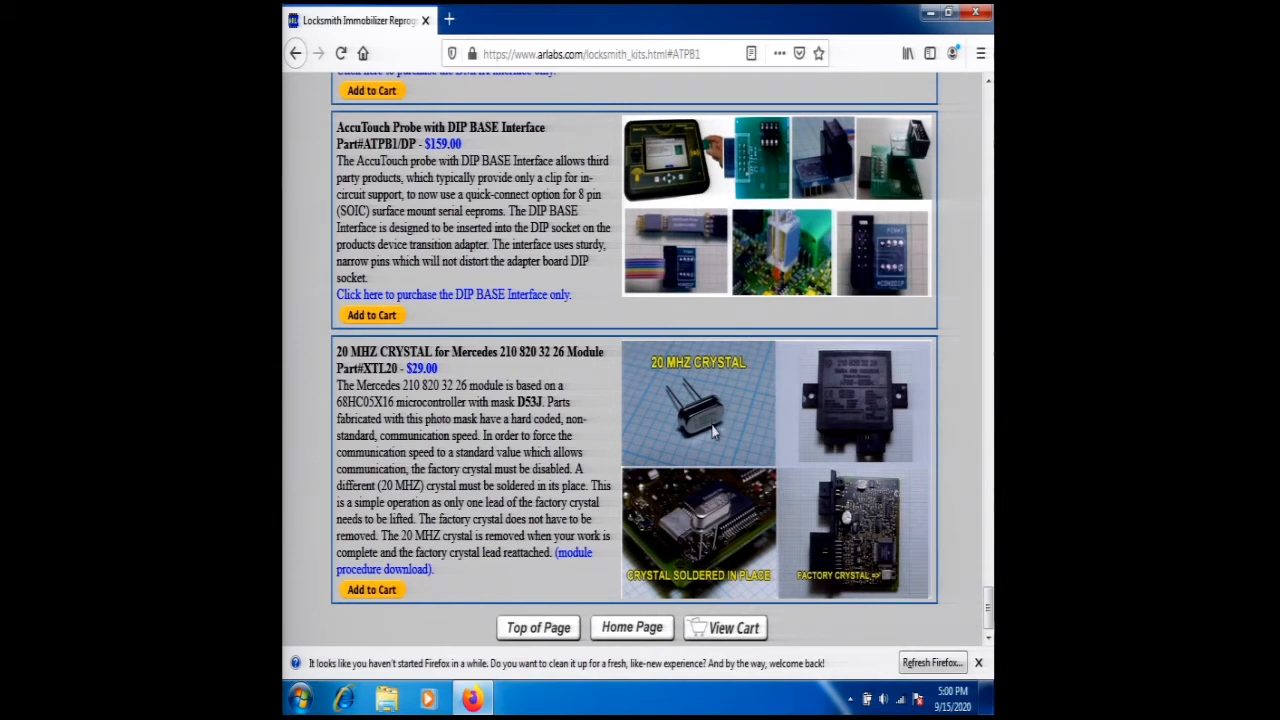
mouse_move(710, 544)
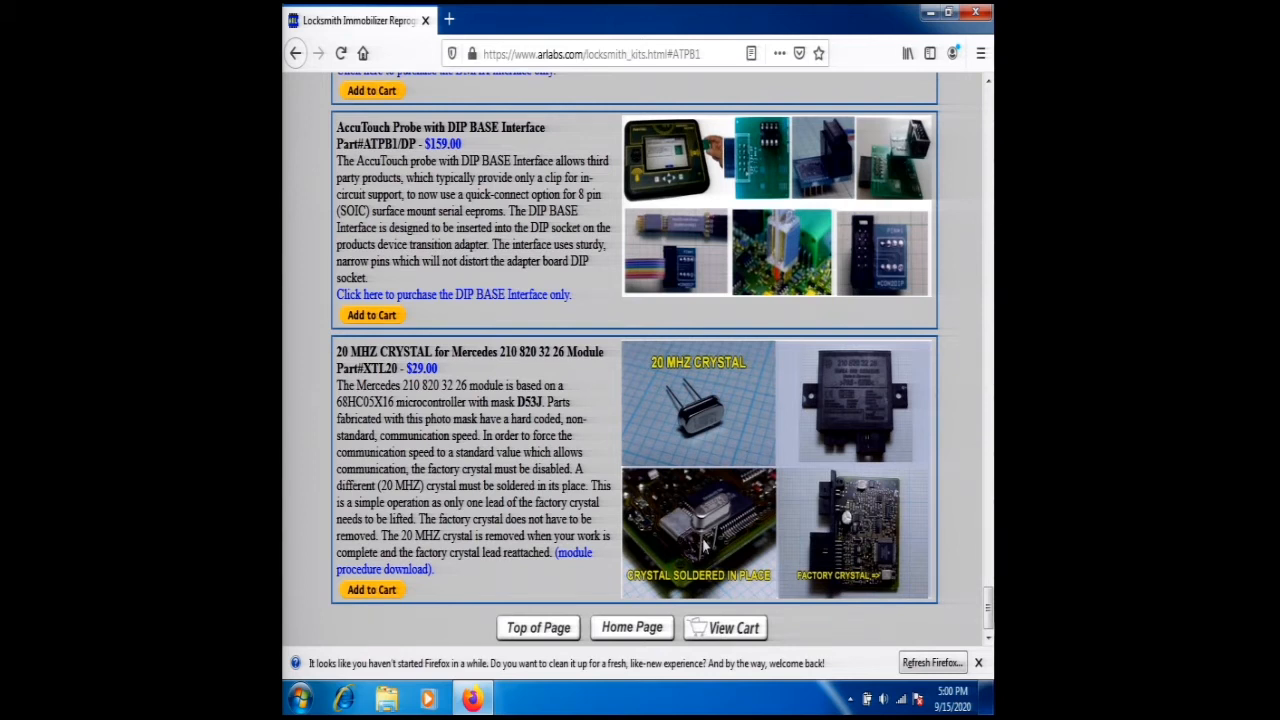
mouse_move(708, 544)
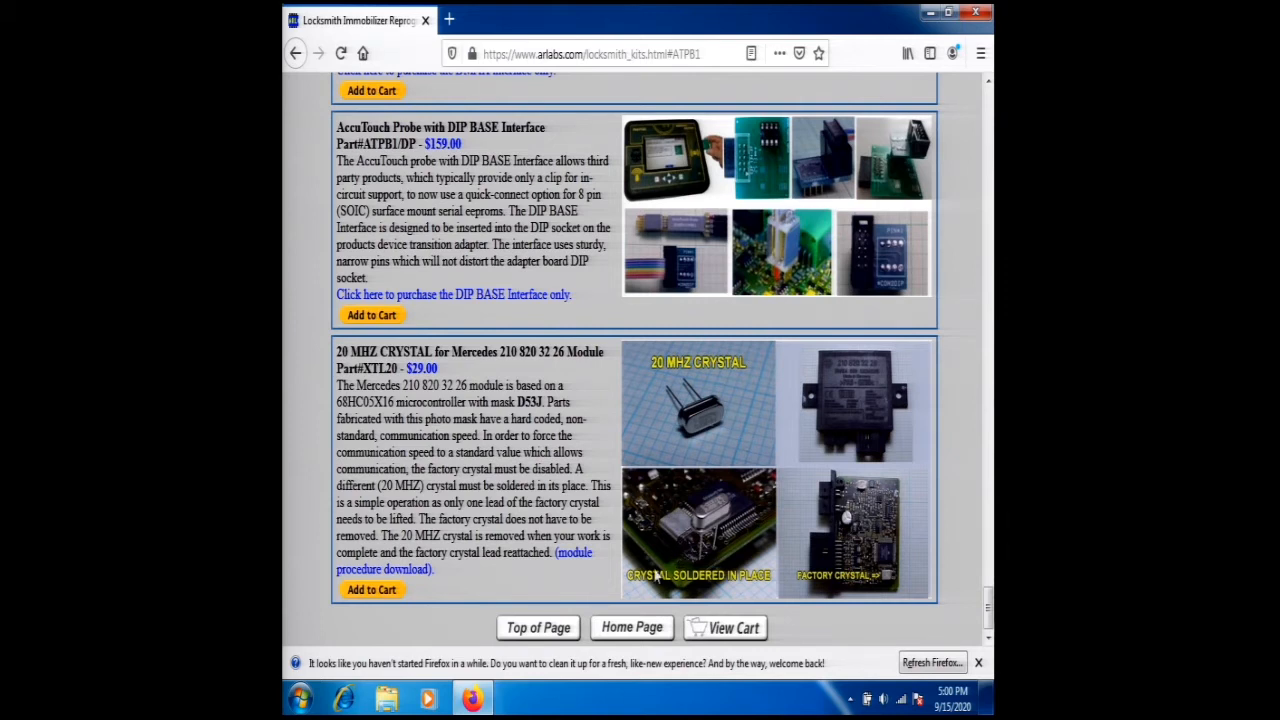
mouse_move(650, 604)
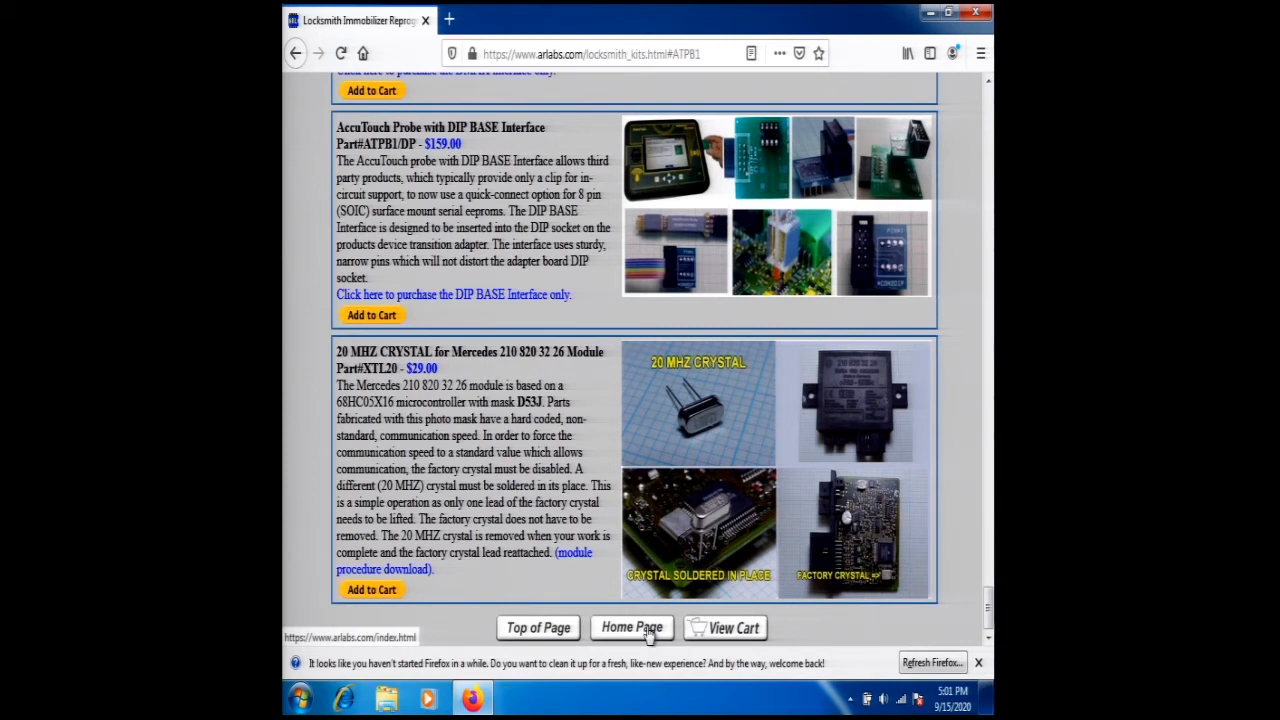
- Return to the Andromeda Research Labs home page via the Home Page button
left_click(632, 628)
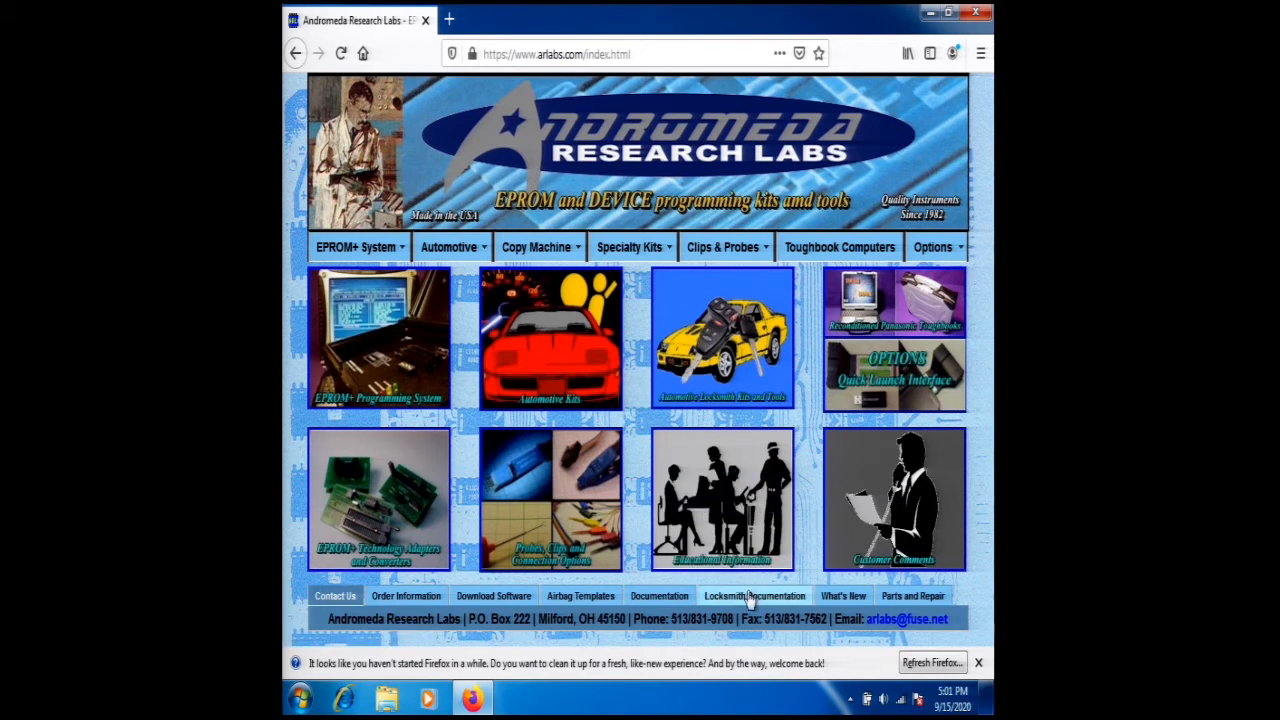
mouse_move(750, 600)
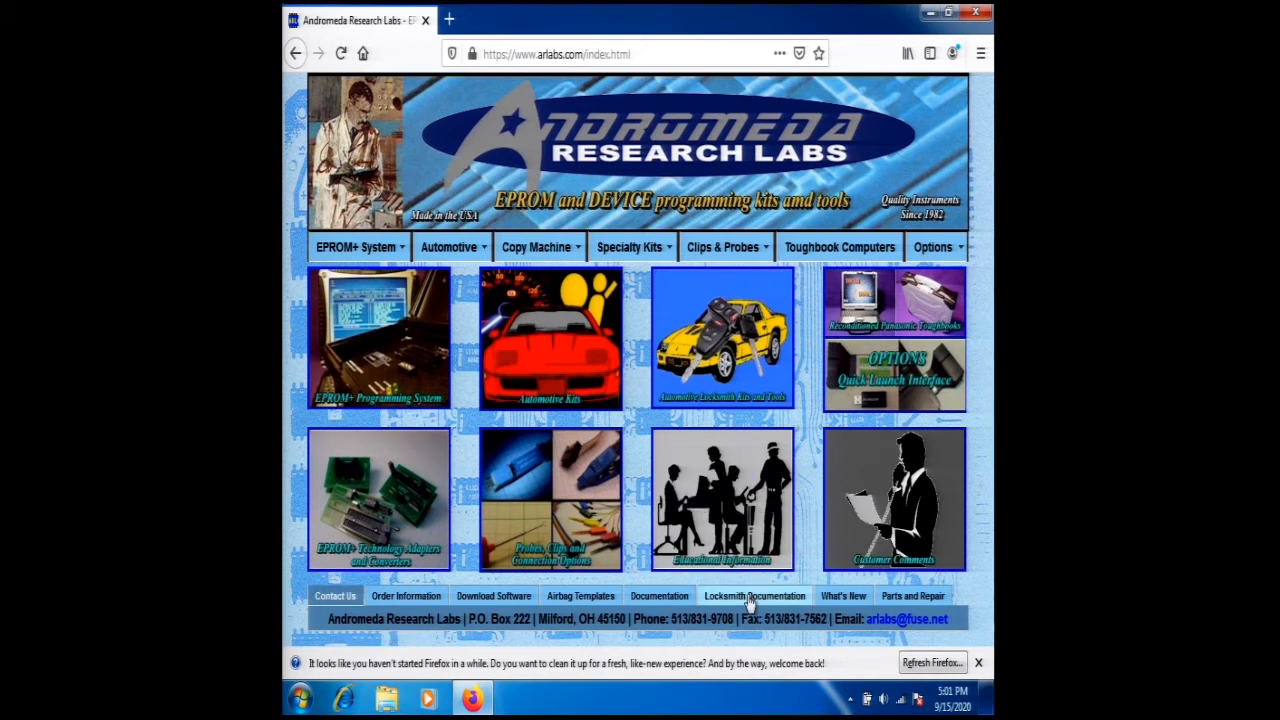
- Open 'Access Latest Automotive Locksmith Documentation' from the Locksmith Documentation menu
left_click(752, 596)
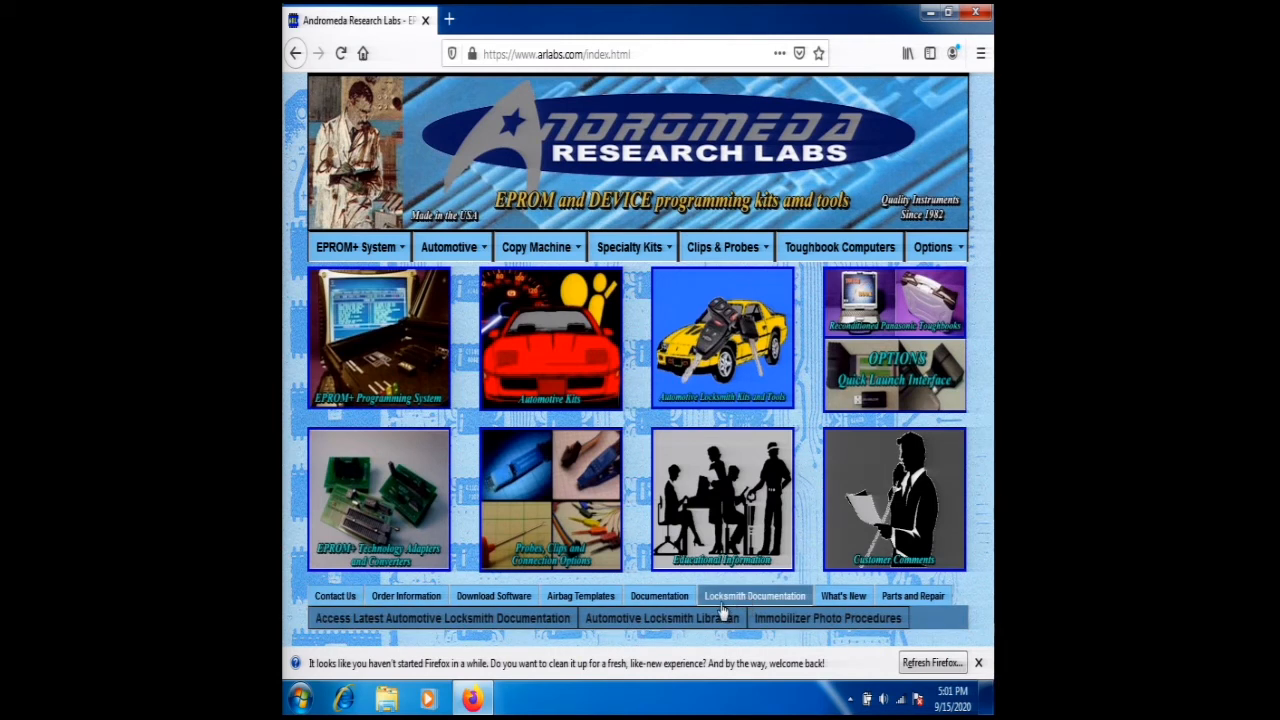
mouse_move(444, 616)
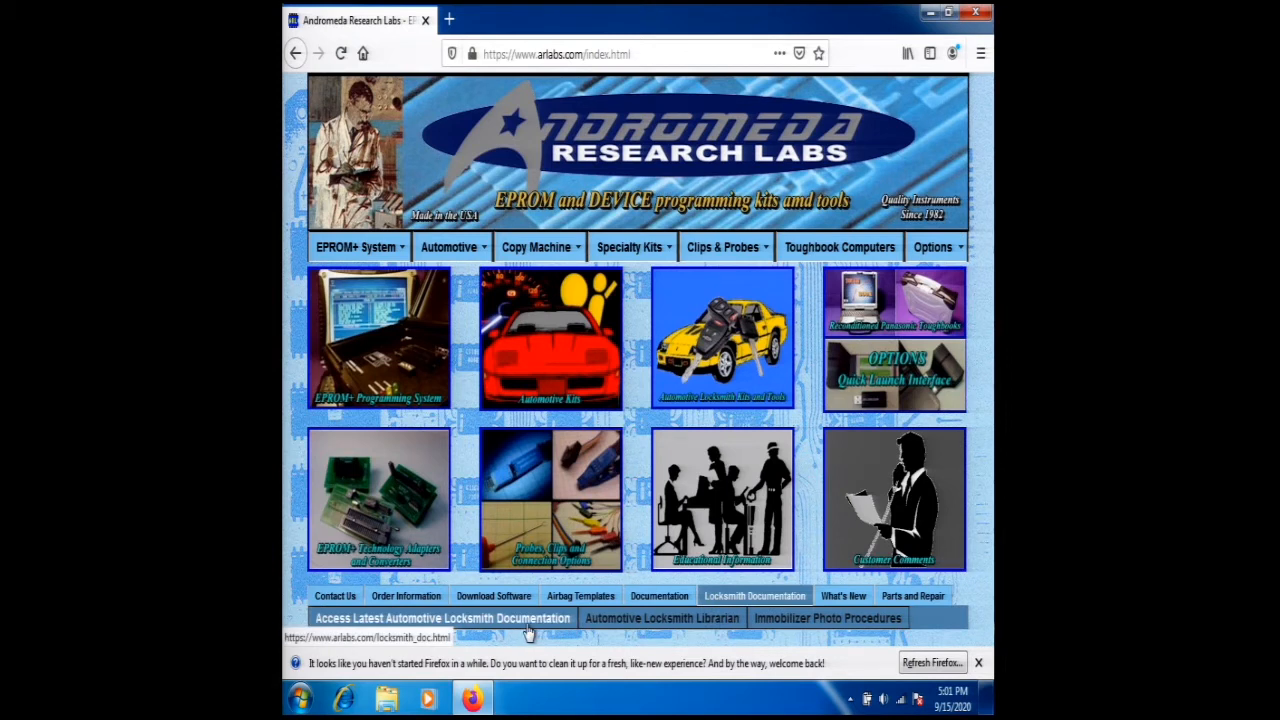
mouse_move(512, 630)
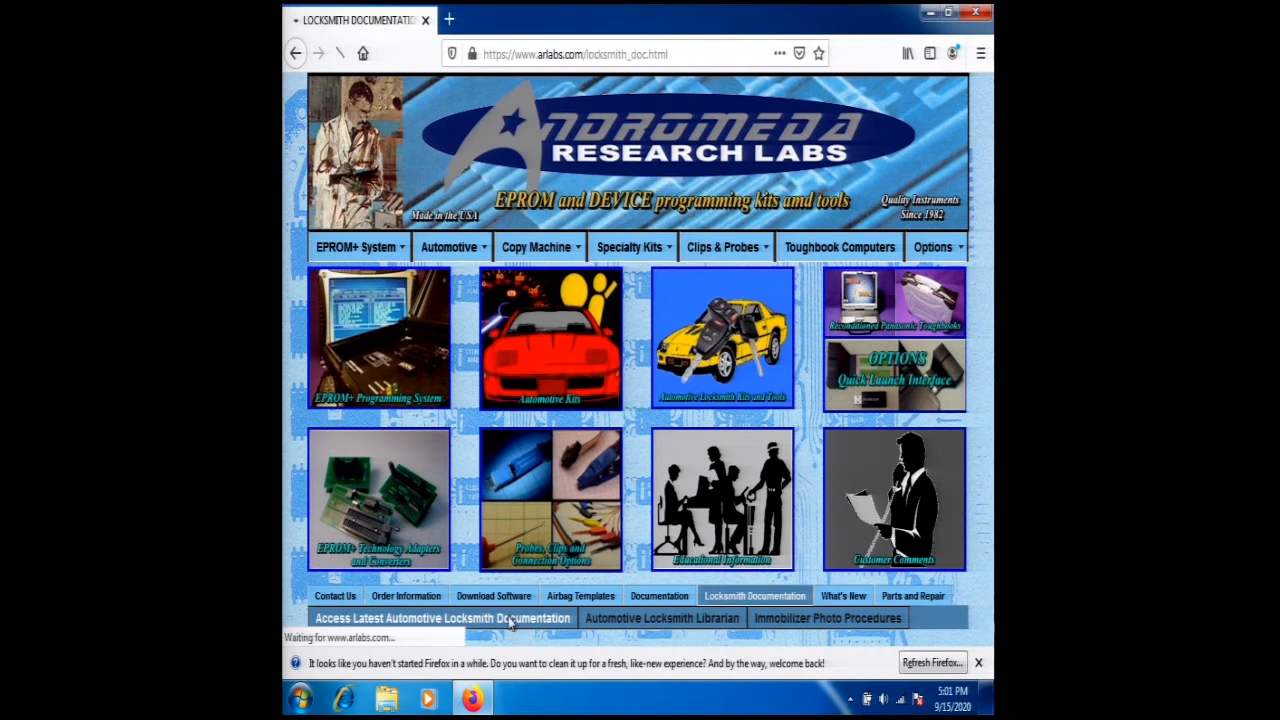
left_click(444, 616)
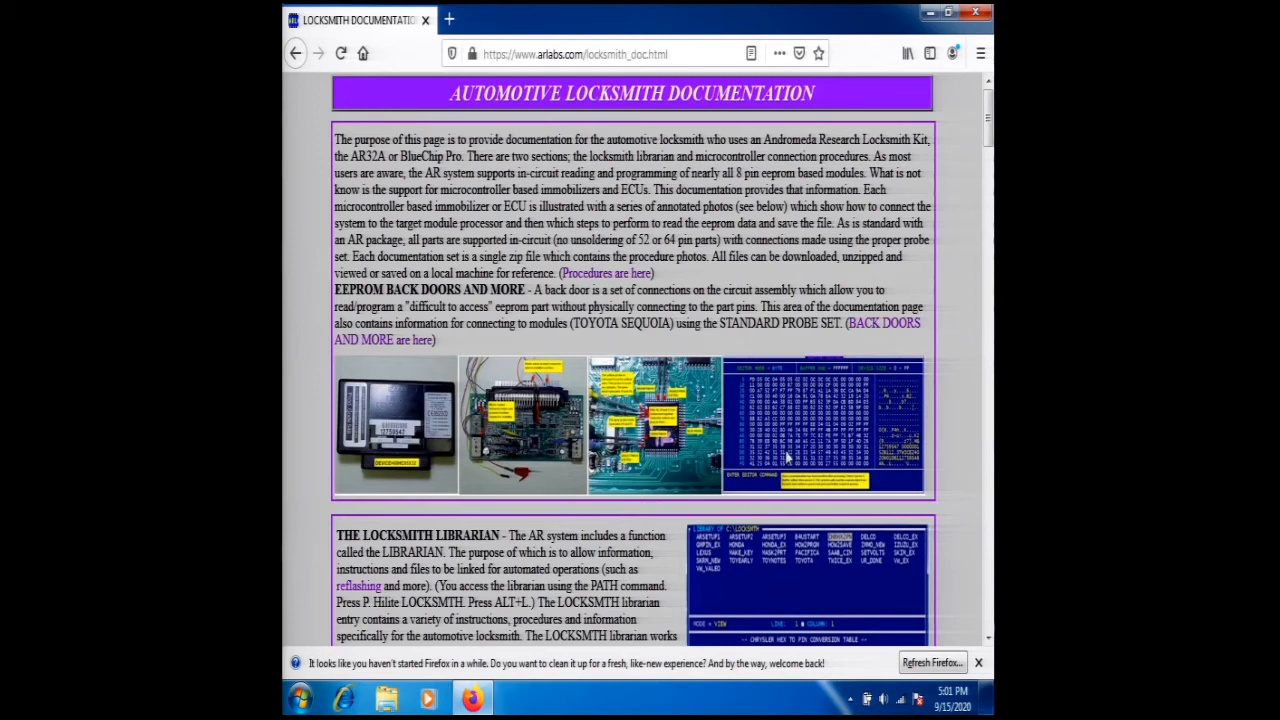
mouse_move(946, 604)
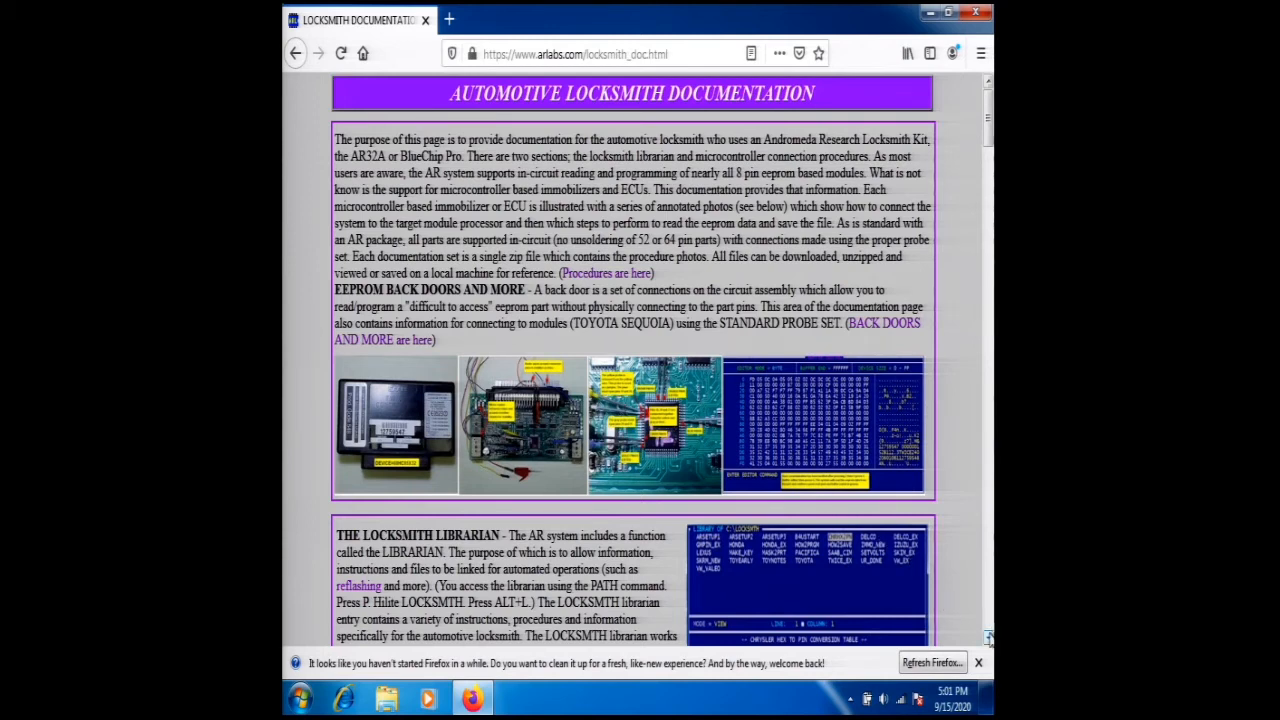
- Scroll past the back doors section to the Locksmith Librarian description and first examples
scroll("down", 3)
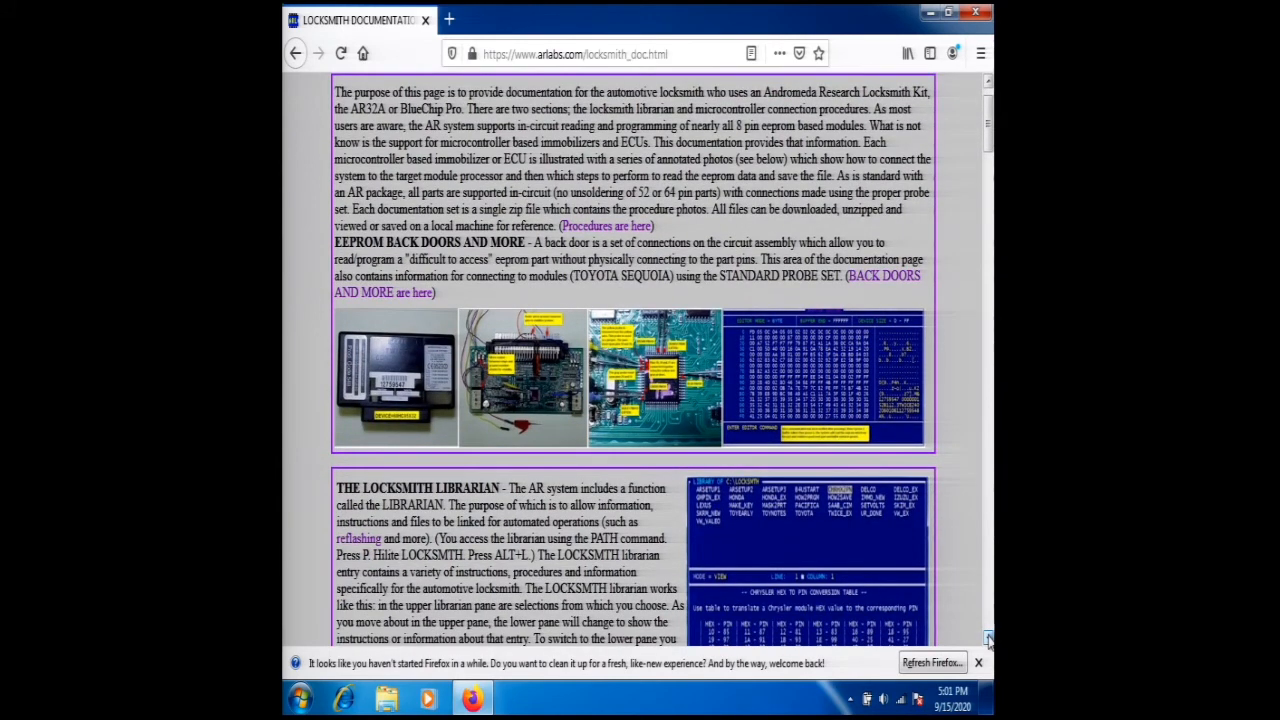
scroll("down", 3)
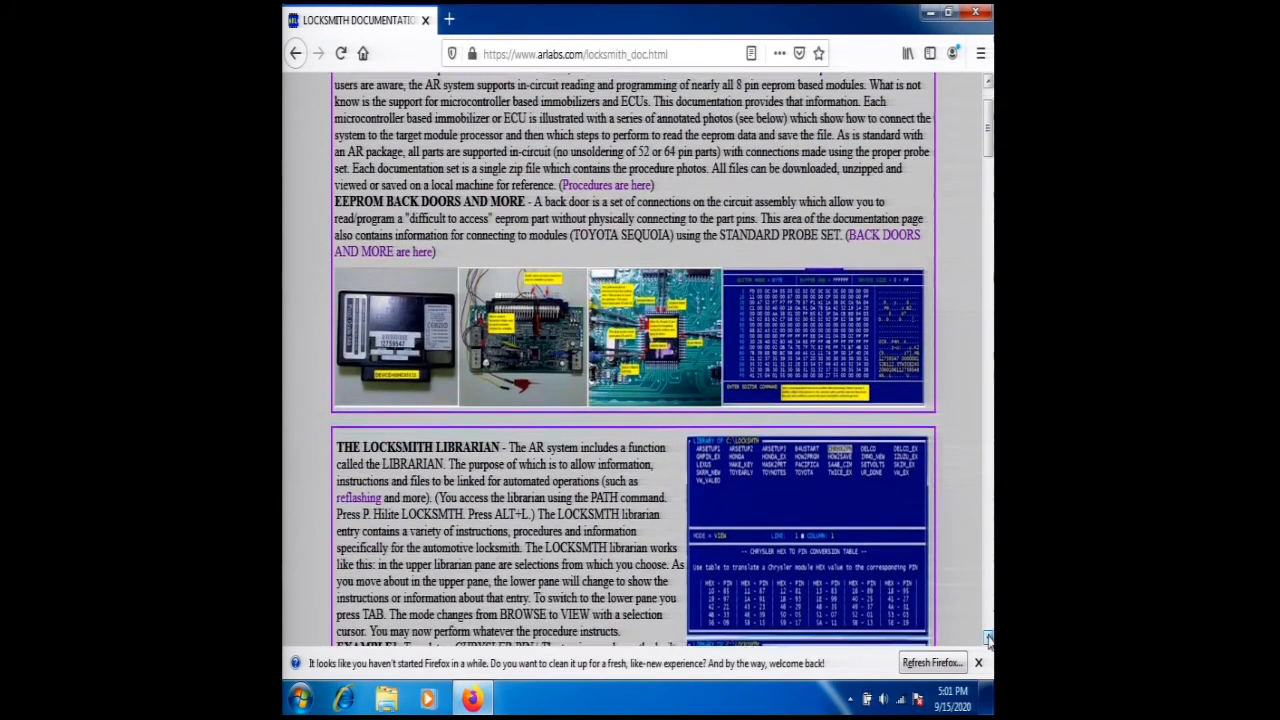
scroll("down", 3)
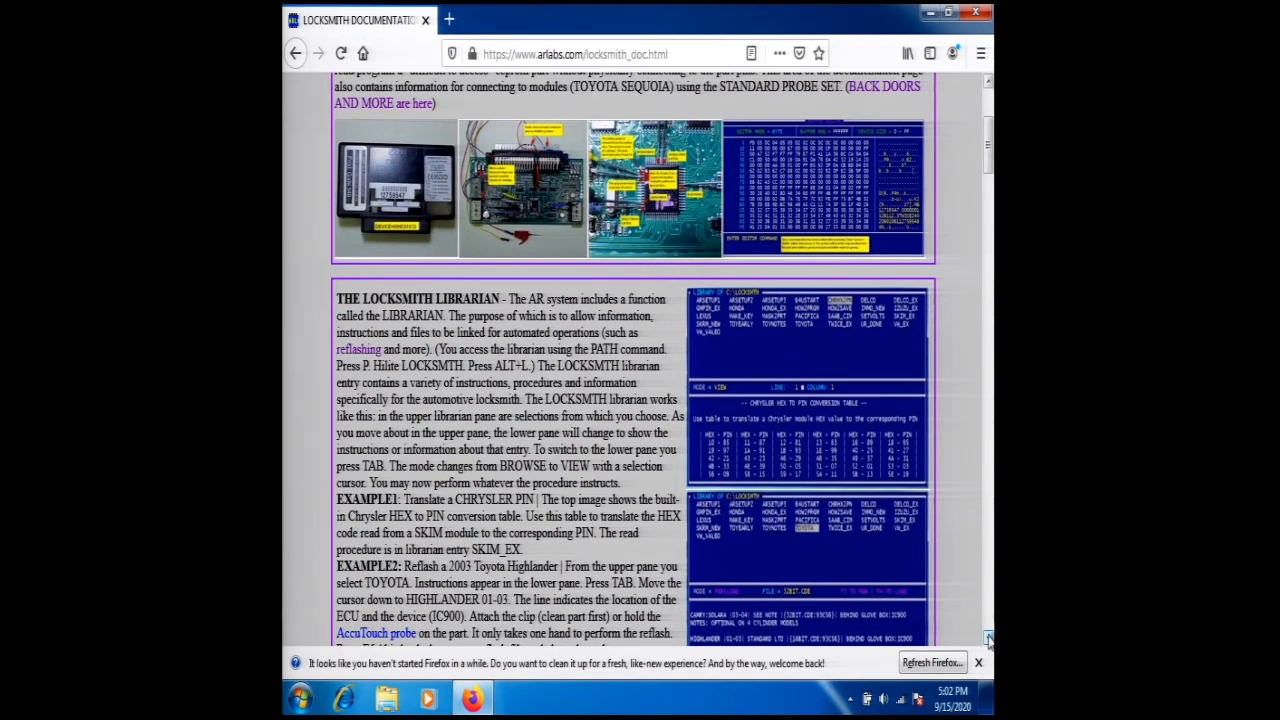
scroll("down", 3)
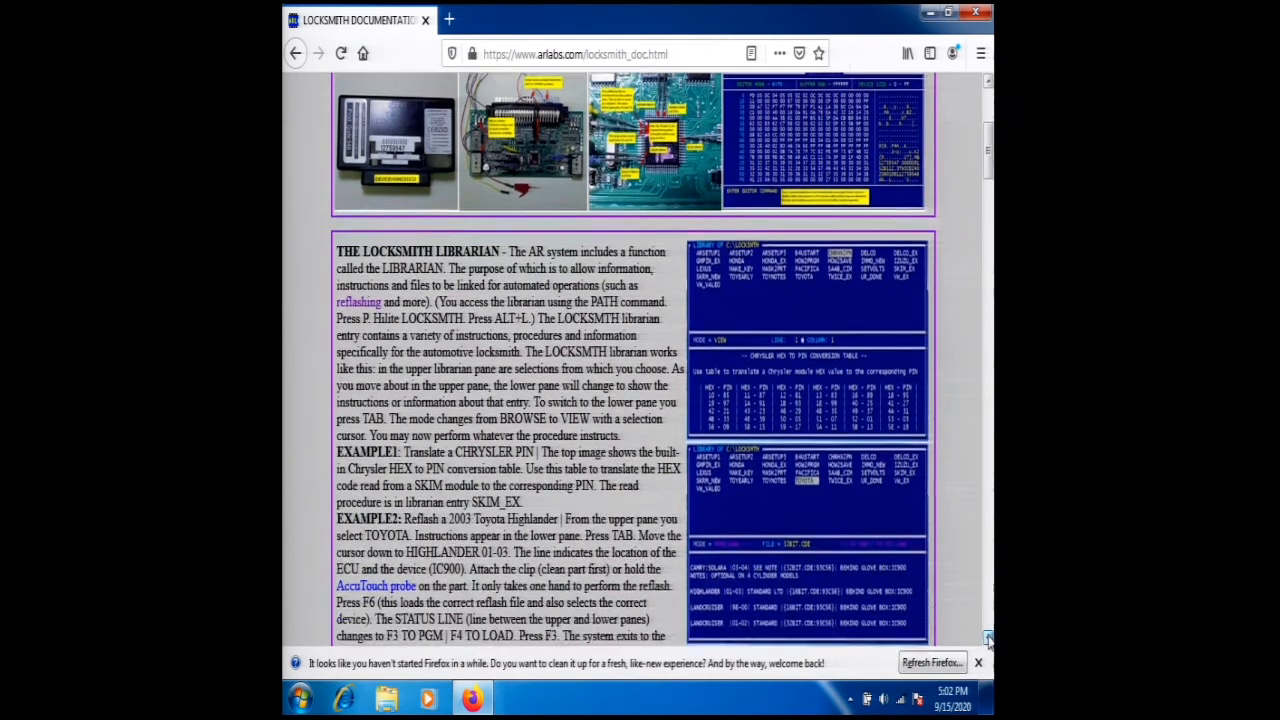
- Scroll past the librarian download link to the Entry Summary table, ARSETUP through TOYOTA
scroll("down", 3)
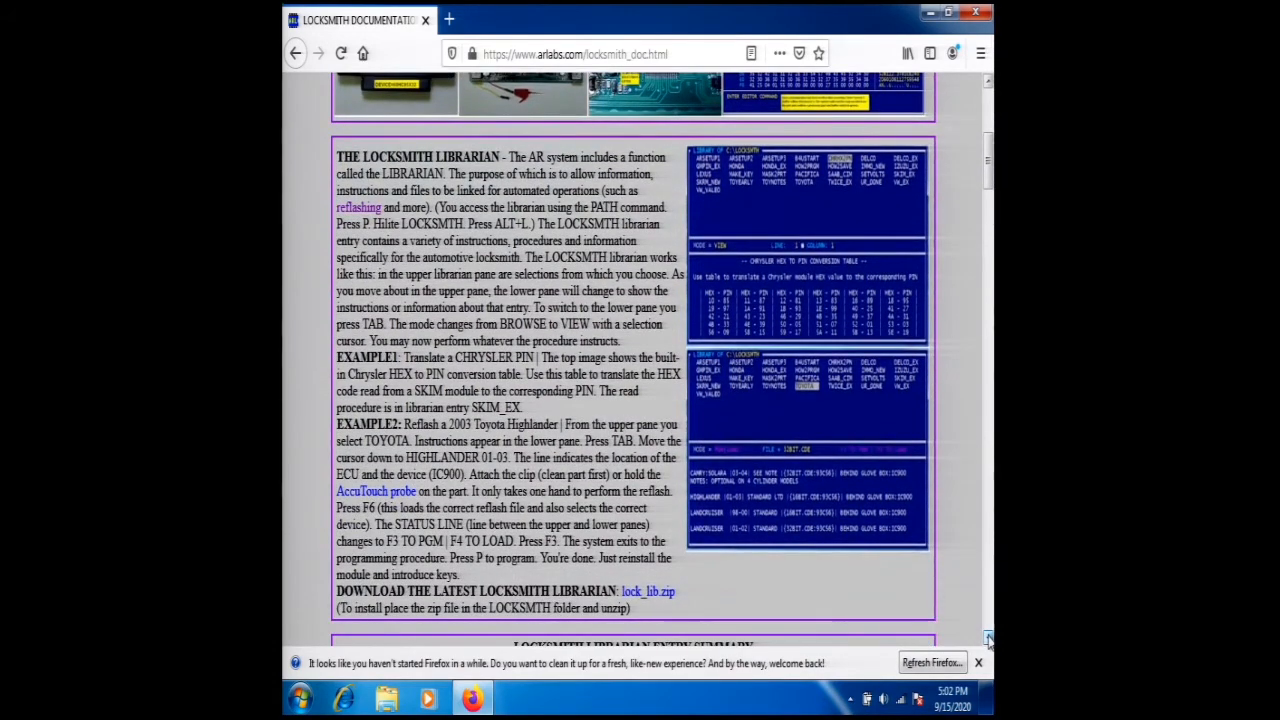
scroll("down", 3)
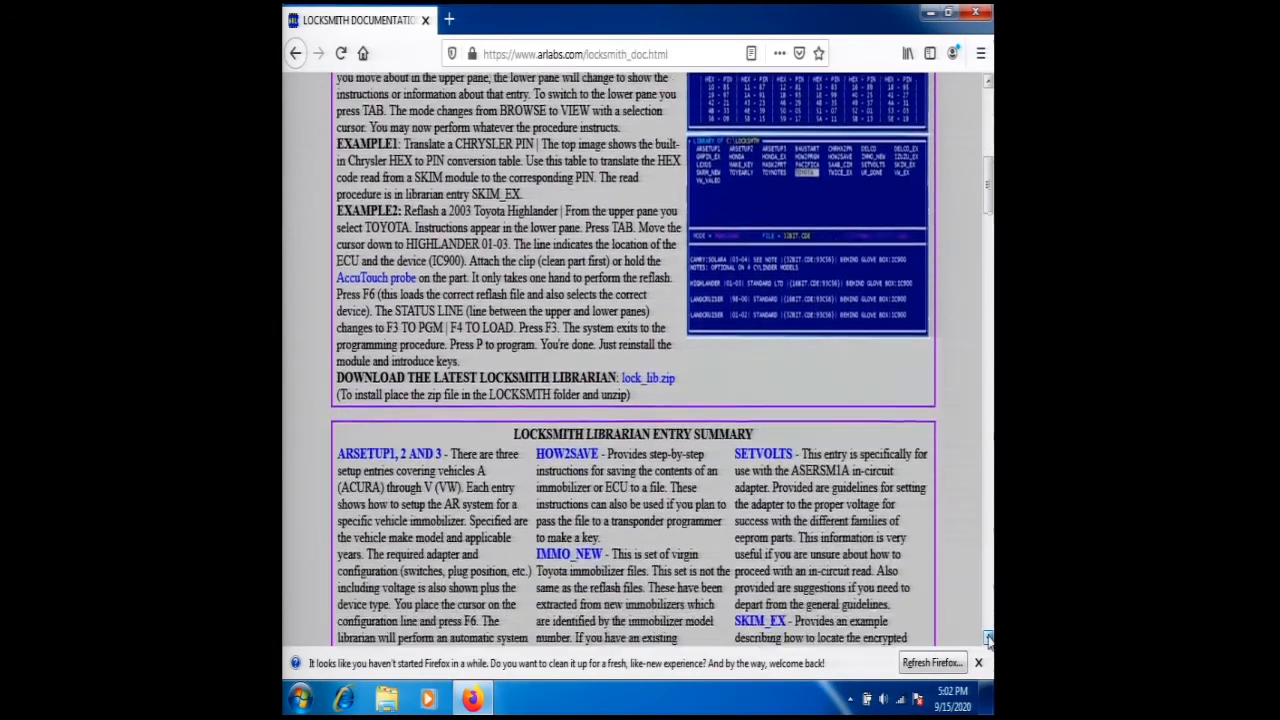
scroll("down", 3)
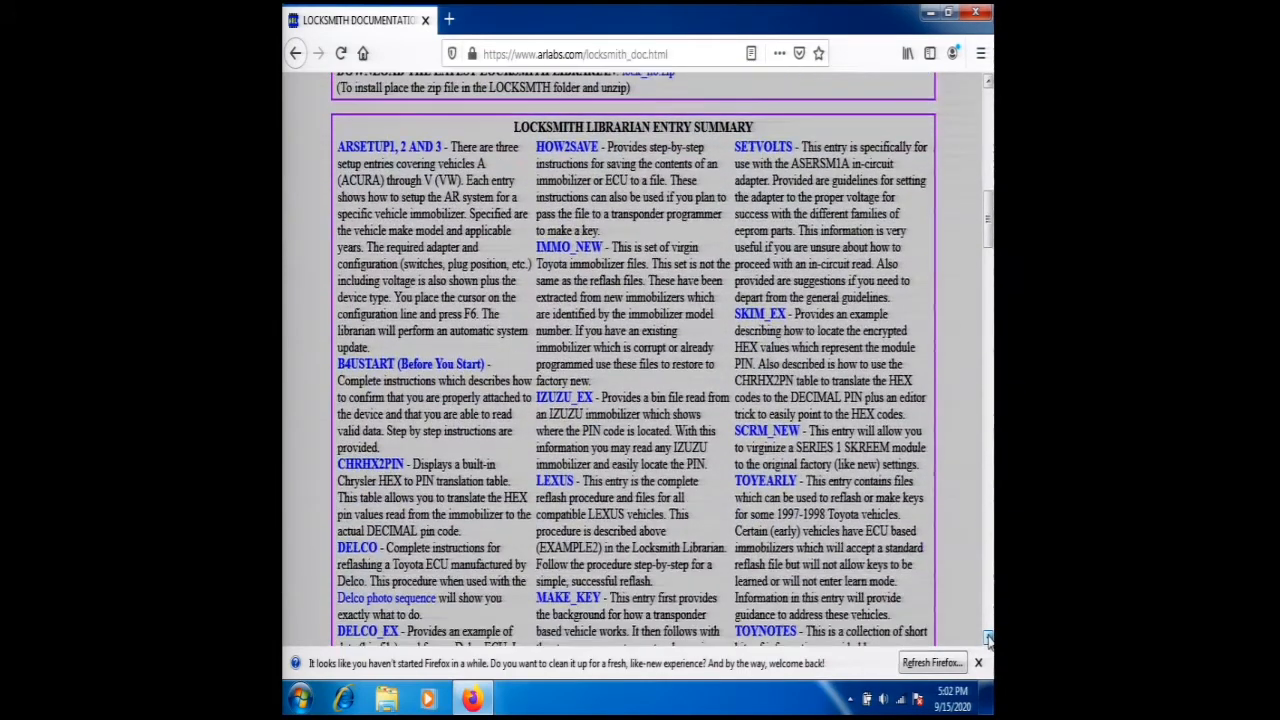
scroll("down", 3)
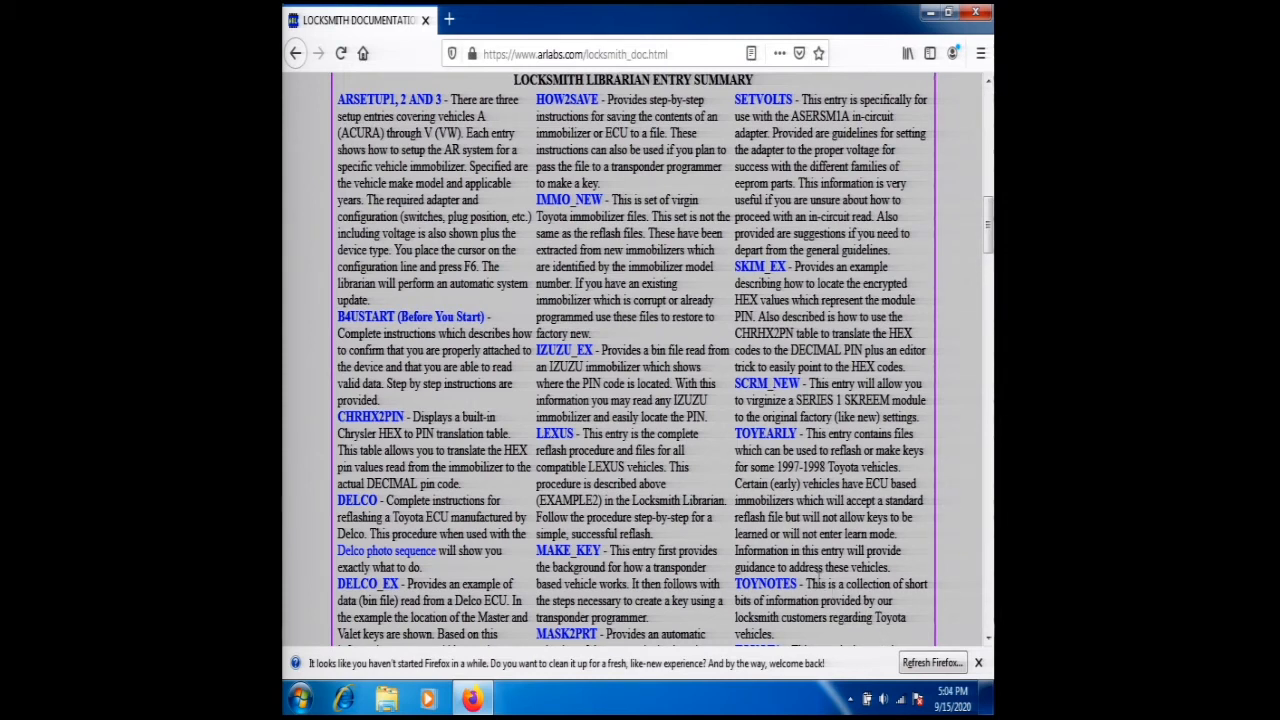
mouse_move(984, 576)
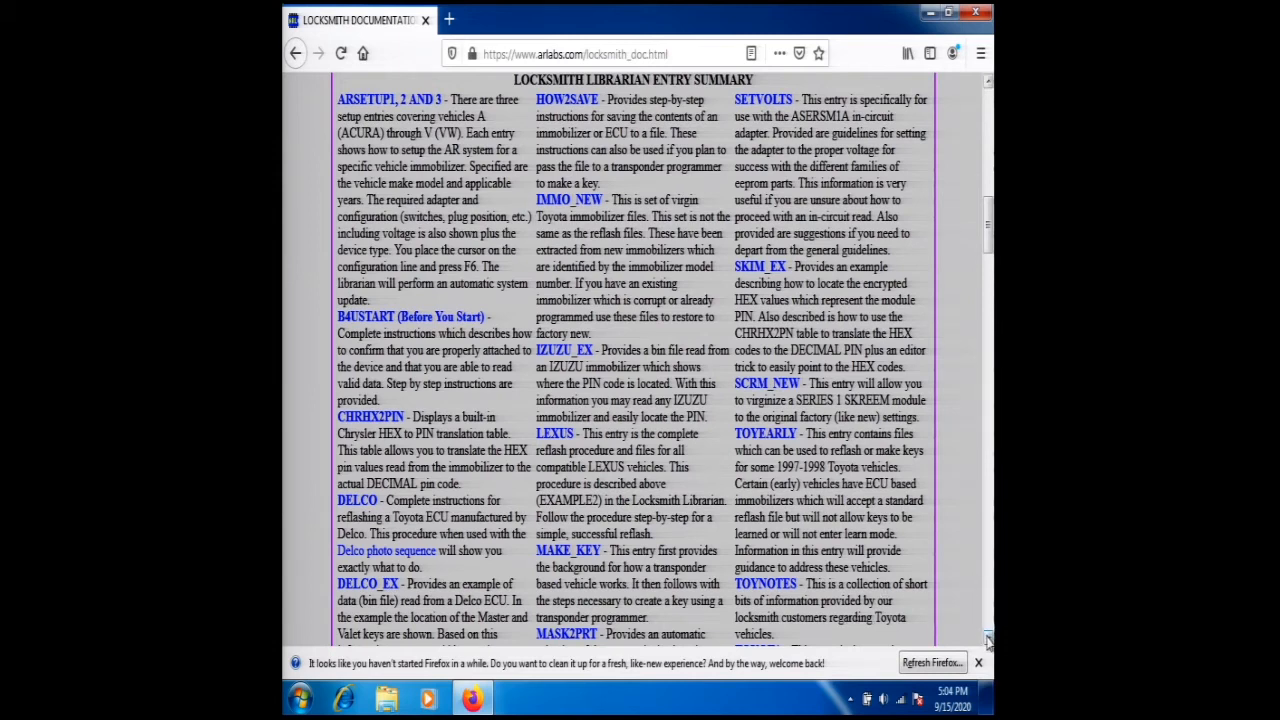
scroll("down", 3)
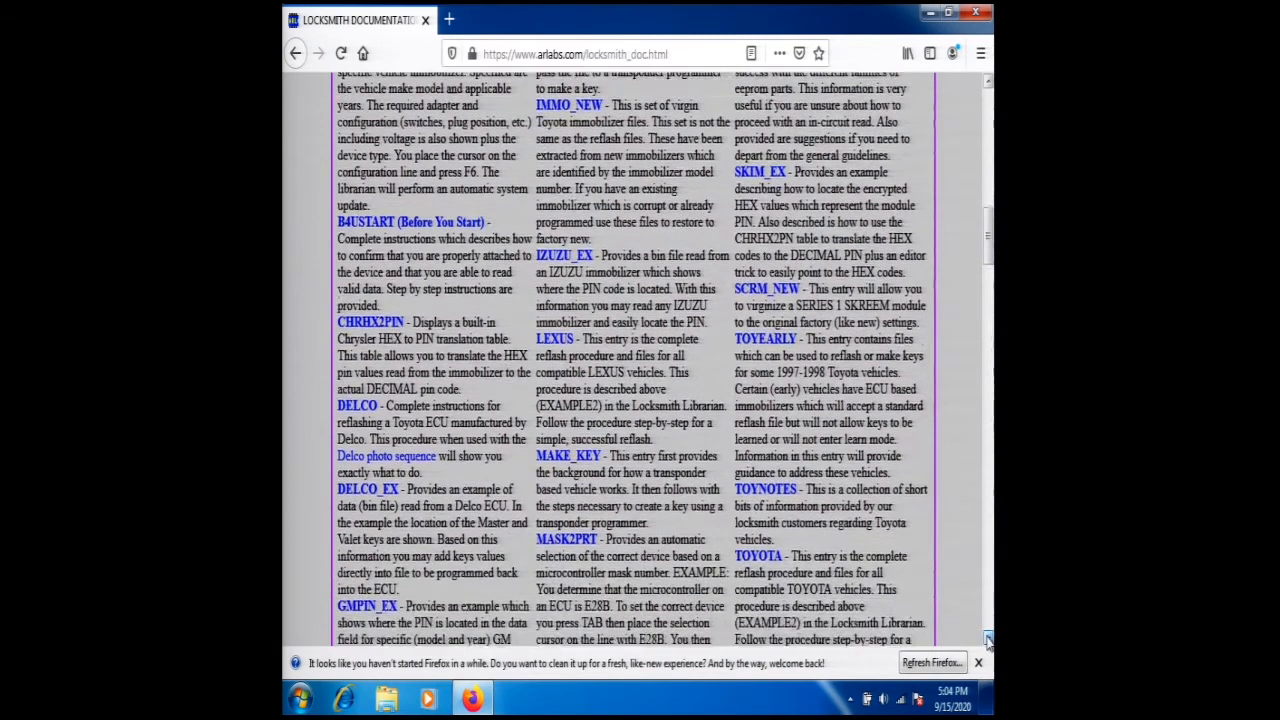
- Scroll past the Librarian Entry Summary to the Microcontroller Documentation Procedures heading and BMW EWS2 tables
scroll("down", 3)
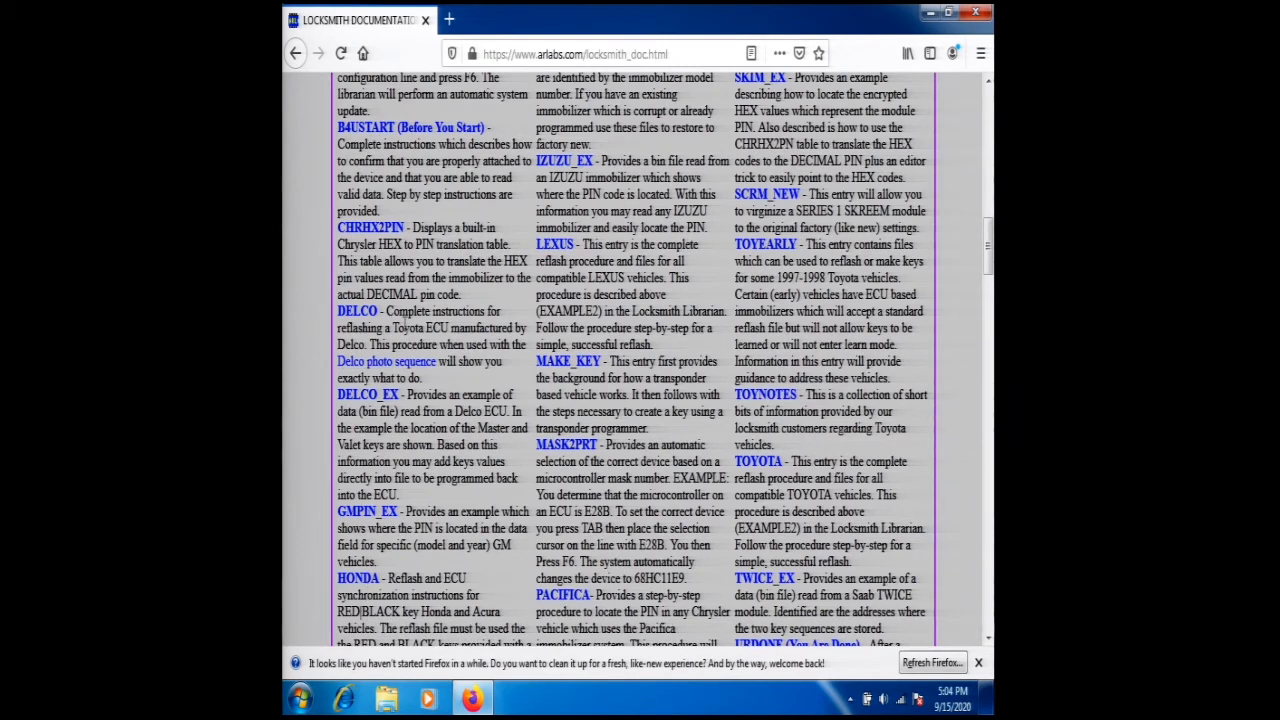
mouse_move(522, 370)
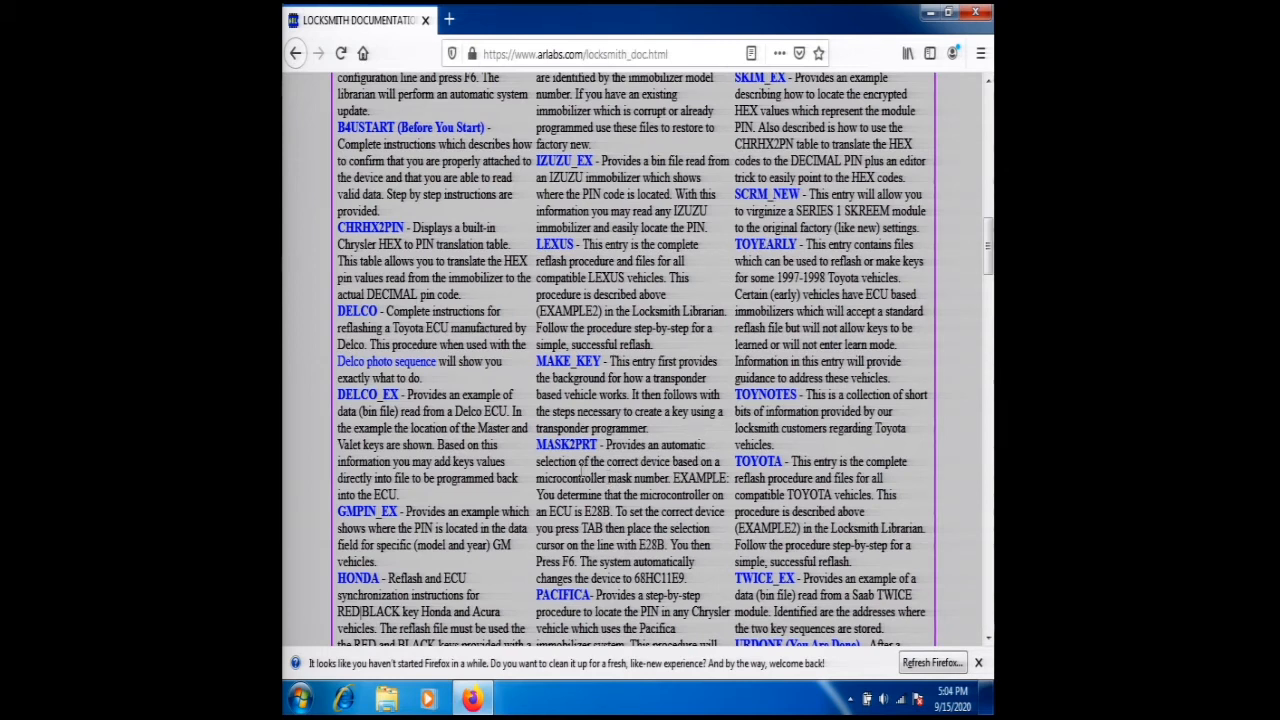
mouse_move(800, 456)
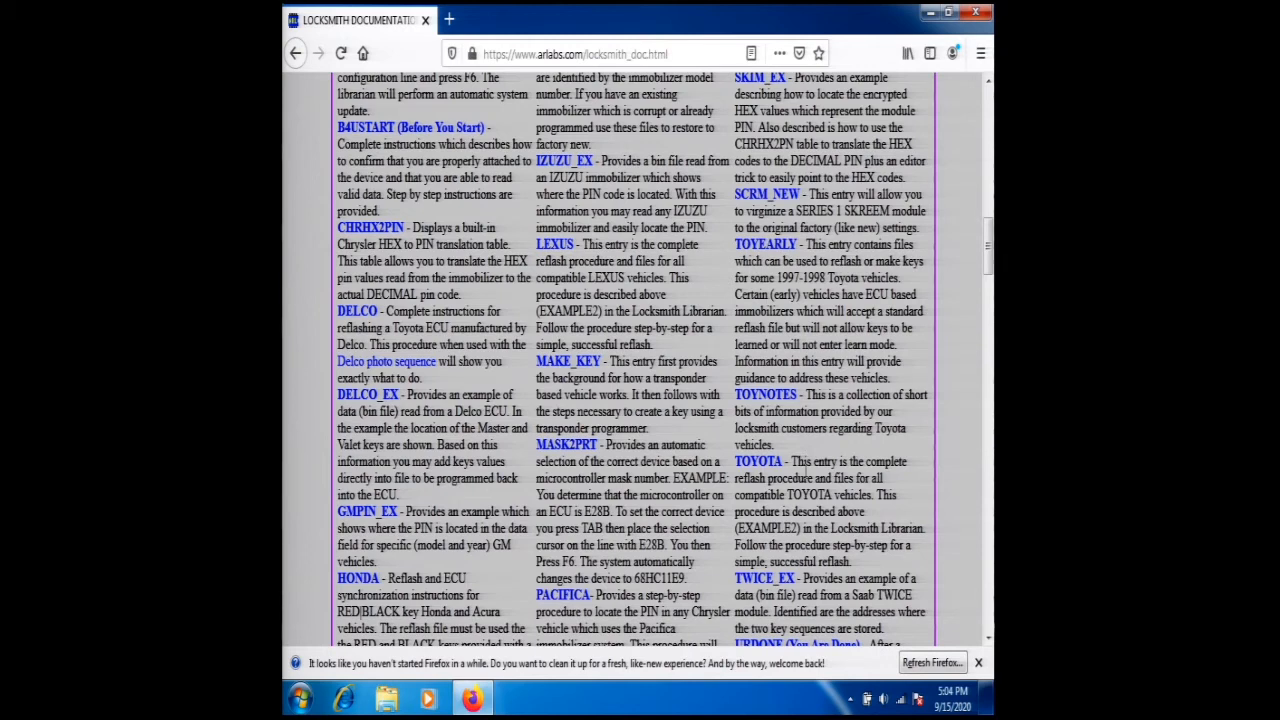
scroll("down", 3)
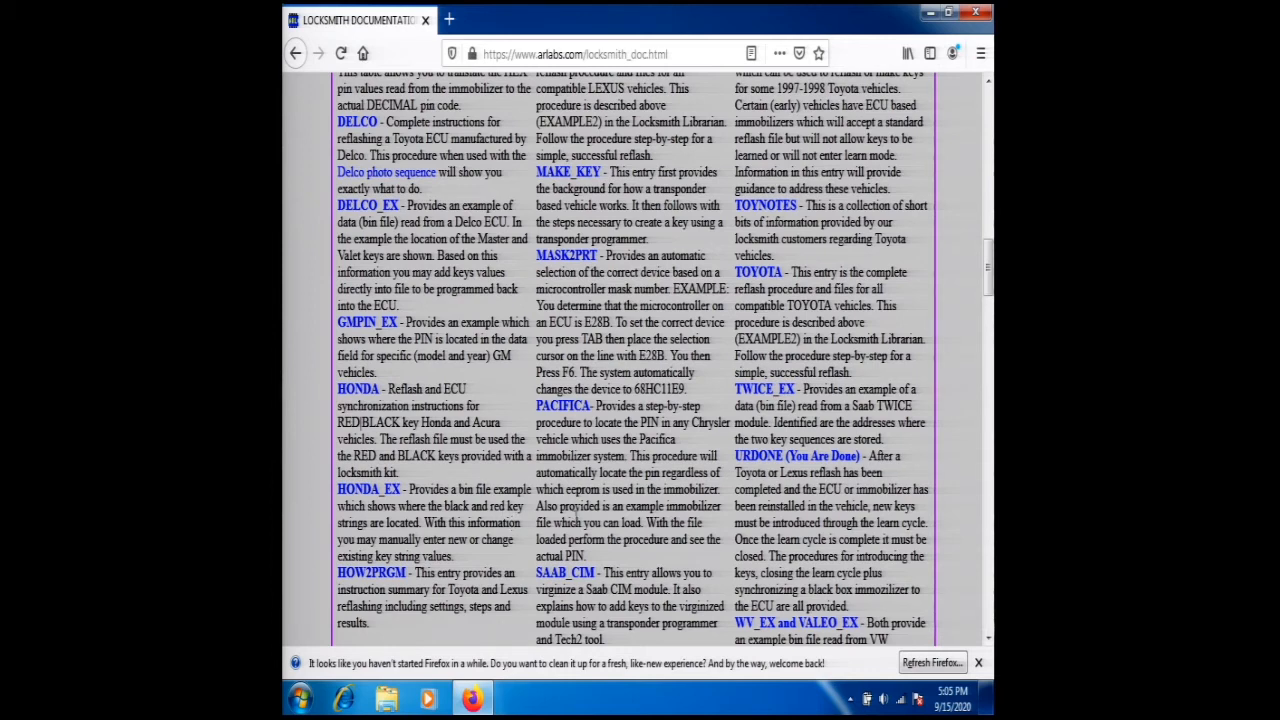
mouse_move(760, 488)
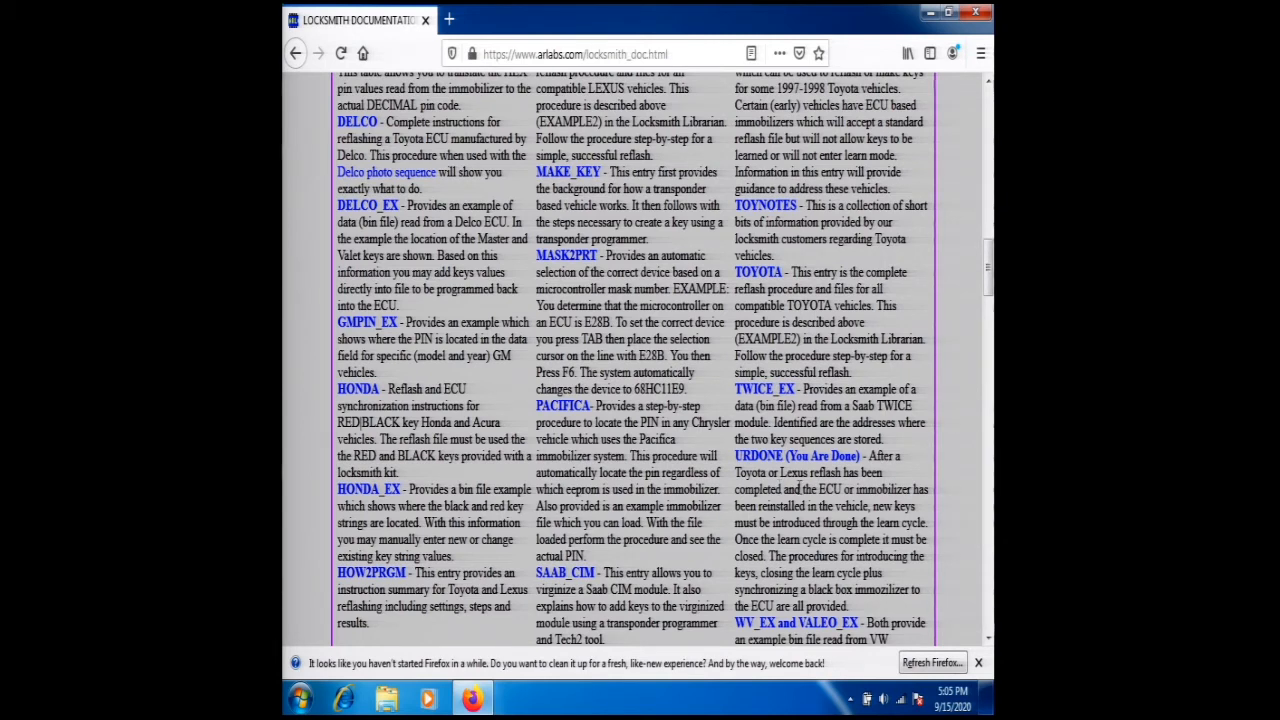
mouse_move(958, 584)
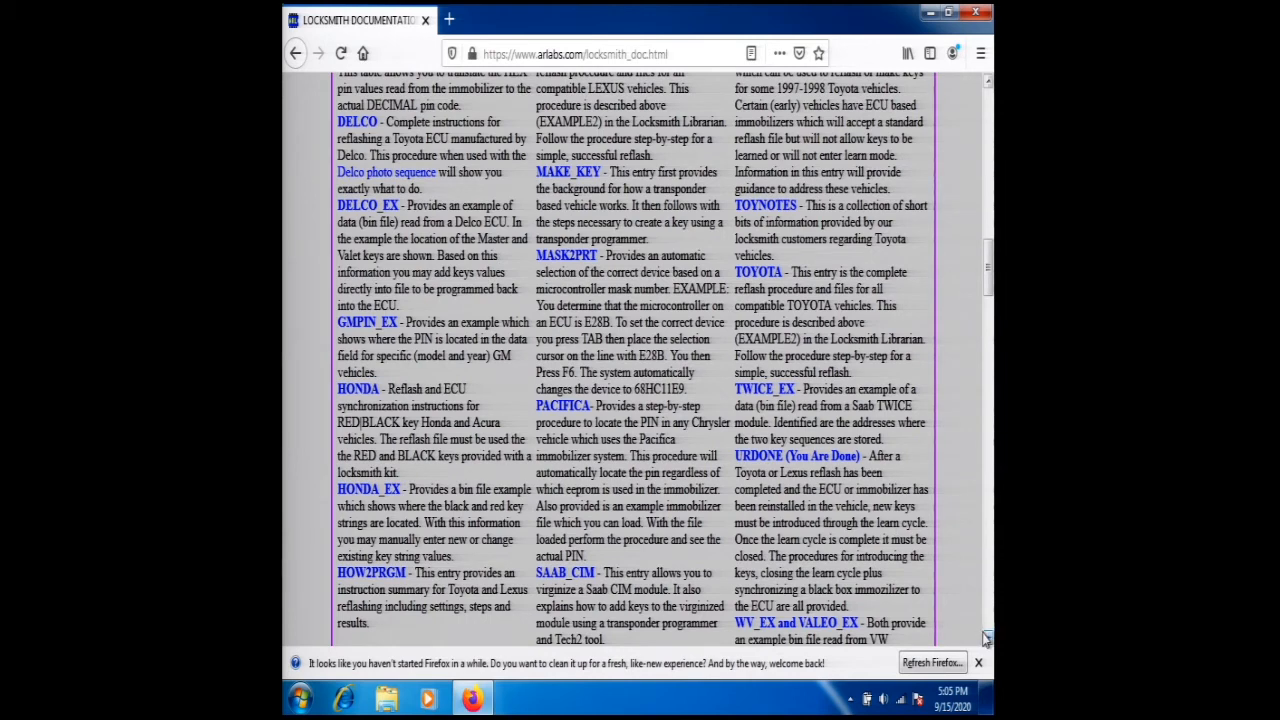
scroll("down", 3)
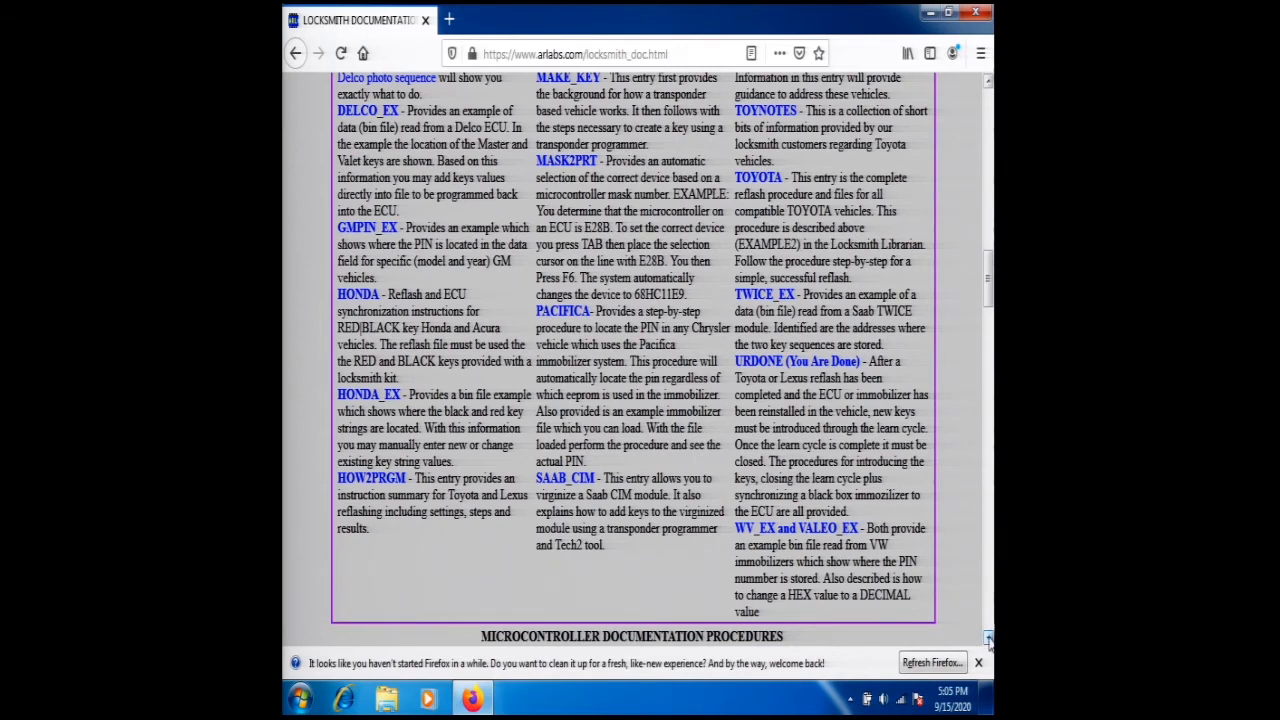
scroll("down", 3)
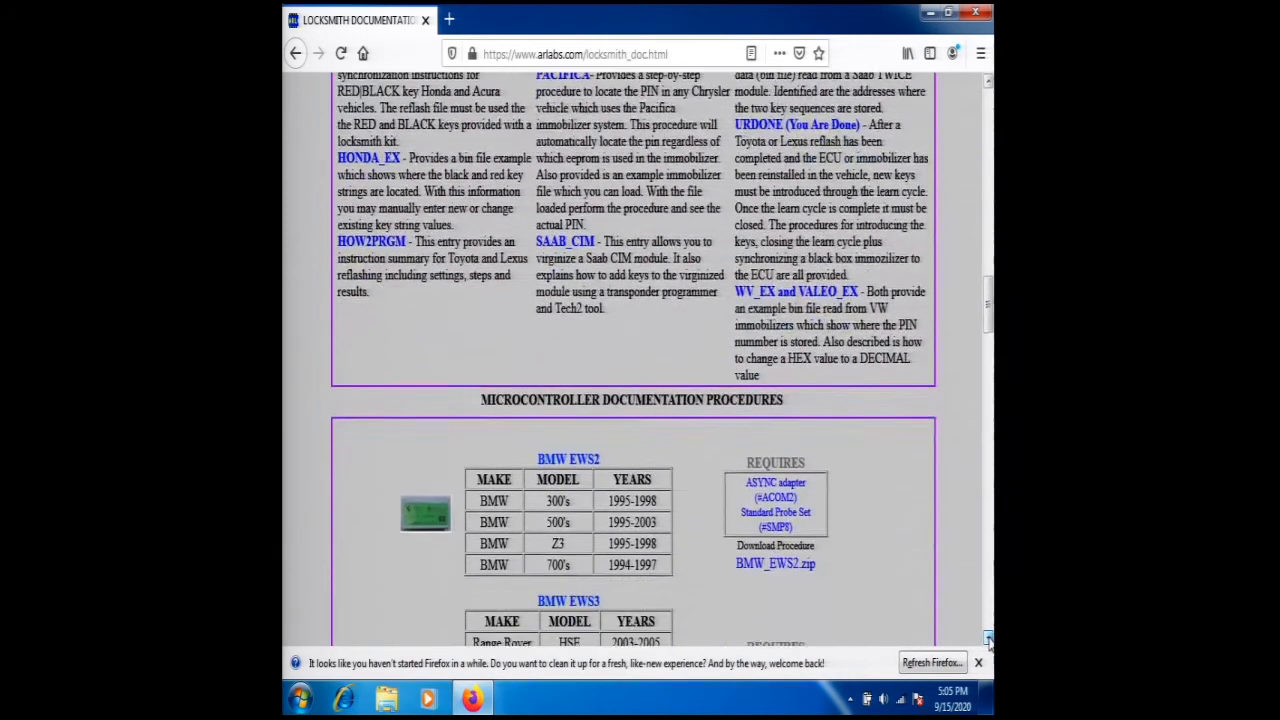
scroll("down", 3)
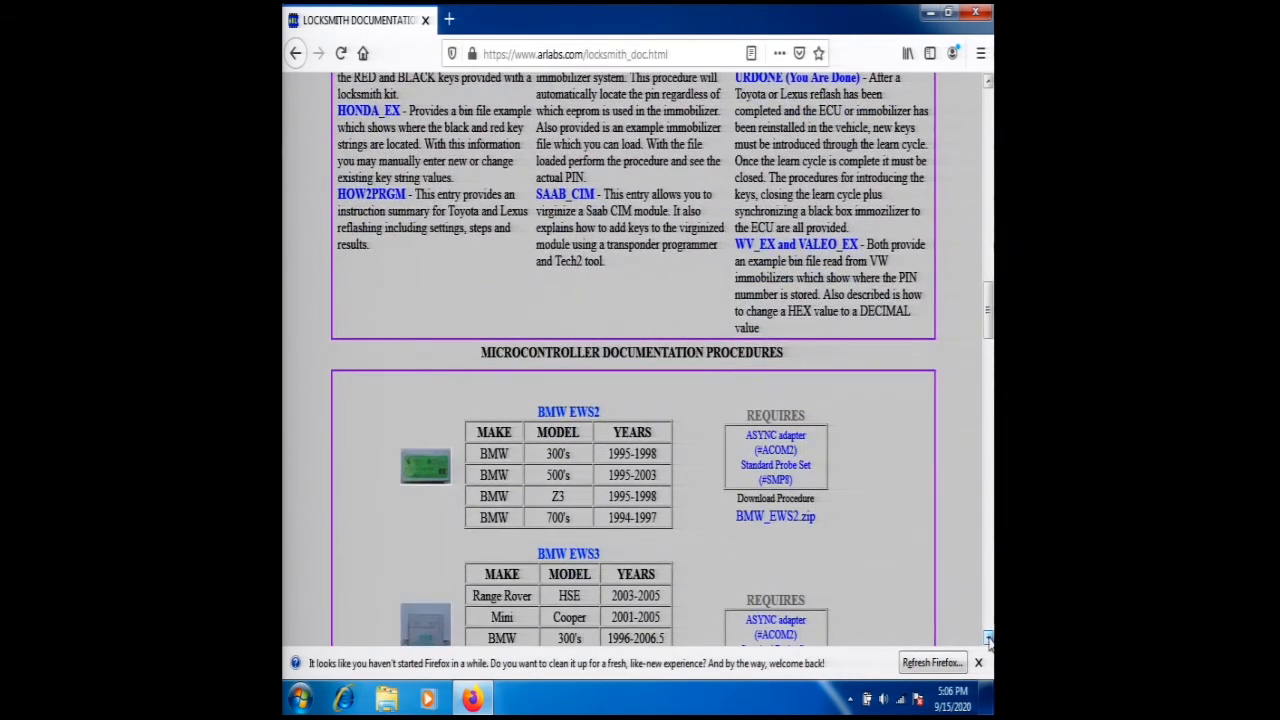
- Scroll through the Microcontroller procedures until the TOYOTA (DELCO) entry with Toyota_Delco_ECU.zip is visible
scroll("down", 3)
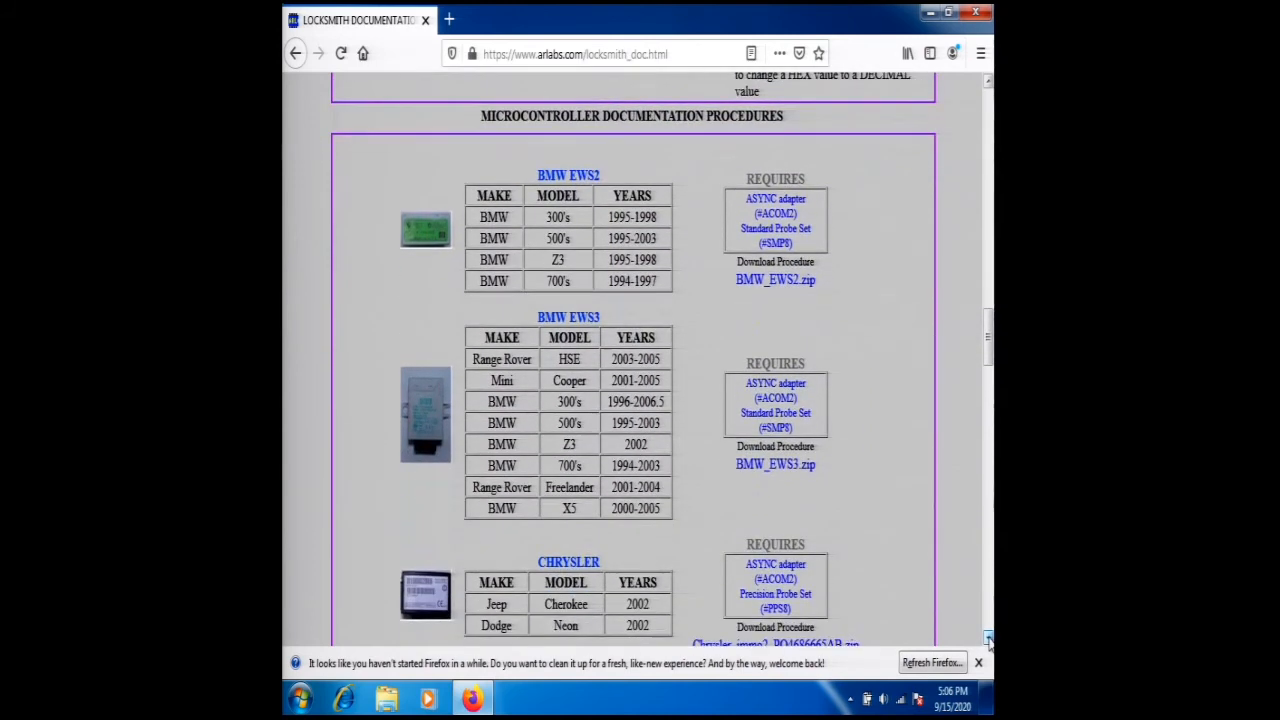
mouse_move(708, 552)
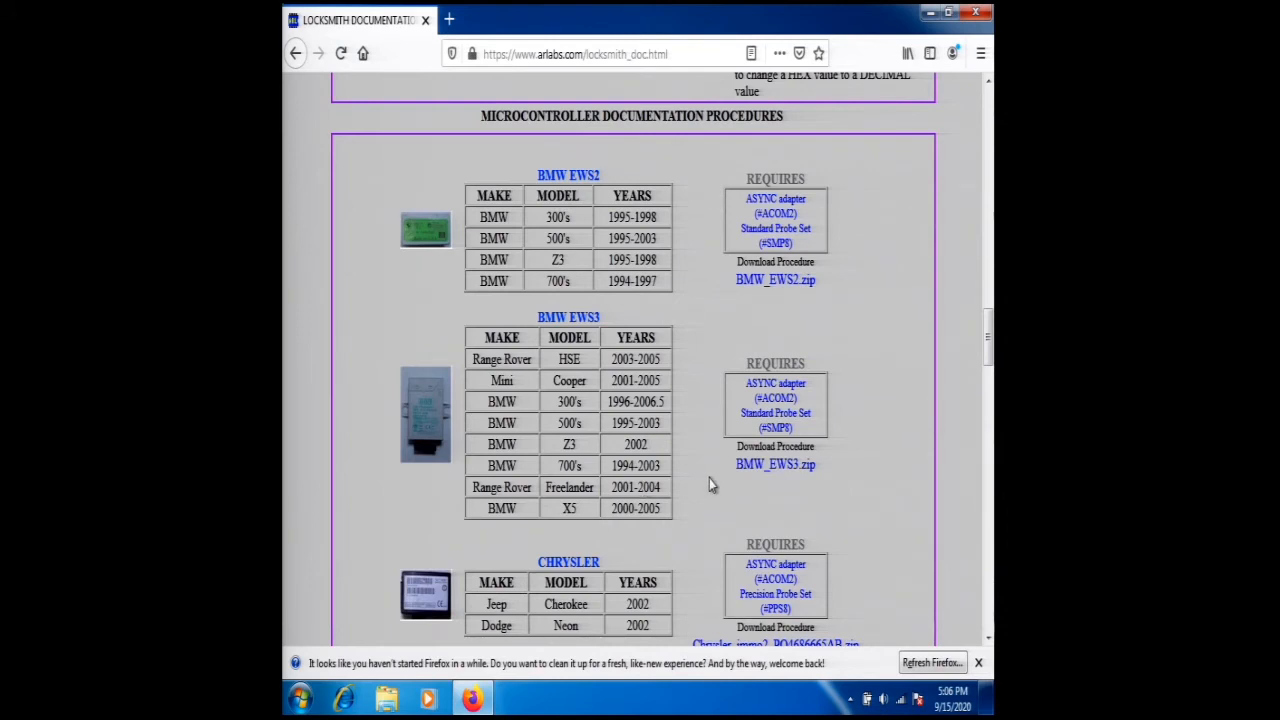
mouse_move(970, 616)
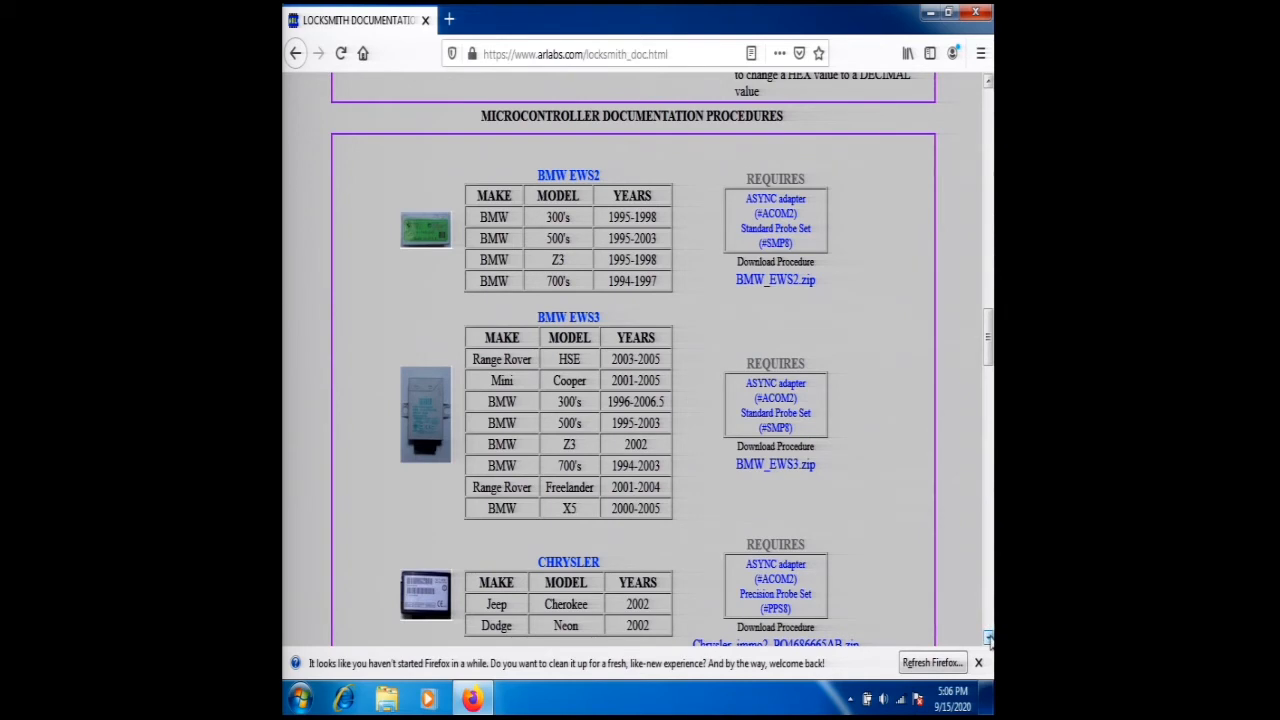
scroll("down", 3)
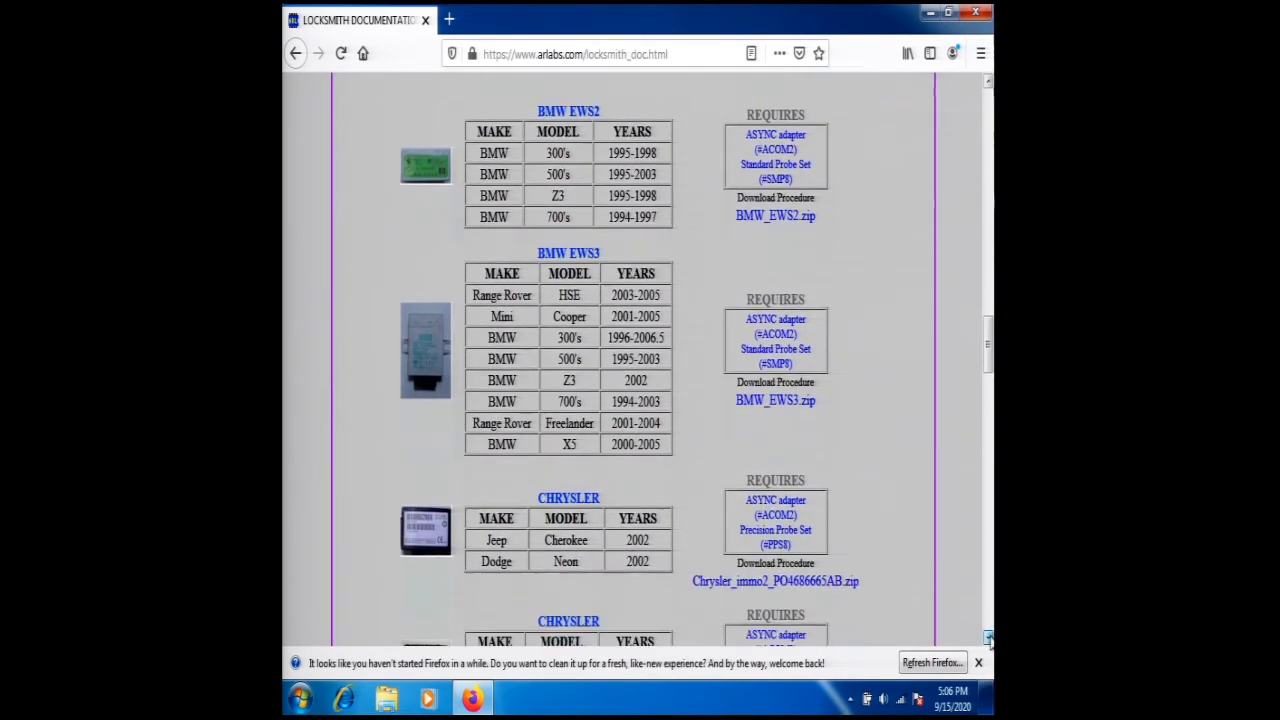
scroll("down", 3)
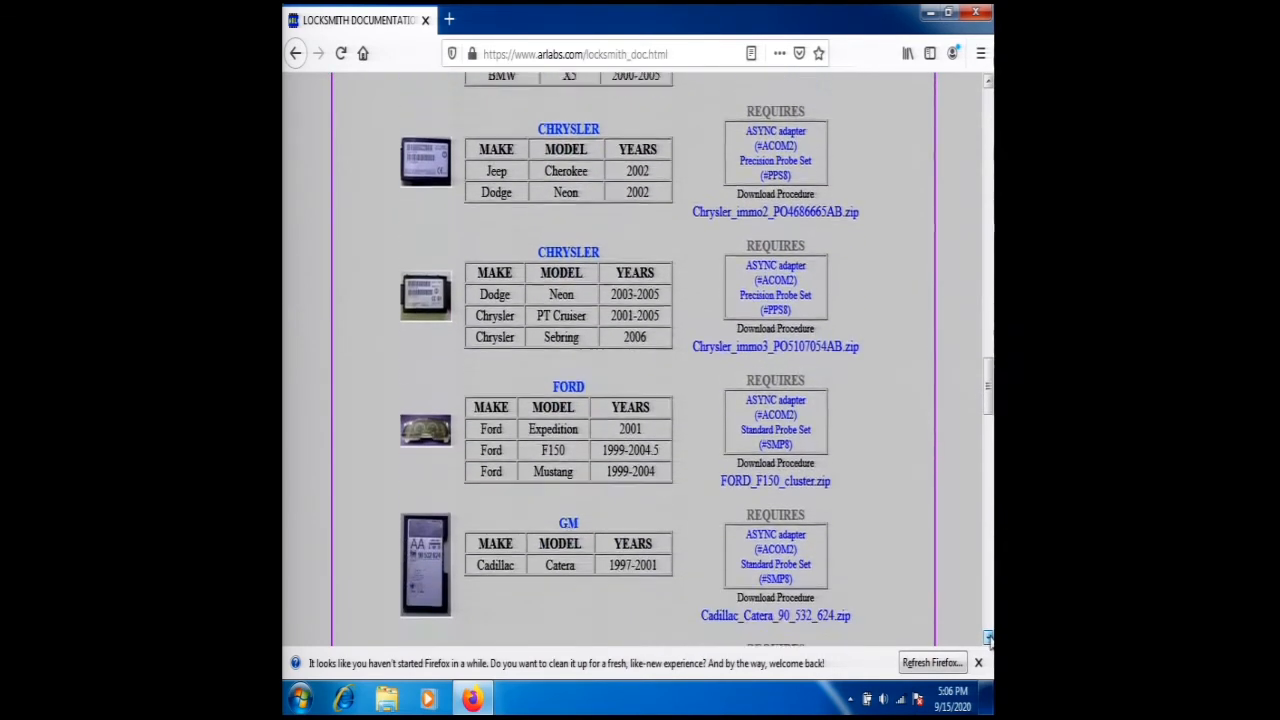
scroll("down", 3)
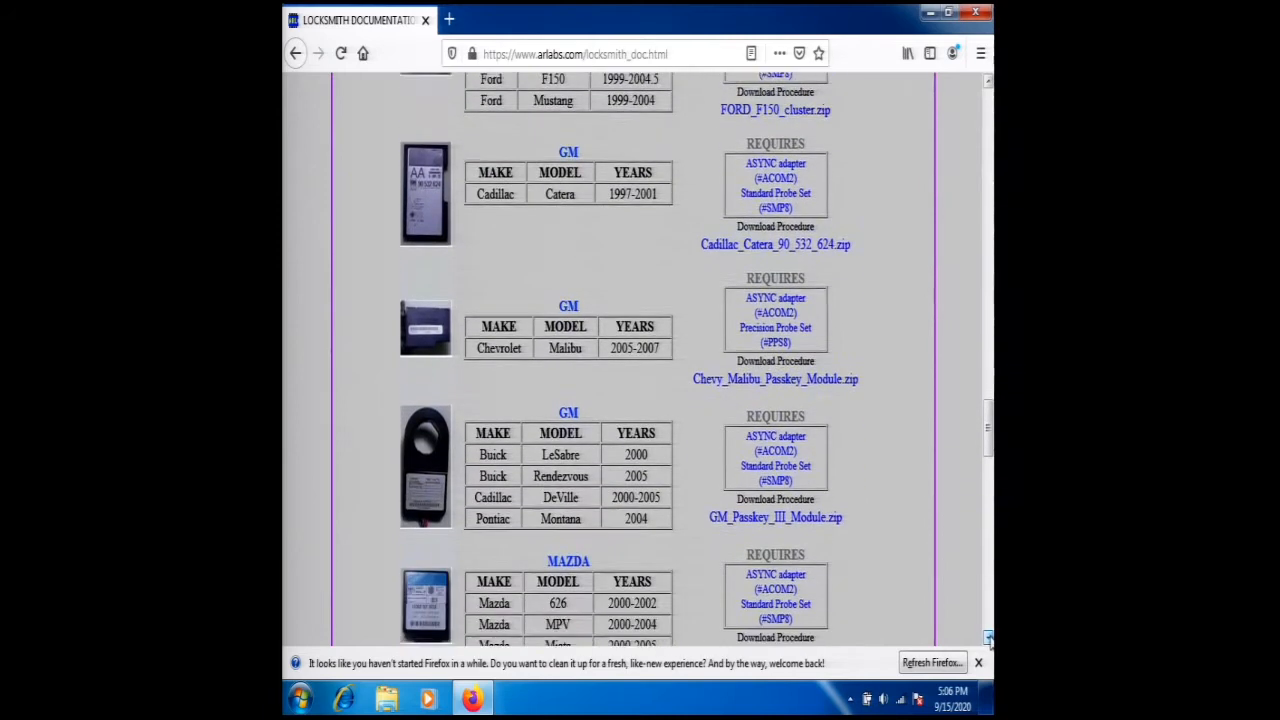
scroll("down", 3)
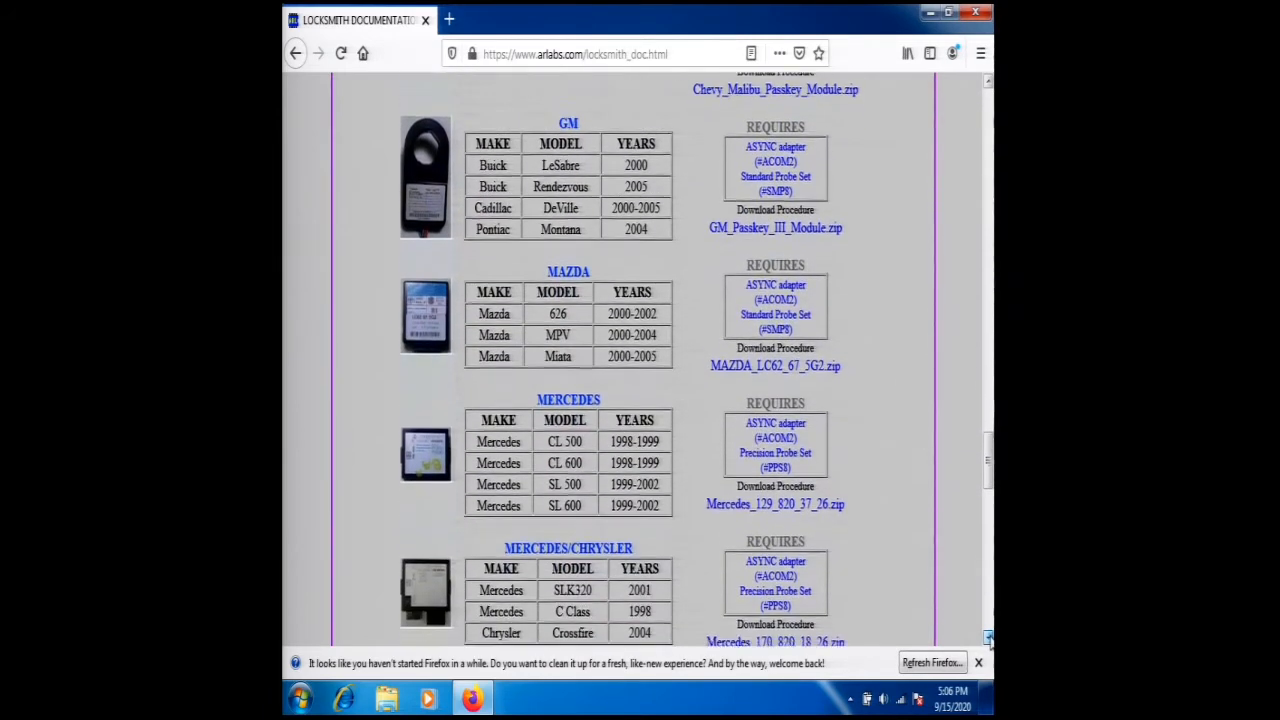
scroll("down", 3)
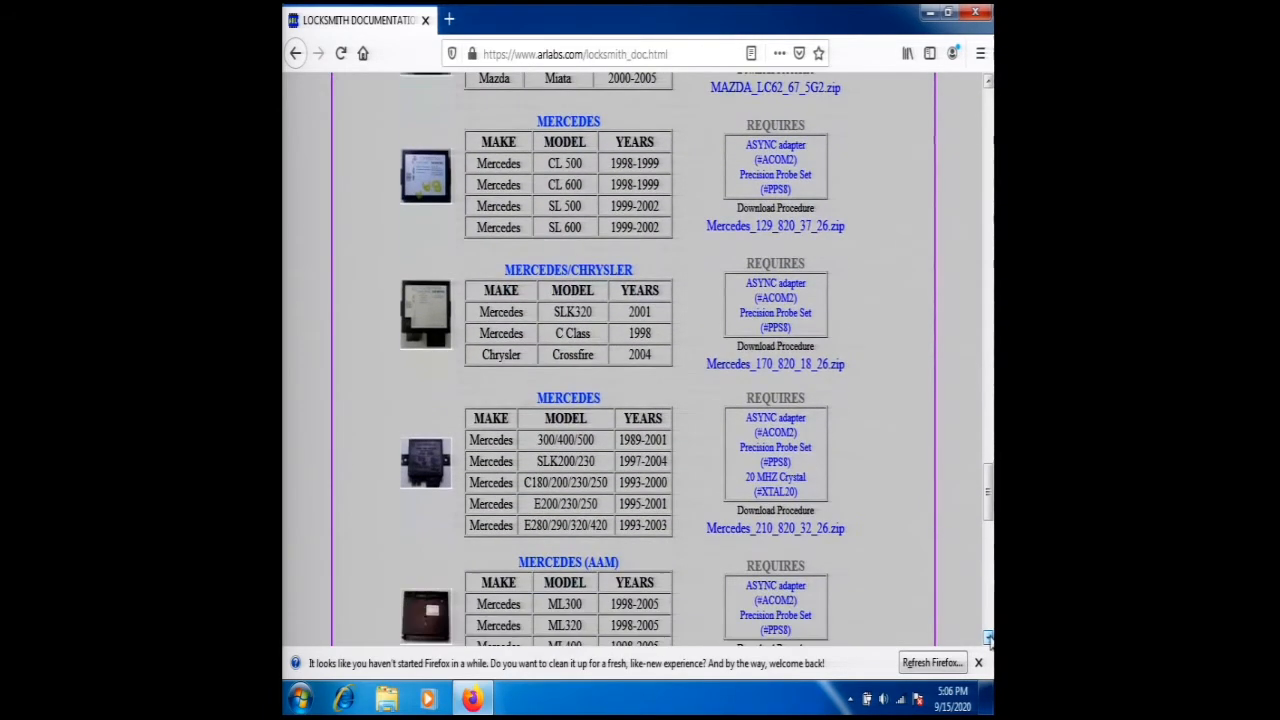
scroll("down", 3)
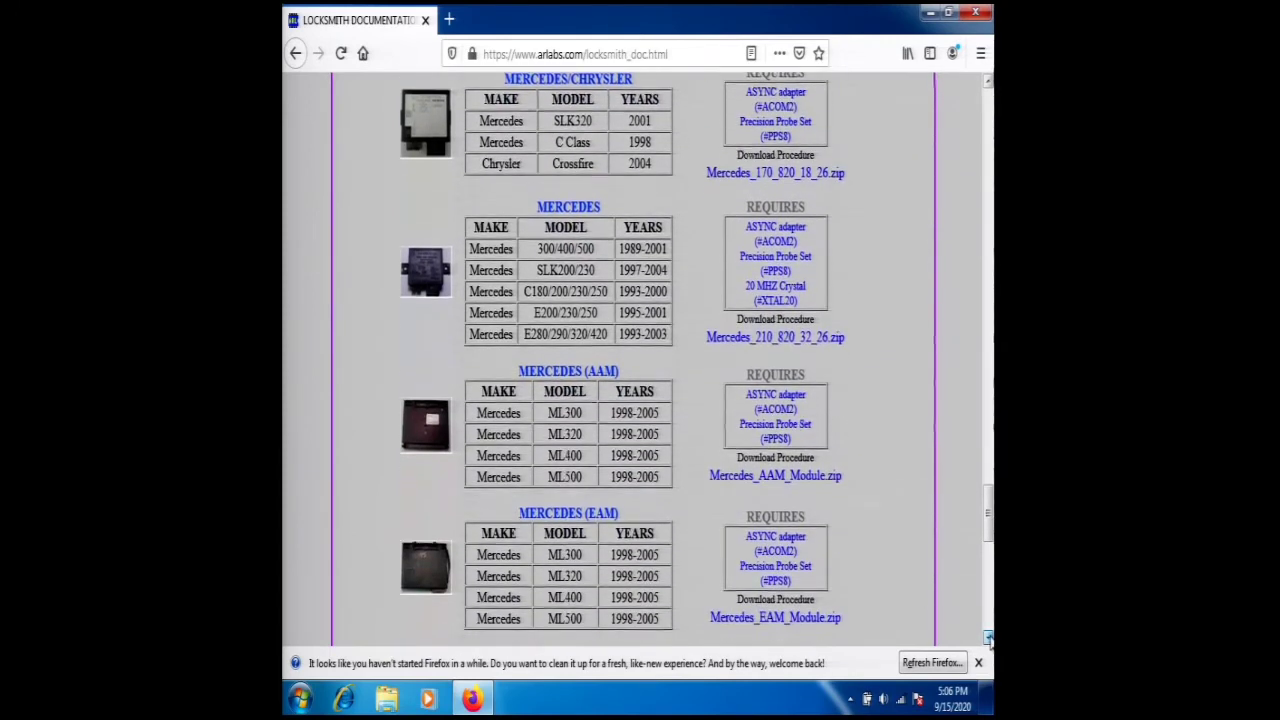
scroll("down", 3)
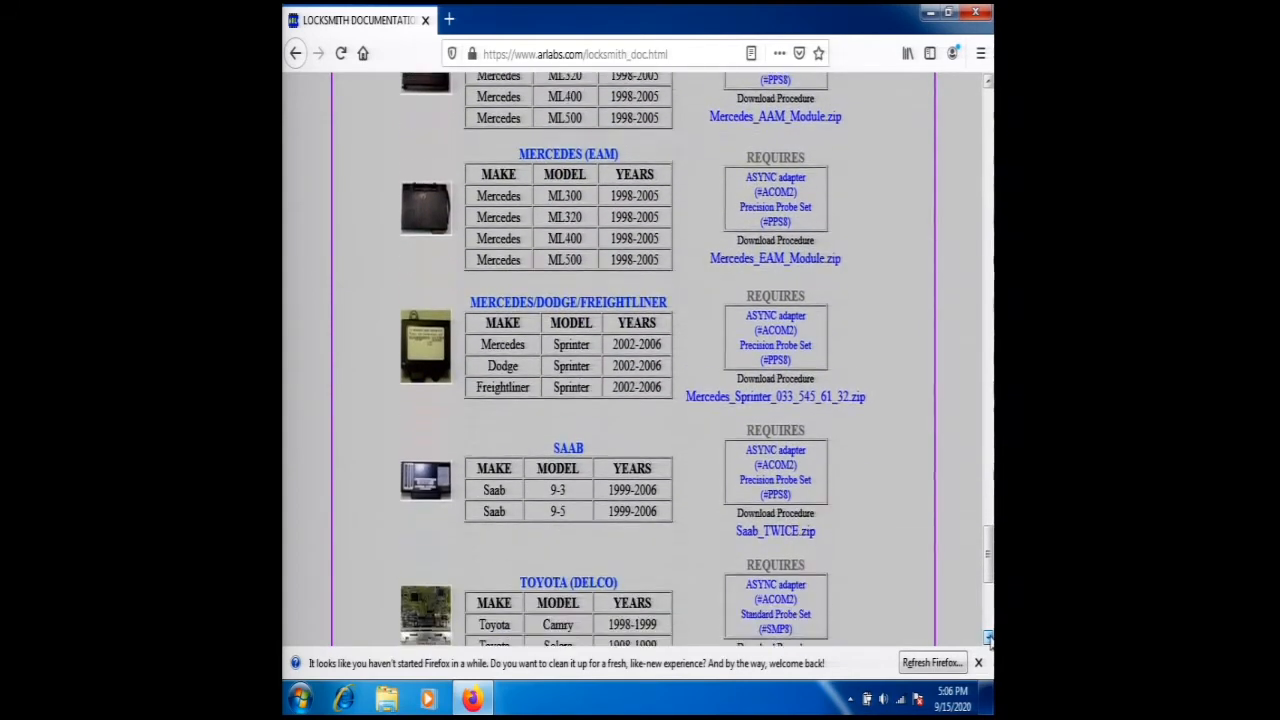
scroll("down", 3)
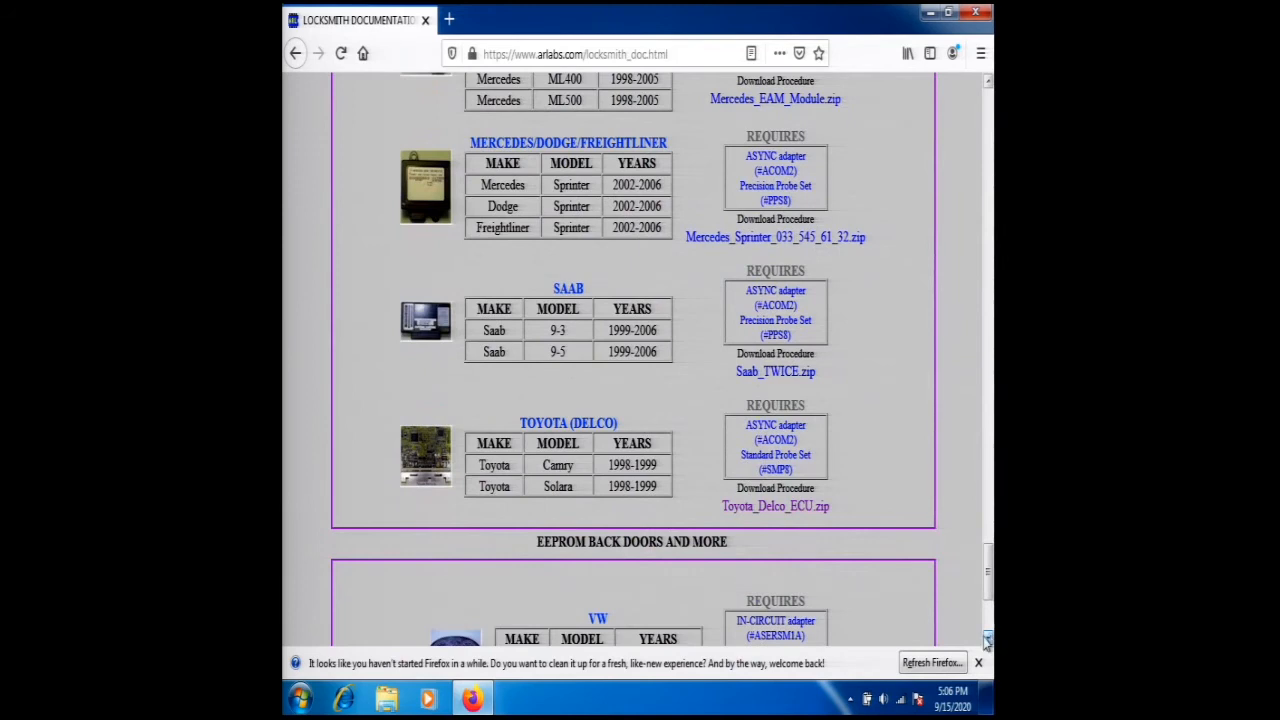
mouse_move(762, 544)
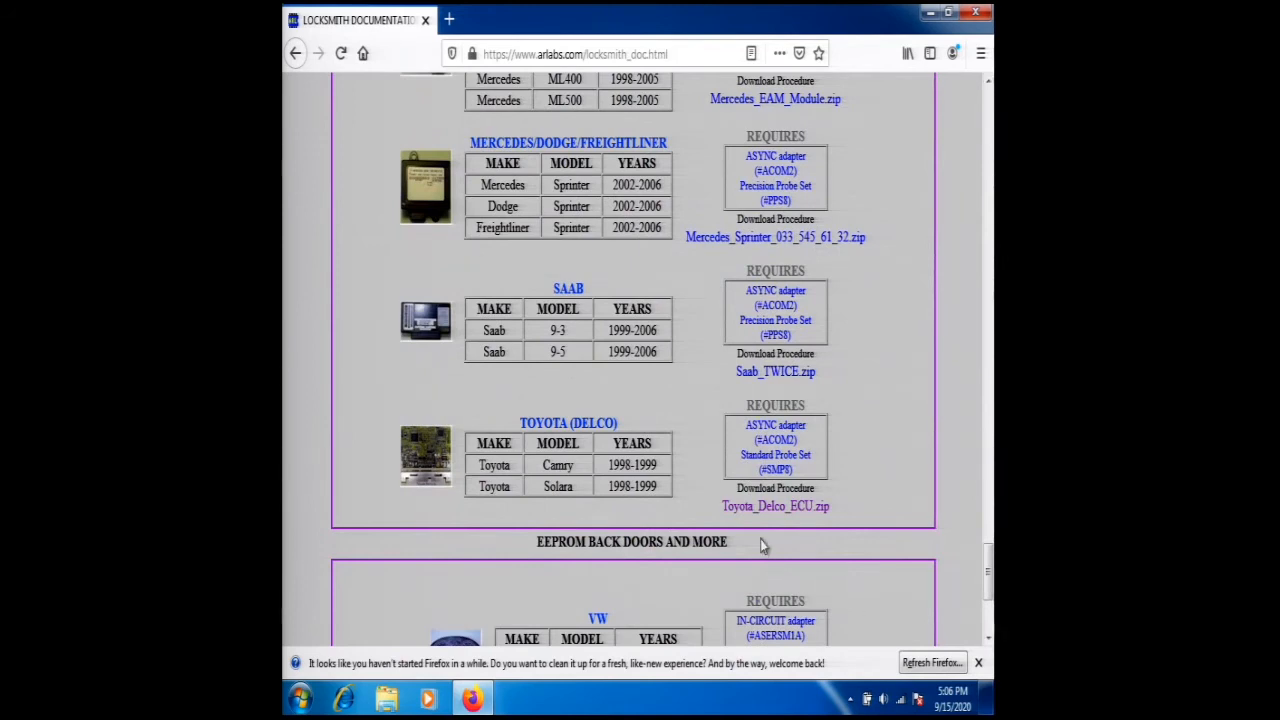
mouse_move(766, 516)
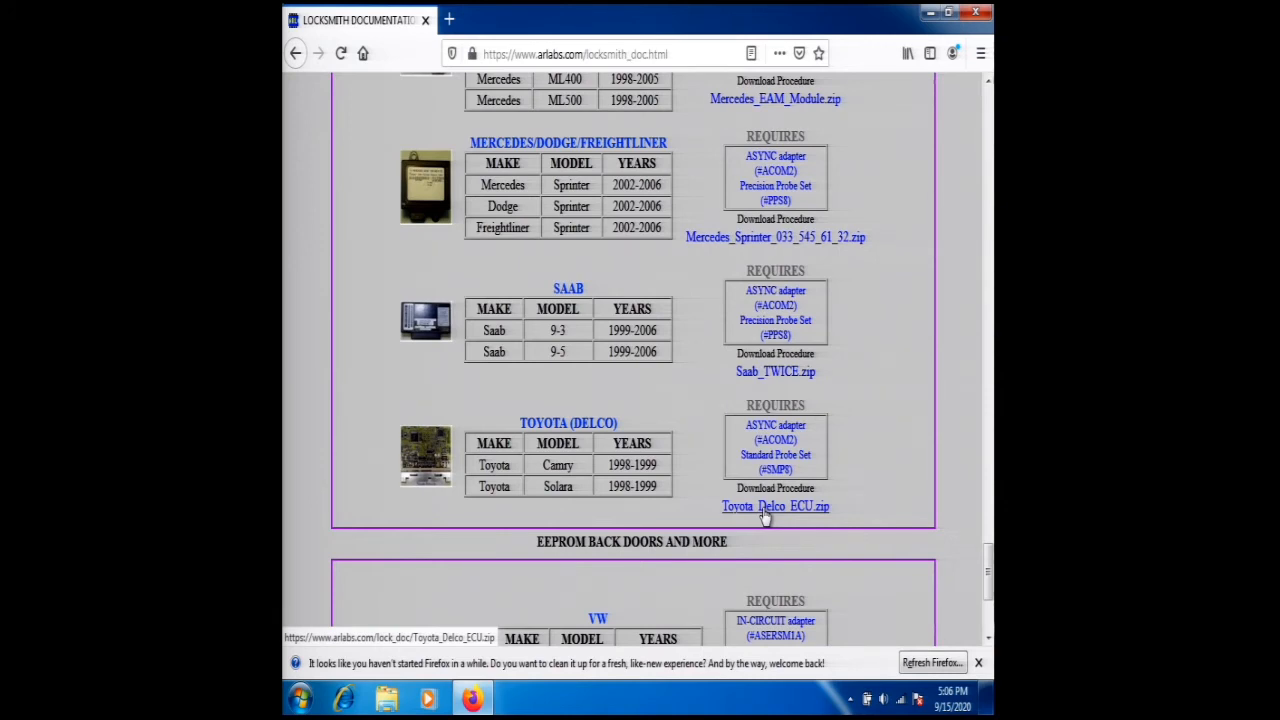
- Download Toyota_Delco_ECU.zip, choosing Save File and confirming with OK
left_click(776, 506)
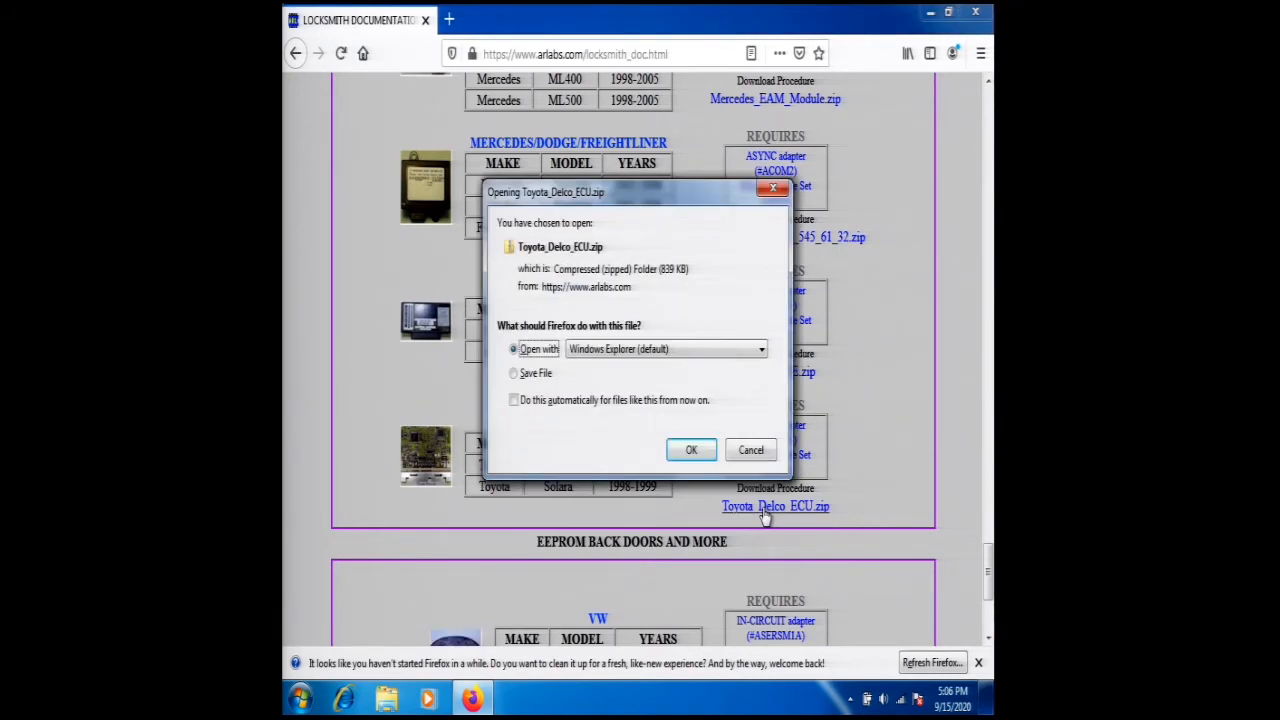
mouse_move(580, 430)
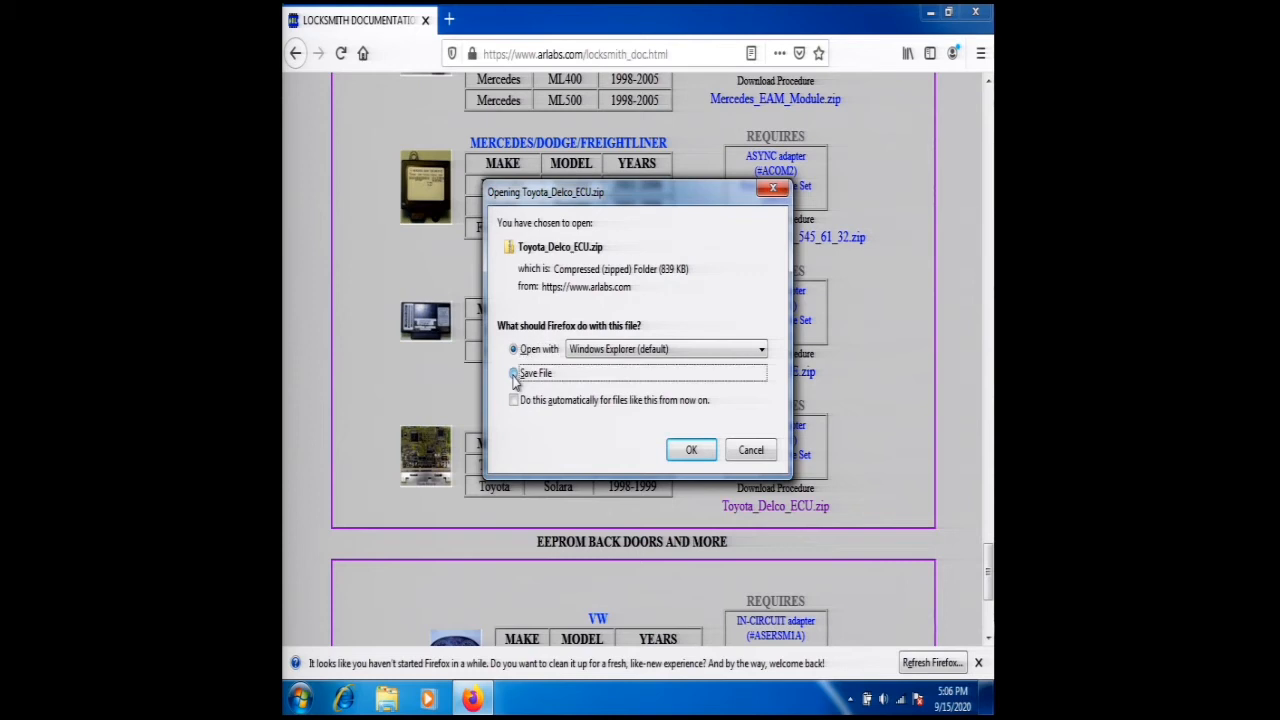
left_click(512, 374)
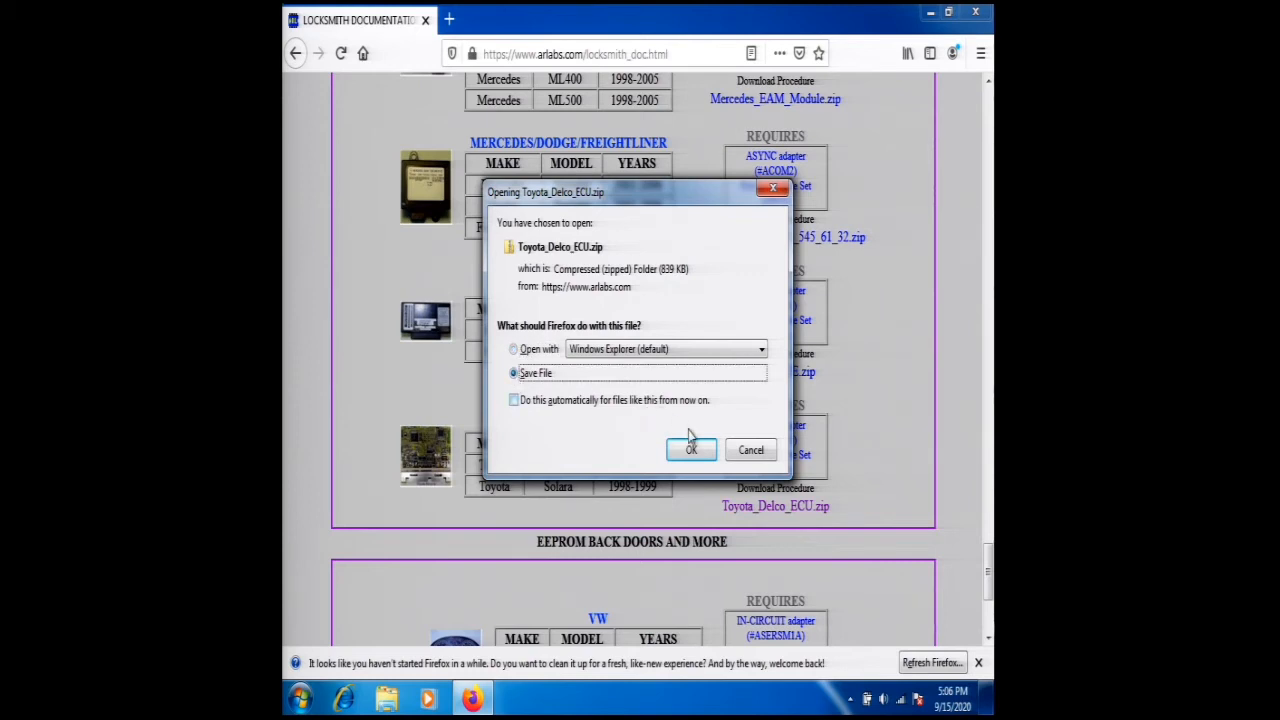
left_click(692, 450)
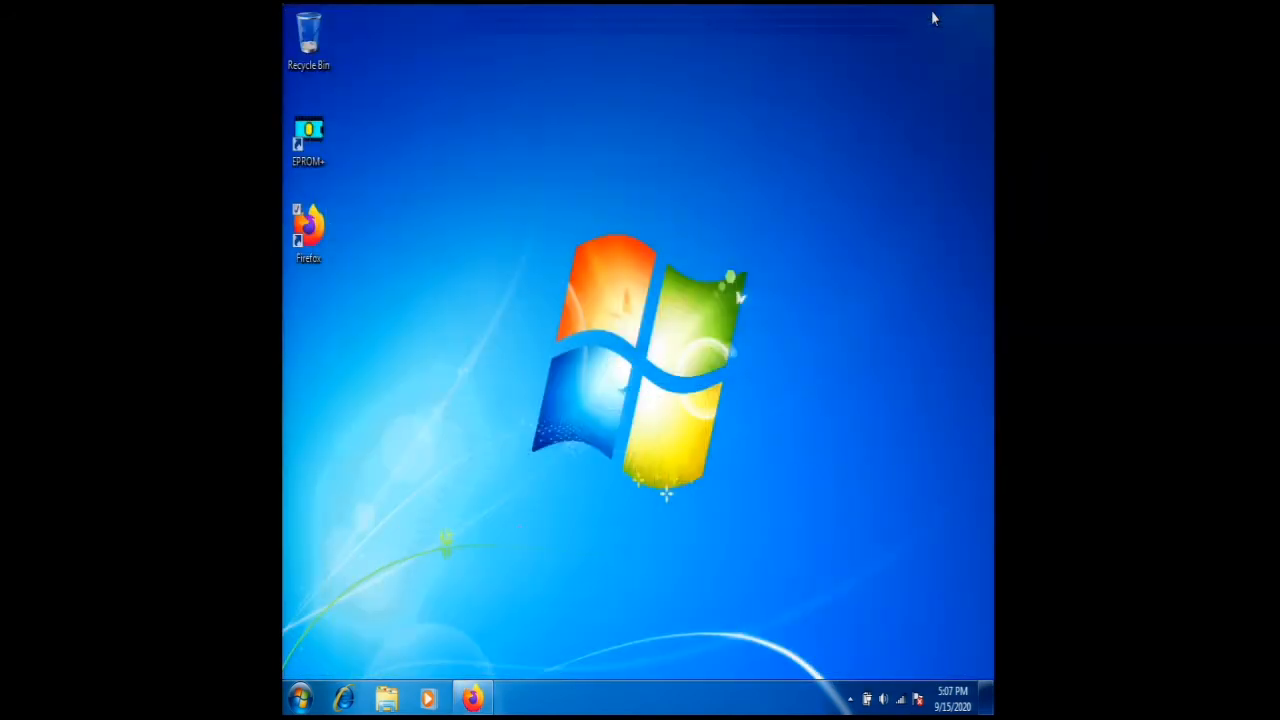
mouse_move(432, 644)
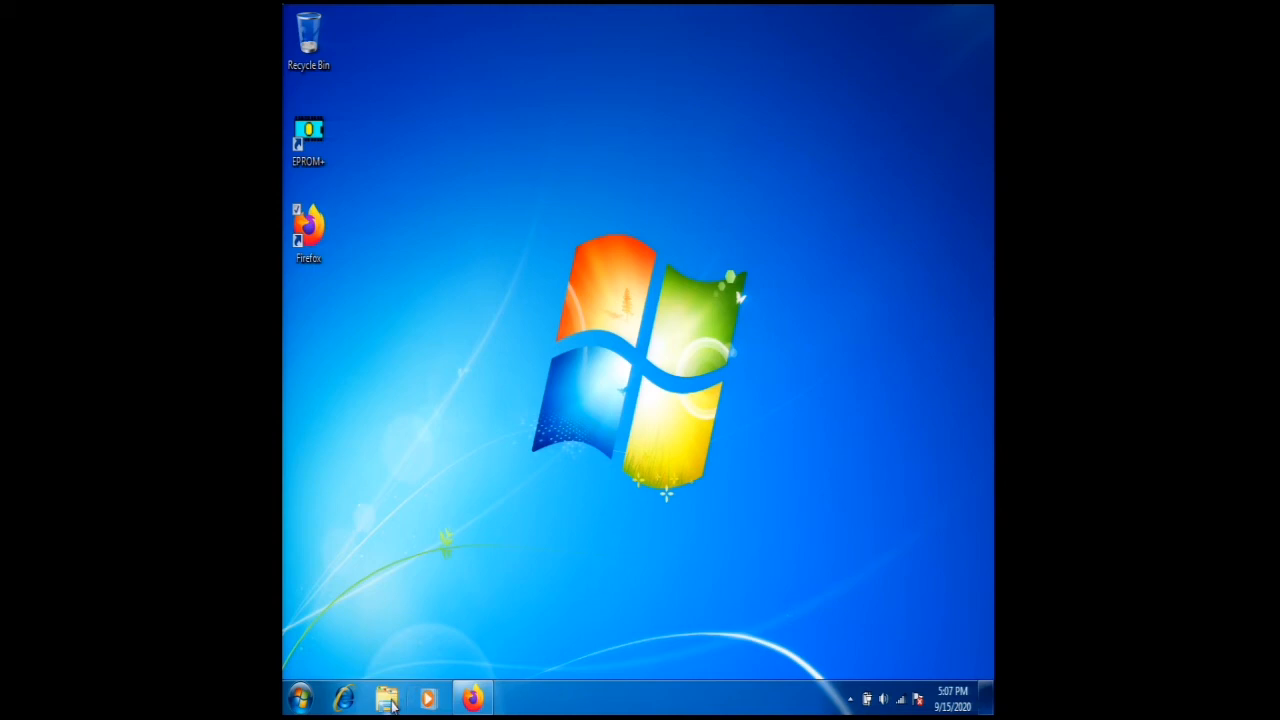
- Start Windows Explorer from the taskbar and go to the Downloads folder
left_click(390, 694)
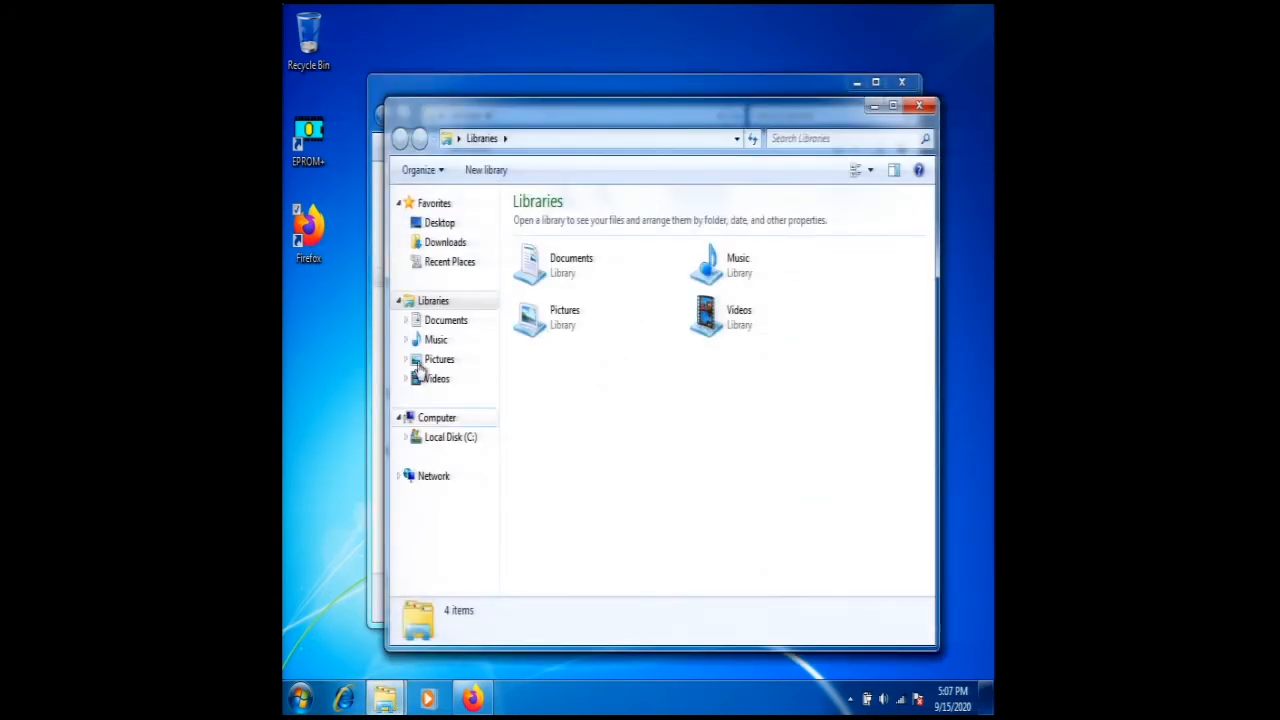
left_click(442, 242)
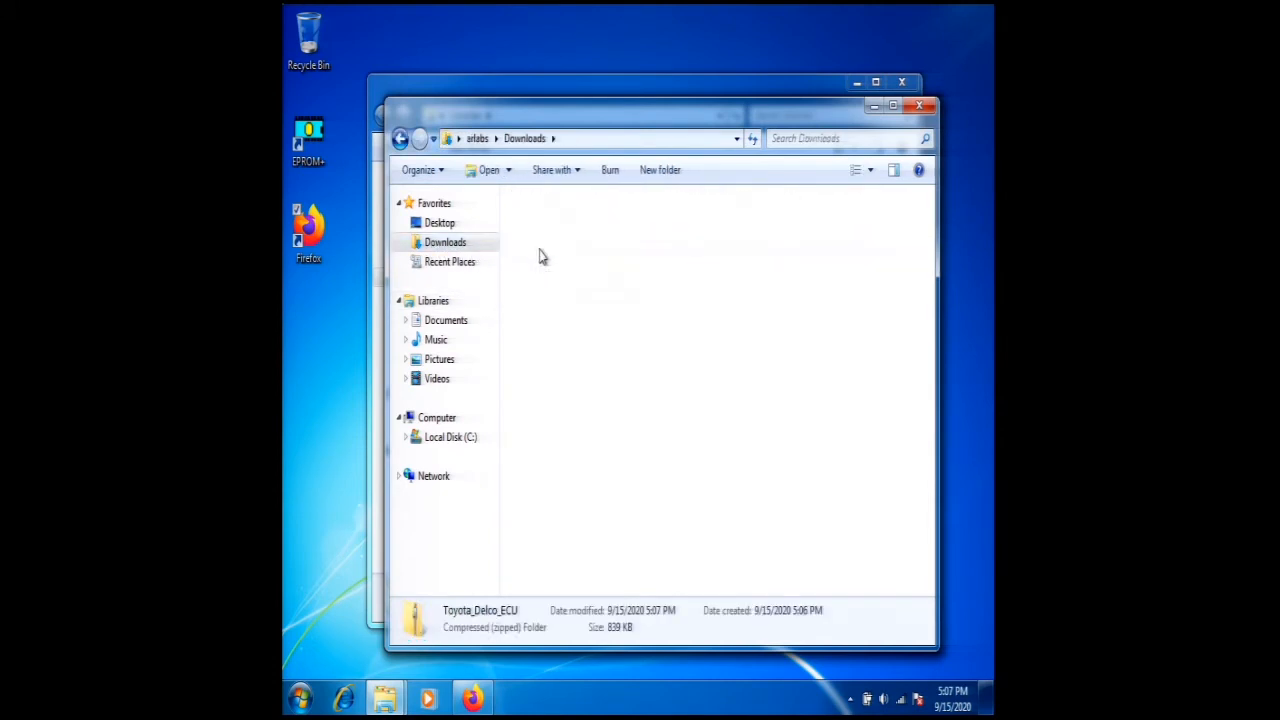
- Enter the Toyota_Delco_ECU zip, view the 0-Module_open circuit board picture, then close it
double_click(480, 610)
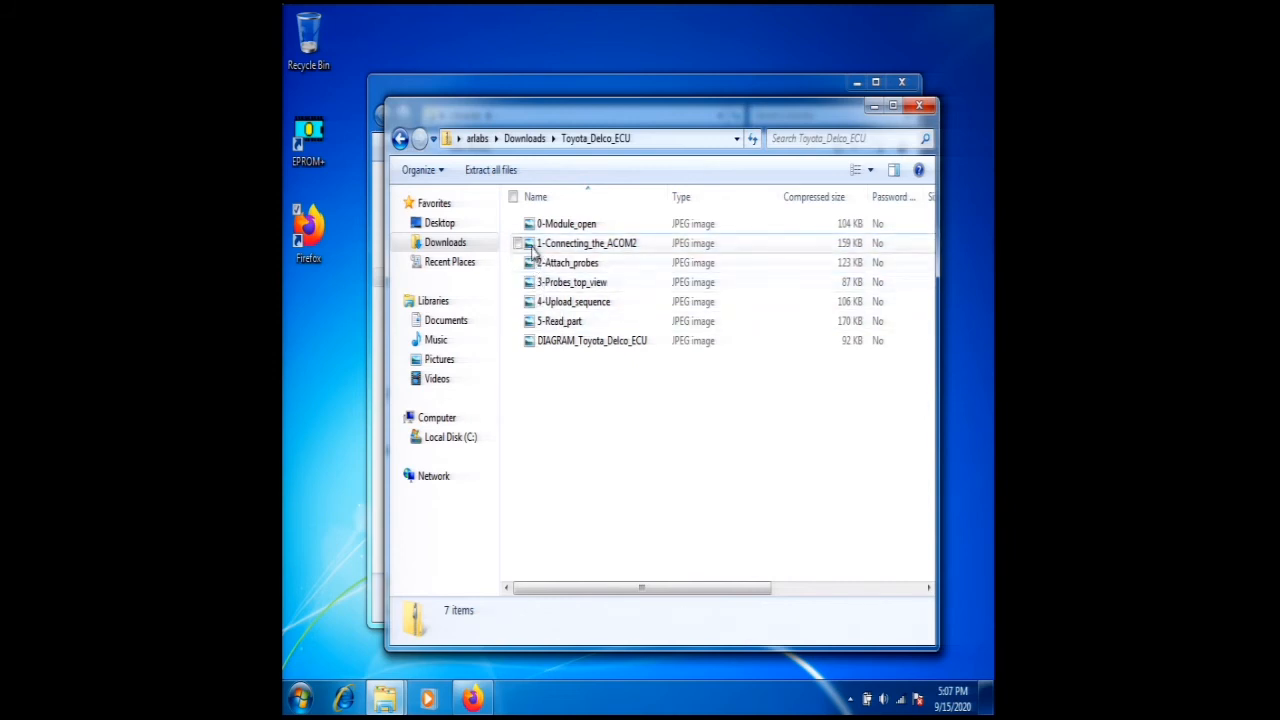
left_click(564, 224)
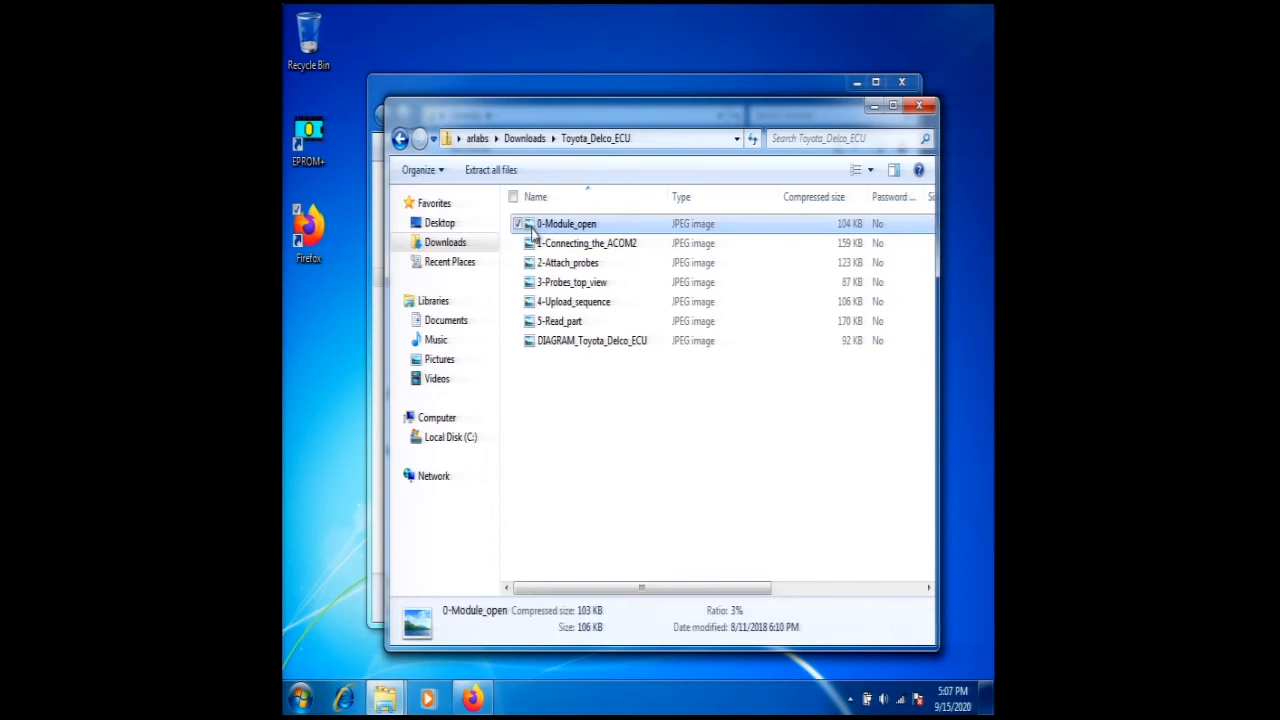
double_click(572, 224)
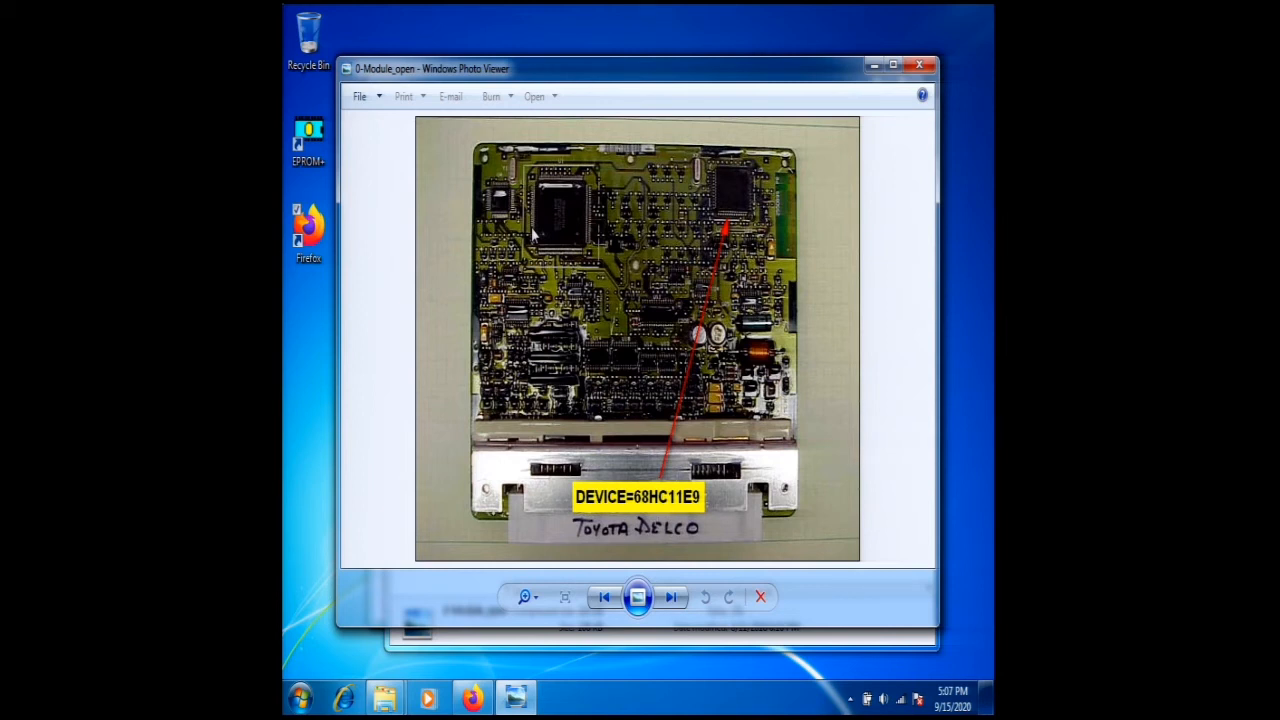
mouse_move(744, 120)
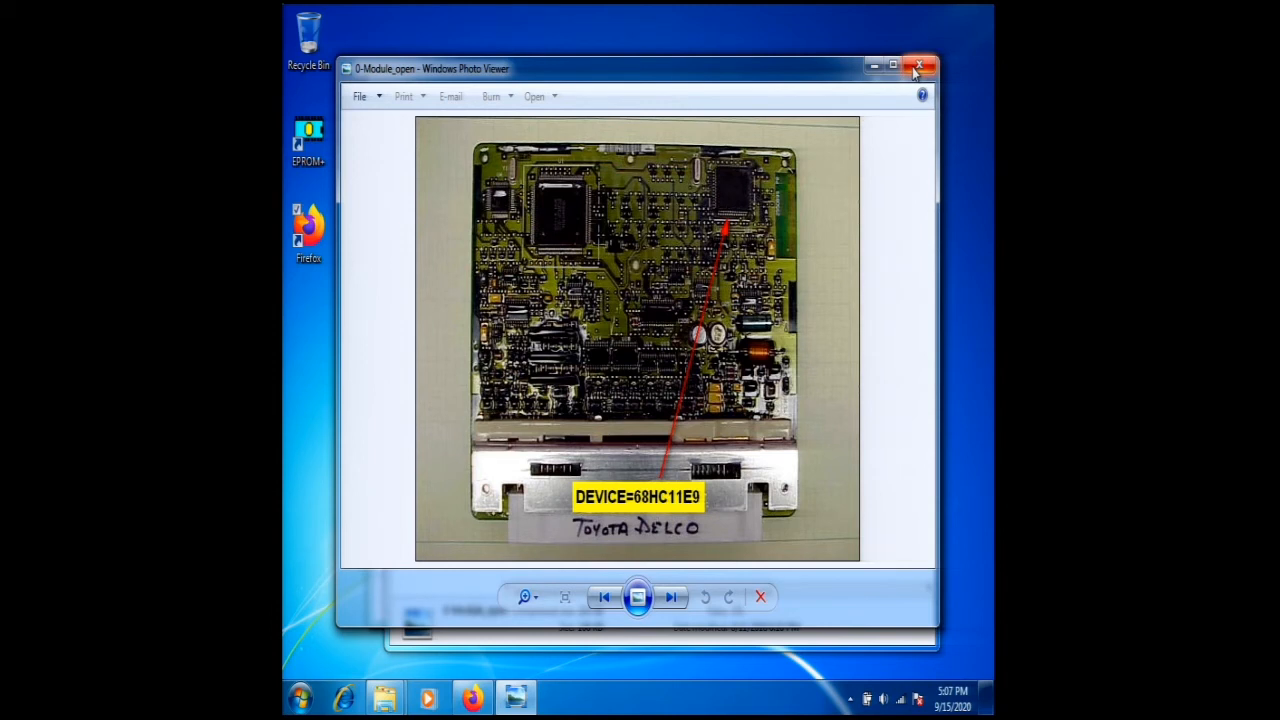
left_click(920, 62)
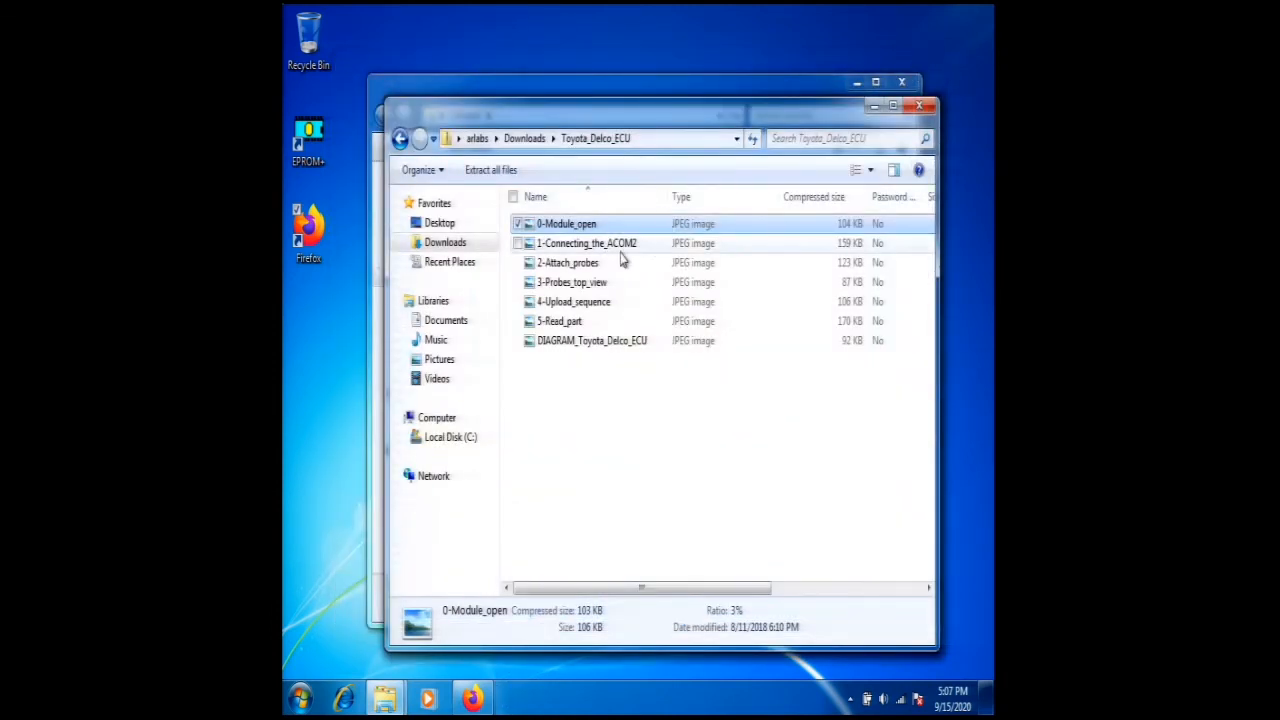
mouse_move(520, 264)
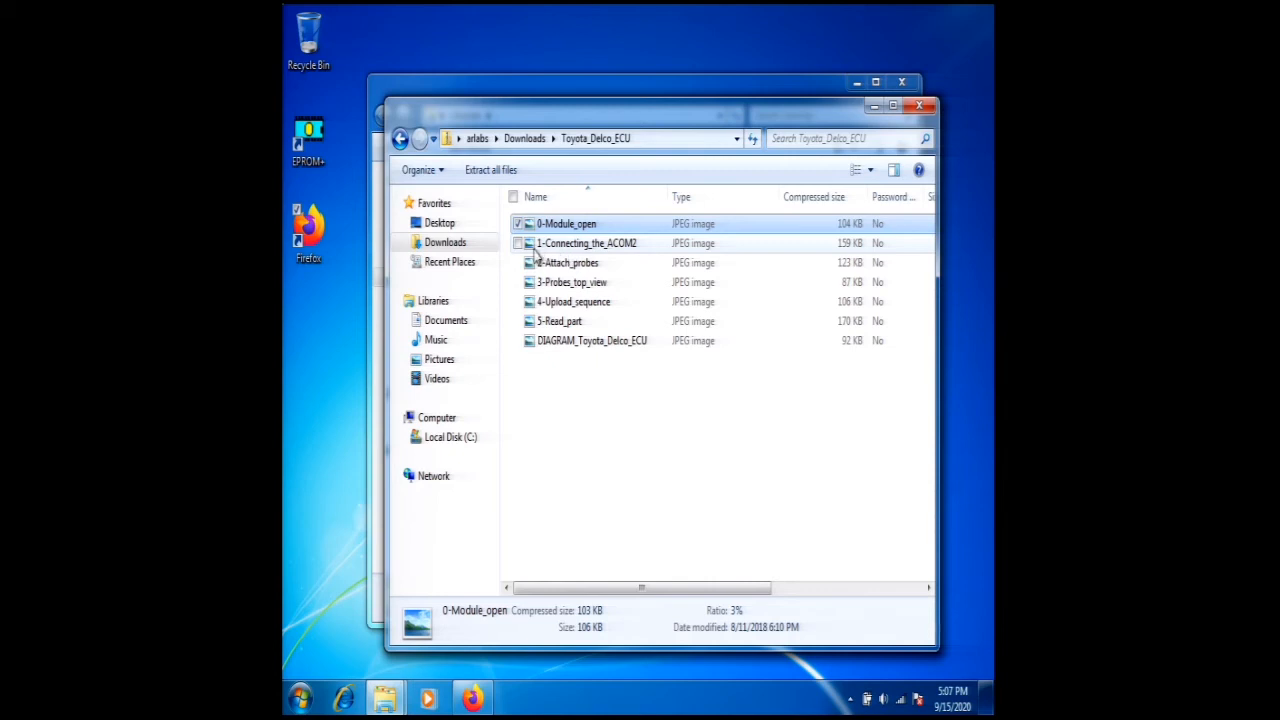
- View the 1-Connecting_the_ACOM2 instruction picture and close it
double_click(574, 244)
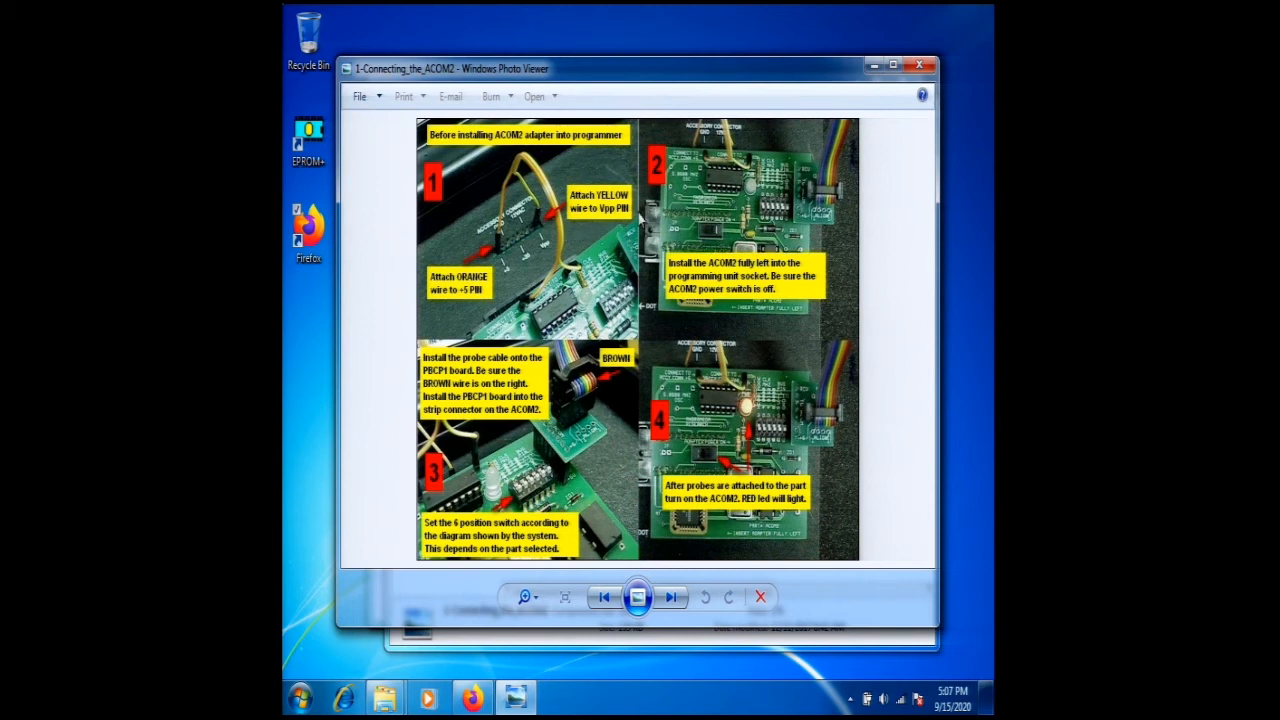
mouse_move(796, 190)
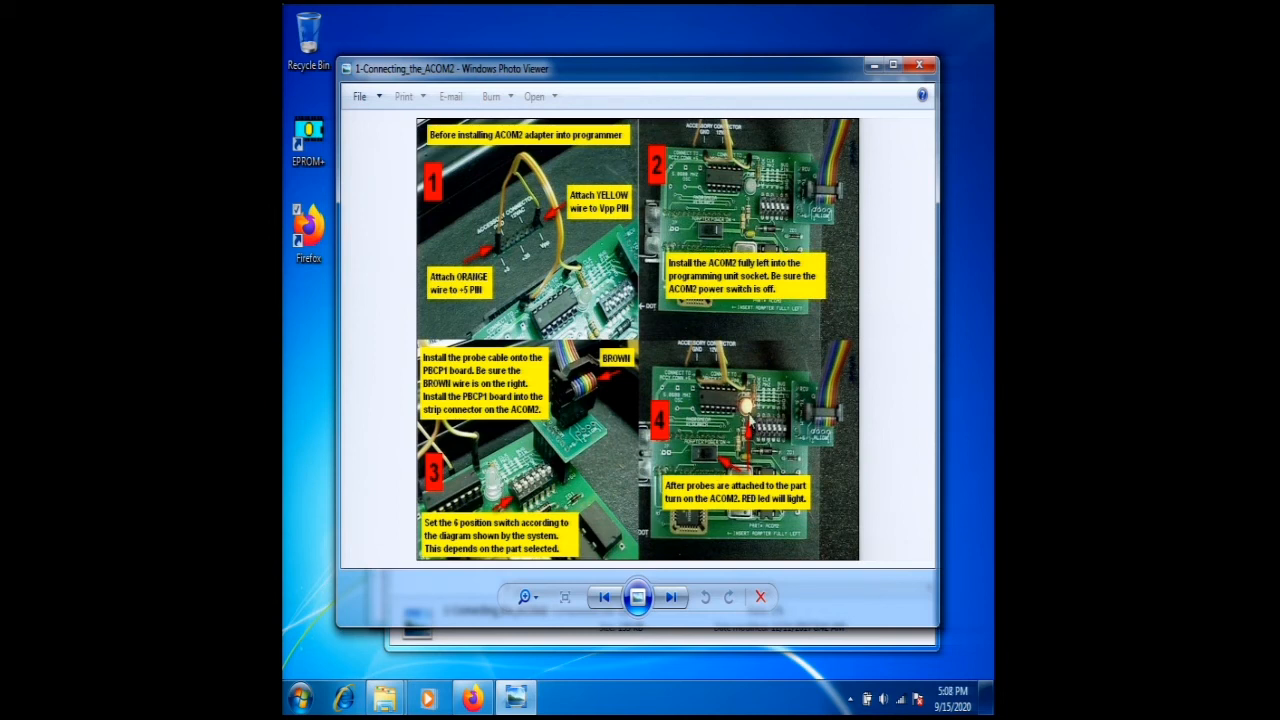
mouse_move(908, 64)
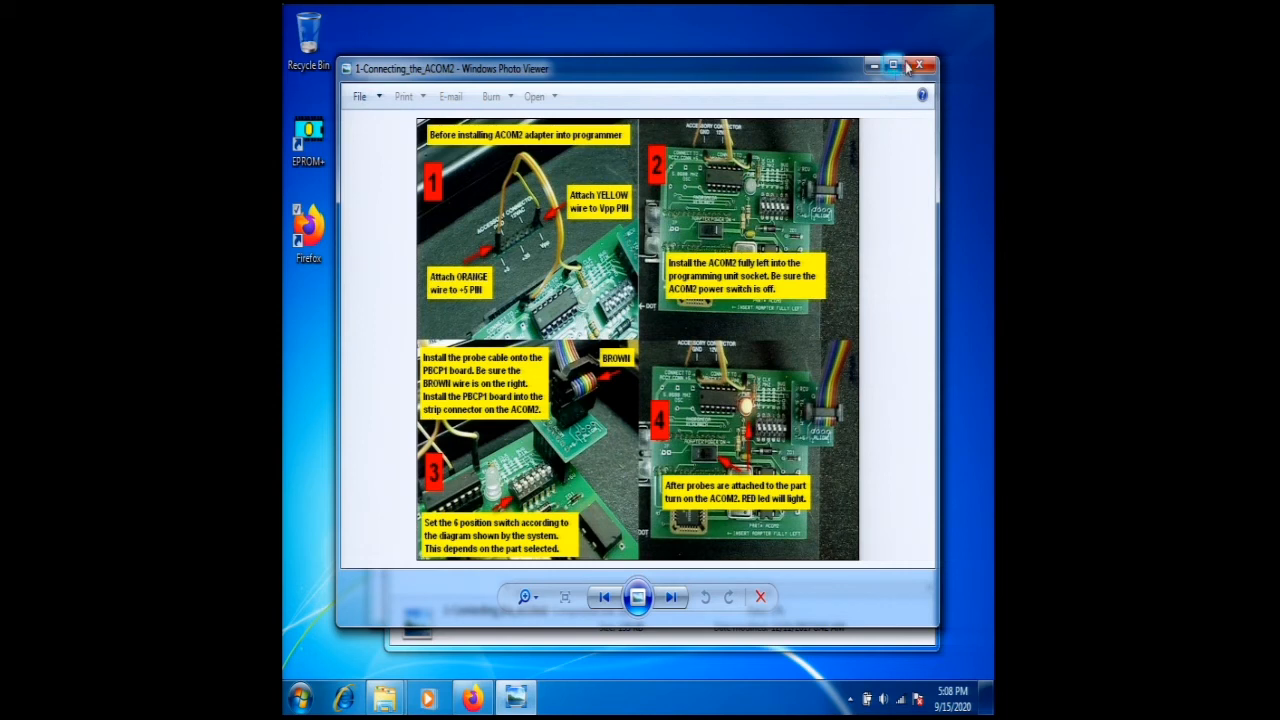
left_click(916, 66)
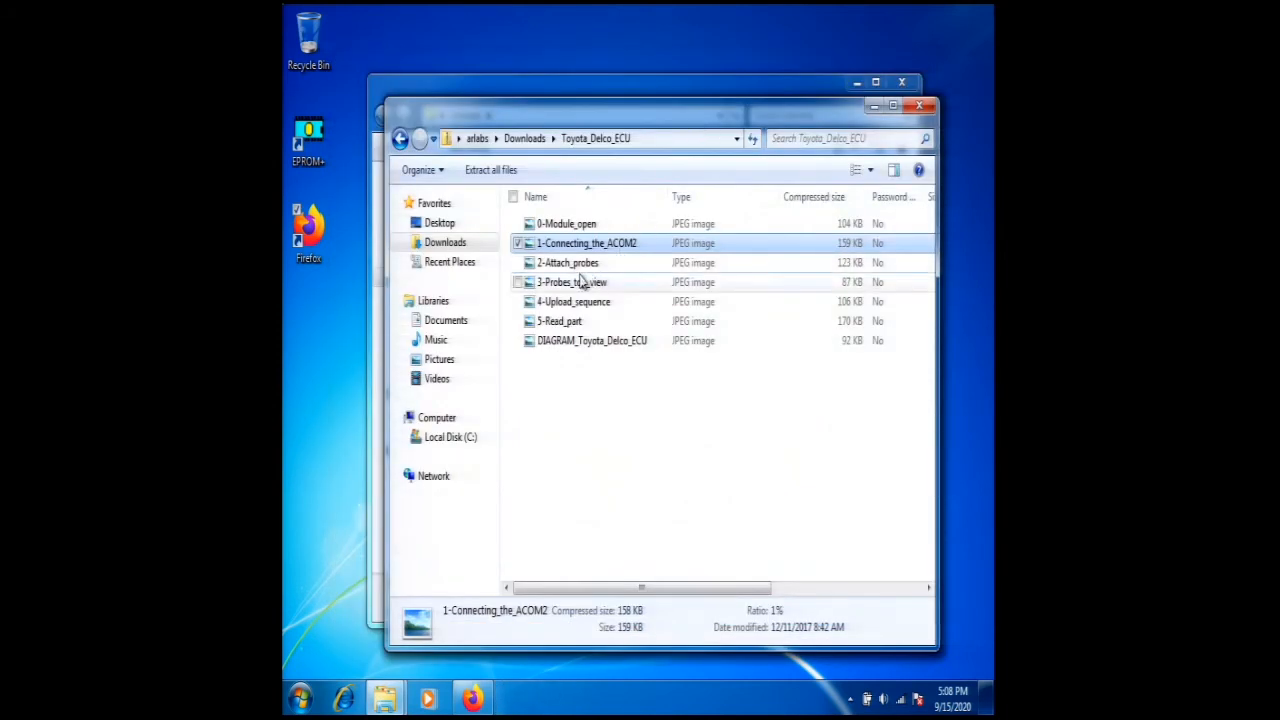
- View 2-Attach_probes and then 3-Probes_top_view, closing each after viewing
left_click(564, 262)
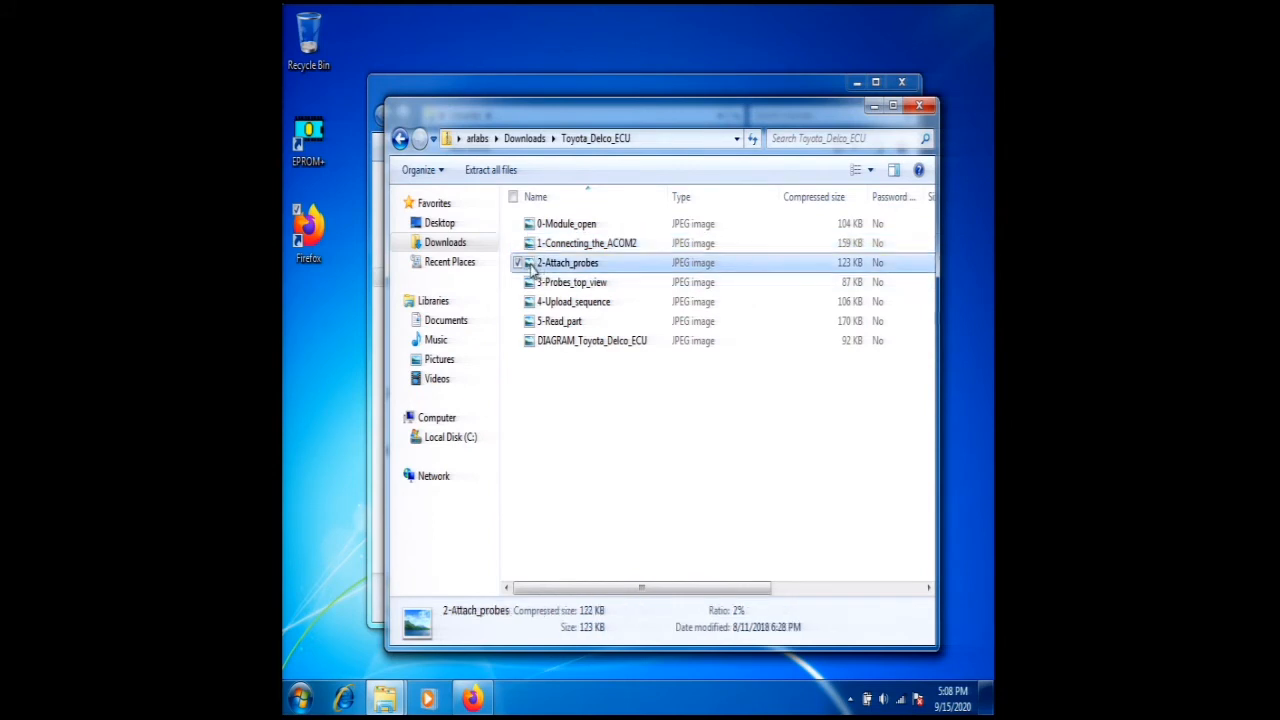
double_click(568, 262)
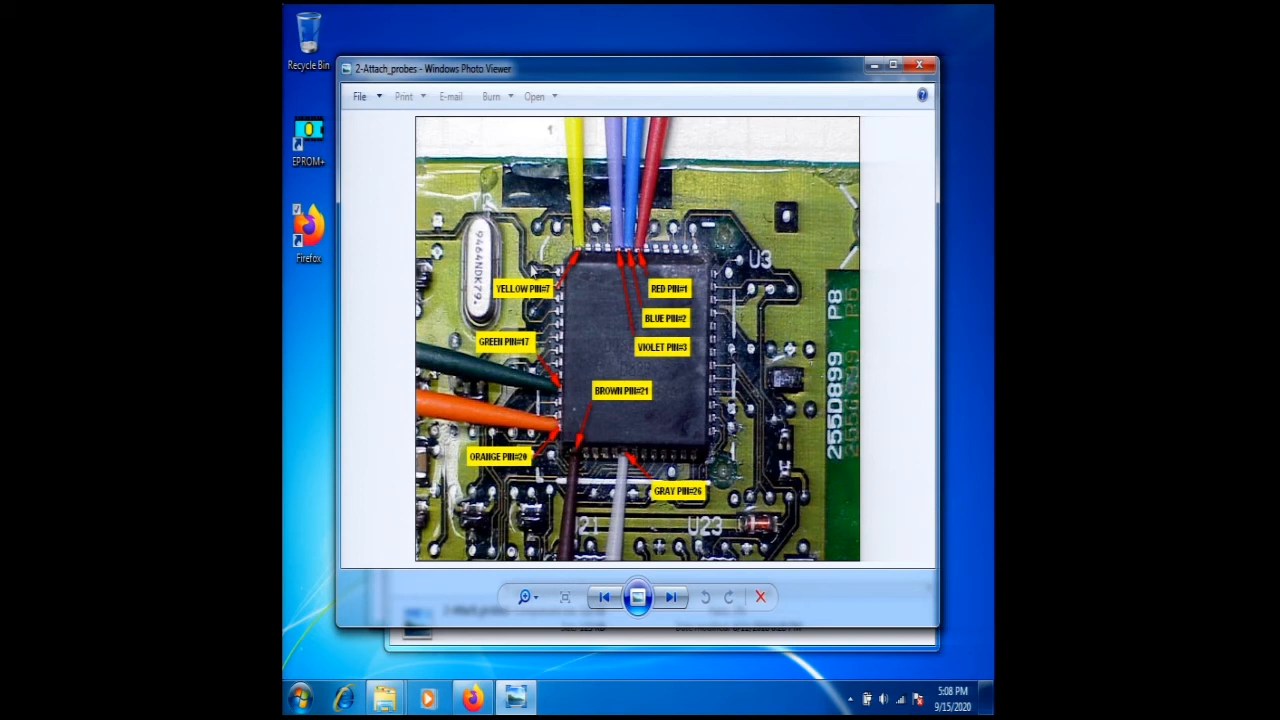
mouse_move(644, 188)
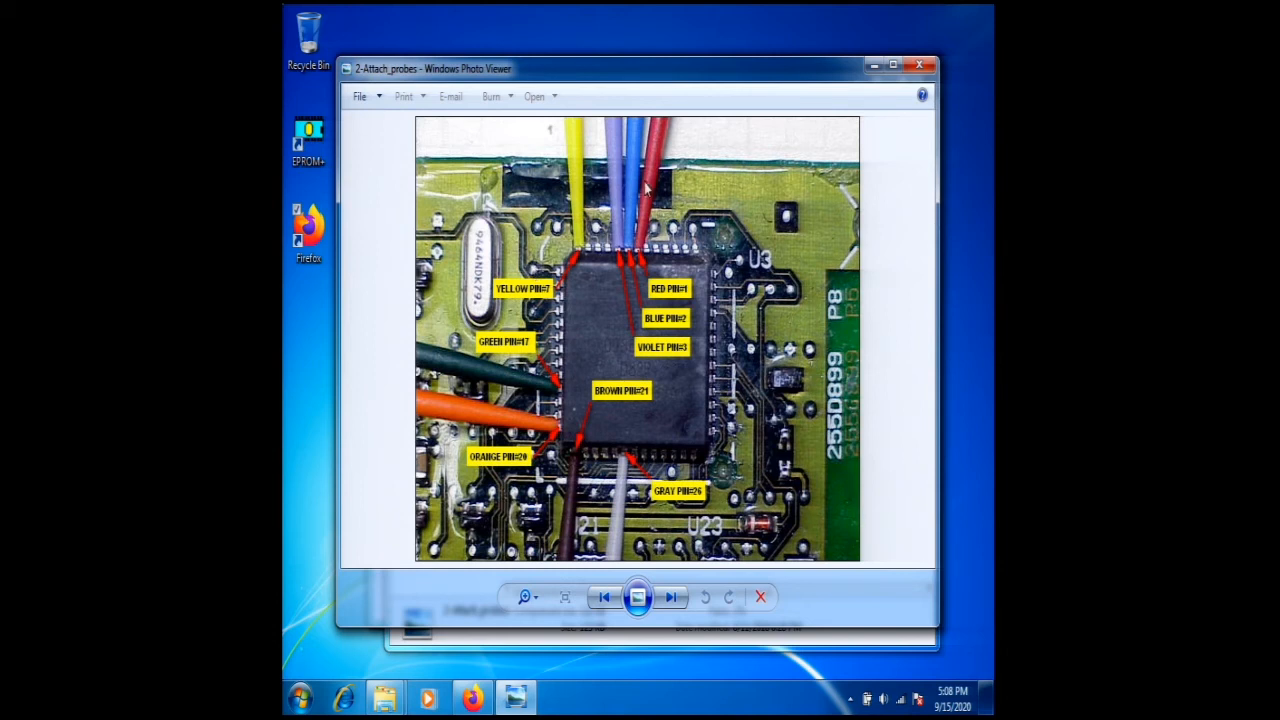
mouse_move(920, 68)
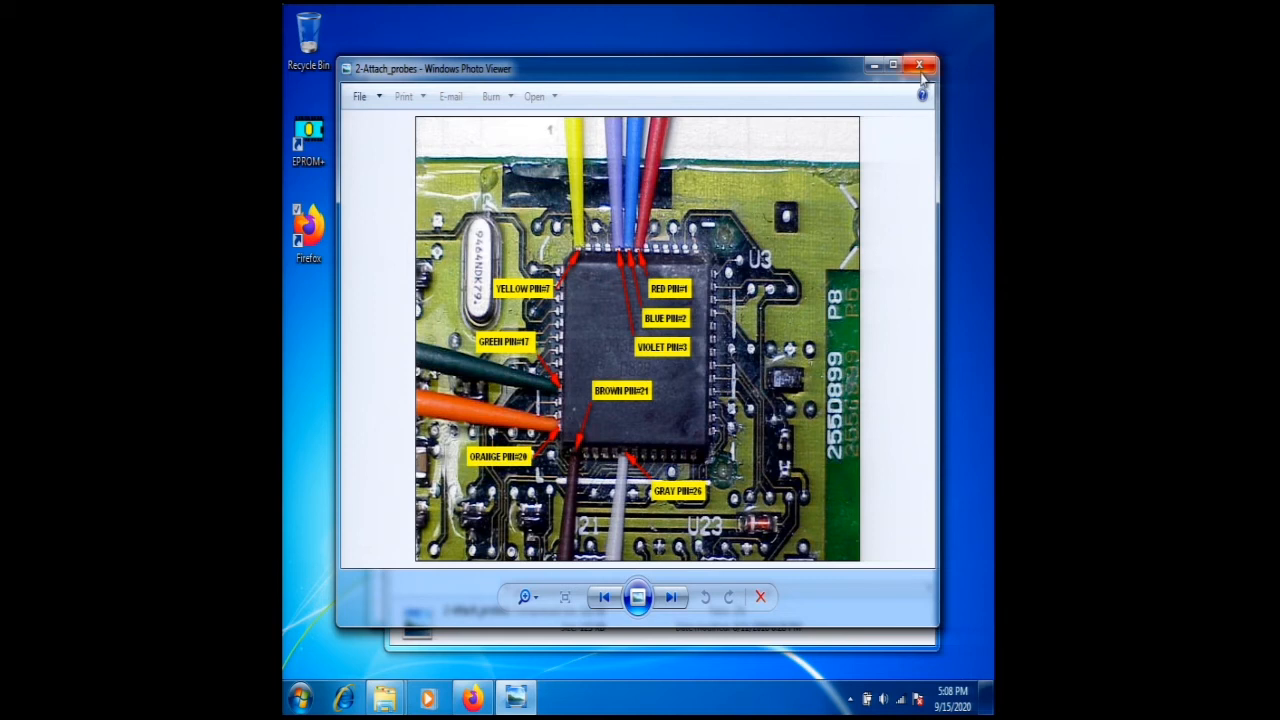
left_click(918, 62)
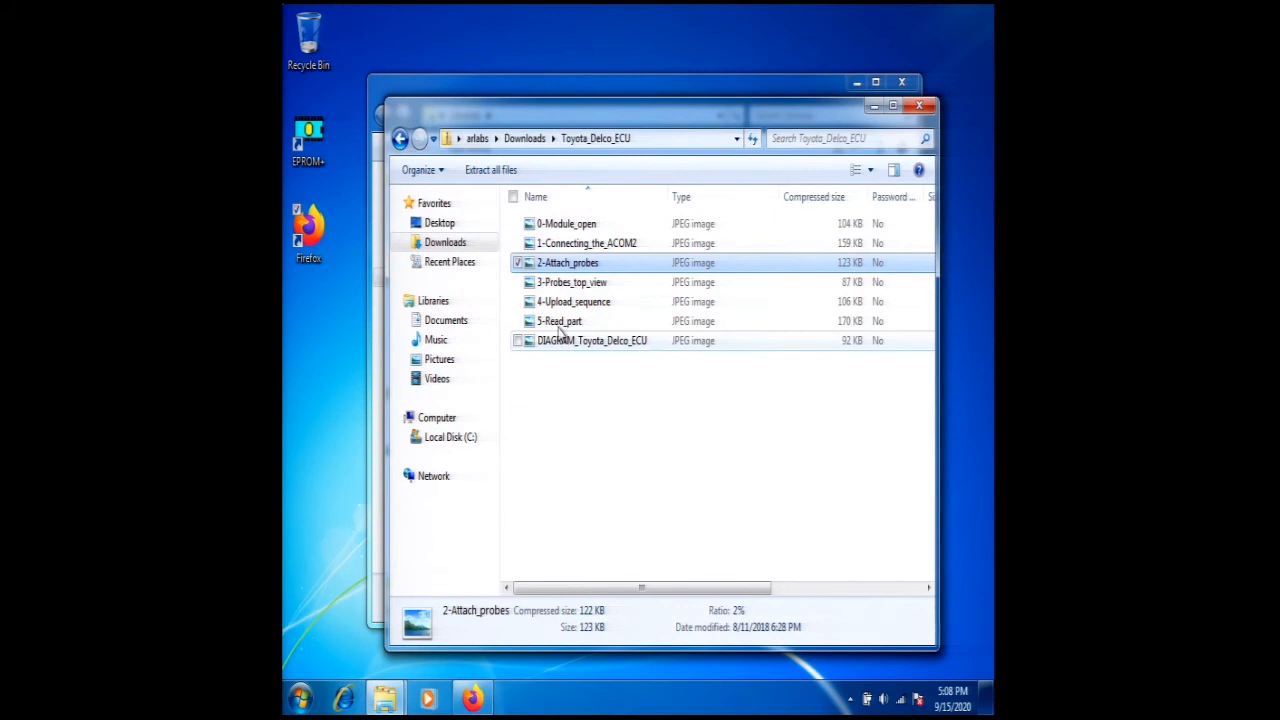
left_click(572, 282)
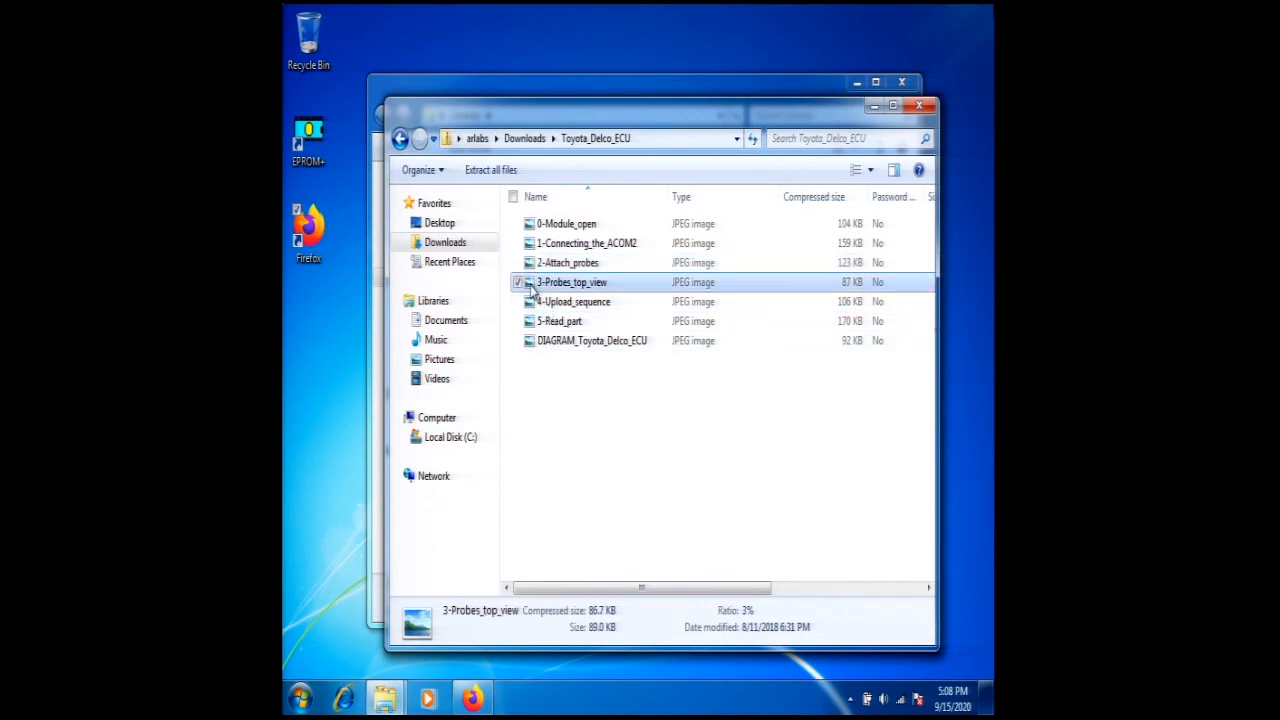
double_click(572, 282)
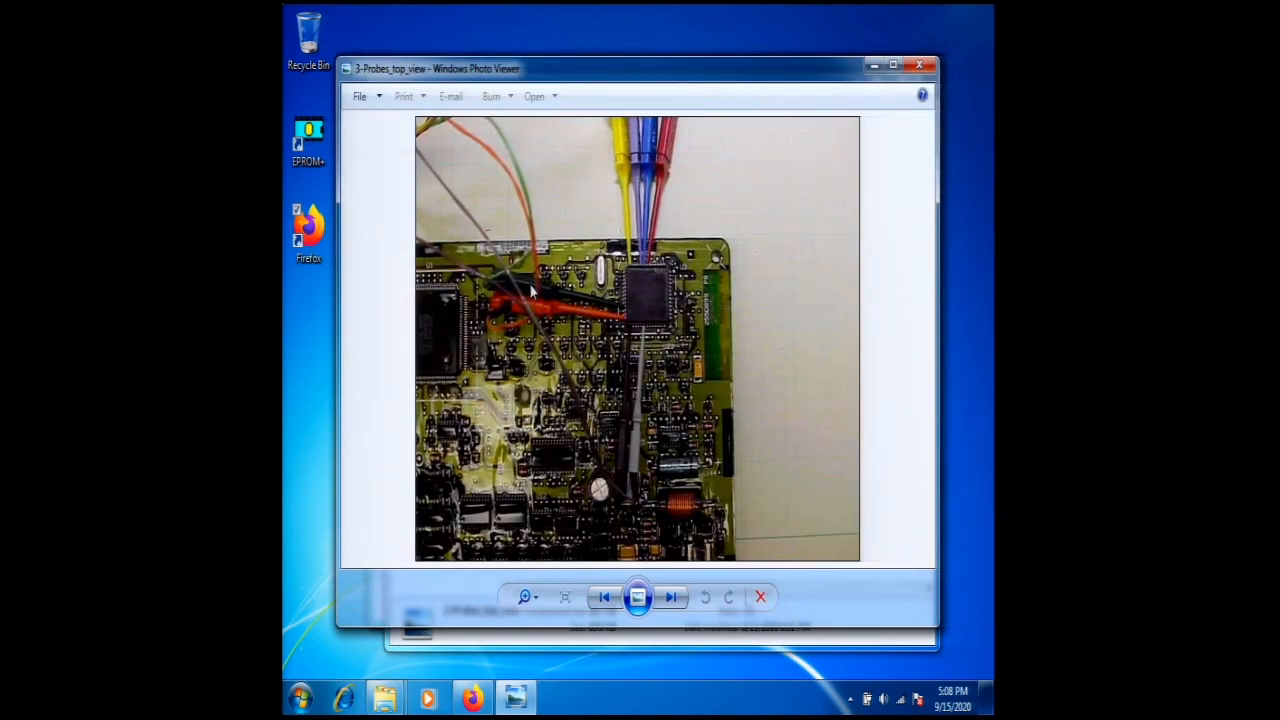
mouse_move(876, 120)
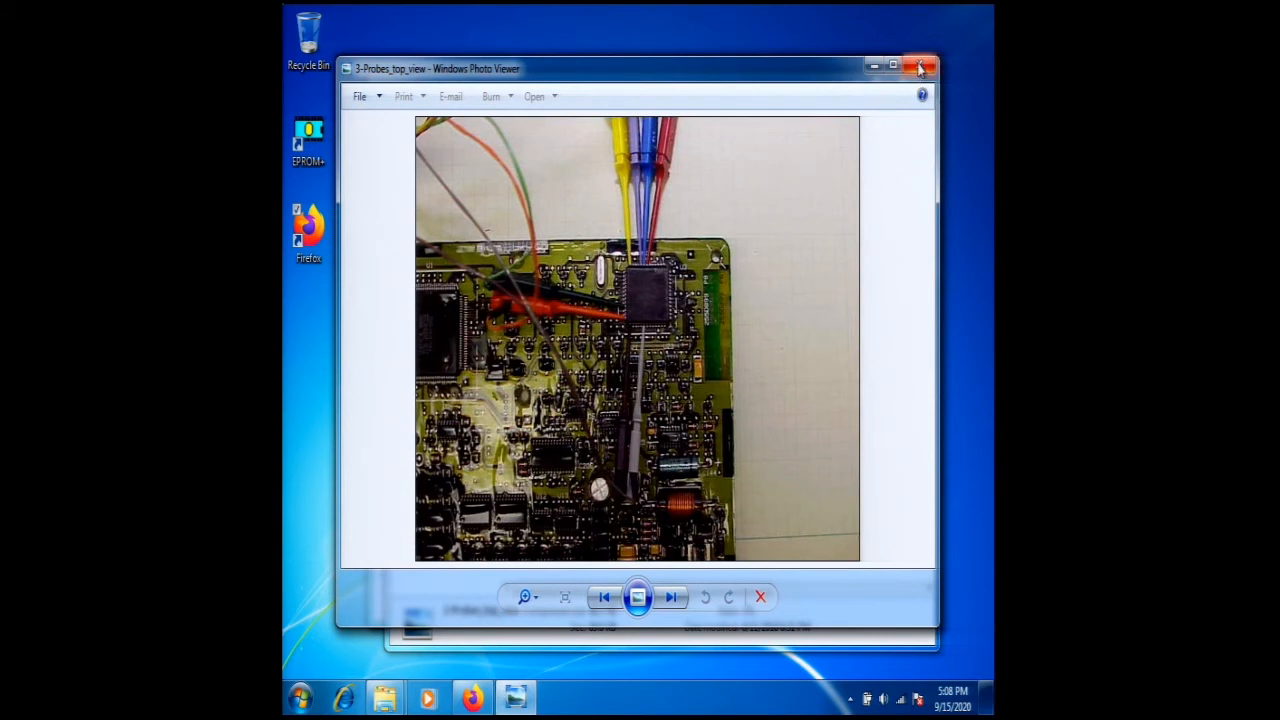
left_click(920, 62)
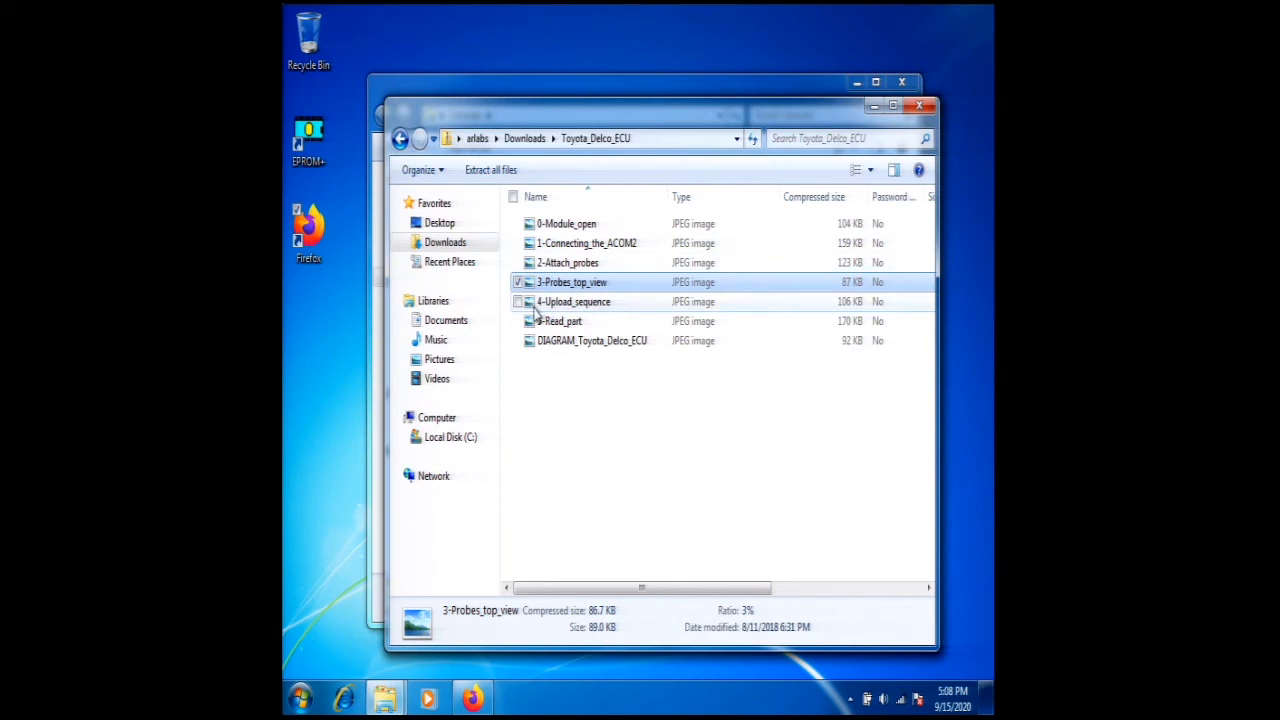
- Bring up the 4-Upload_sequence picture in Windows Photo Viewer
double_click(572, 300)
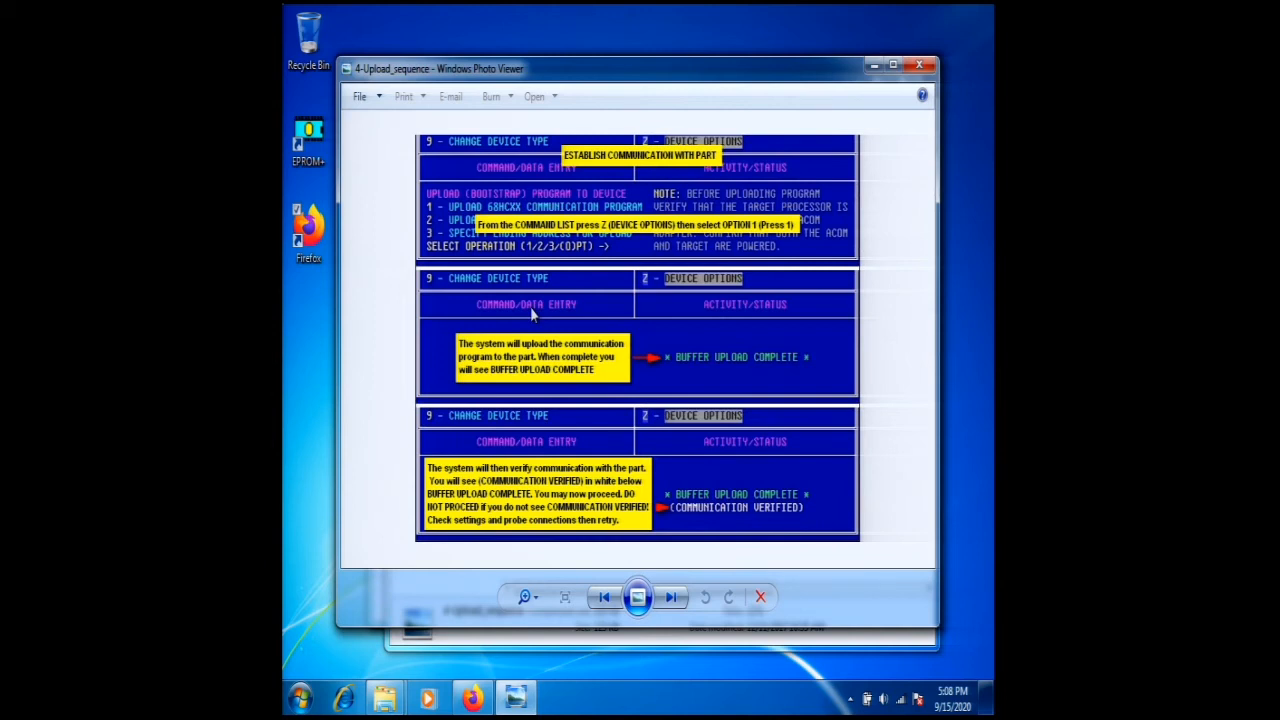
mouse_move(720, 336)
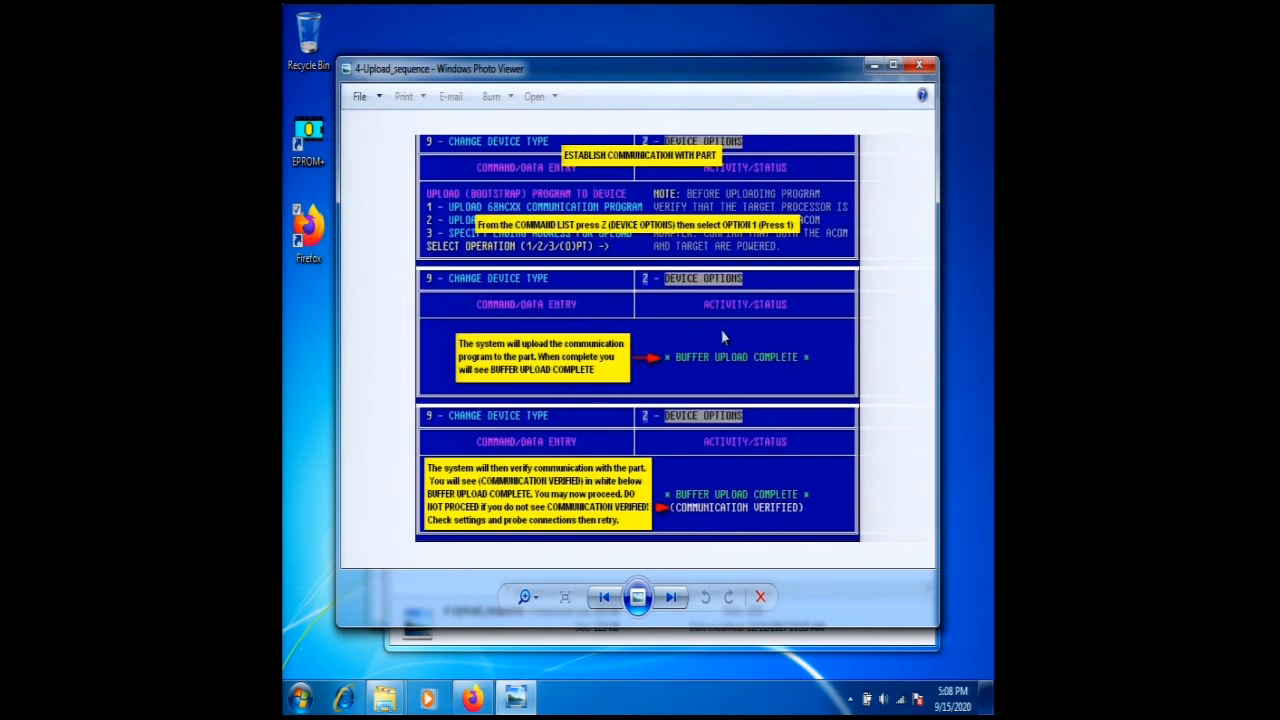
mouse_move(736, 460)
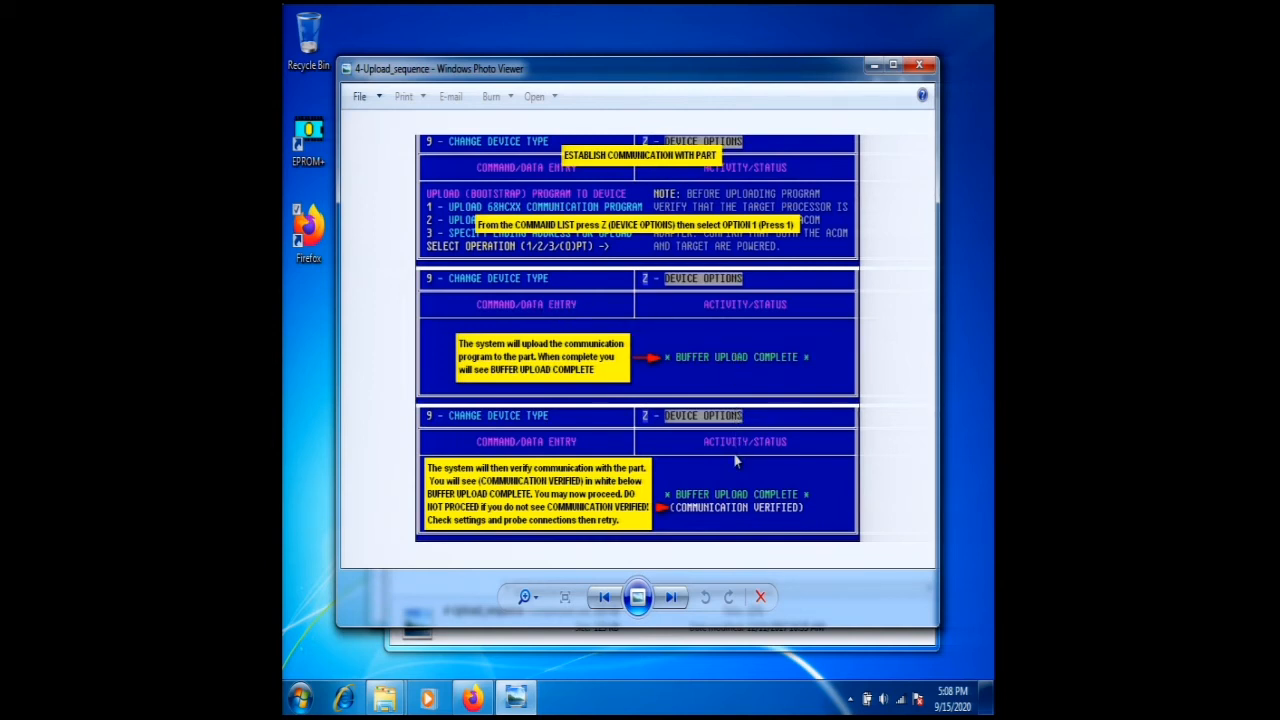
mouse_move(720, 478)
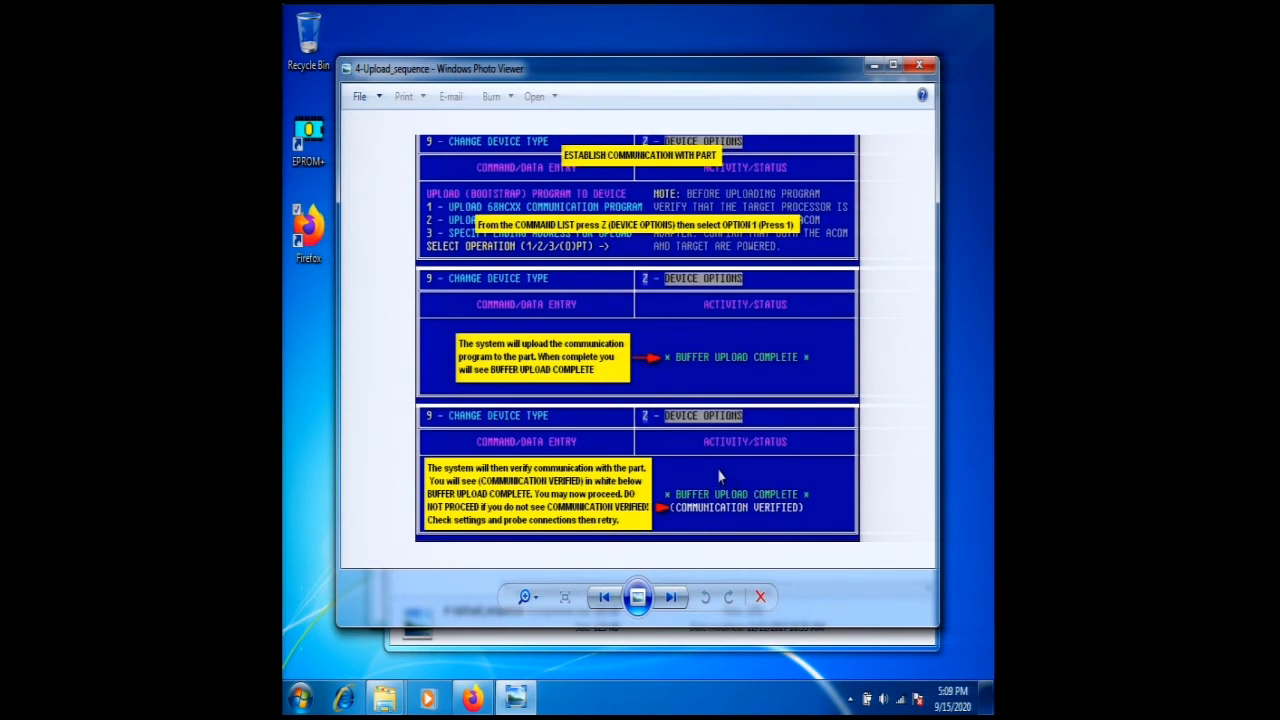
mouse_move(720, 520)
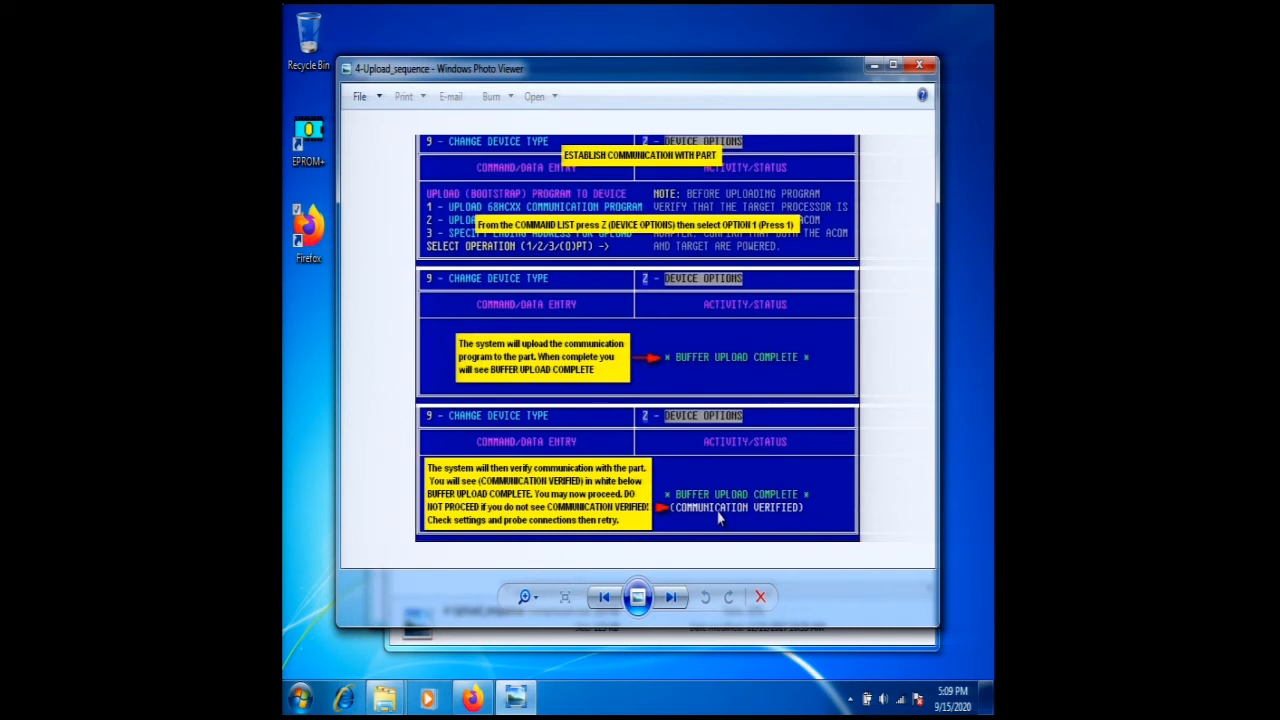
mouse_move(916, 64)
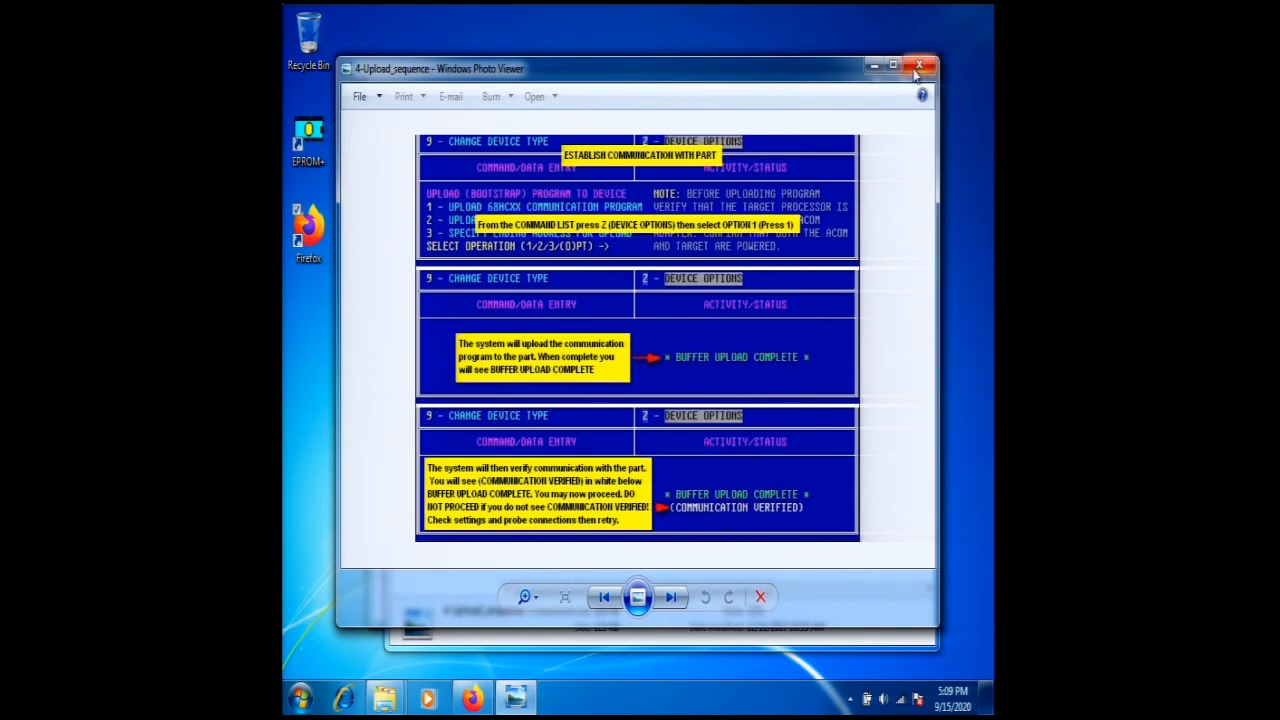
- Close the upload sequence picture, view 5-Read_part, then close it
left_click(916, 62)
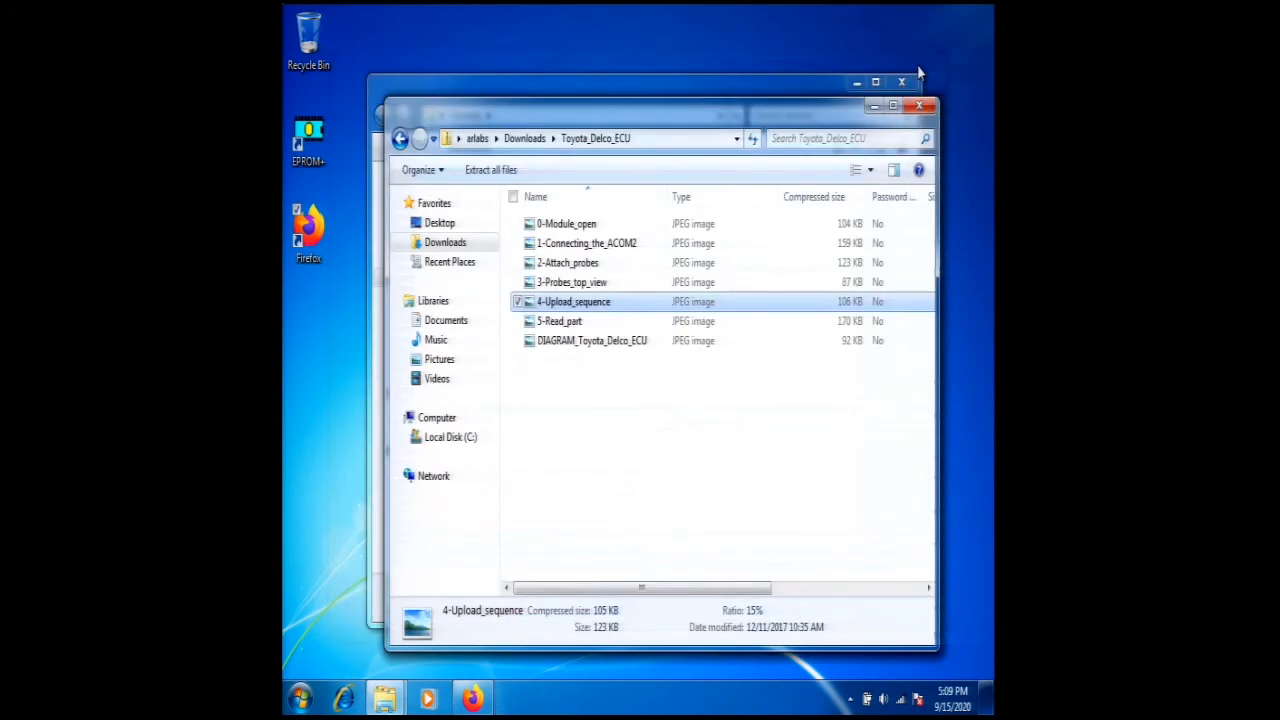
mouse_move(628, 368)
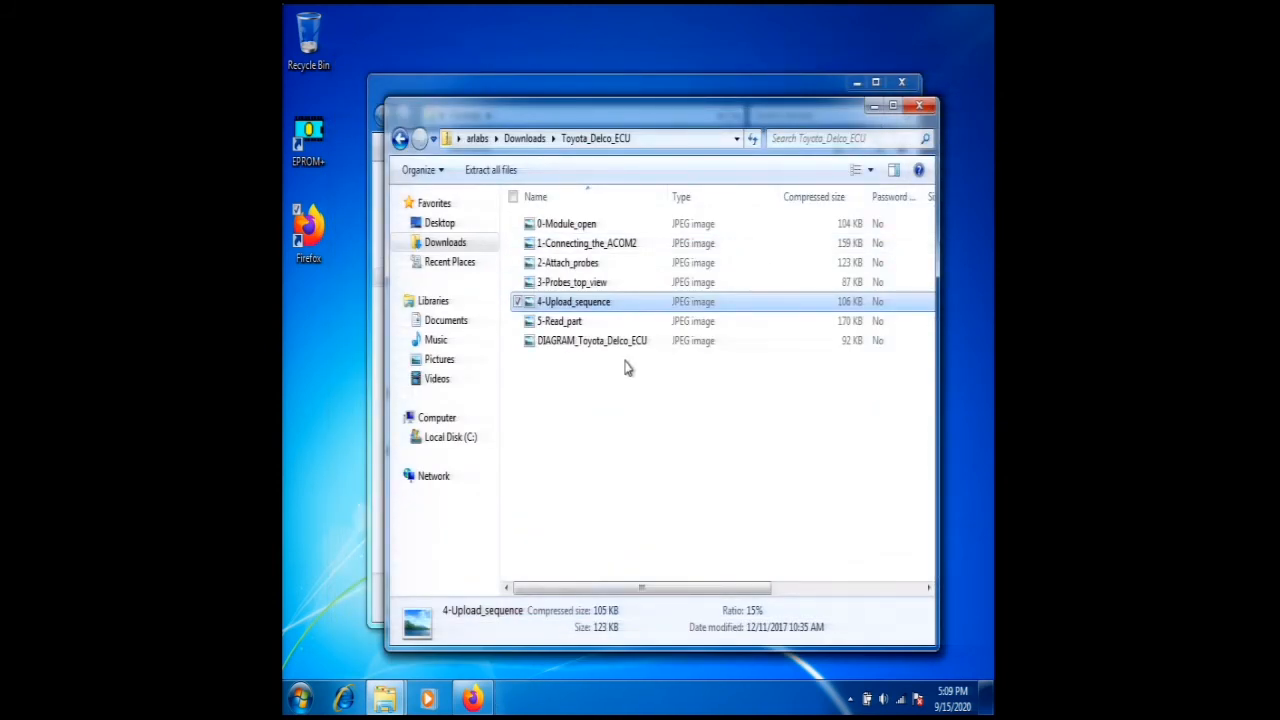
mouse_move(548, 326)
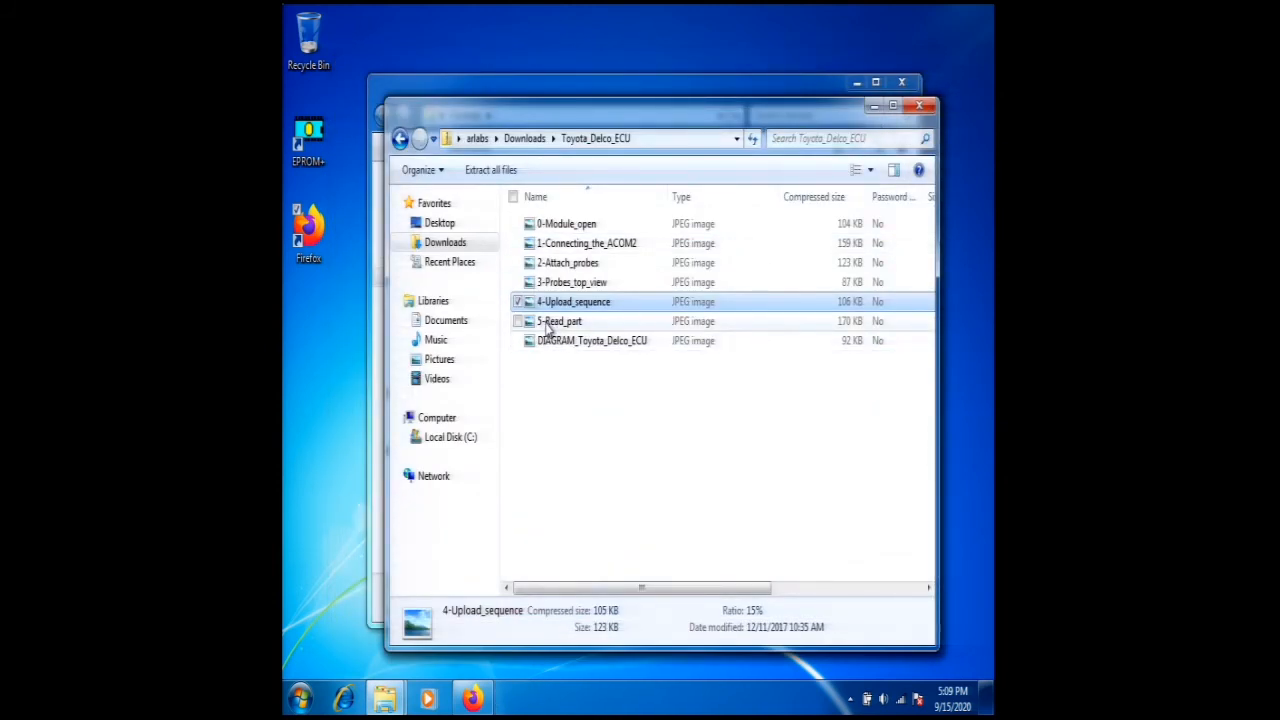
double_click(560, 320)
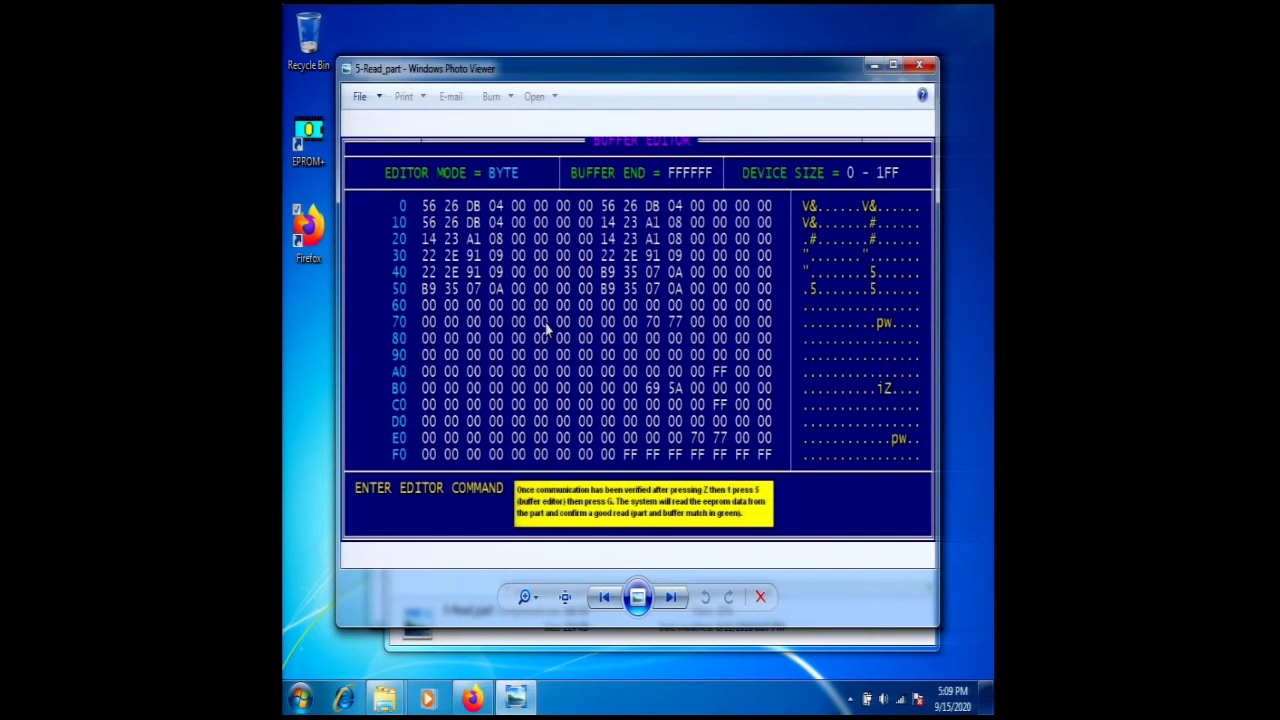
mouse_move(892, 66)
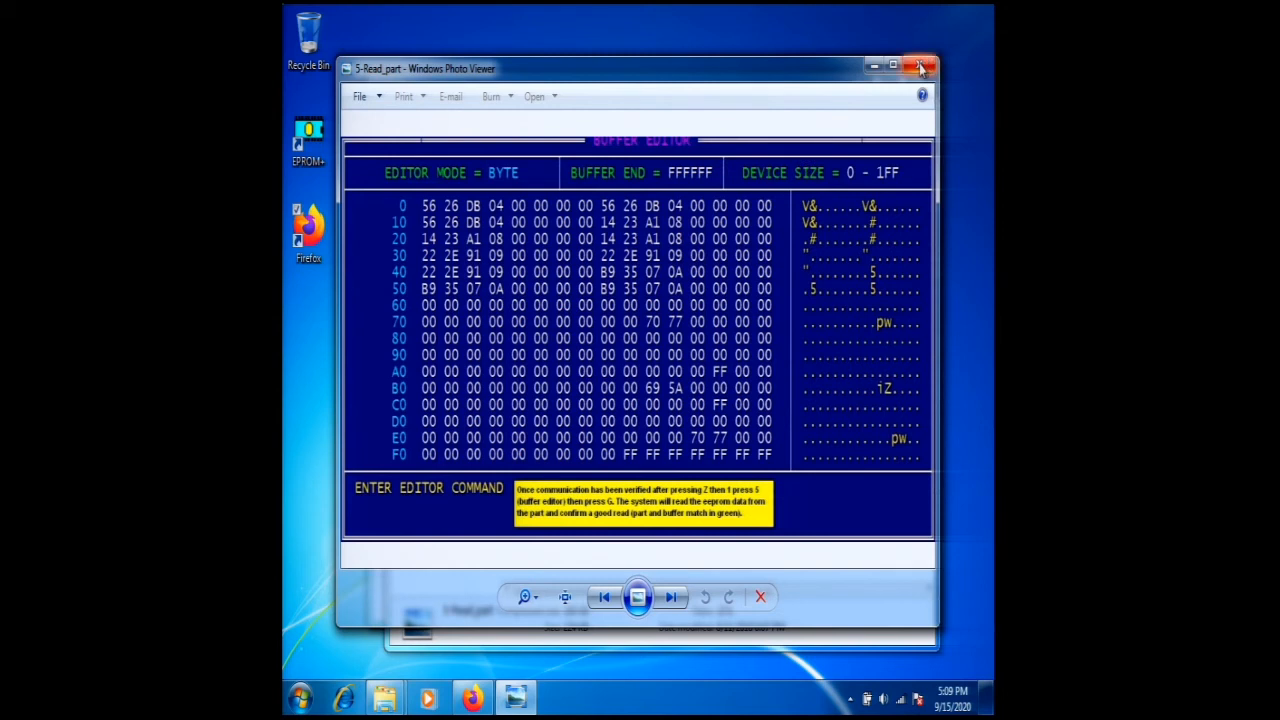
left_click(920, 62)
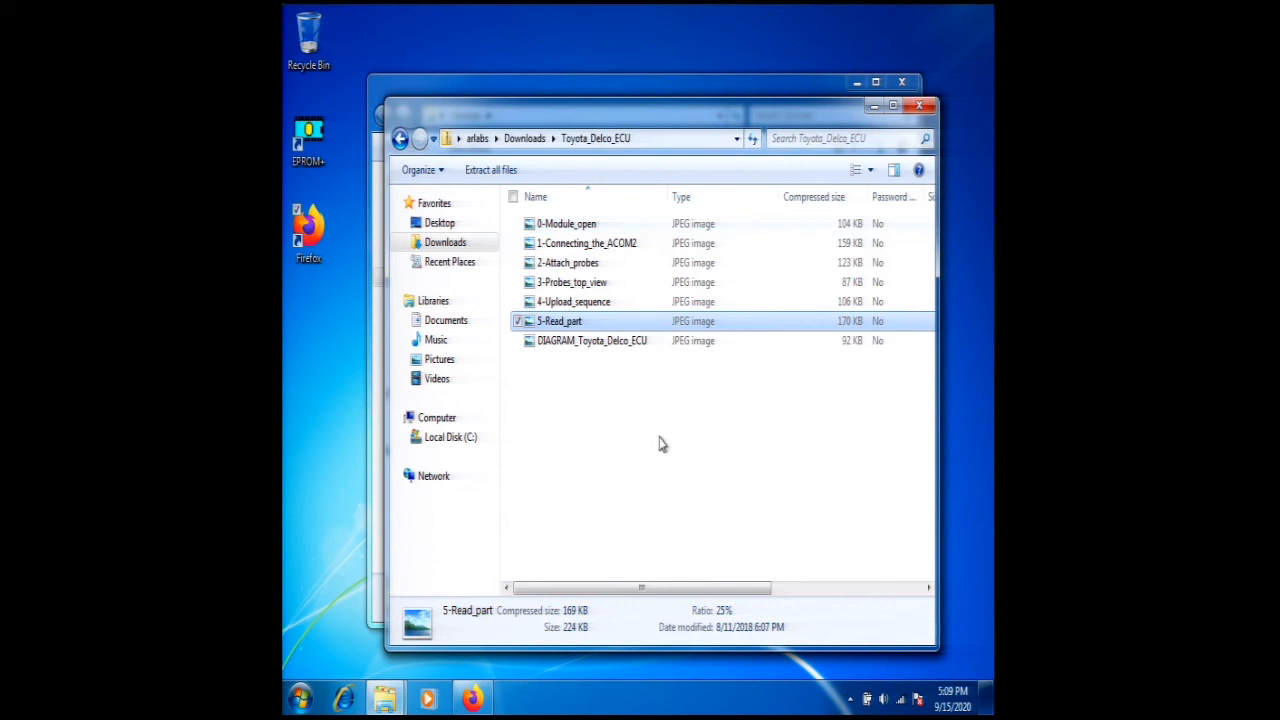
mouse_move(576, 392)
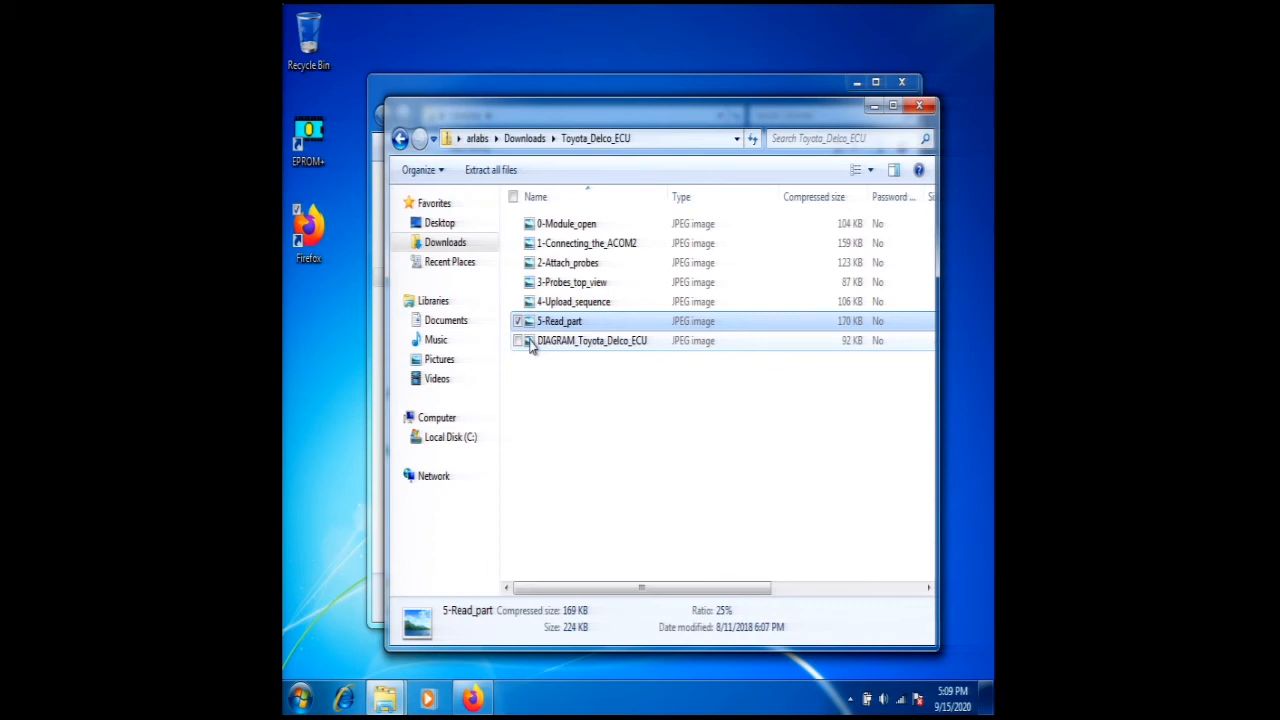
- View DIAGRAM_Toyota_Delco_ECU, close it, then close the zip's Explorer window
double_click(592, 340)
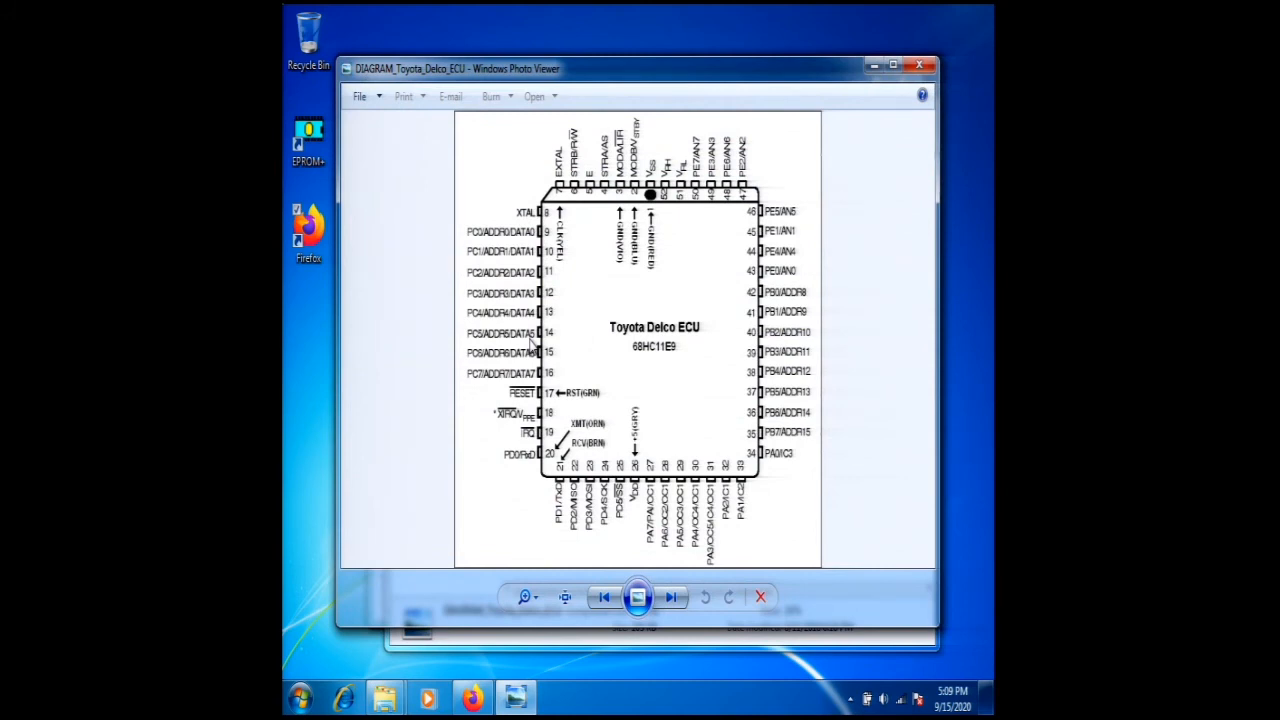
mouse_move(908, 148)
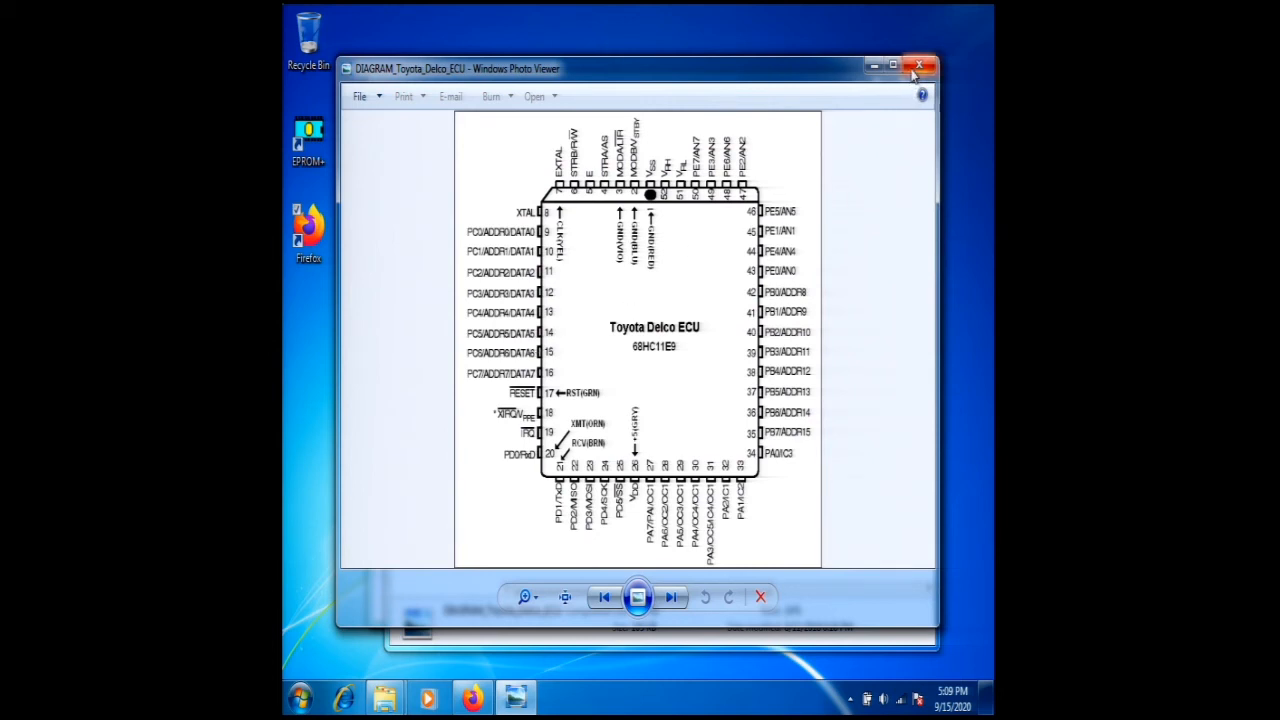
left_click(916, 62)
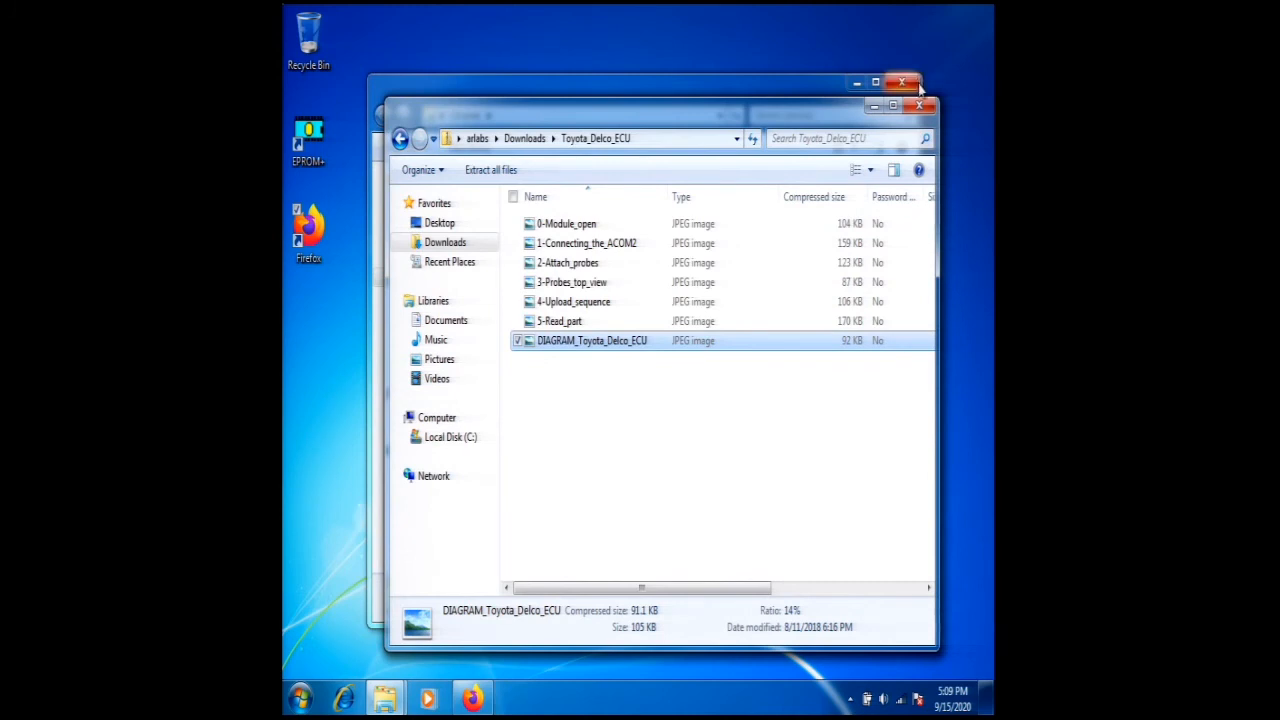
mouse_move(918, 104)
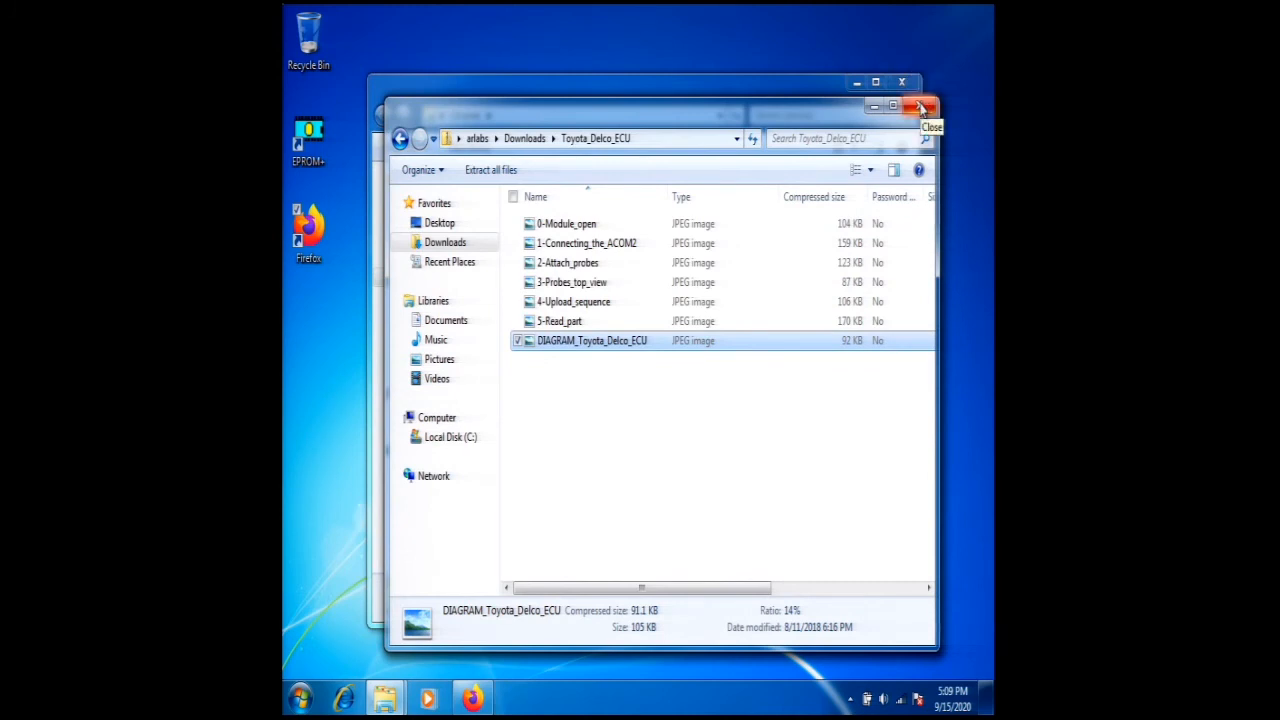
left_click(916, 104)
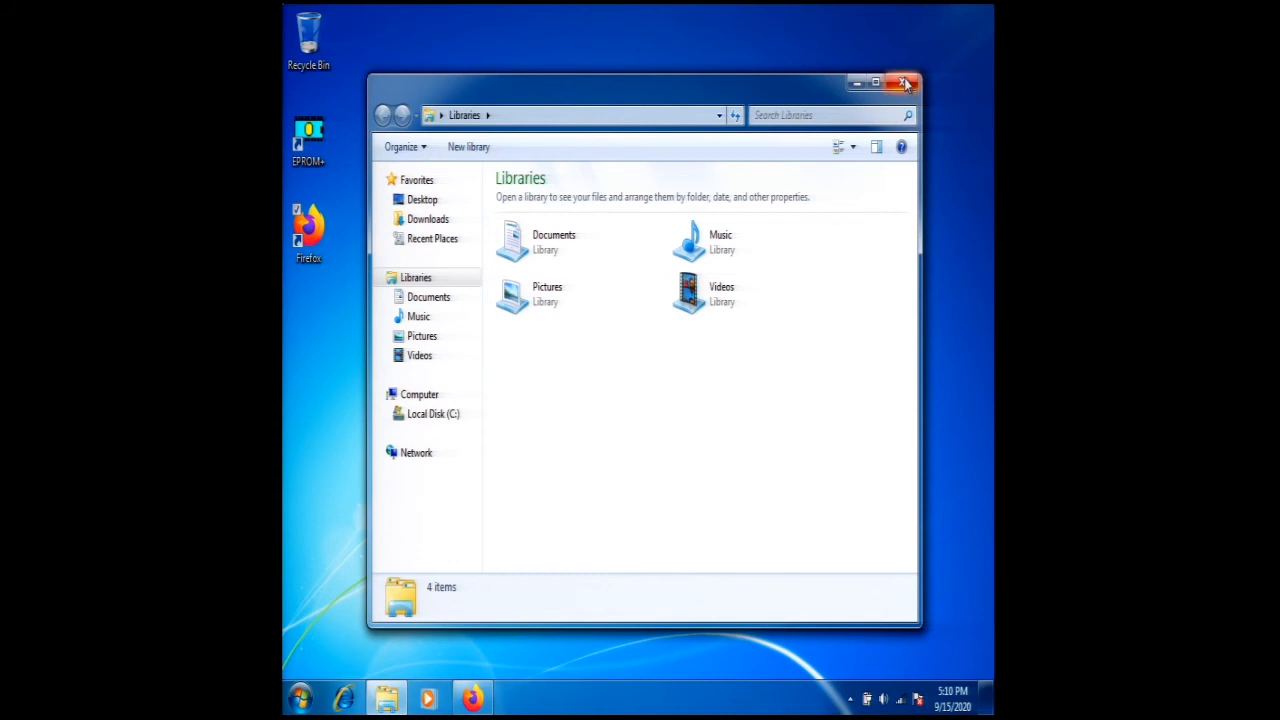
- Close the Libraries window and restore the Firefox documentation page from the taskbar
left_click(904, 84)
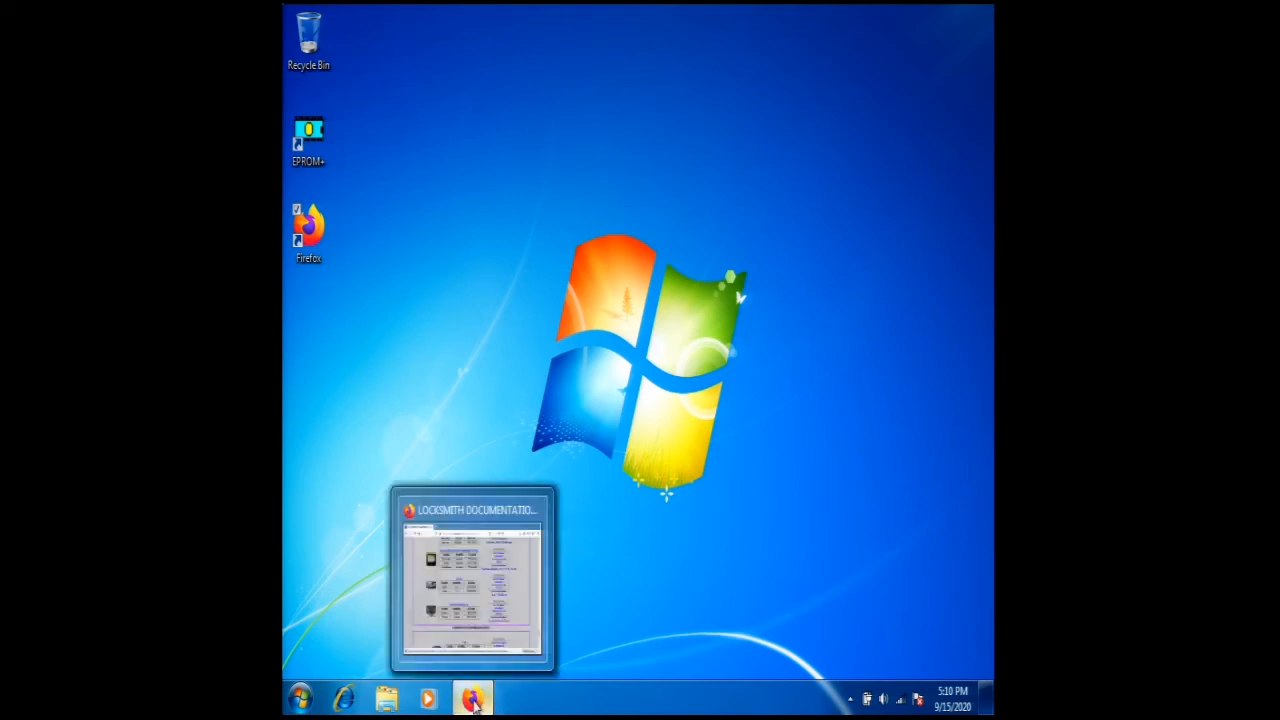
left_click(472, 696)
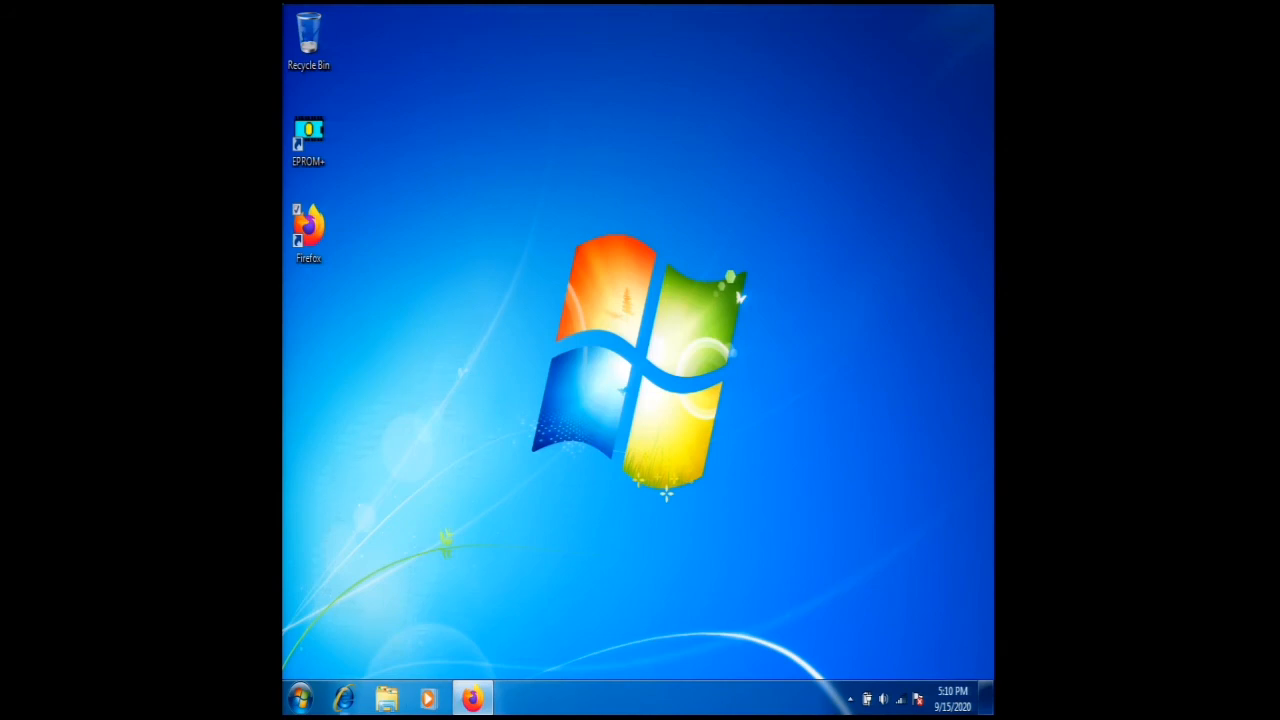
mouse_move(476, 696)
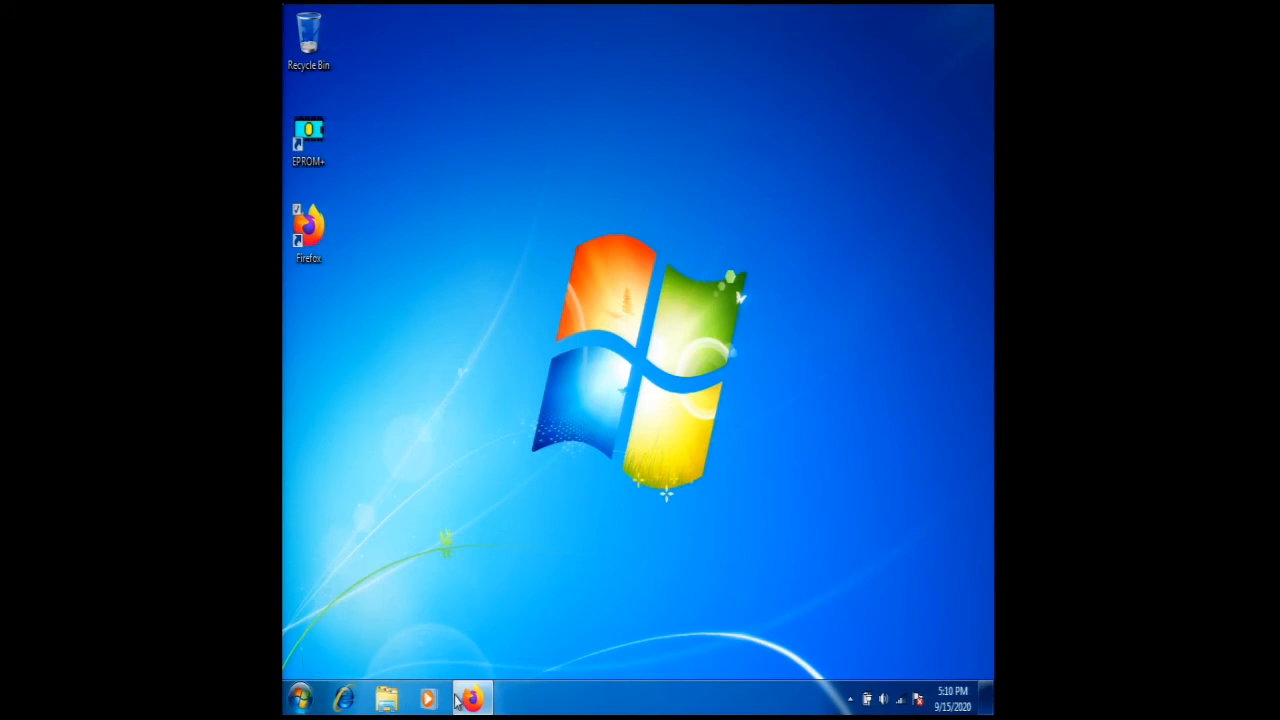
left_click(472, 694)
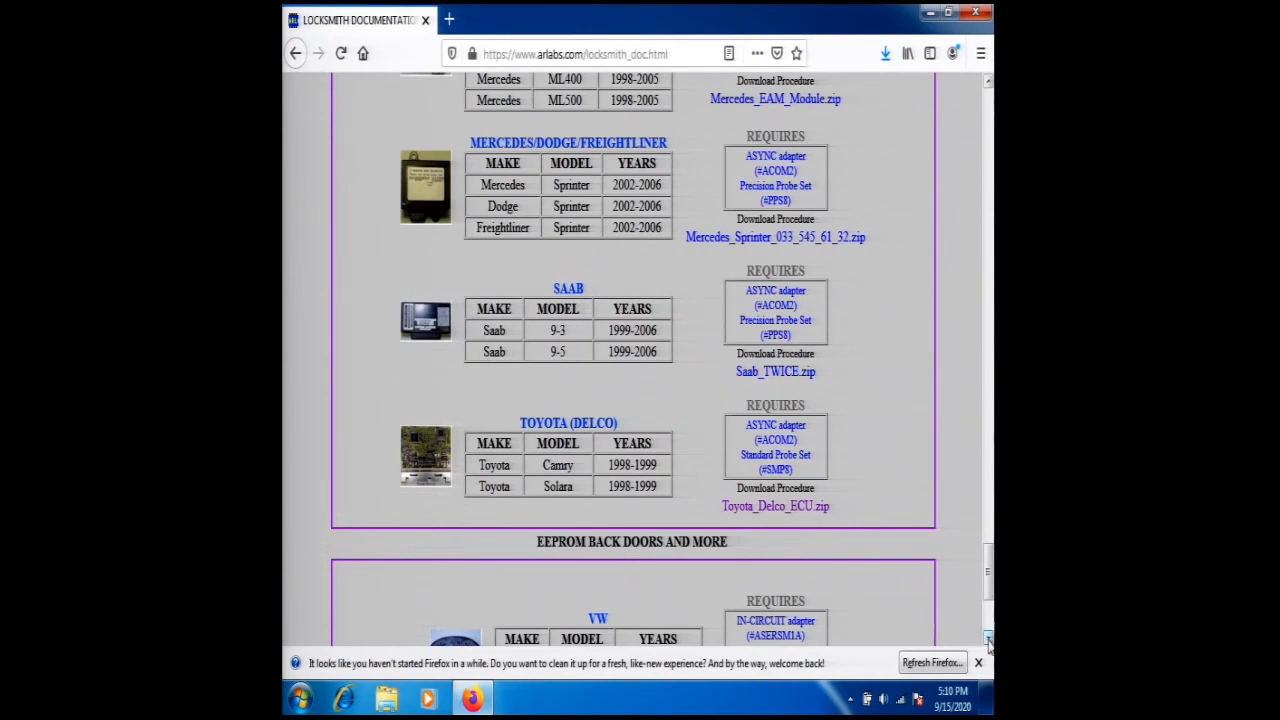
- Scroll to the page bottom showing the EEPROM Back Doors and Toyota Sequoia entries
scroll("down", 3)
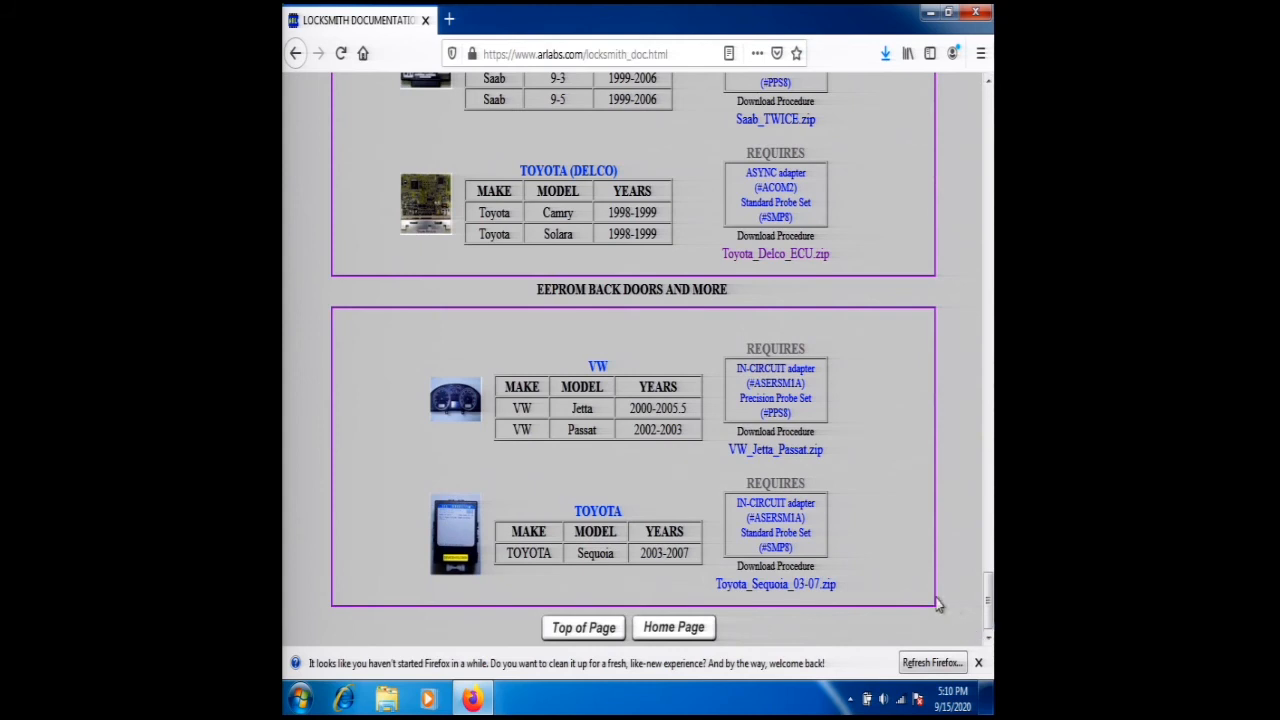
mouse_move(562, 510)
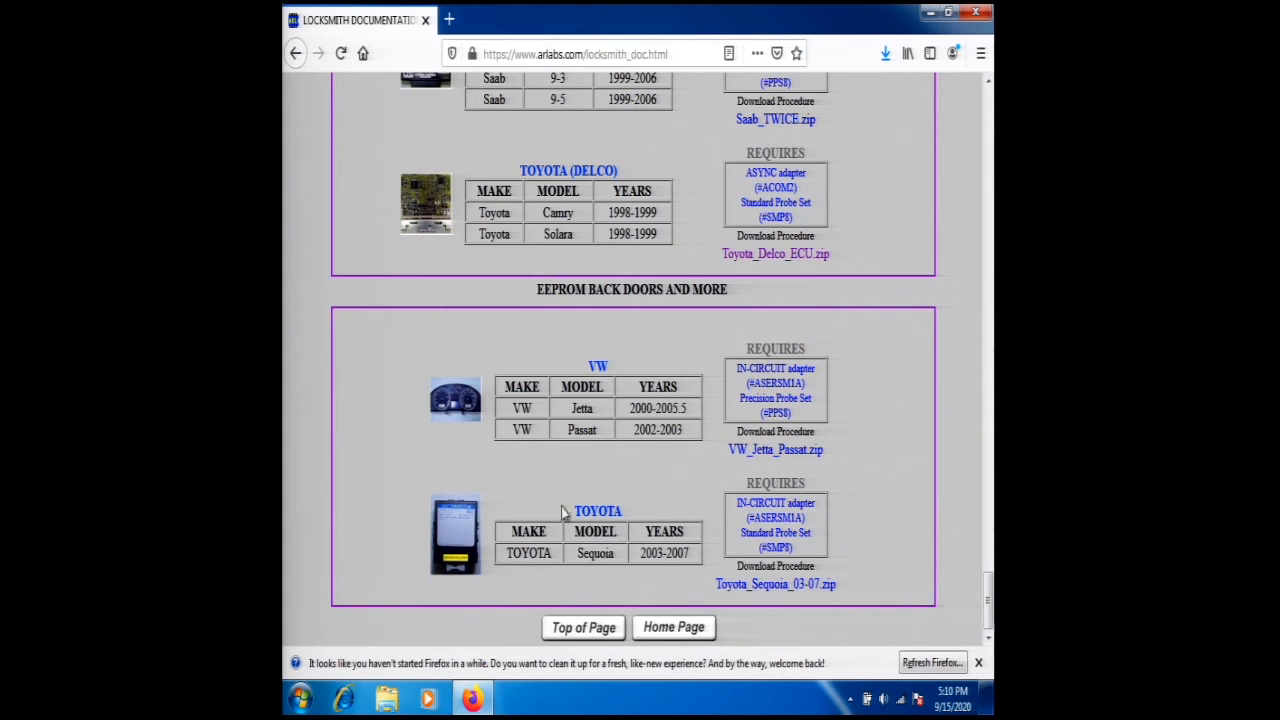
mouse_move(542, 488)
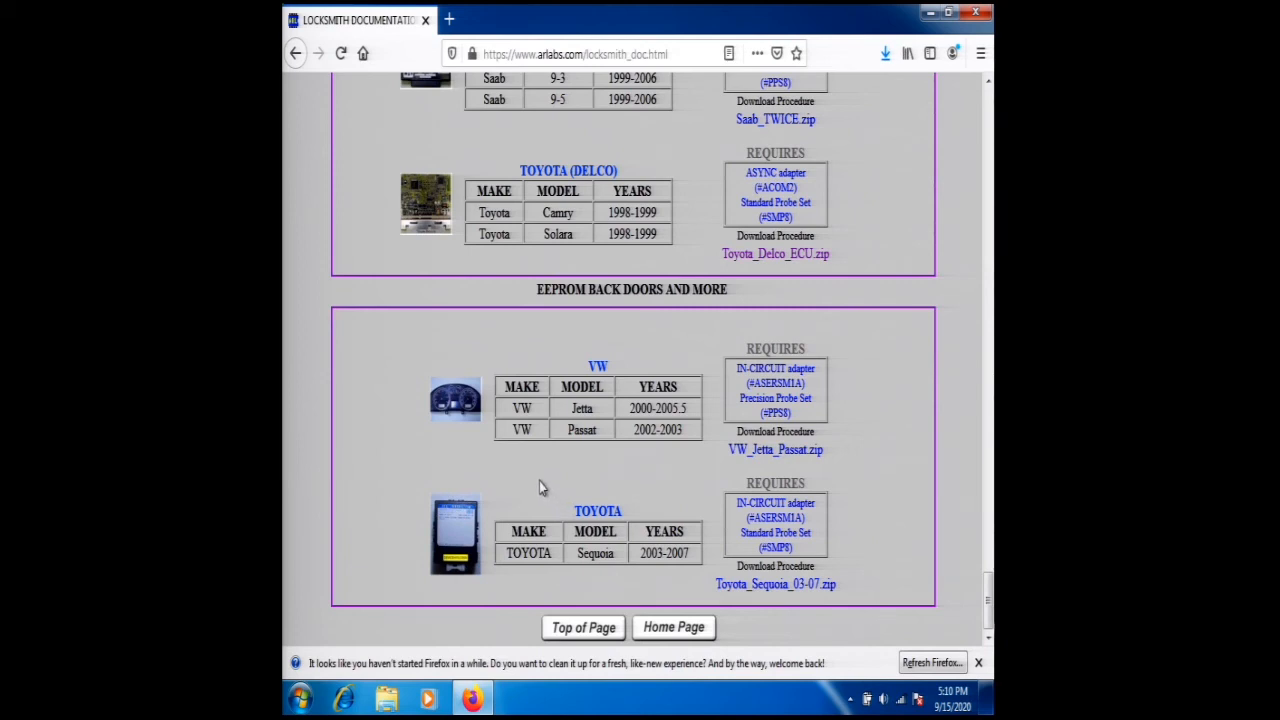
mouse_move(536, 482)
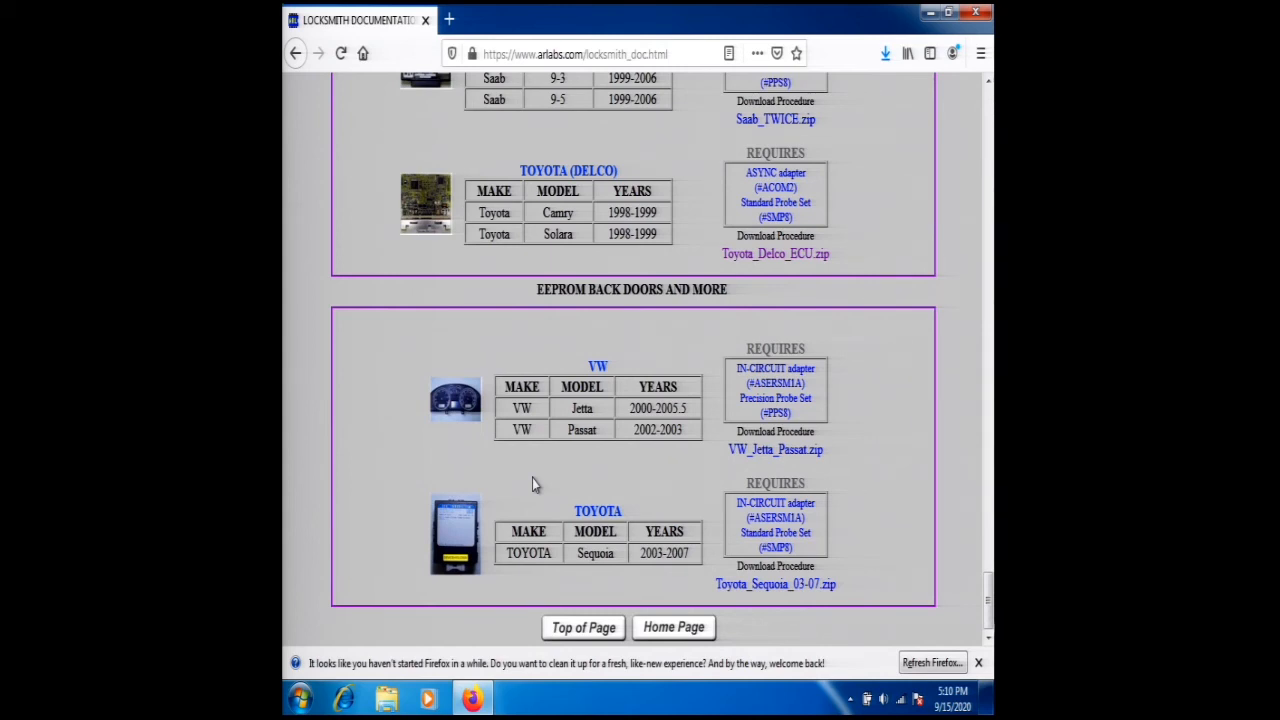
mouse_move(588, 482)
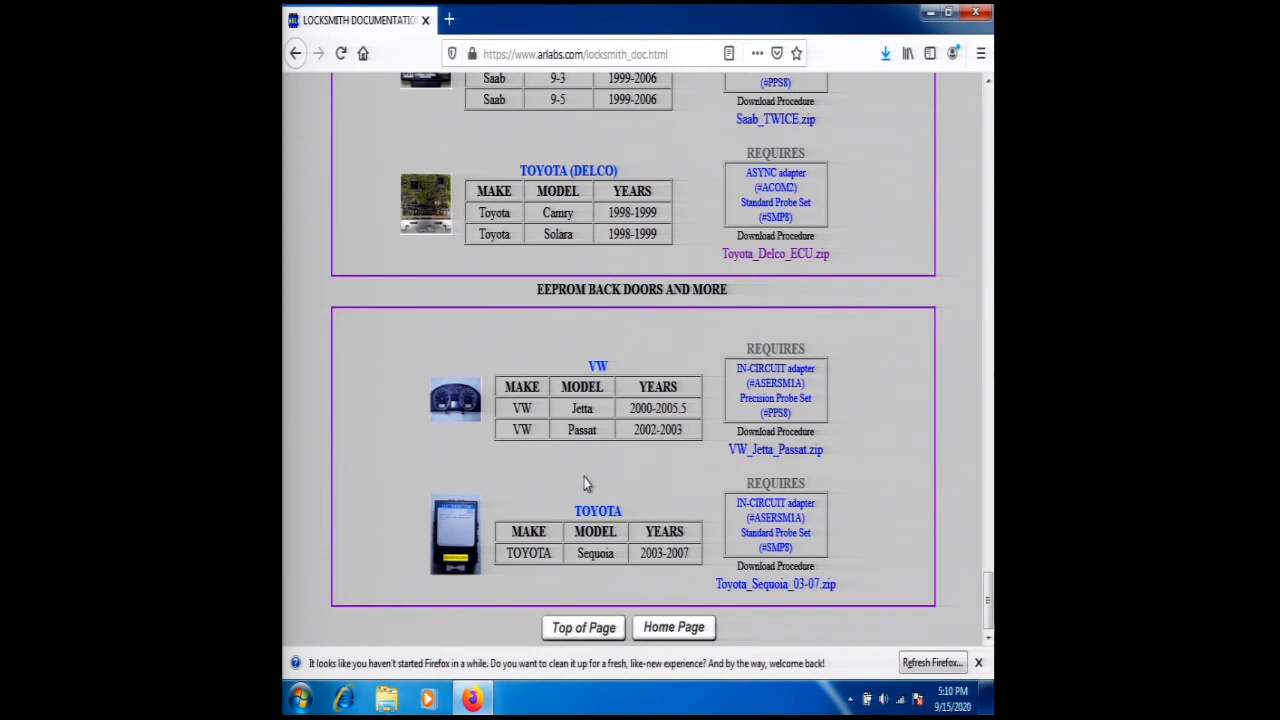
mouse_move(660, 482)
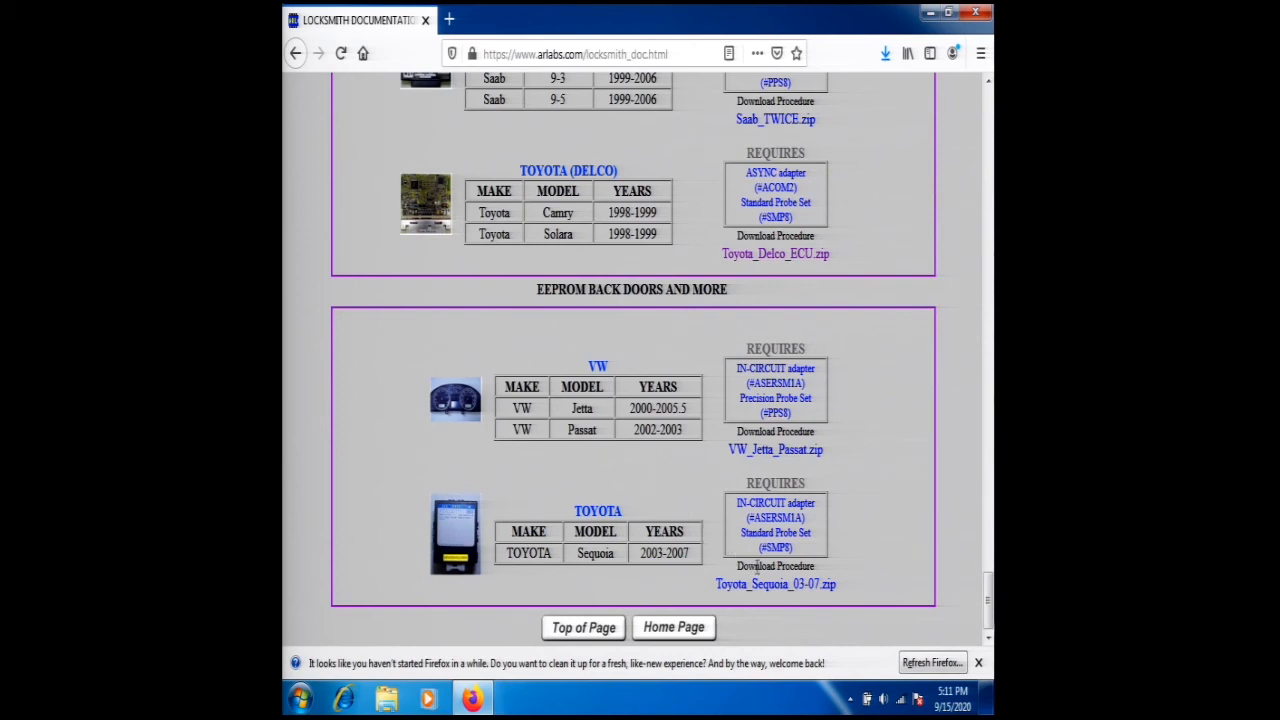
mouse_move(776, 584)
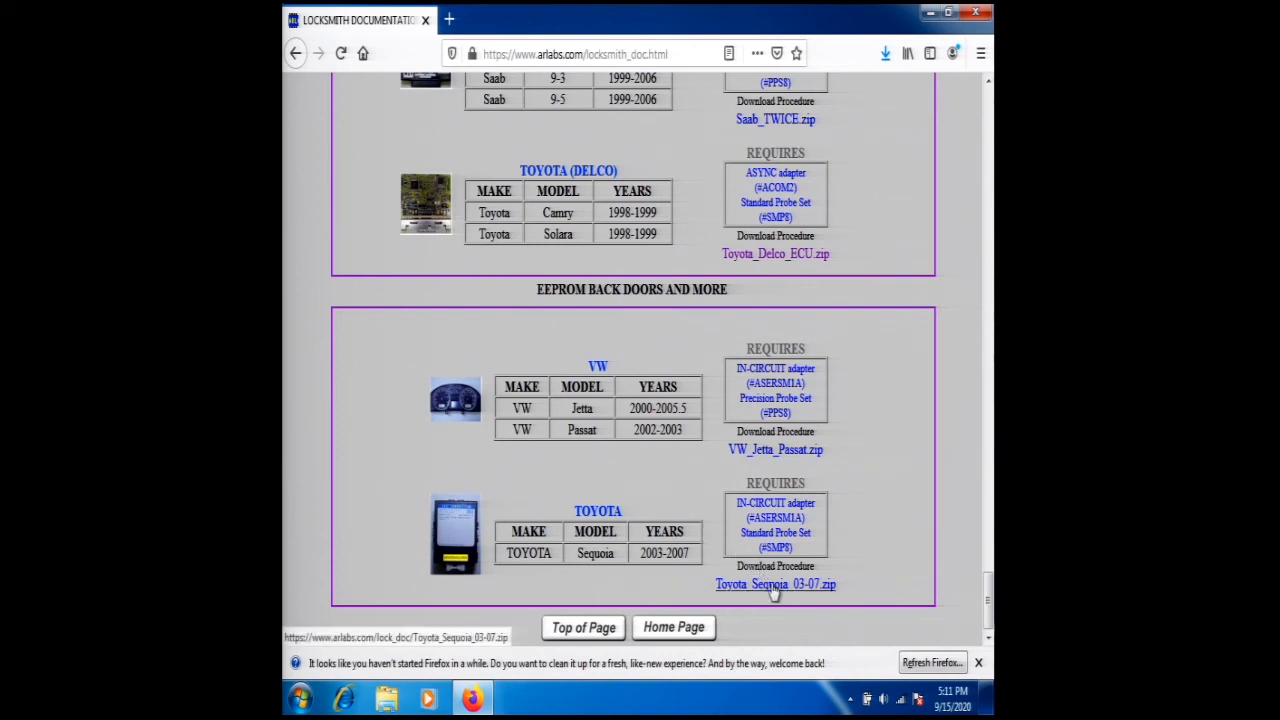
- Save Toyota_Sequoia_03-07.zip from the link and bring up a Windows Explorer window
left_click(776, 584)
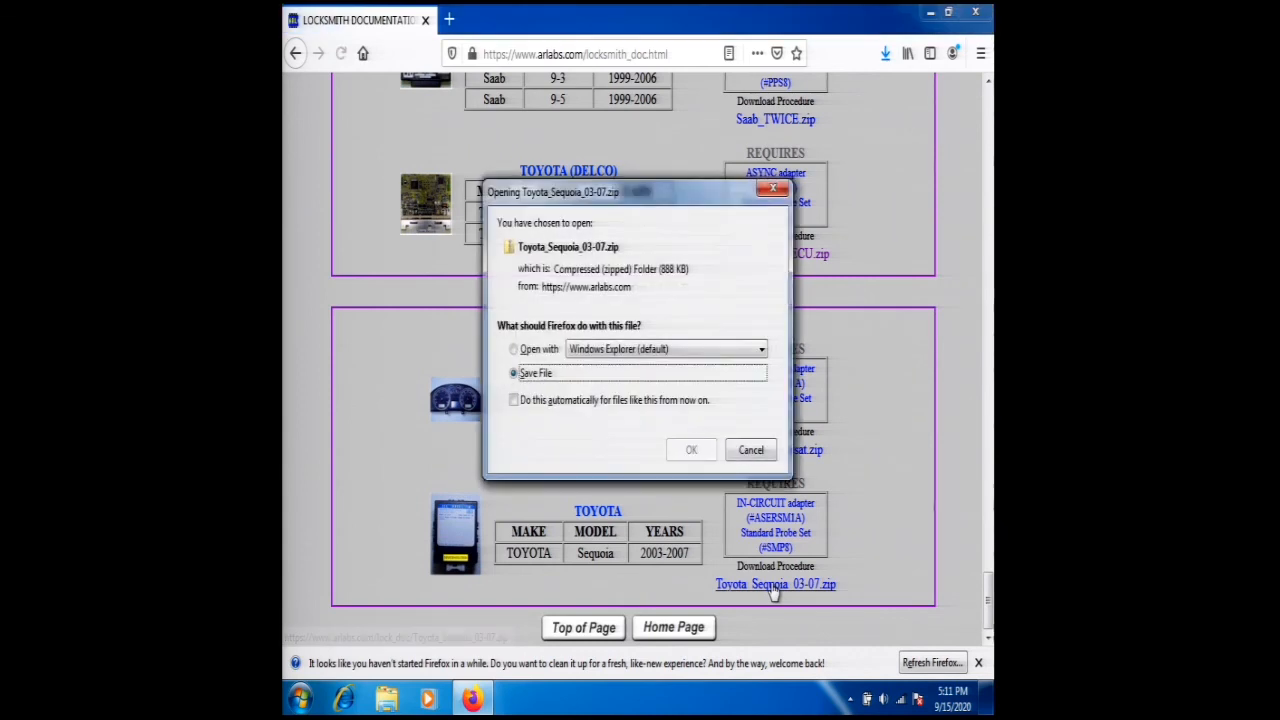
mouse_move(690, 450)
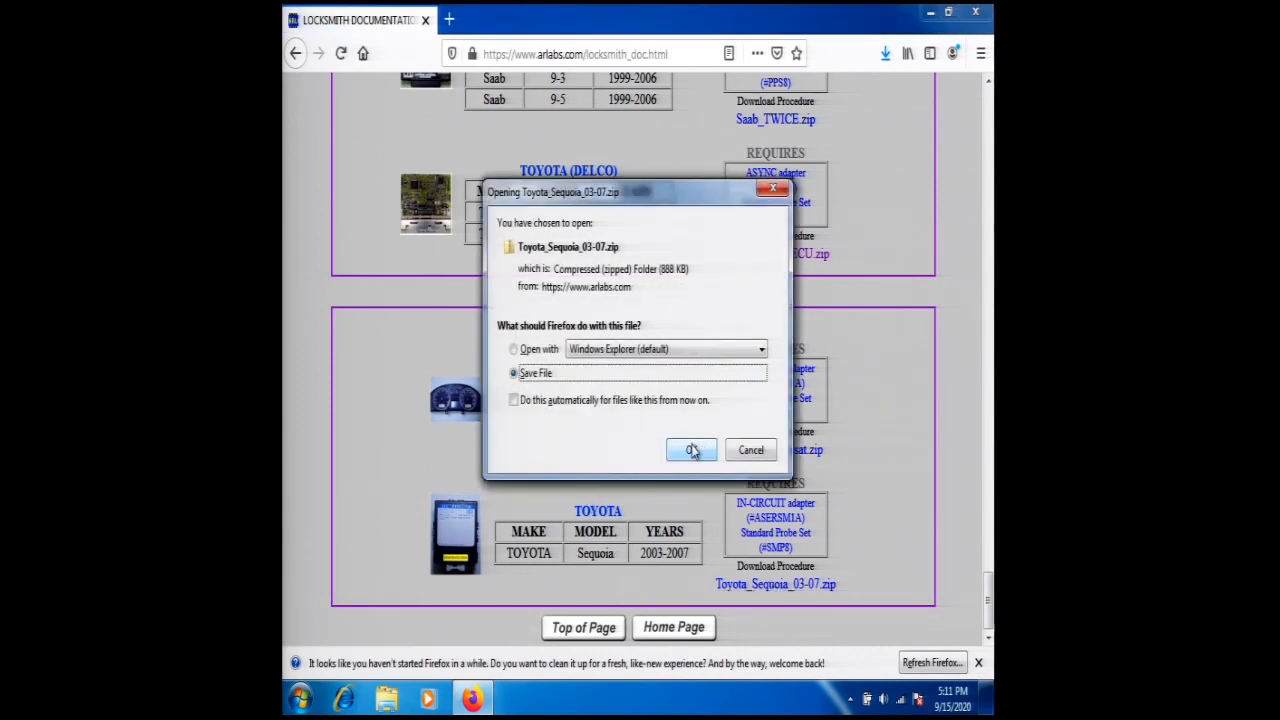
left_click(692, 450)
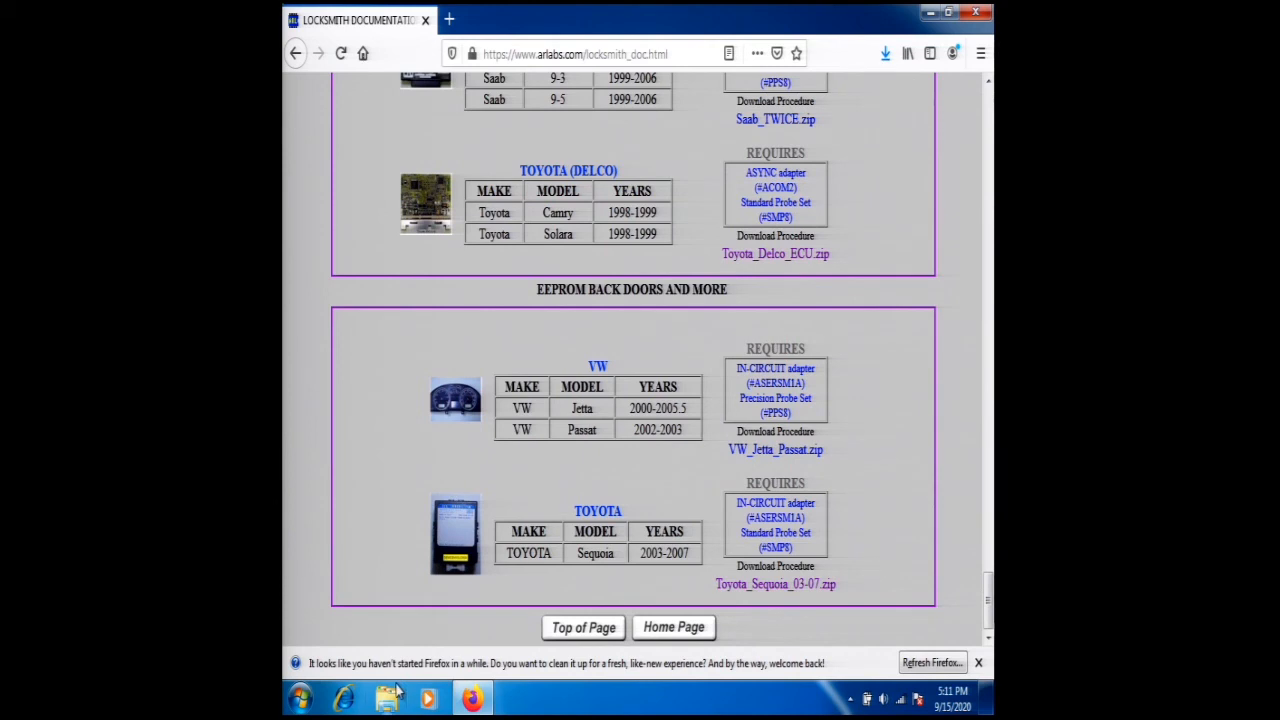
left_click(388, 698)
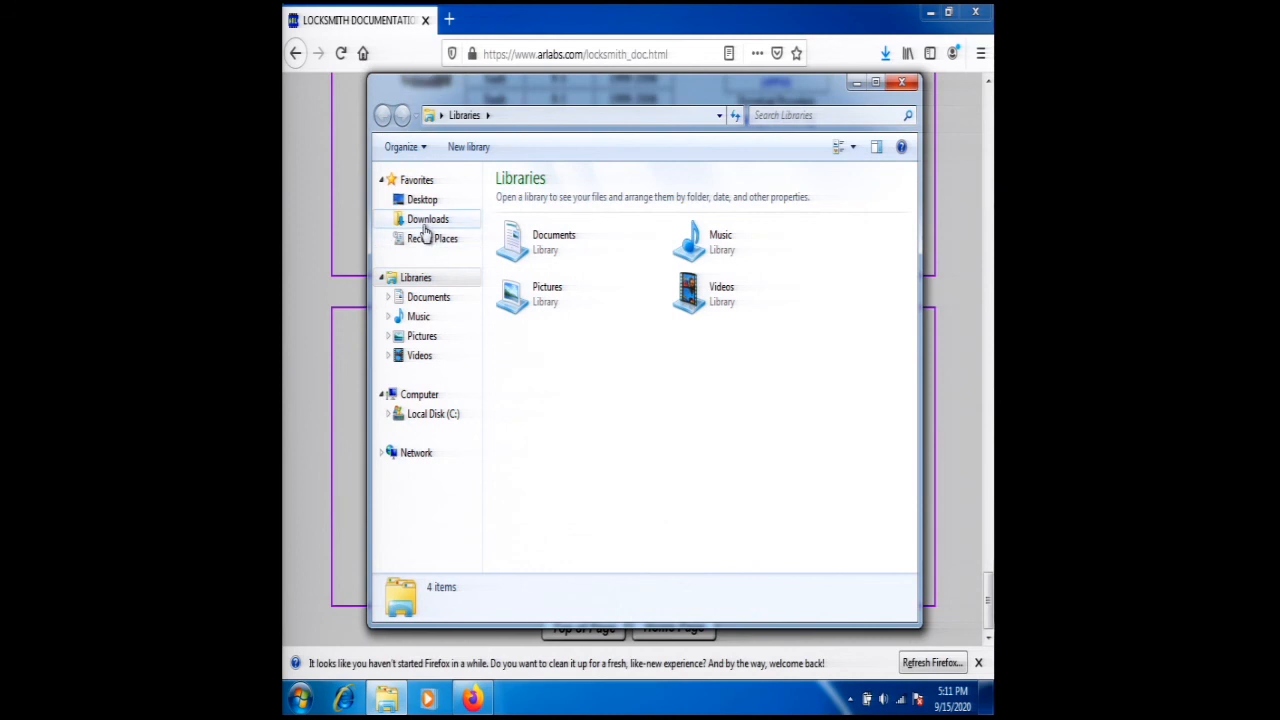
- Open Toyota_Sequoia_03-07.zip in Downloads to list its eight JPEG instruction images
left_click(426, 218)
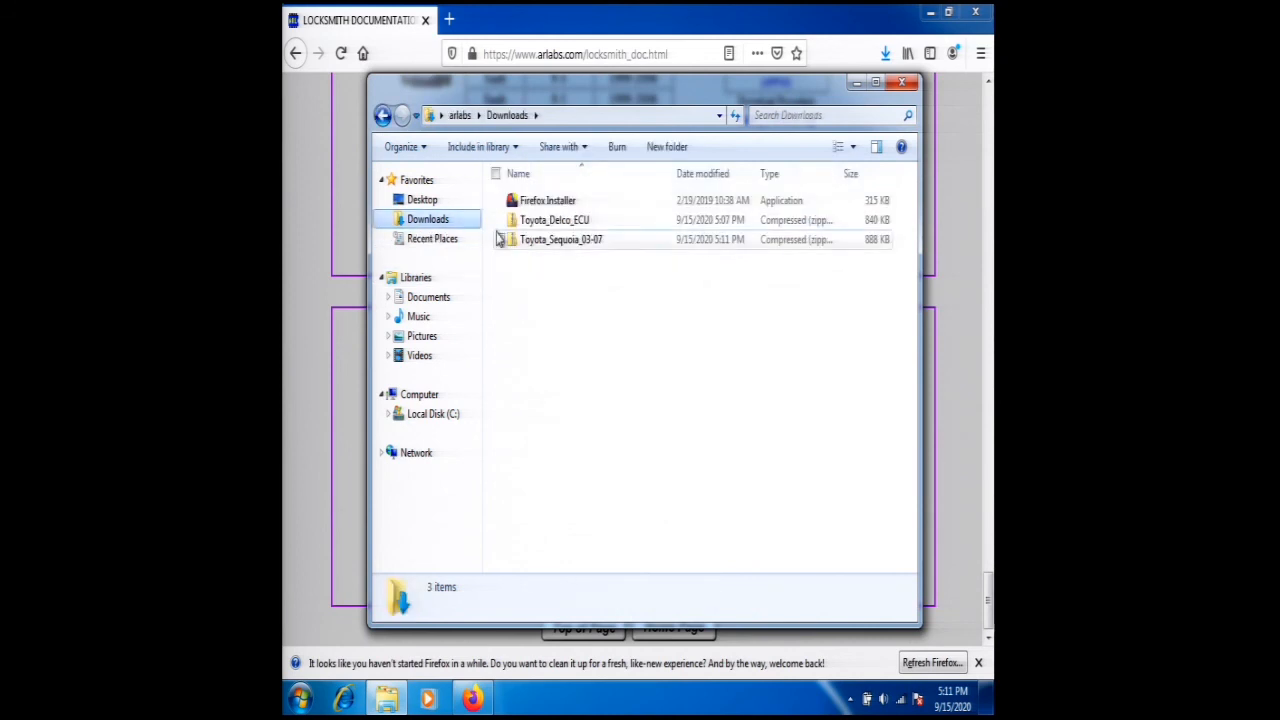
double_click(556, 240)
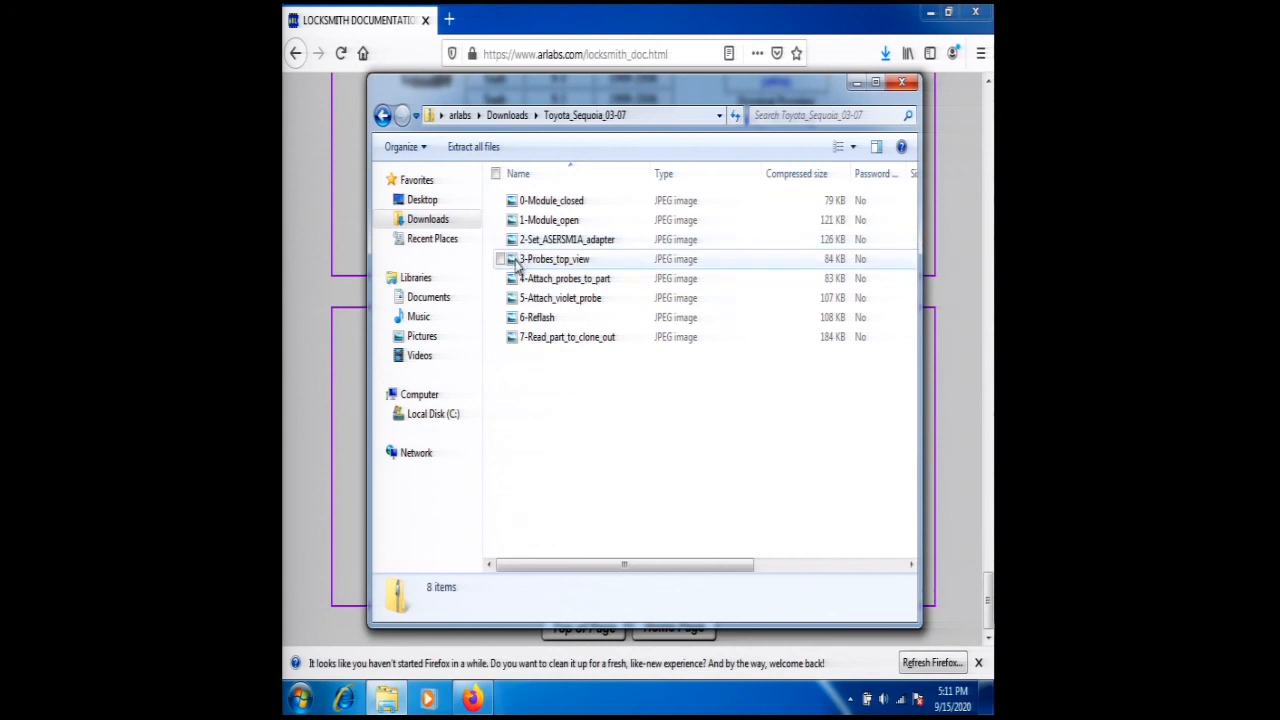
- View the 3-Probes_top_view circuit board picture in Photo Viewer, then close it
double_click(552, 260)
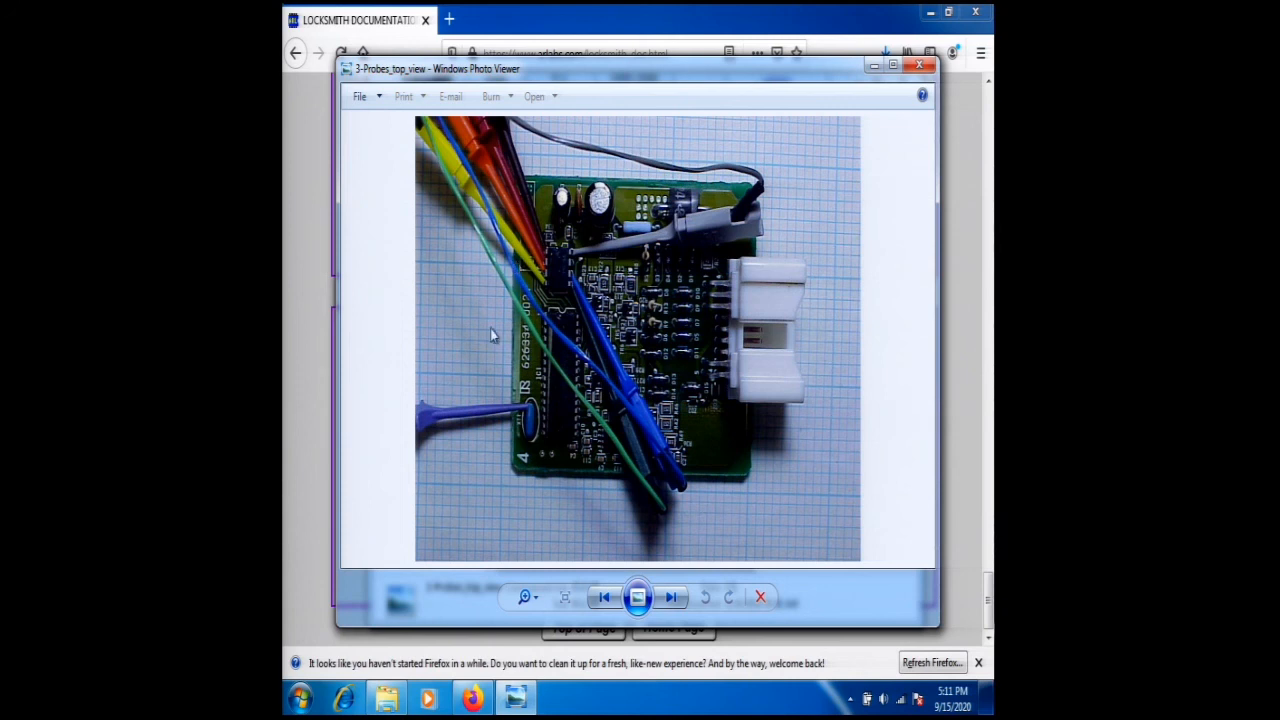
mouse_move(500, 412)
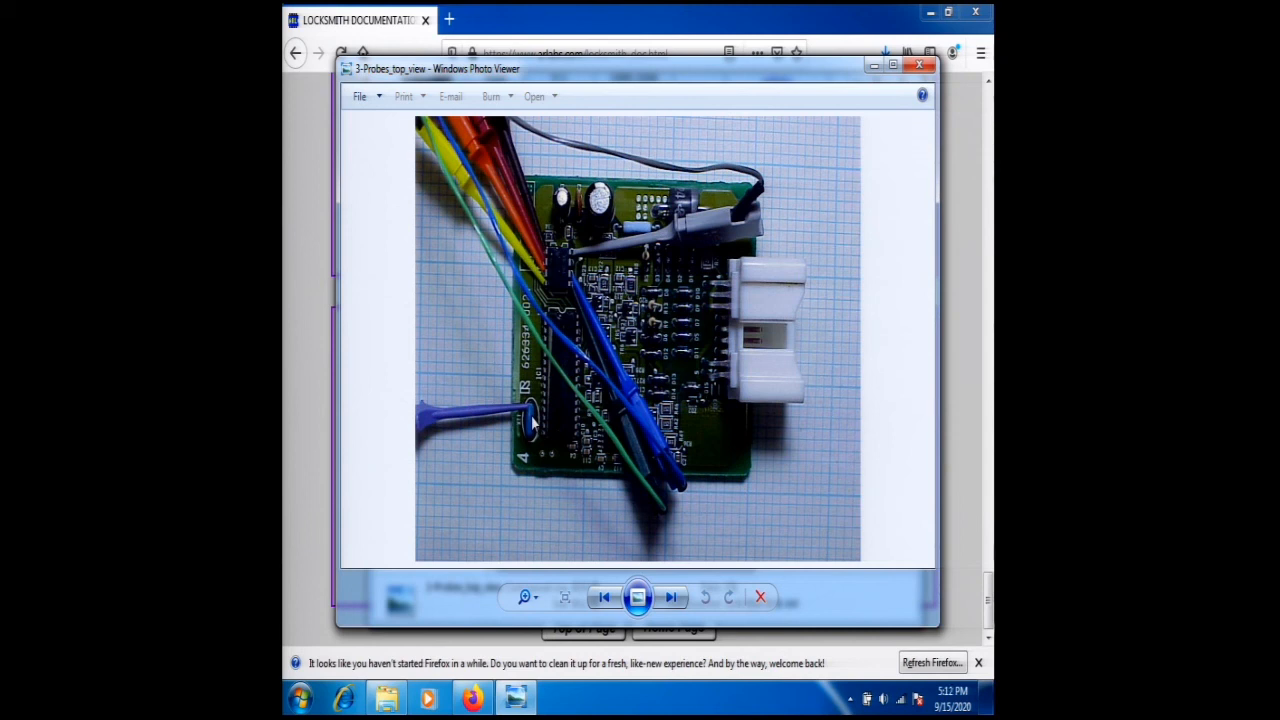
mouse_move(530, 424)
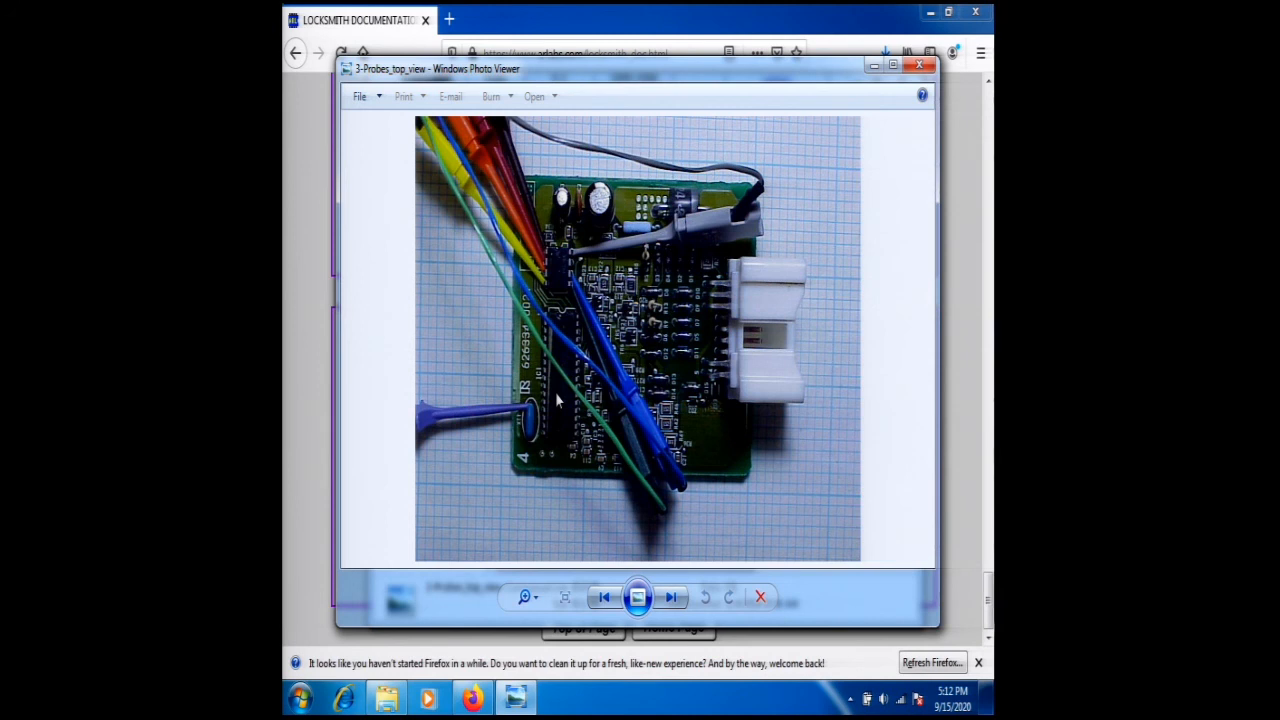
mouse_move(516, 412)
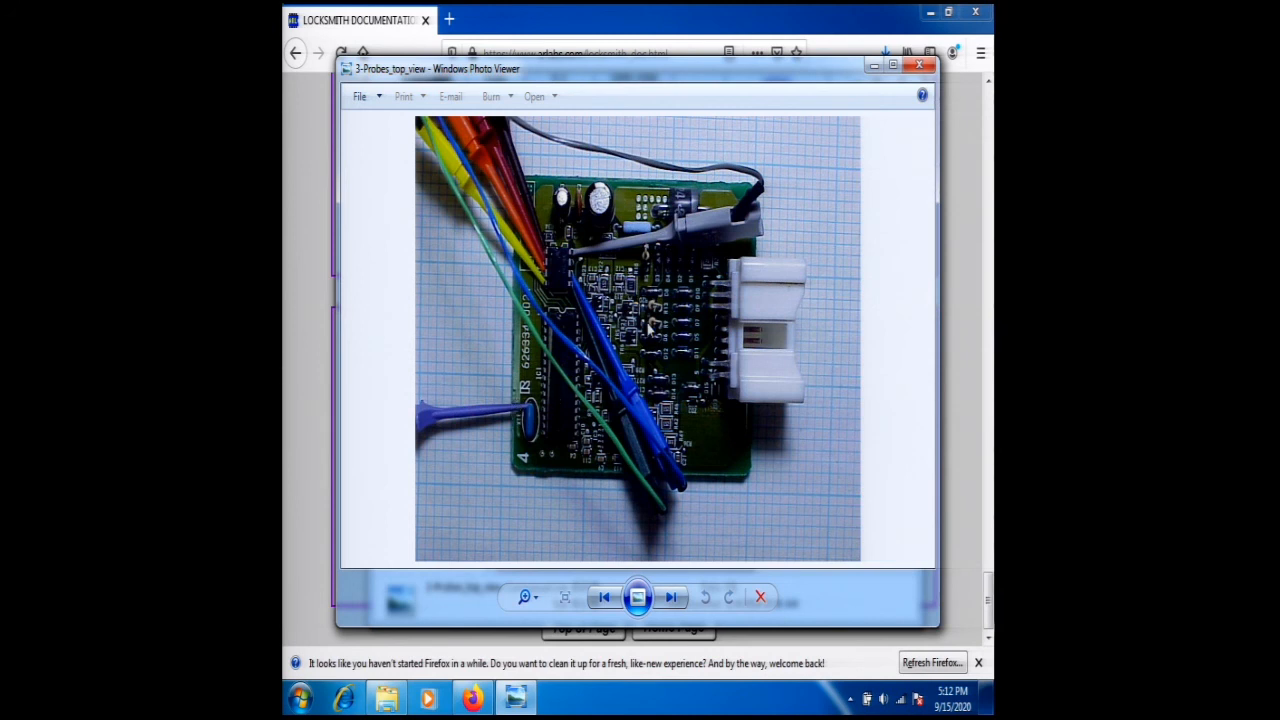
mouse_move(918, 64)
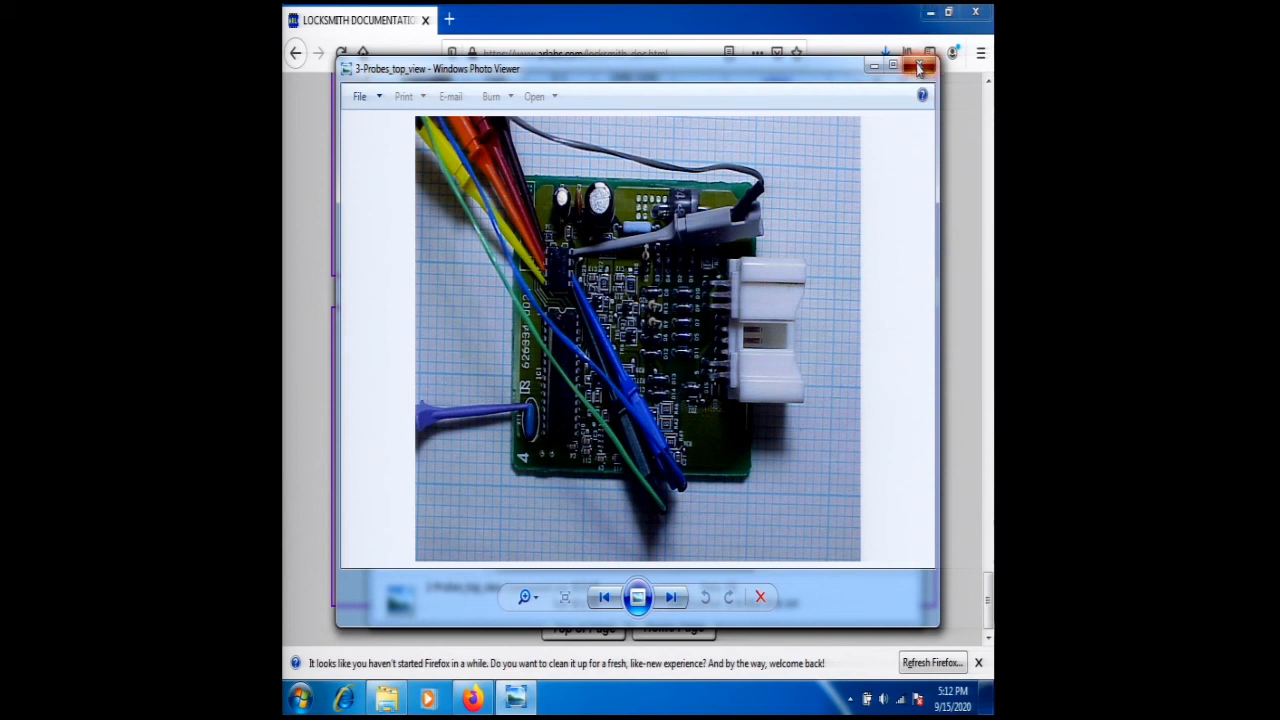
left_click(916, 64)
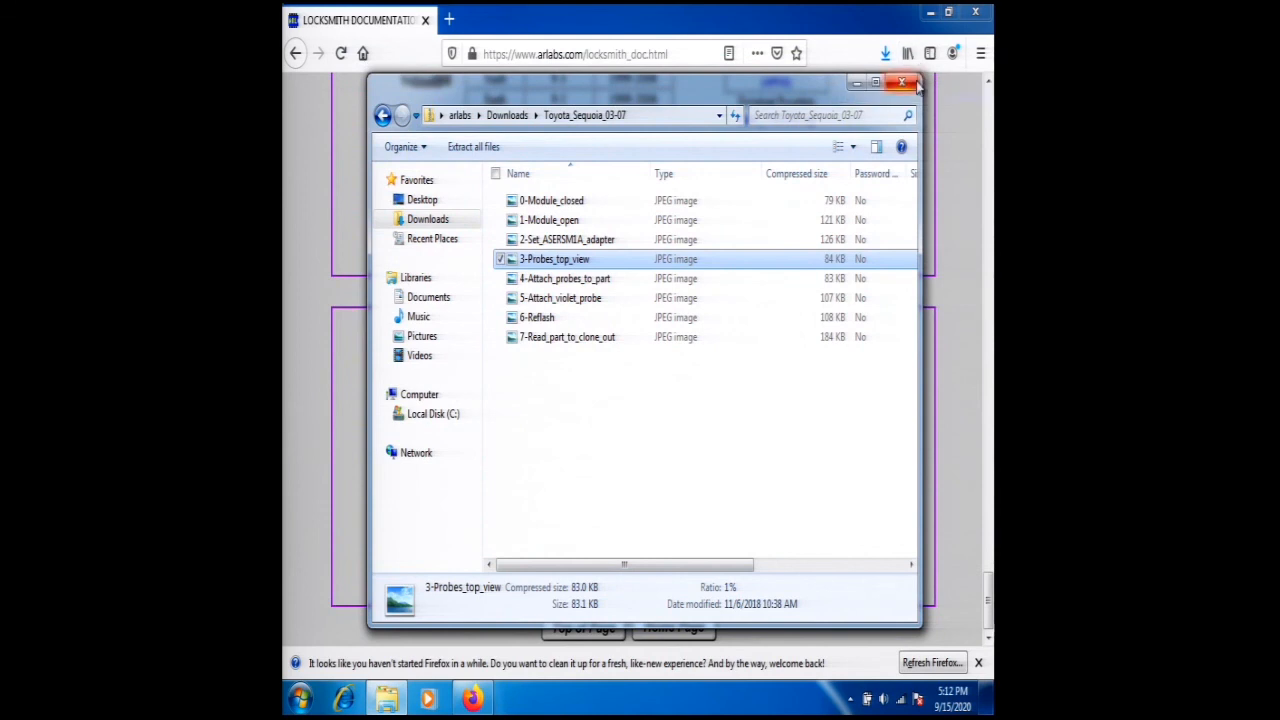
- Close the Sequoia zip Explorer window to return to the documentation page
left_click(904, 84)
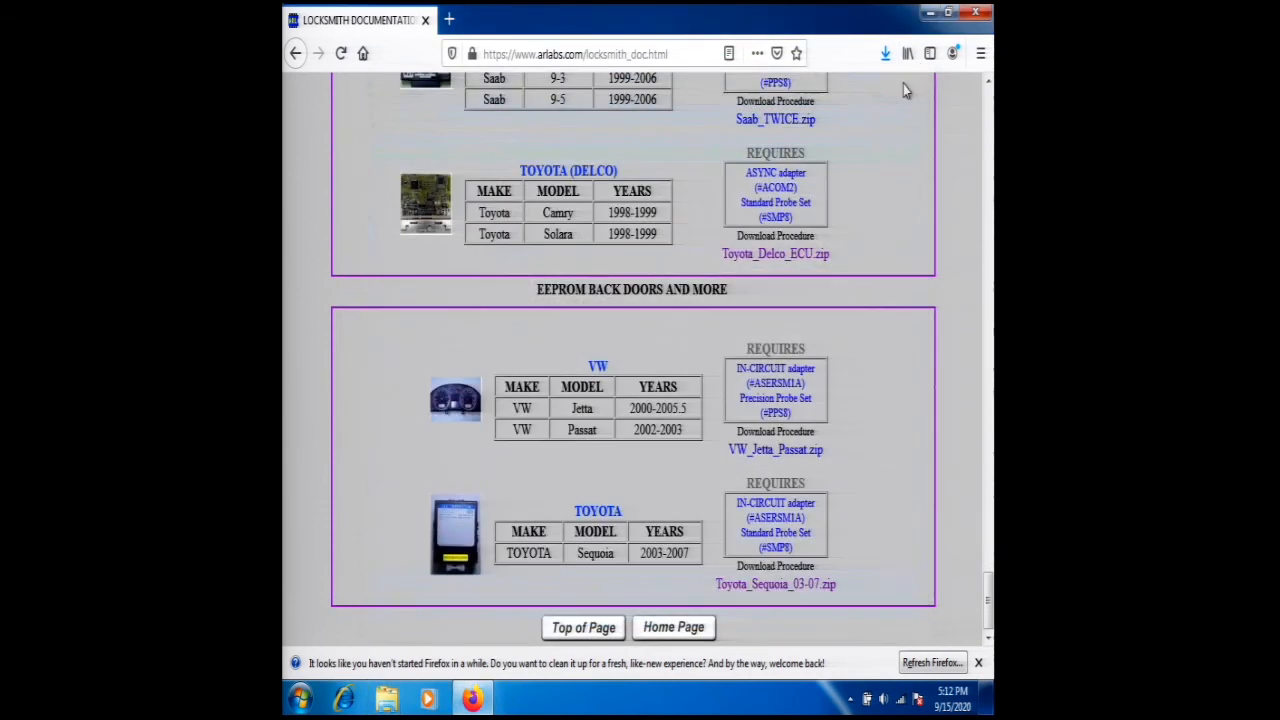
mouse_move(824, 216)
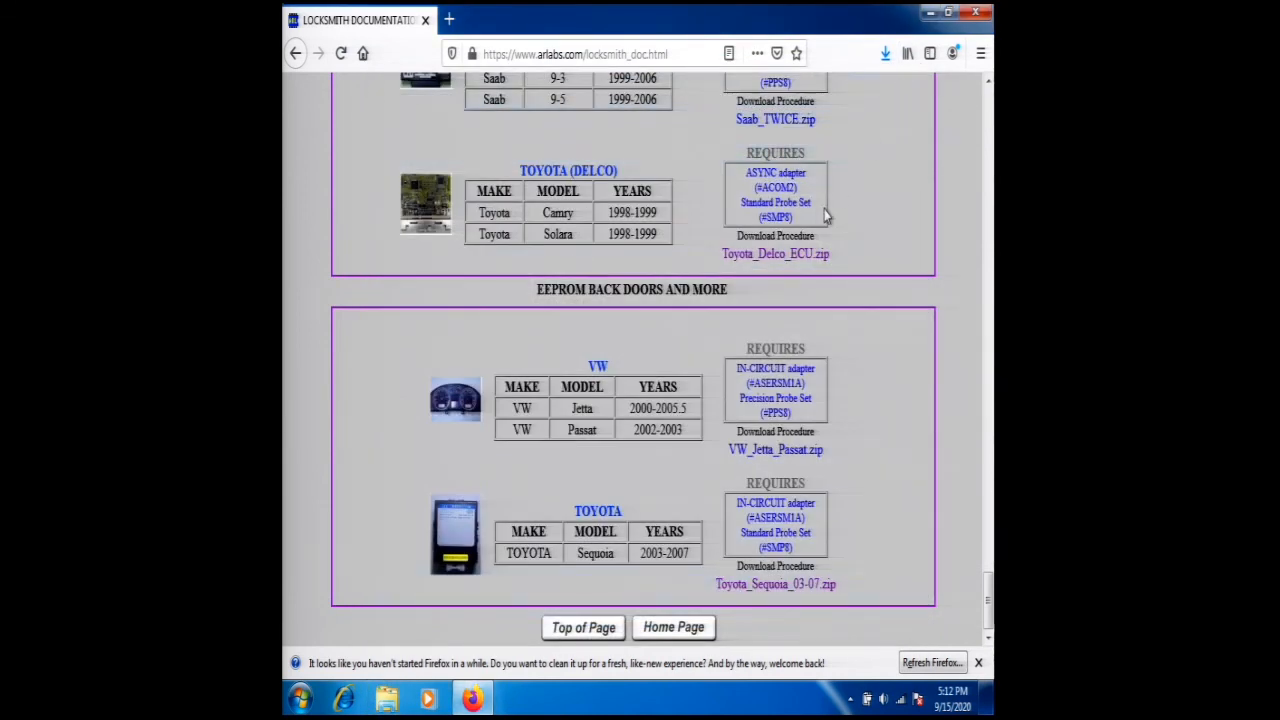
mouse_move(664, 352)
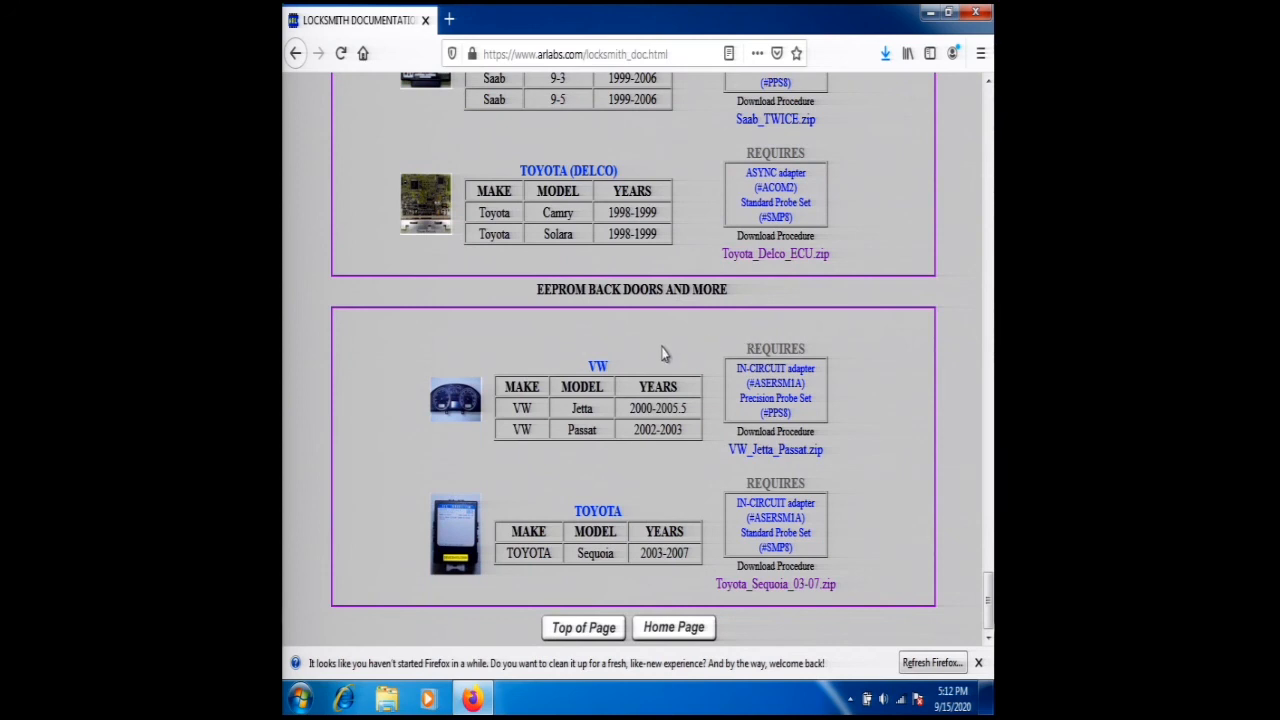
mouse_move(622, 352)
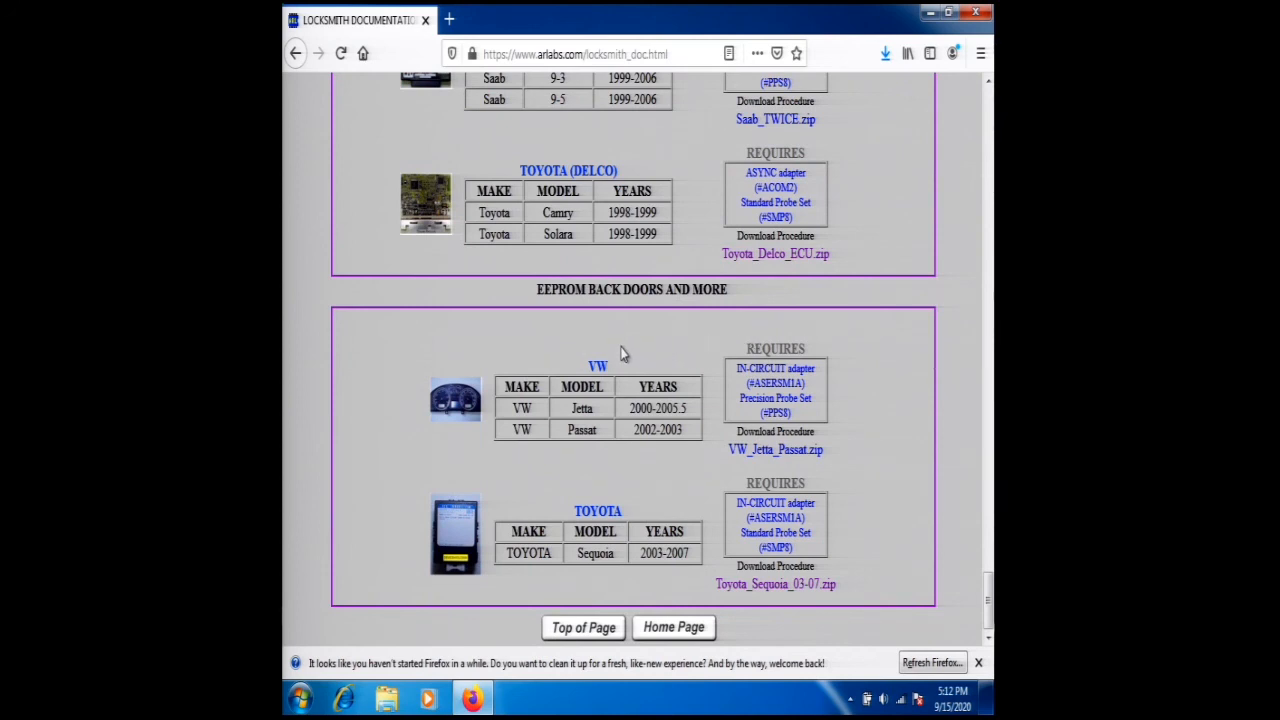
mouse_move(552, 352)
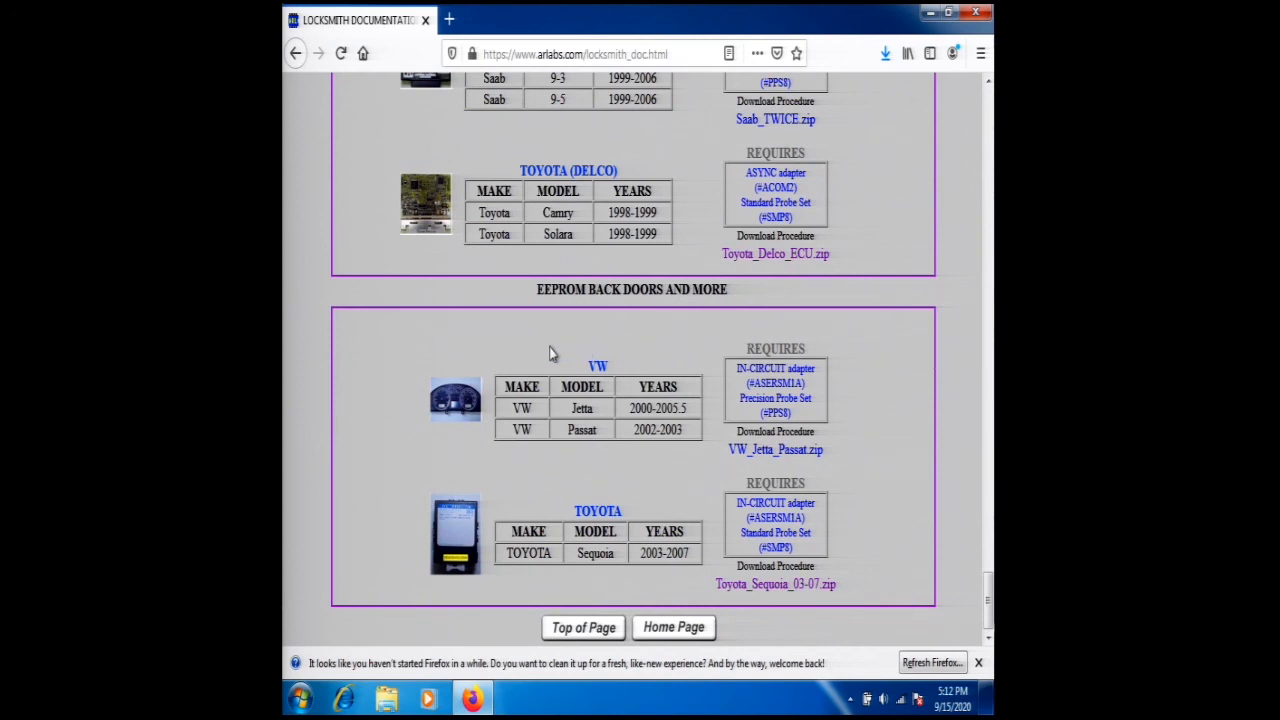